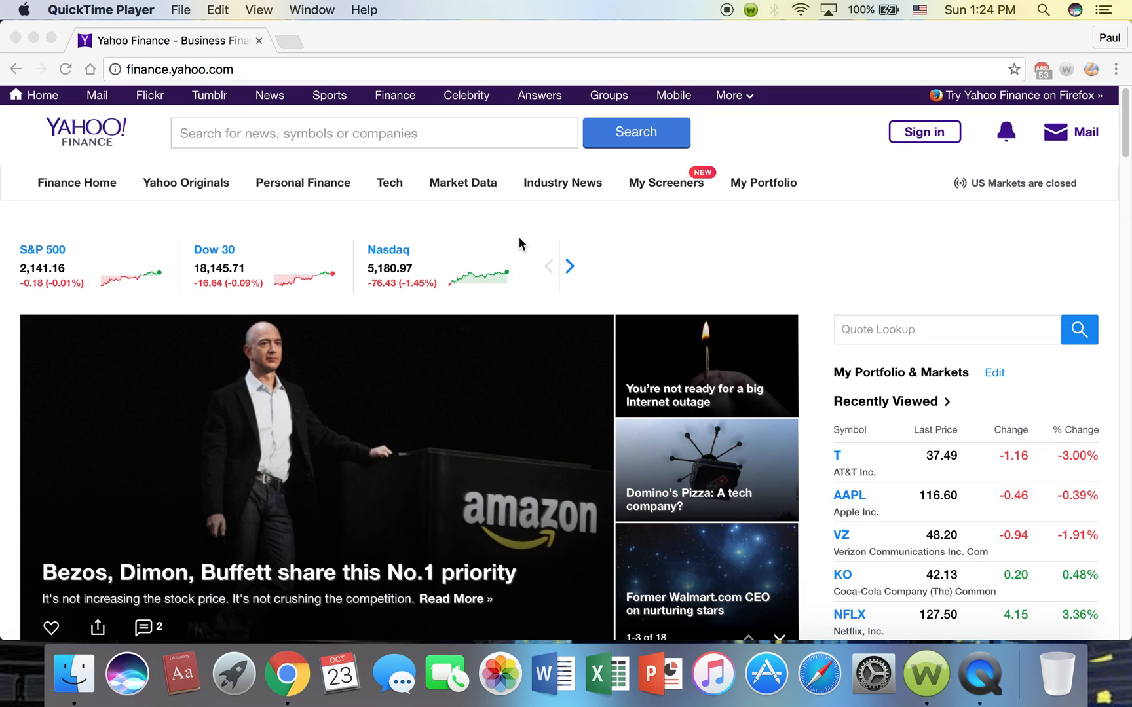
- Scroll through the current Yahoo Finance page to look over its contents
{"action": "scroll", "scroll_direction": "down", "scroll_amount": 3}
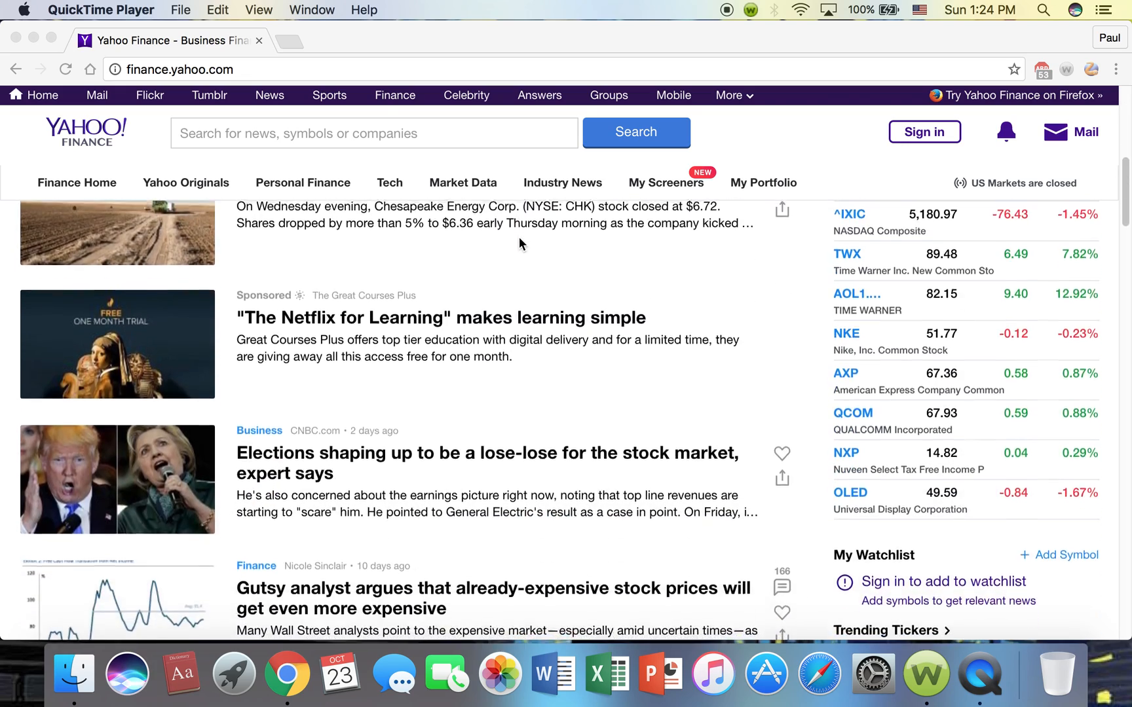
{"action": "scroll", "scroll_direction": "up", "scroll_amount": 3}
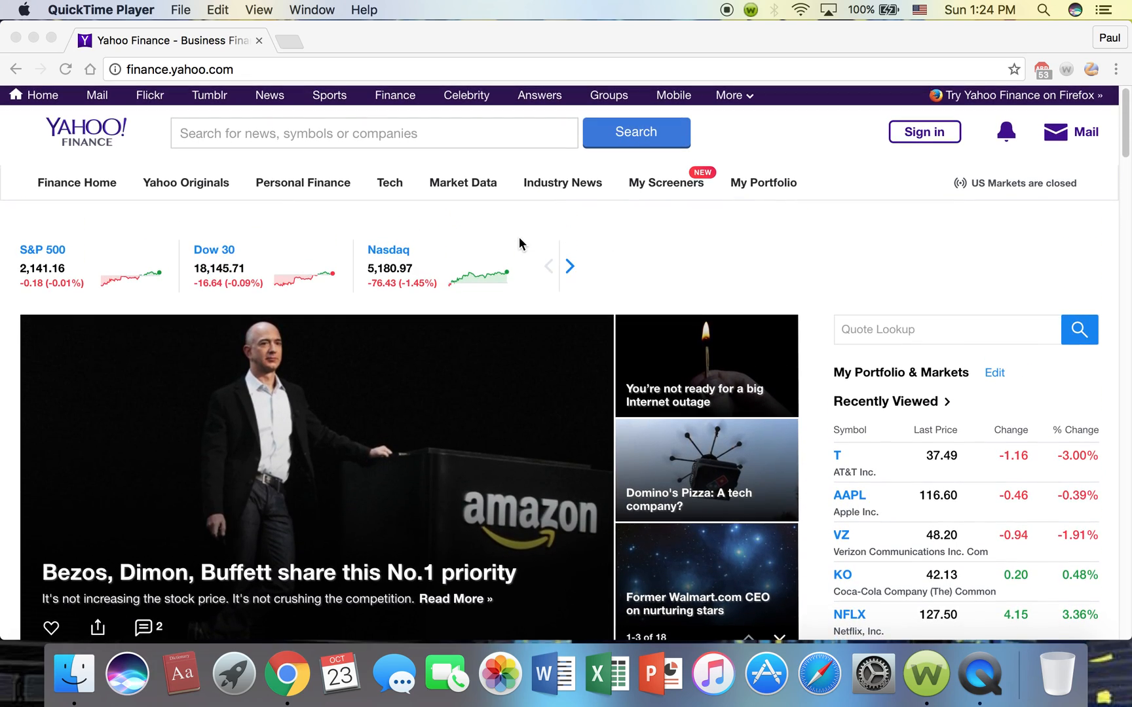
{"action": "mouse_move", "coordinate": [60, 258]}
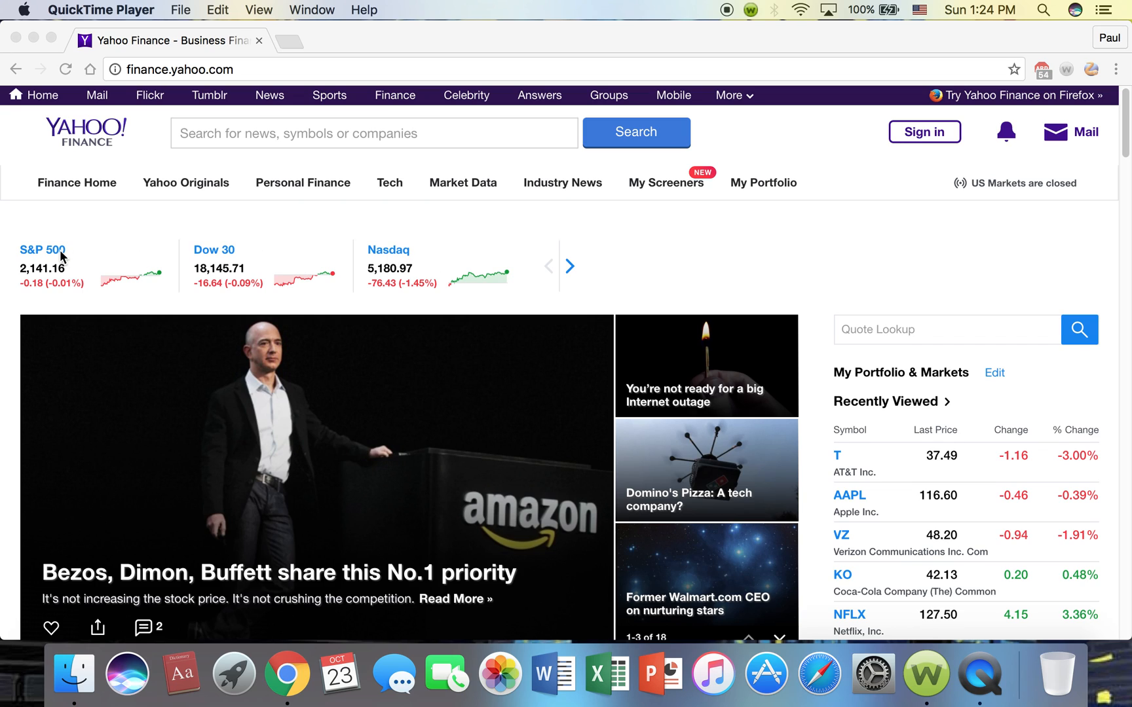
{"action": "mouse_move", "coordinate": [186, 264]}
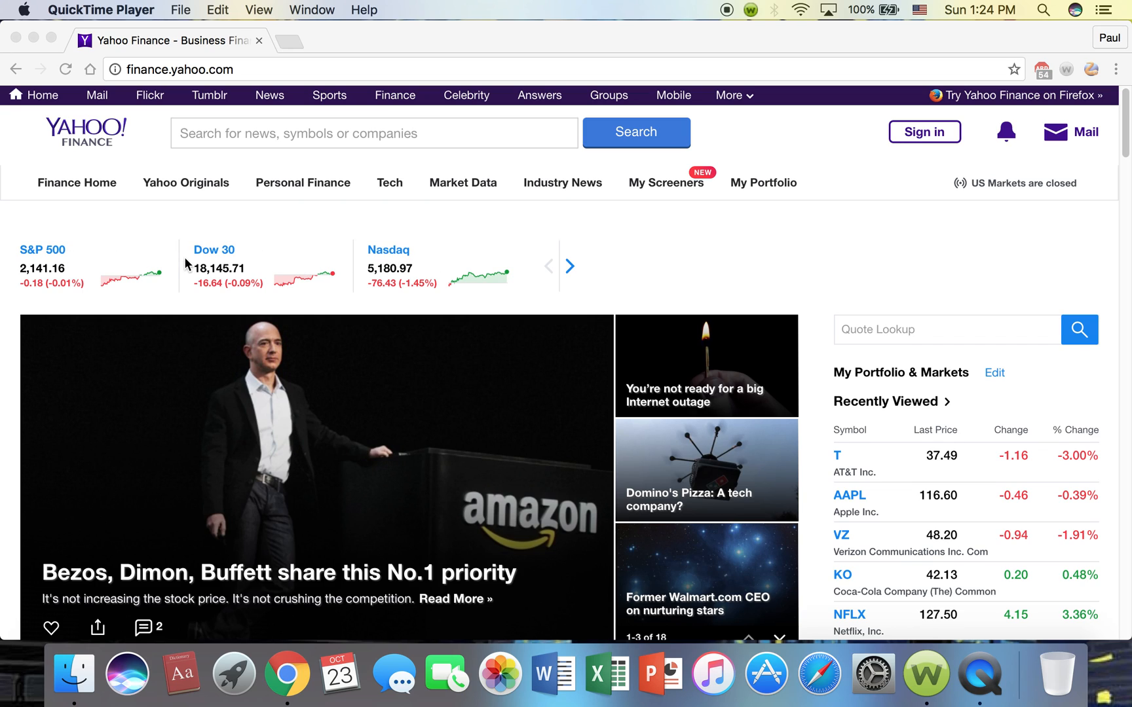
{"action": "mouse_move", "coordinate": [214, 271]}
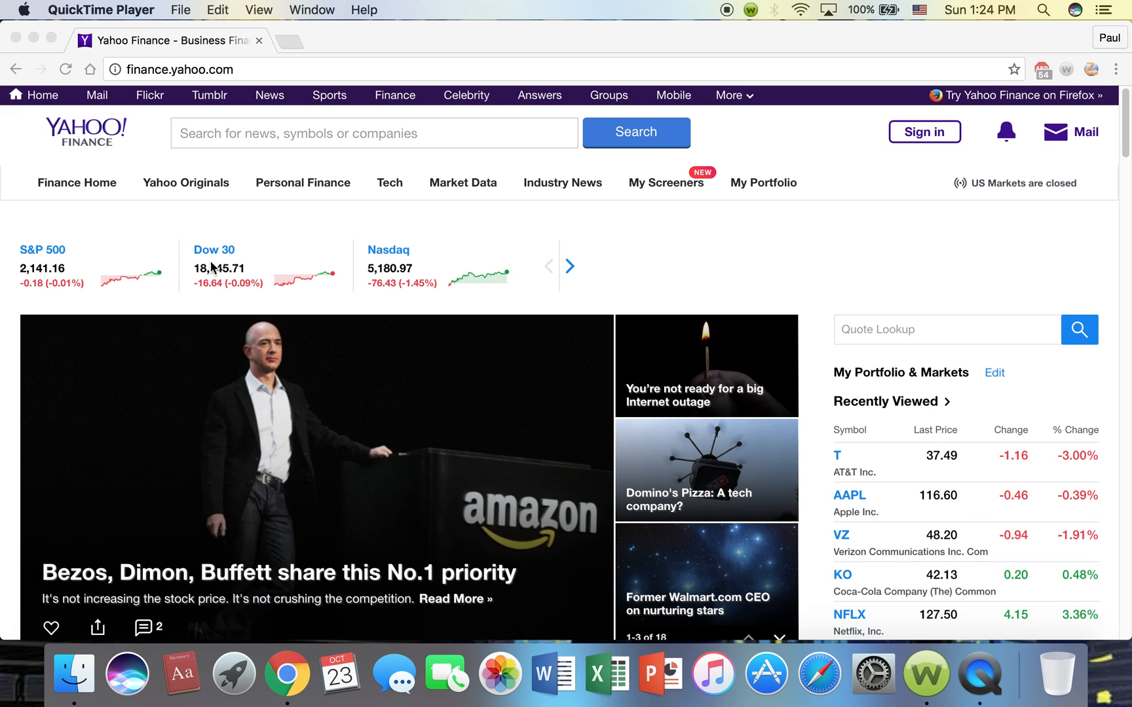
{"action": "mouse_move", "coordinate": [250, 271]}
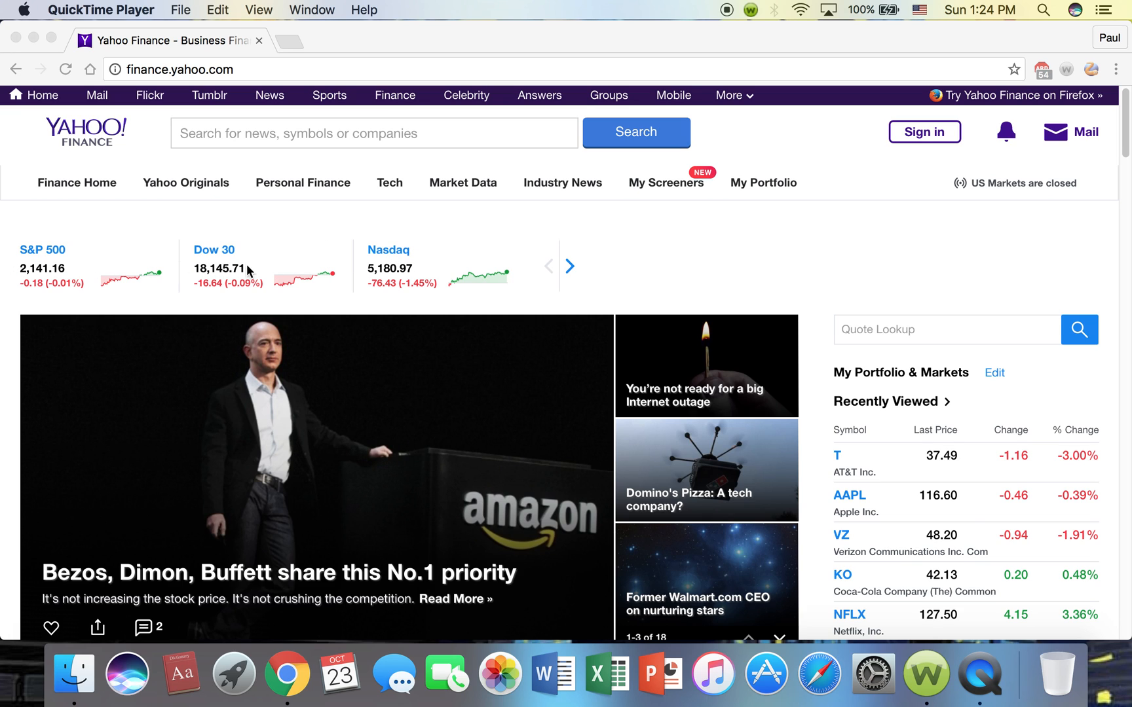
{"action": "scroll", "scroll_direction": "down", "scroll_amount": 3}
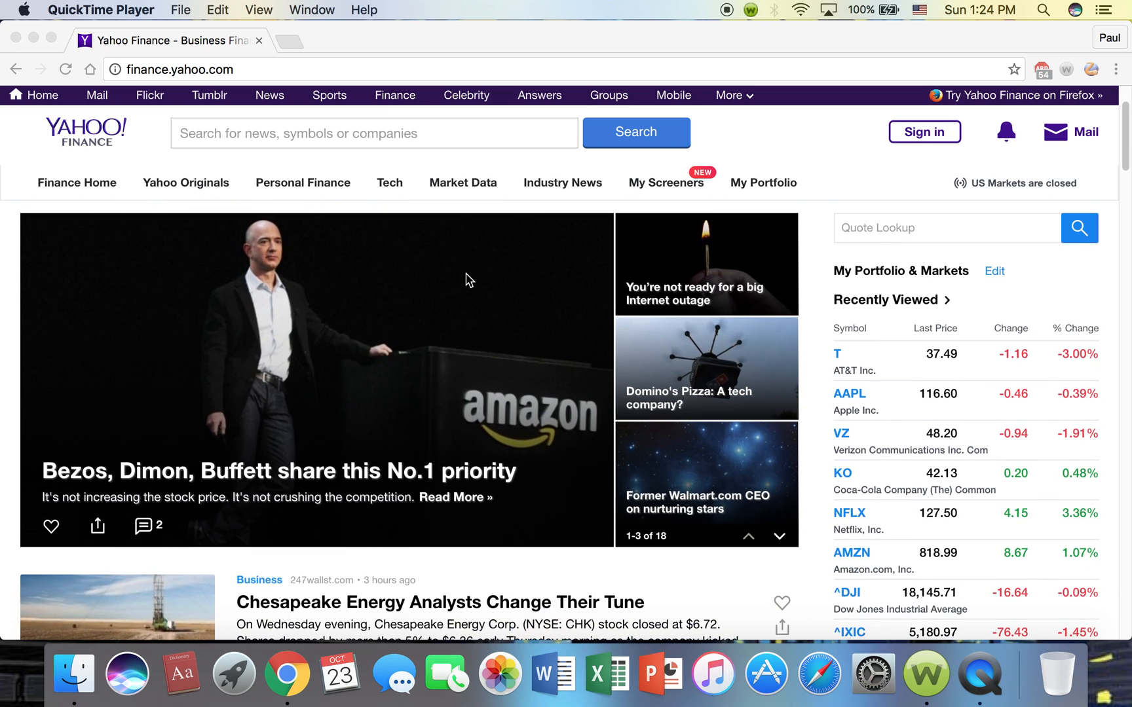
{"action": "mouse_move", "coordinate": [598, 469]}
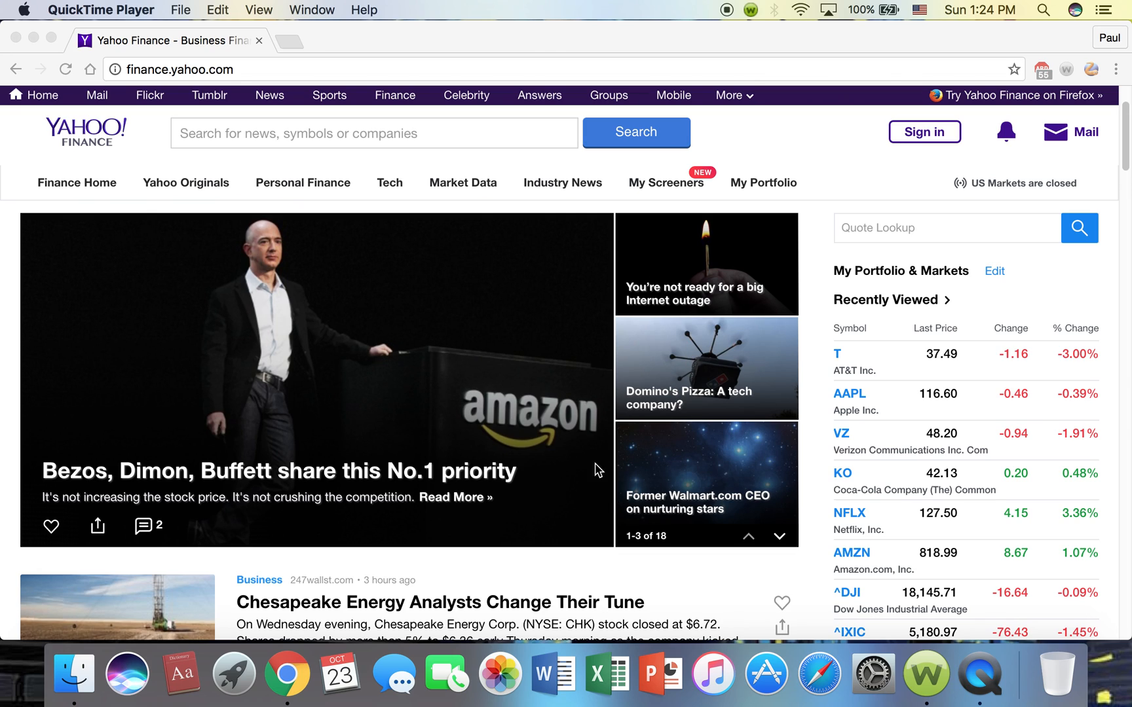
{"action": "mouse_move", "coordinate": [607, 441]}
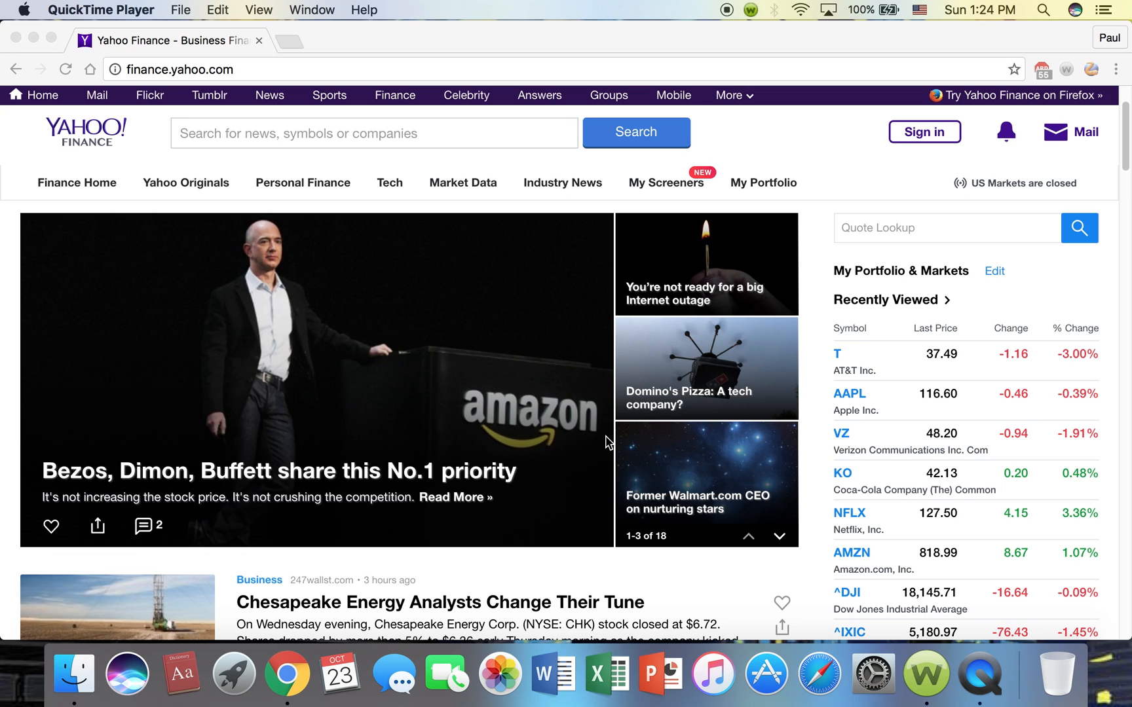
{"action": "scroll", "scroll_direction": "up", "scroll_amount": 3}
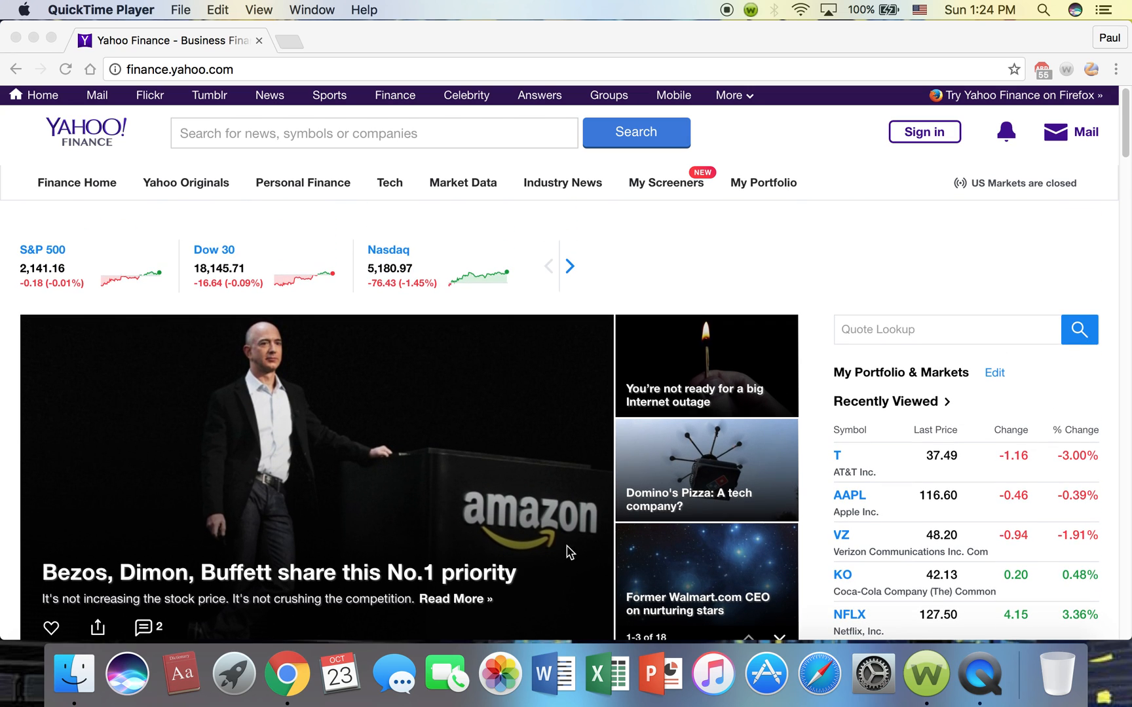
{"action": "scroll", "scroll_direction": "up", "scroll_amount": 3}
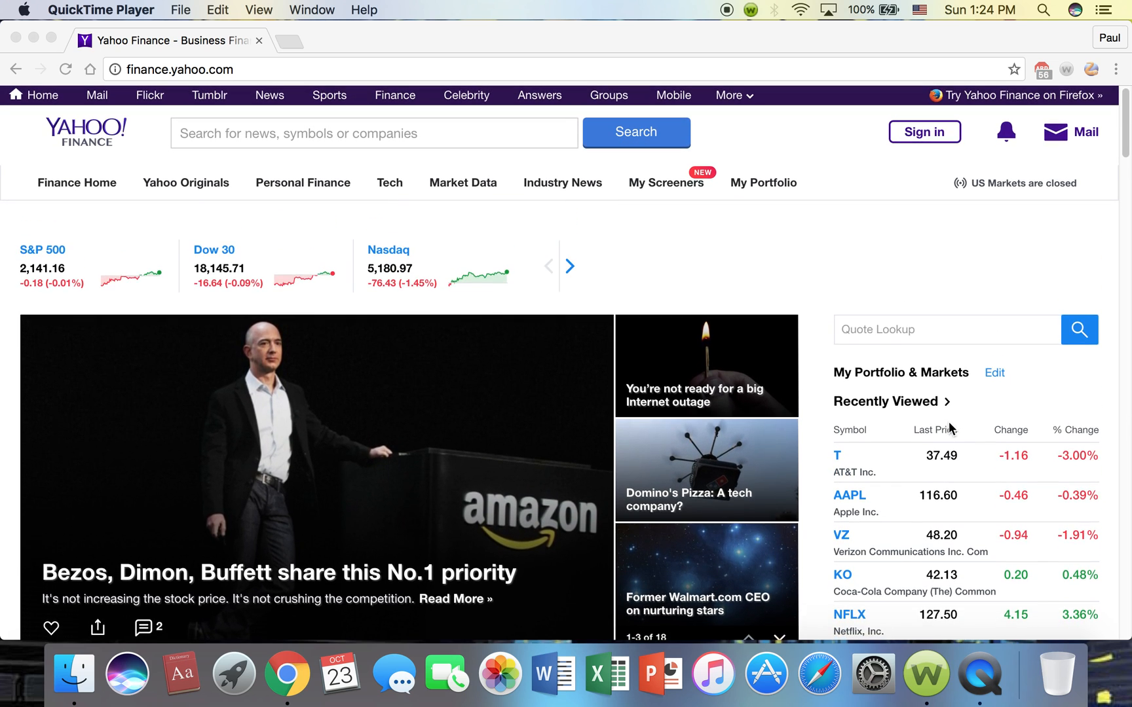
{"action": "scroll", "scroll_direction": "down", "scroll_amount": 3}
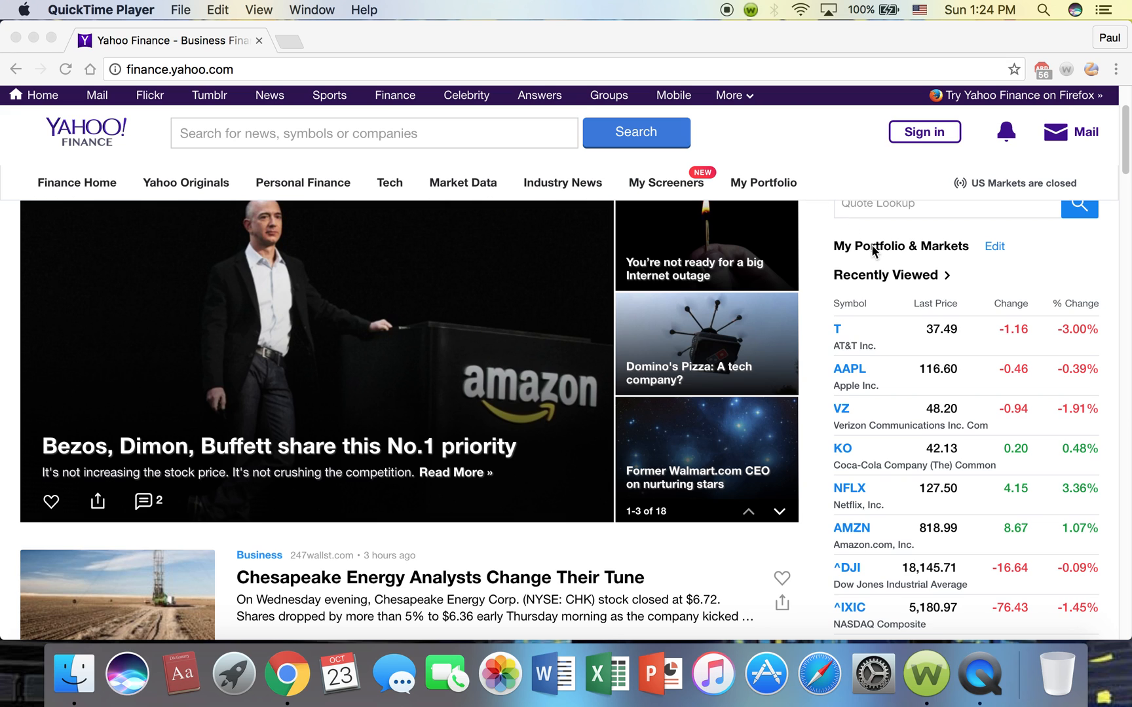
{"action": "scroll", "scroll_direction": "down", "scroll_amount": 3}
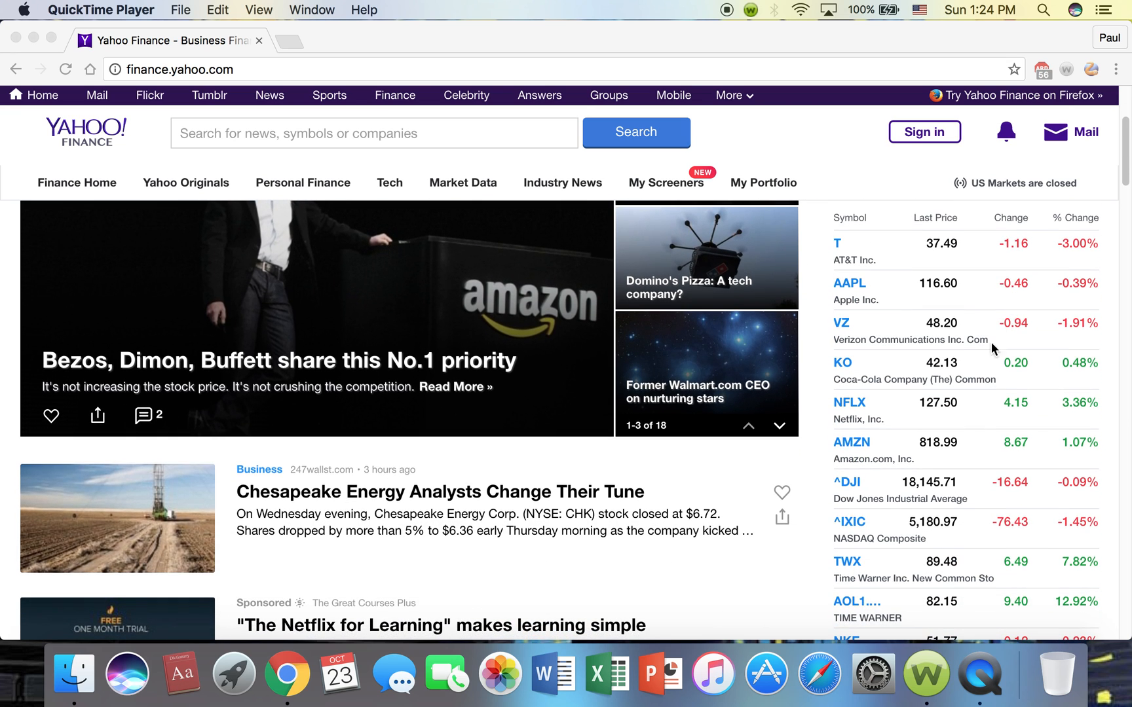
{"action": "scroll", "scroll_direction": "down", "scroll_amount": 3}
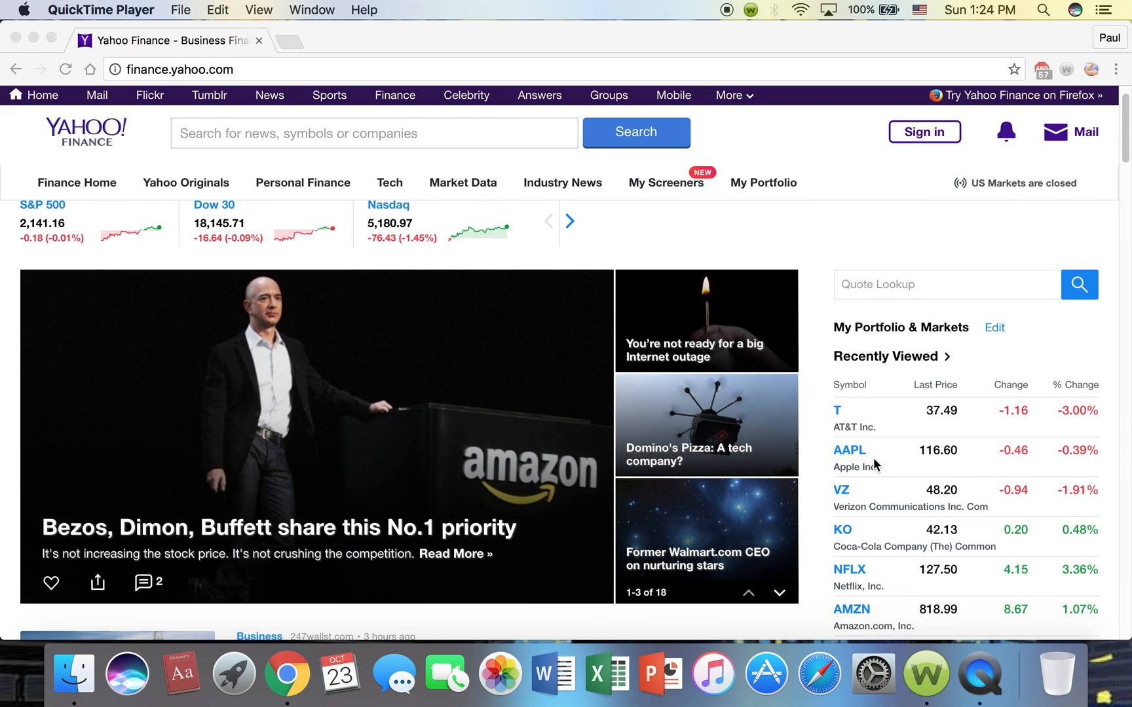
{"action": "mouse_move", "coordinate": [876, 433]}
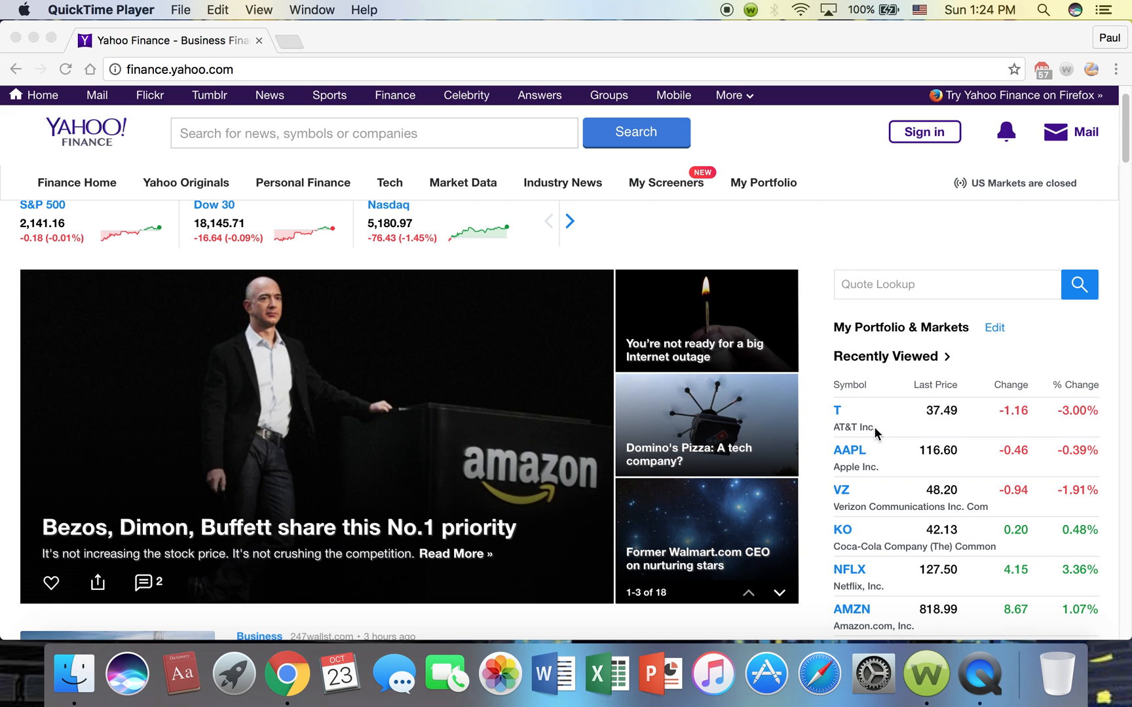
{"action": "scroll", "scroll_direction": "down", "scroll_amount": 3}
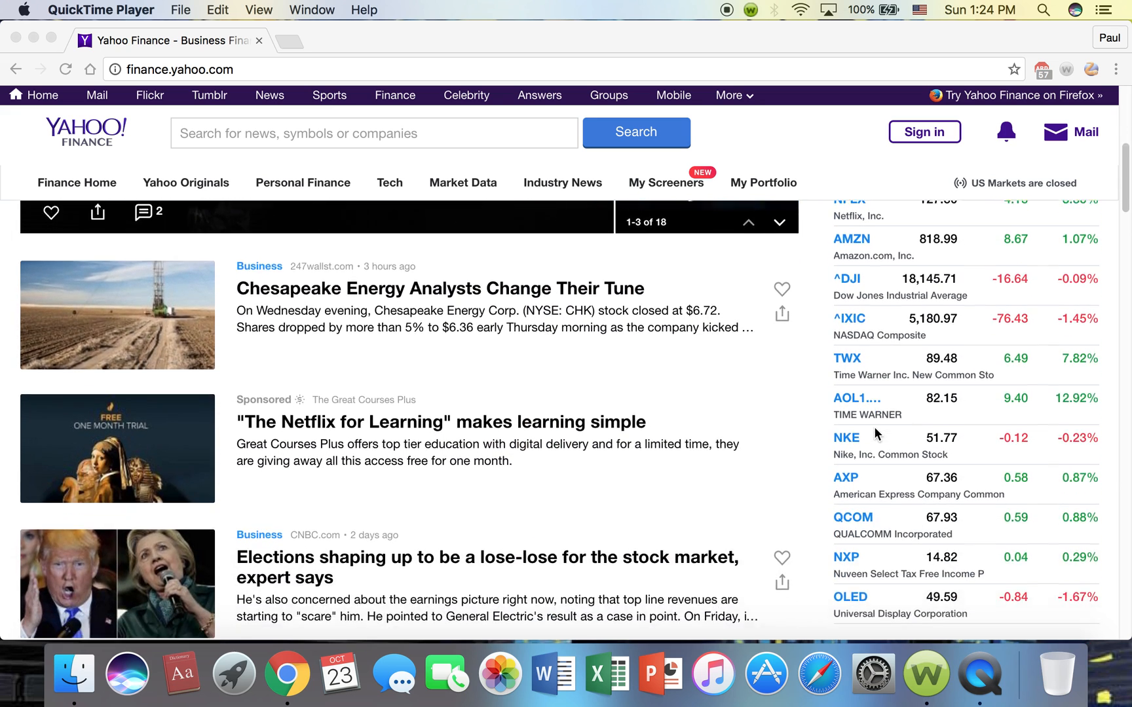
{"action": "scroll", "scroll_direction": "down", "scroll_amount": 3}
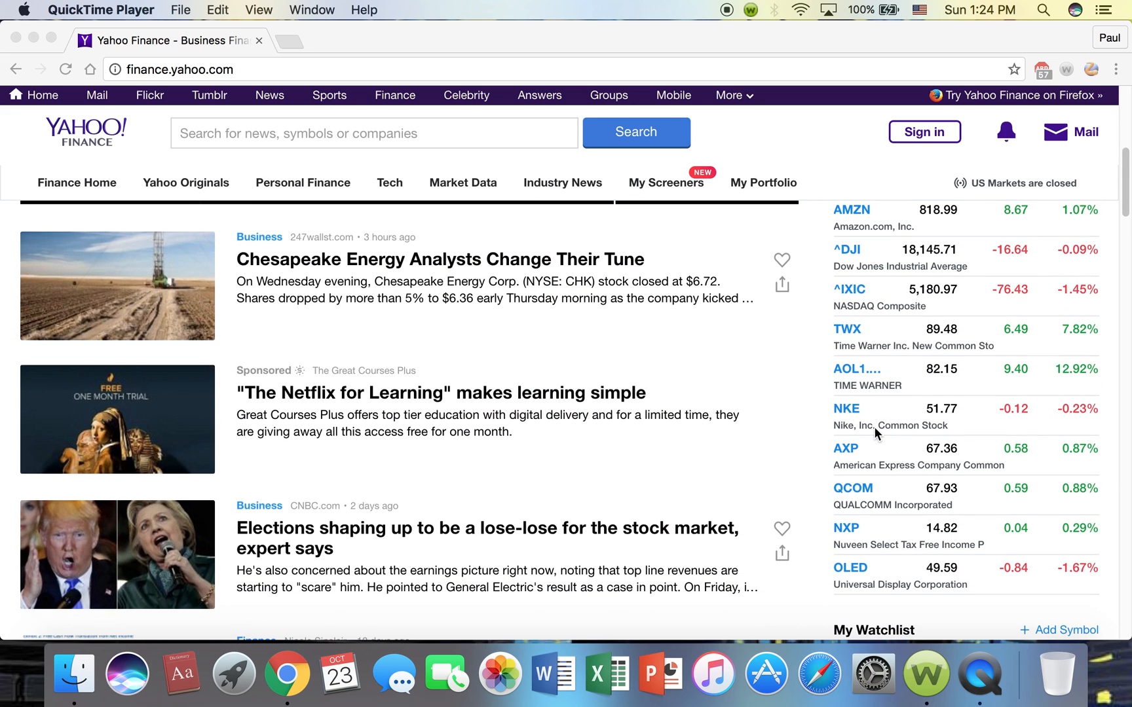
{"action": "scroll", "scroll_direction": "up", "scroll_amount": 3}
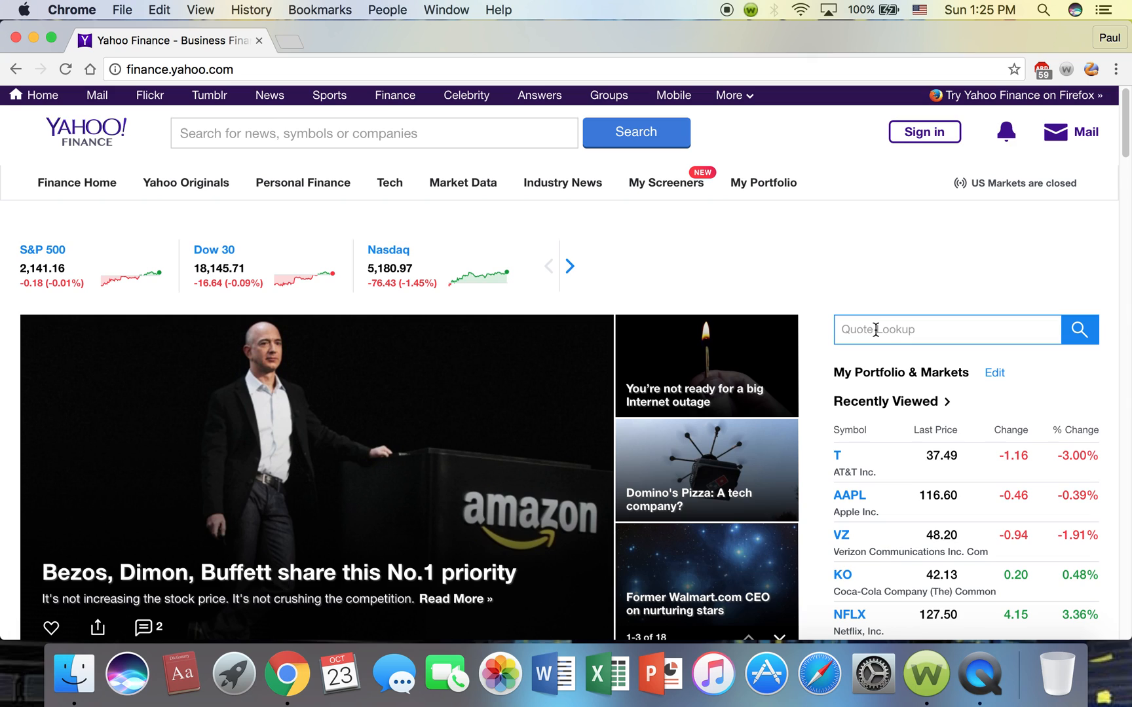
- Look up 'facebook' and open the Facebook, Inc. (FB) quote Summary page
{"action": "type", "text": "facebook"}
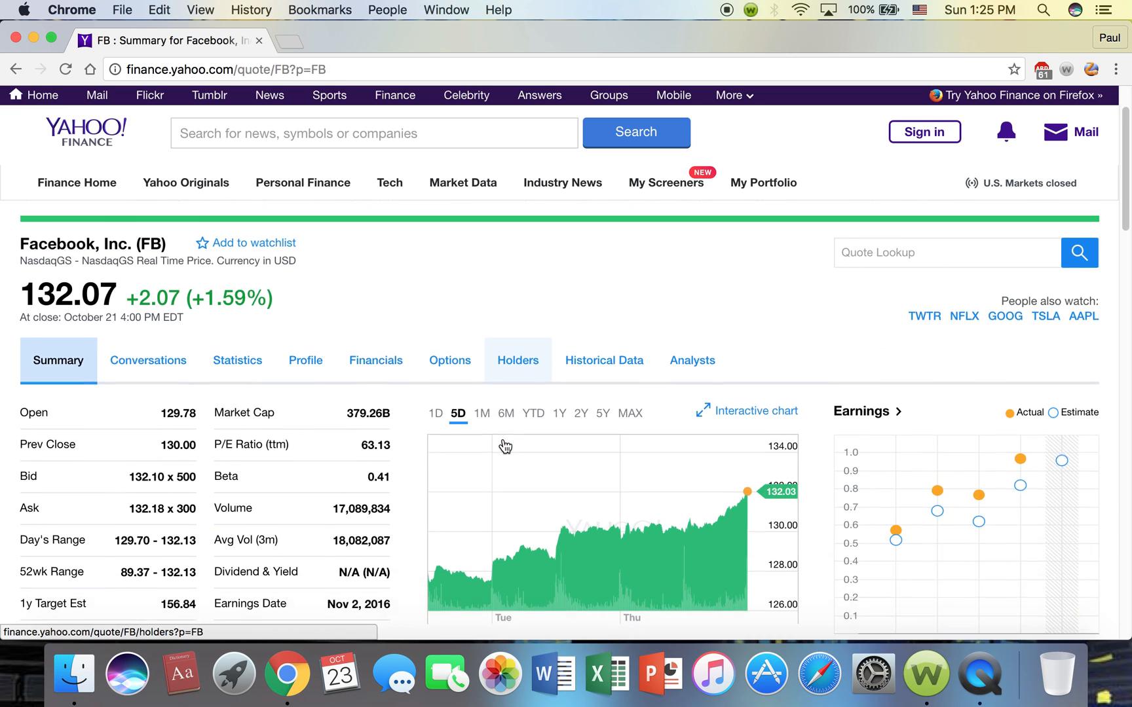
{"action": "scroll", "scroll_direction": "down", "scroll_amount": 3}
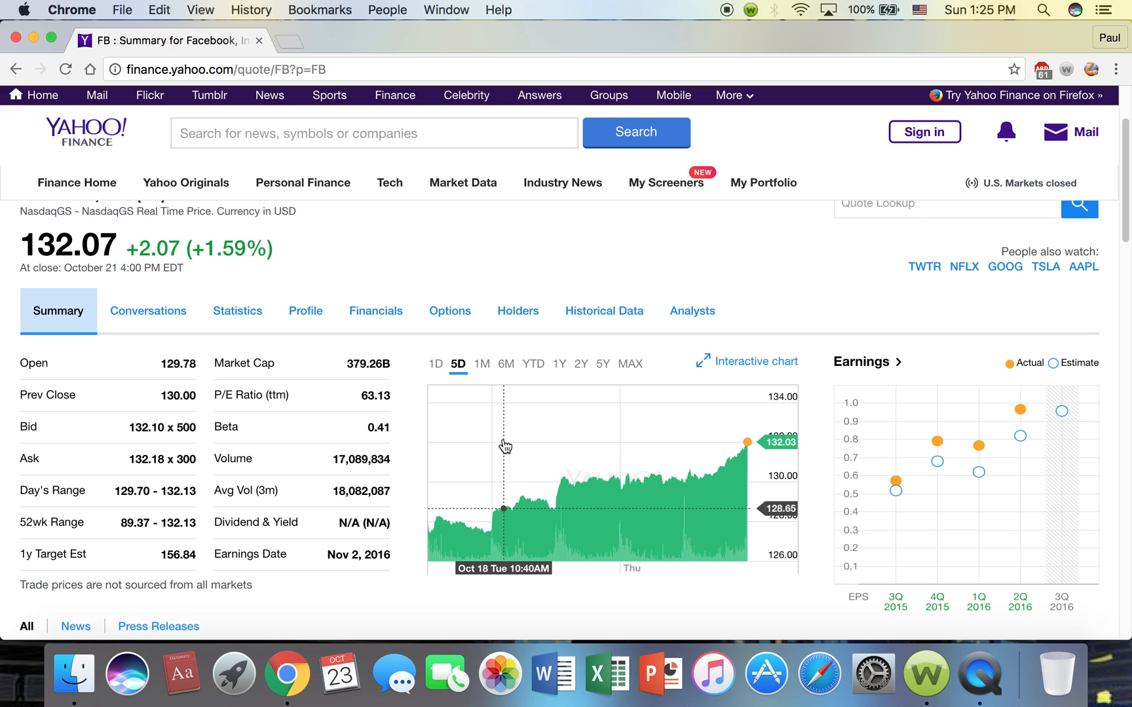
{"action": "left_click", "coordinate": [66, 69]}
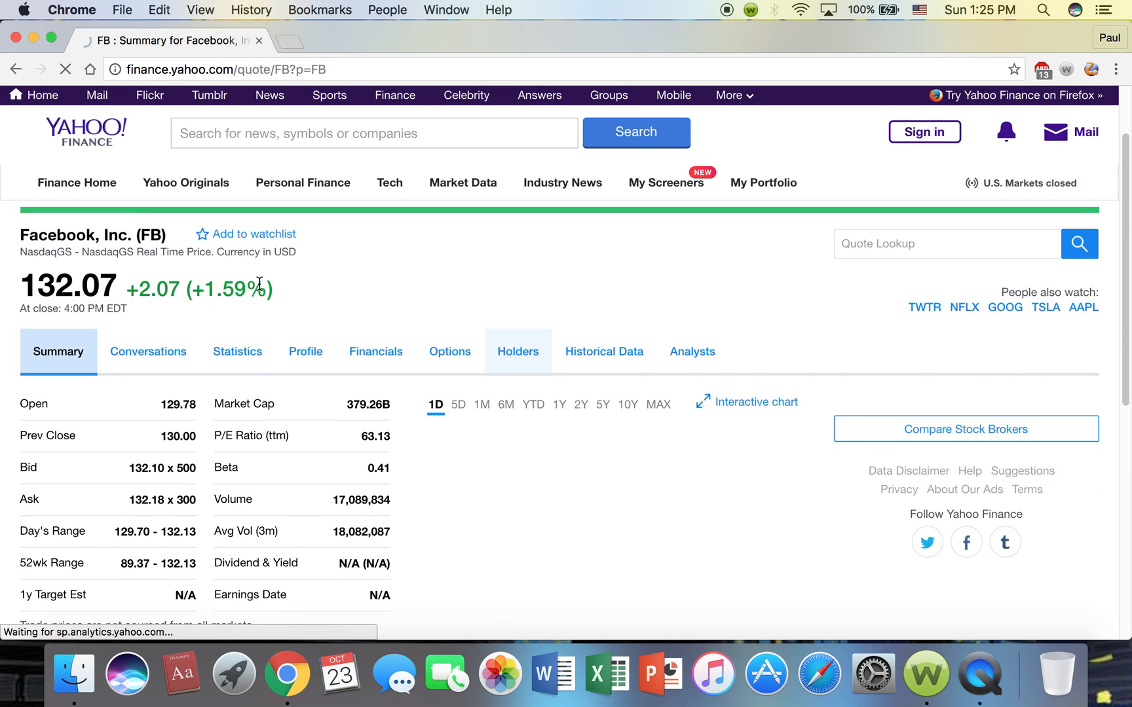
{"action": "left_click", "coordinate": [458, 405]}
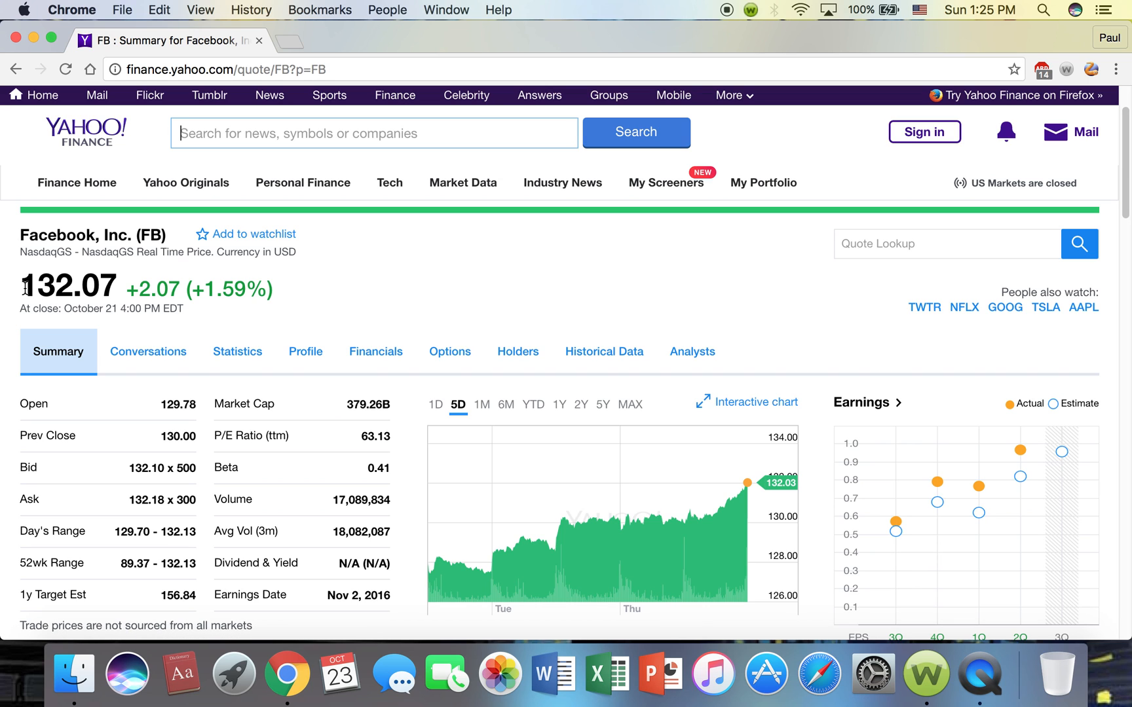
{"action": "scroll", "scroll_direction": "down", "scroll_amount": 3}
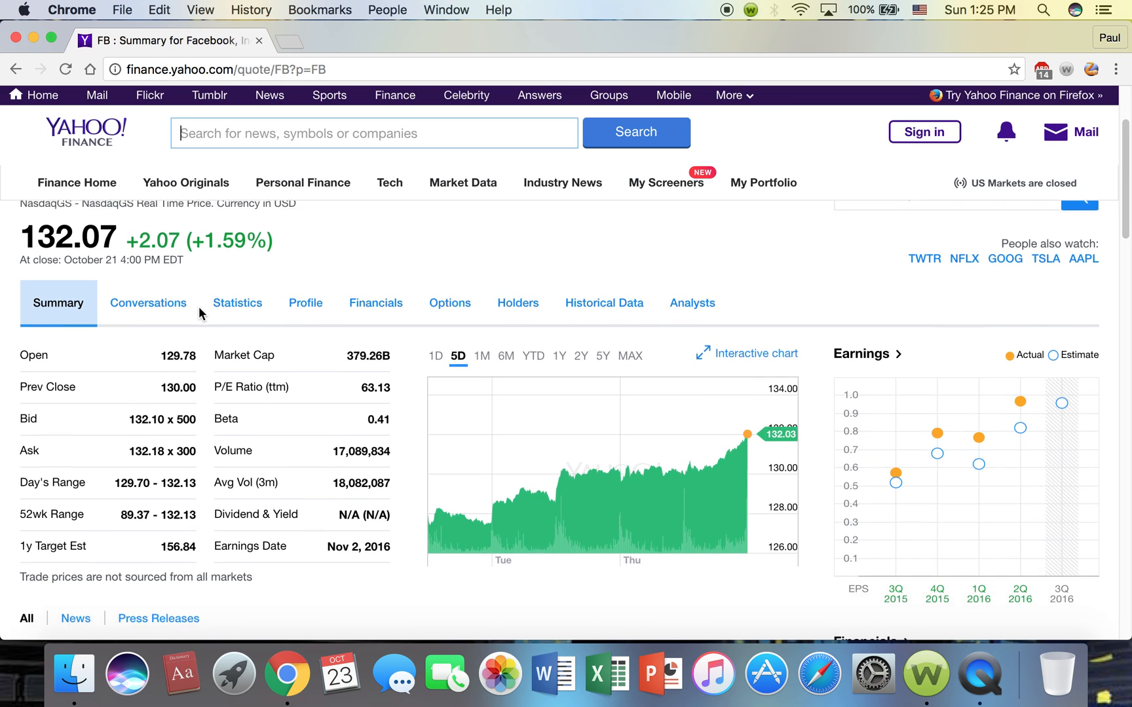
{"action": "scroll", "scroll_direction": "down", "scroll_amount": 3}
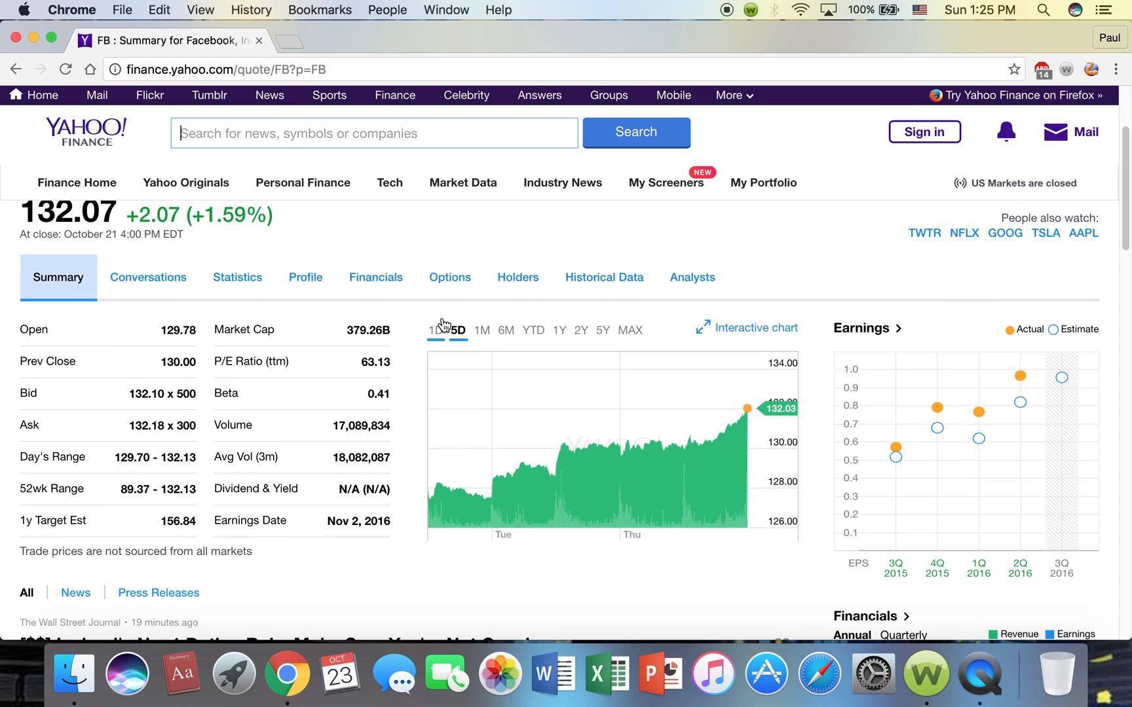
{"action": "mouse_move", "coordinate": [638, 460]}
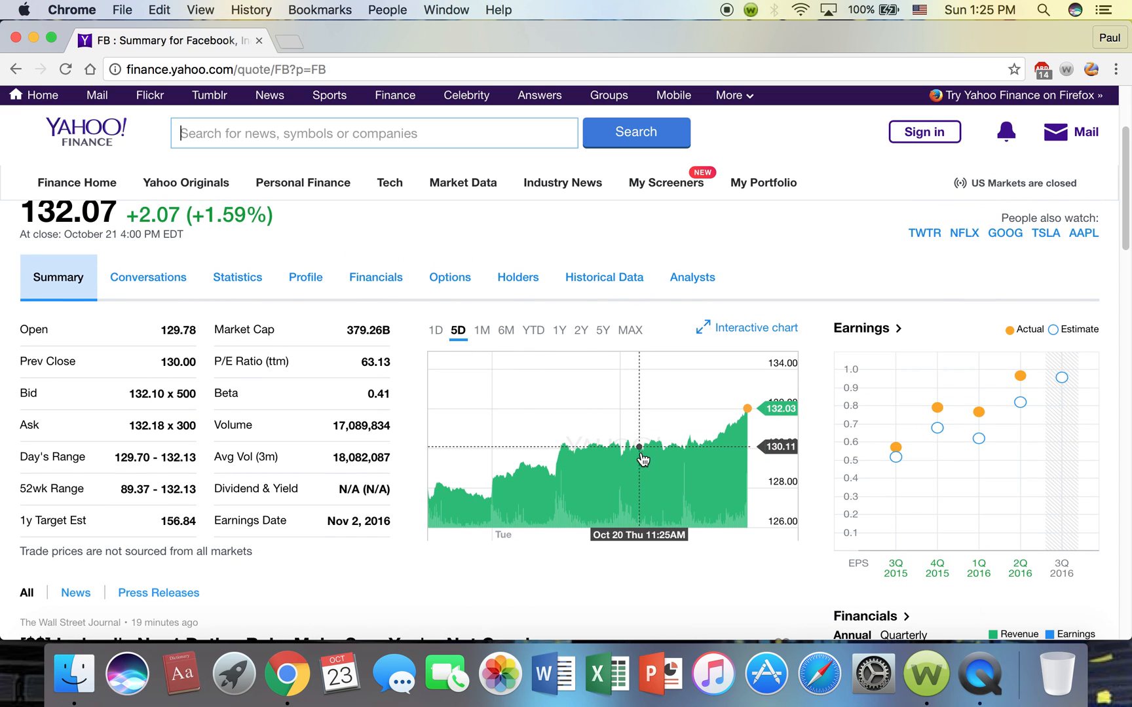
{"action": "mouse_move", "coordinate": [445, 351]}
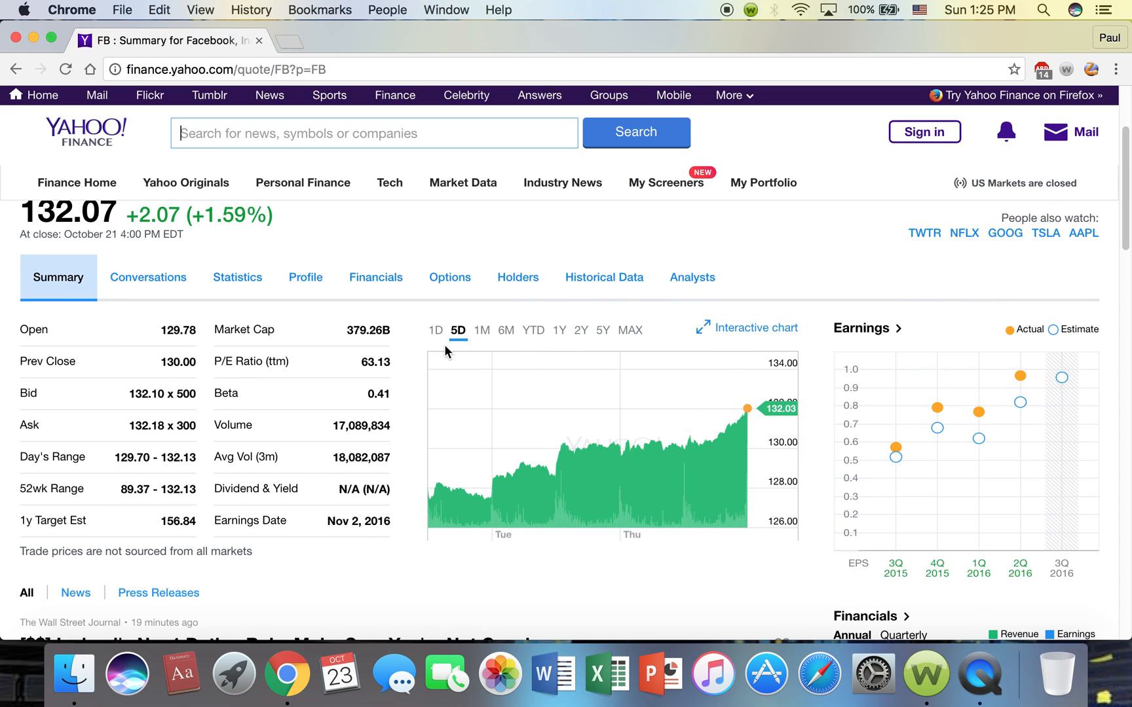
{"action": "left_click", "coordinate": [435, 330]}
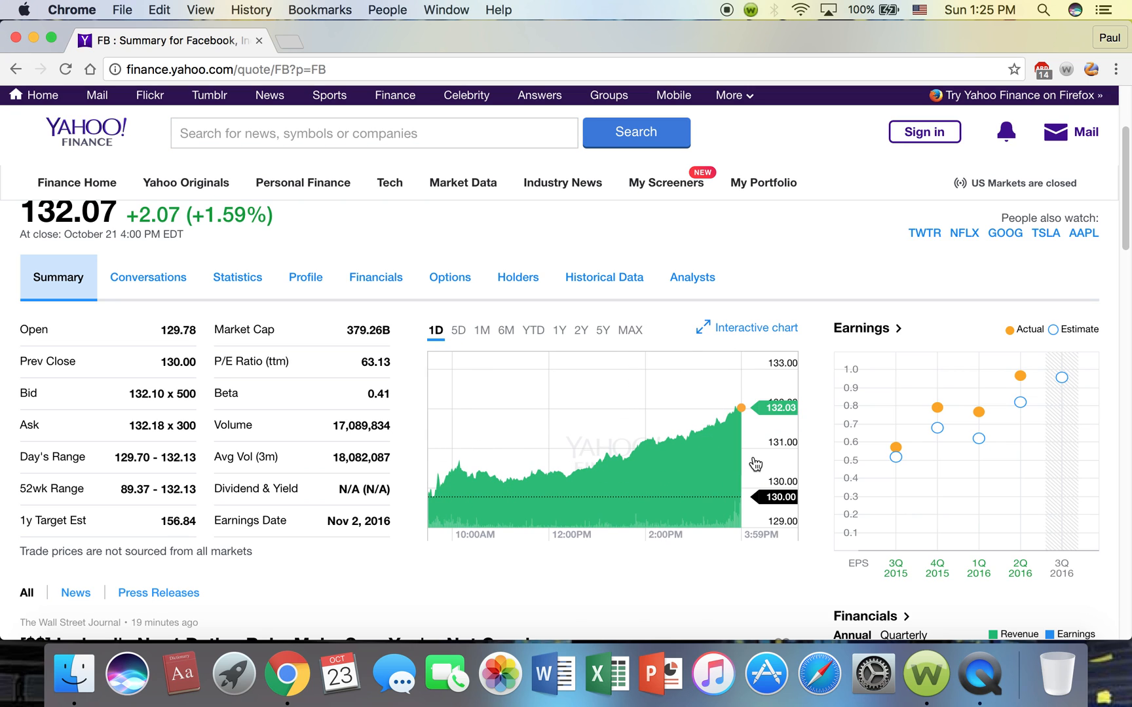
{"action": "mouse_move", "coordinate": [563, 340]}
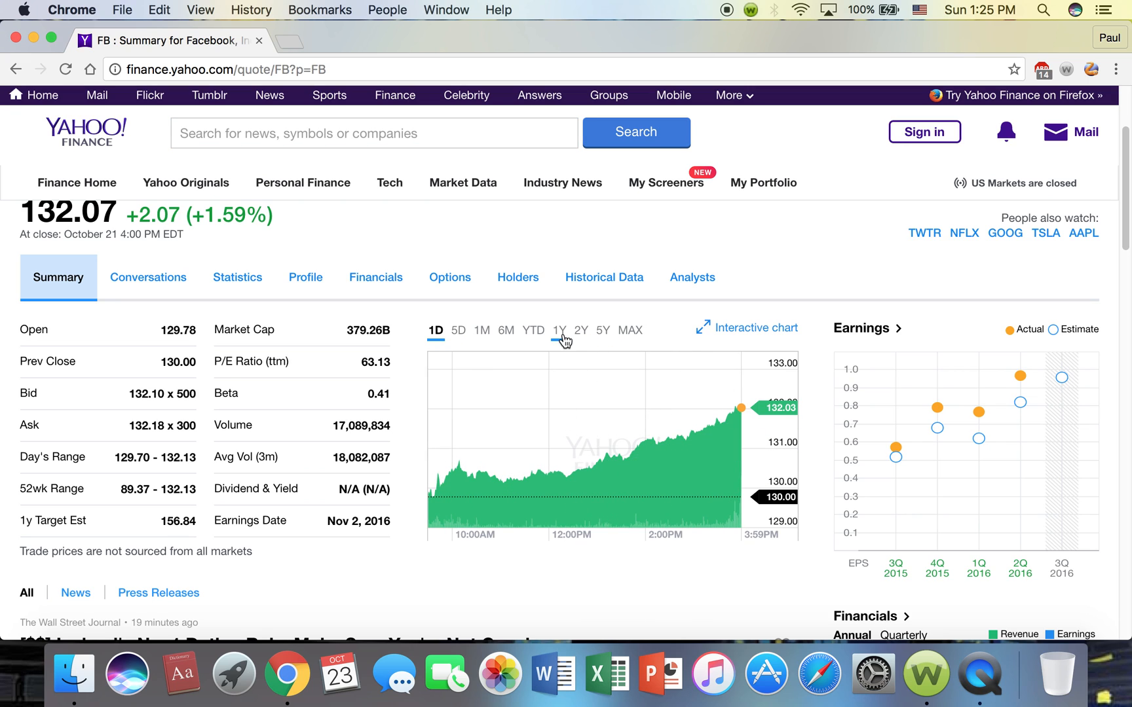
{"action": "left_click", "coordinate": [628, 330]}
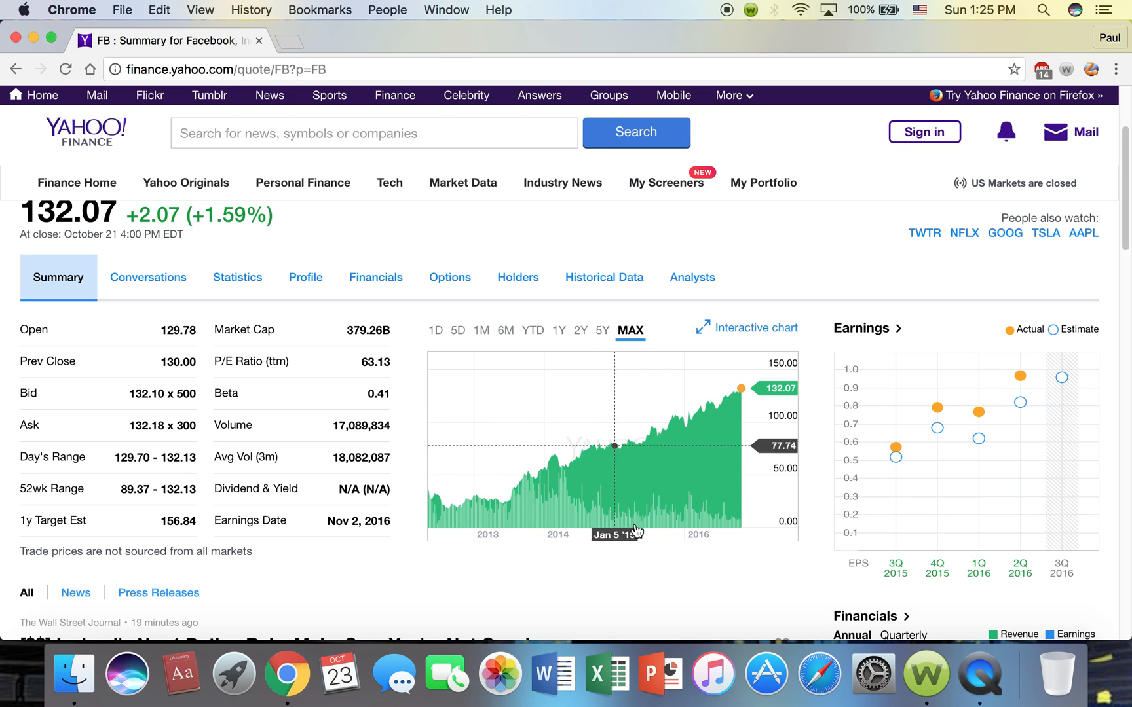
{"action": "mouse_move", "coordinate": [497, 545]}
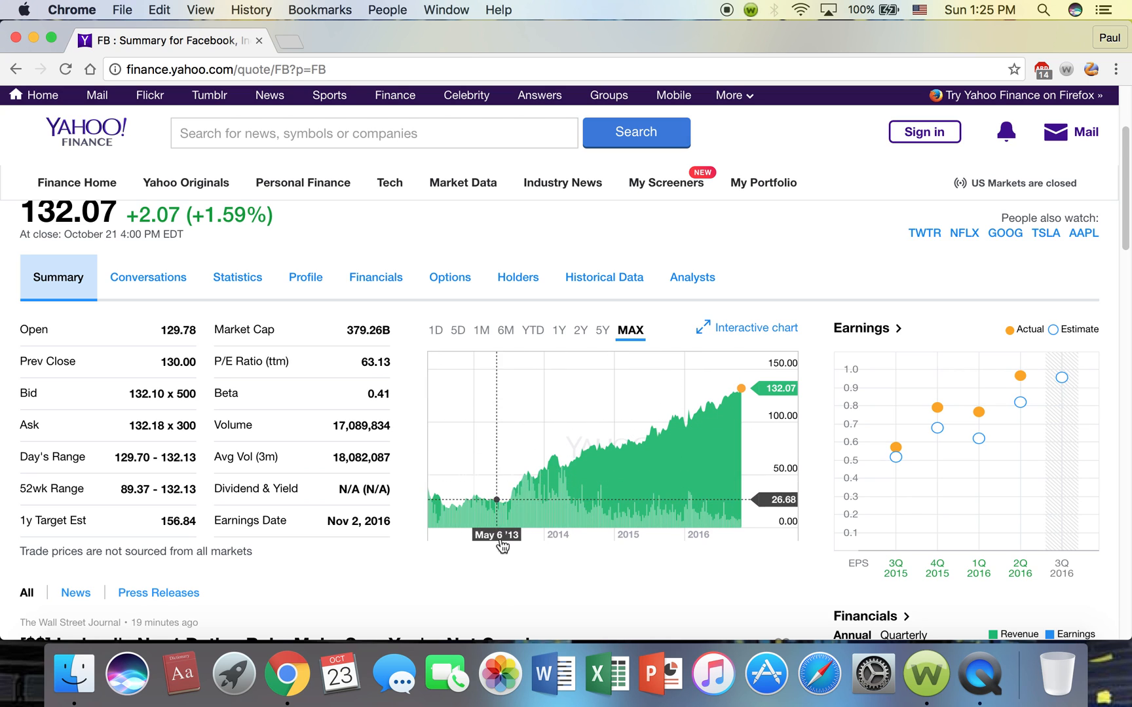
{"action": "mouse_move", "coordinate": [746, 460]}
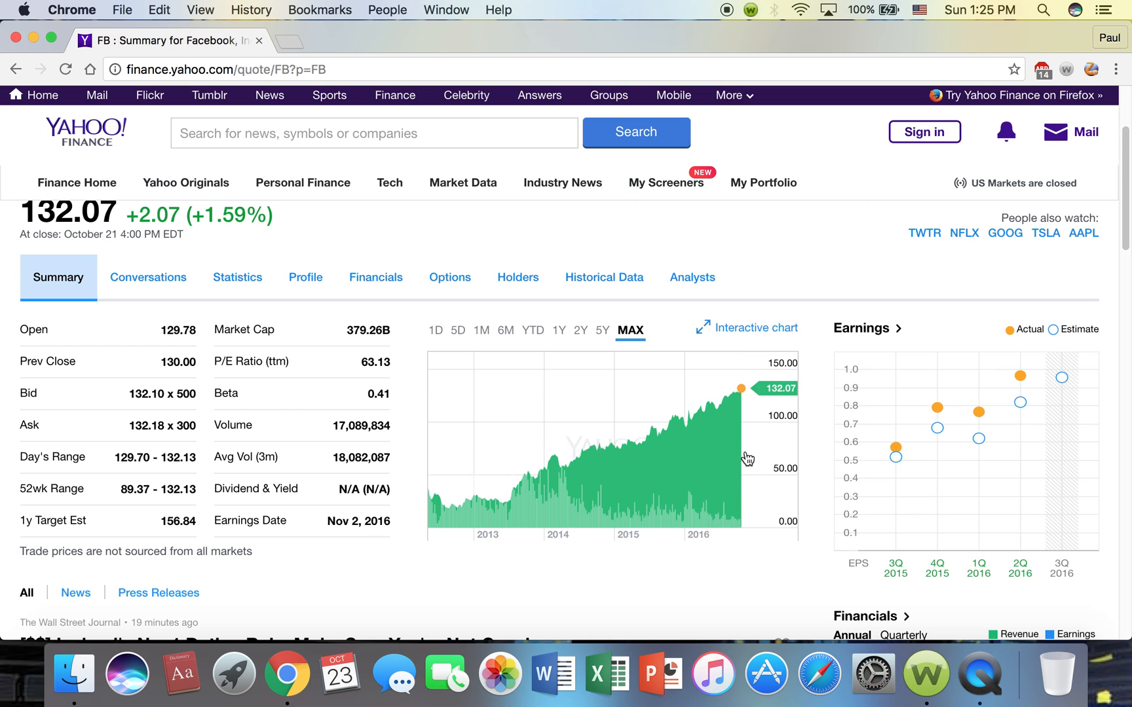
{"action": "scroll", "scroll_direction": "up", "scroll_amount": 3}
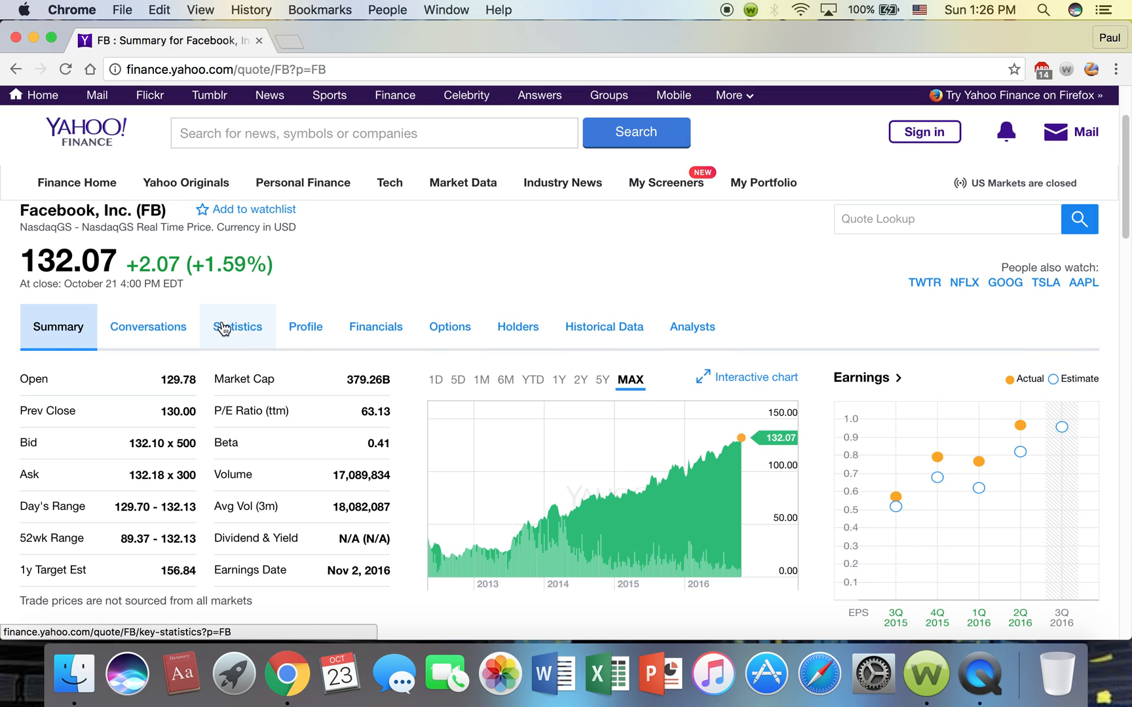
{"action": "mouse_move", "coordinate": [449, 326]}
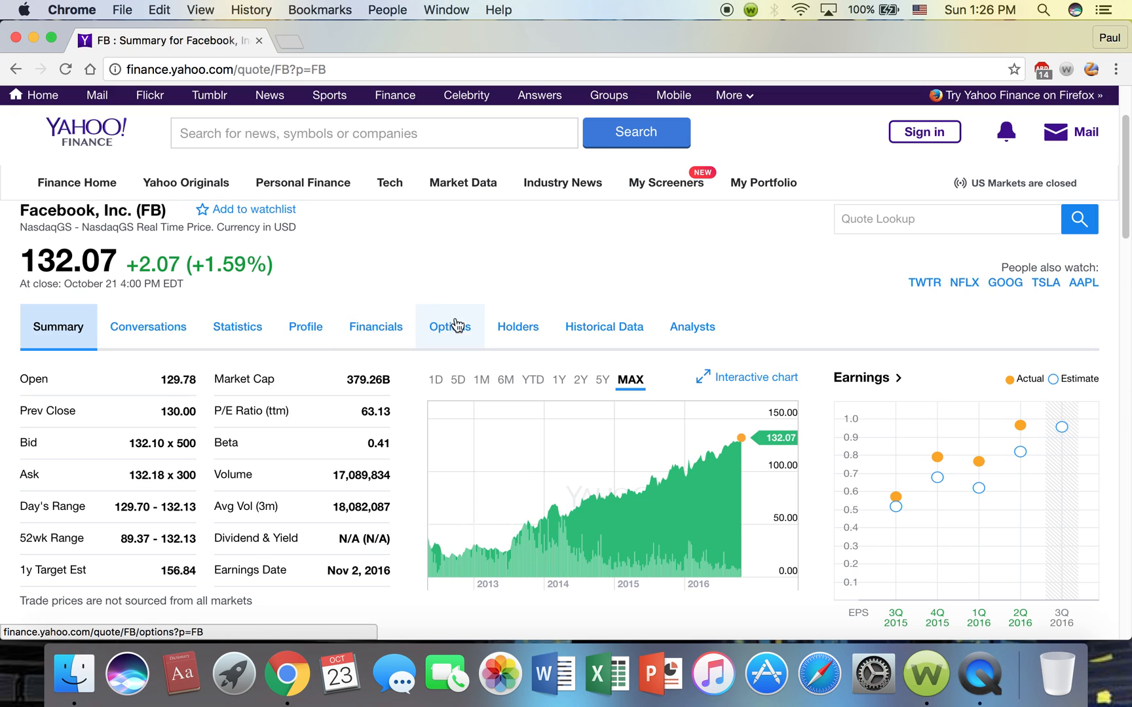
{"action": "mouse_move", "coordinate": [690, 326]}
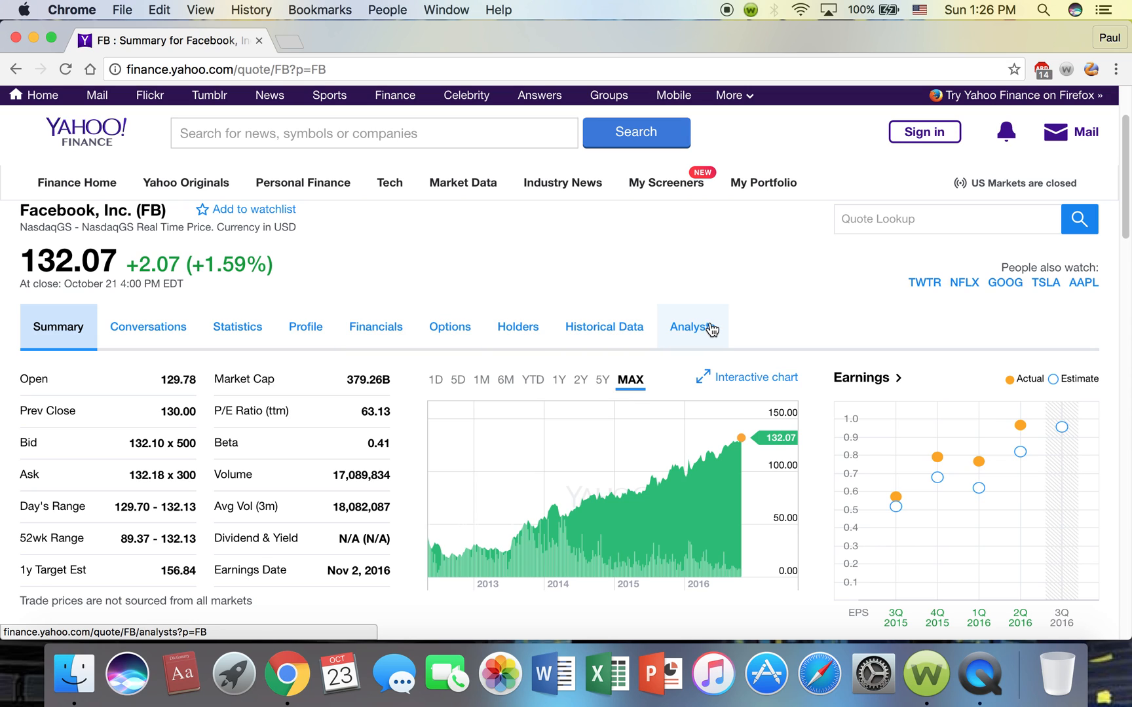
{"action": "mouse_move", "coordinate": [254, 415]}
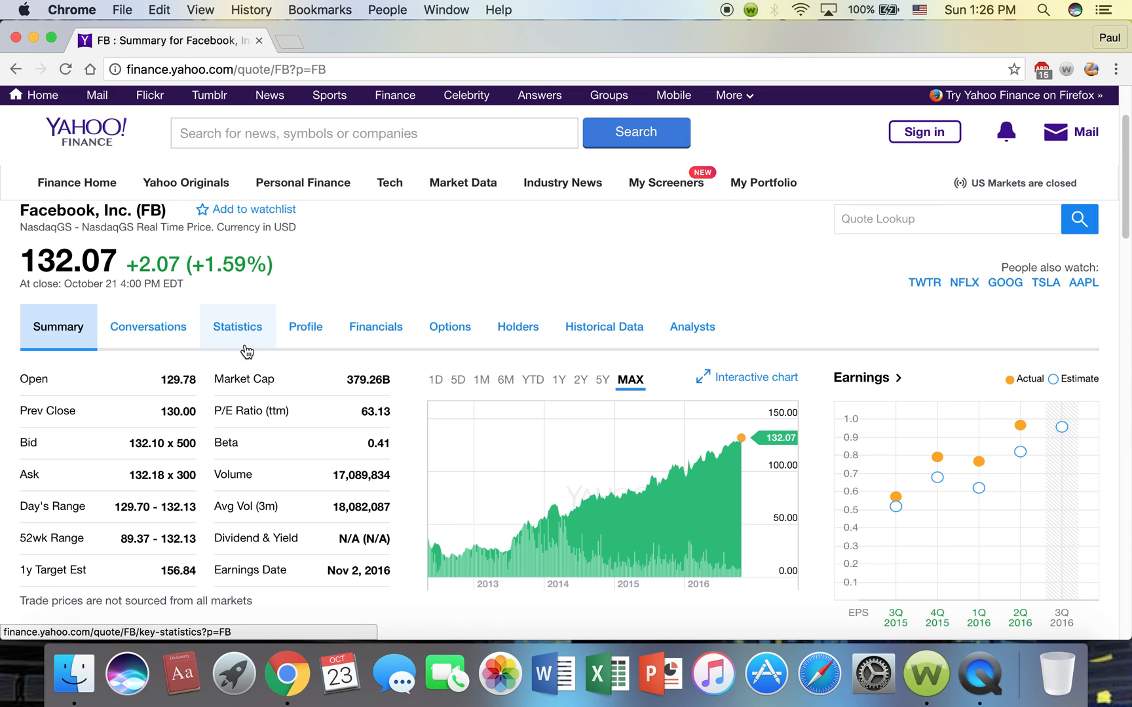
{"action": "mouse_move", "coordinate": [376, 326]}
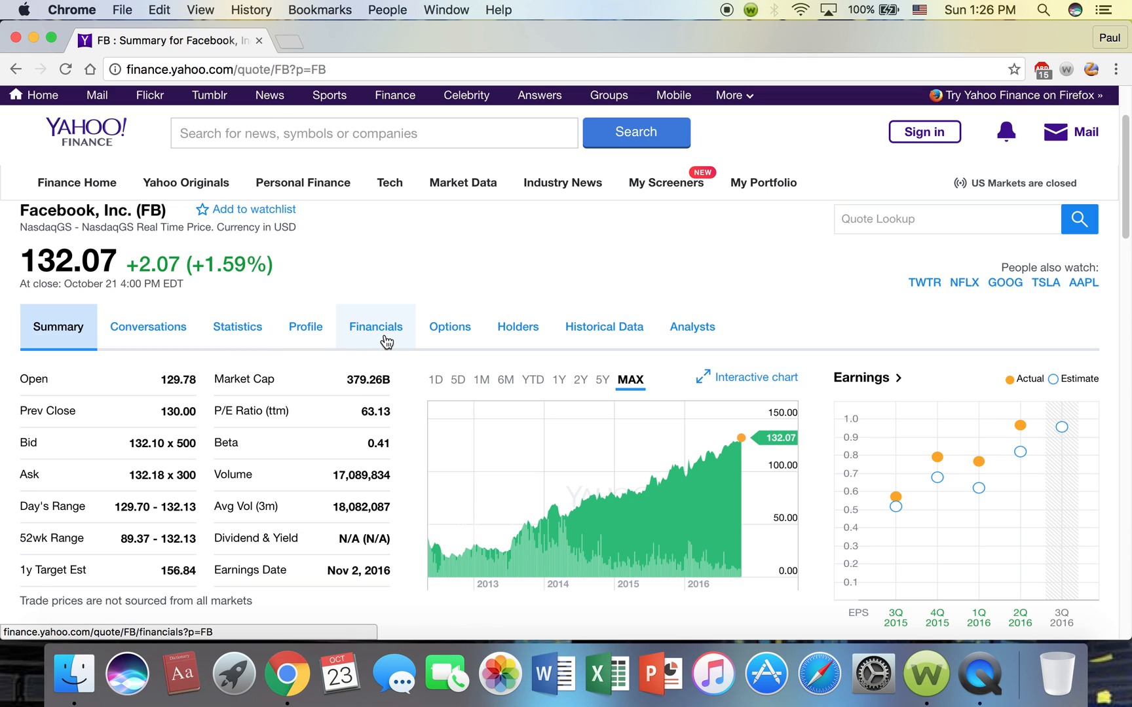
{"action": "mouse_move", "coordinate": [305, 326]}
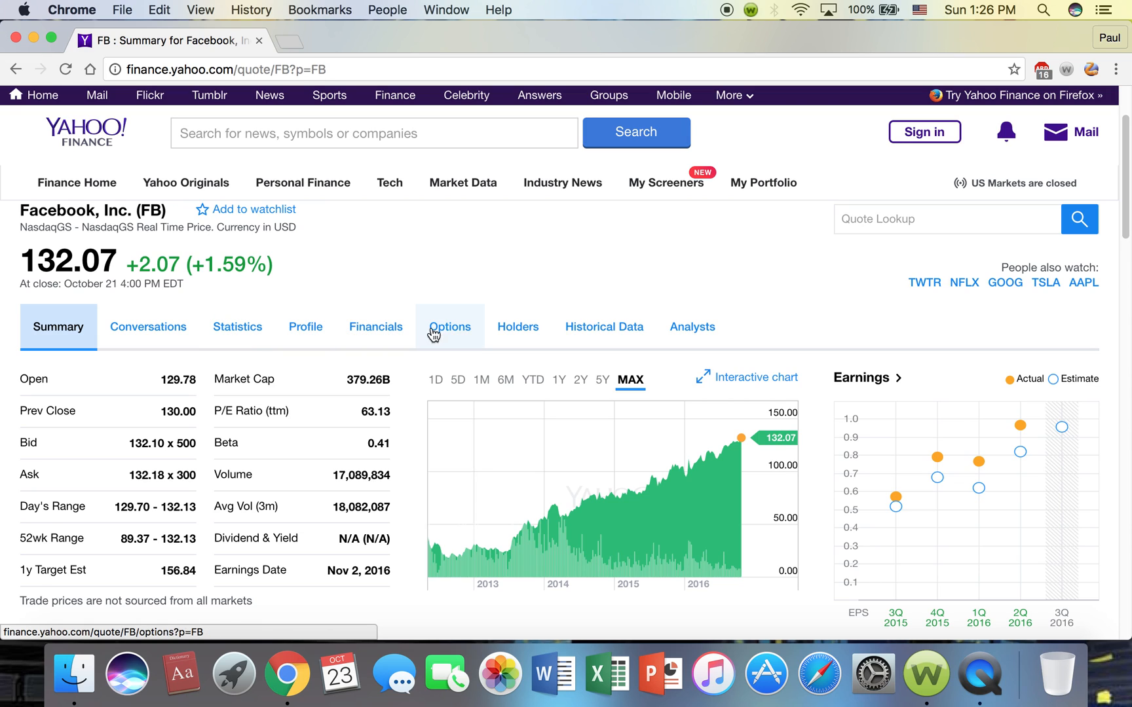
{"action": "mouse_move", "coordinate": [463, 344]}
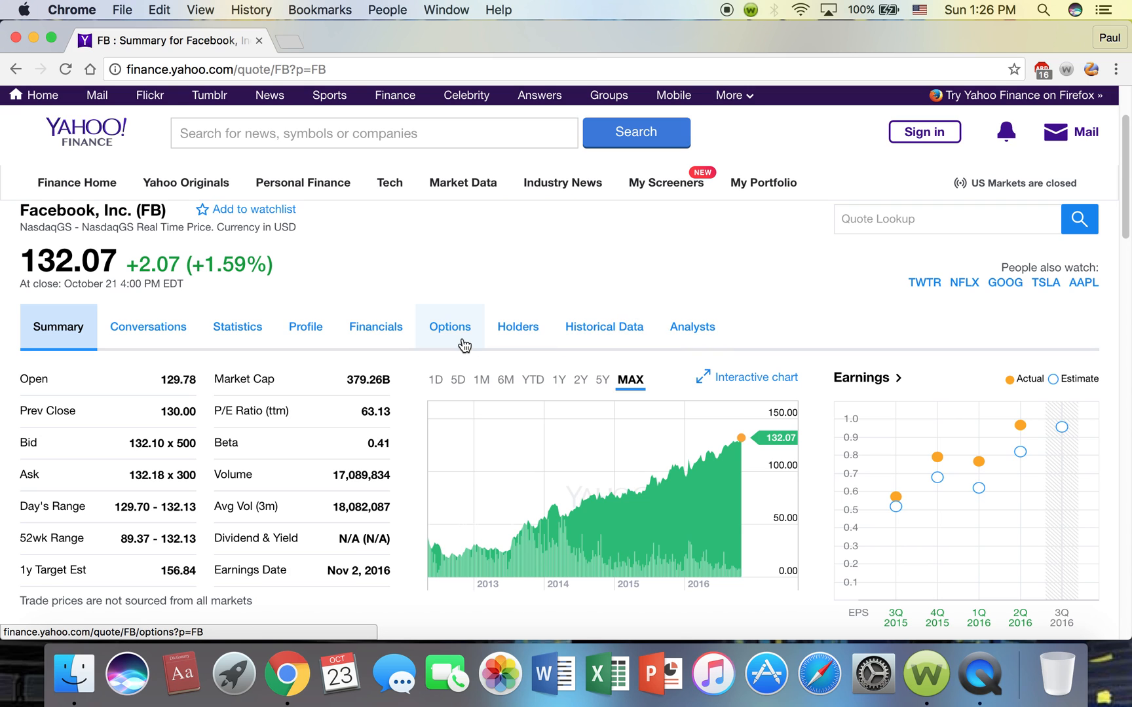
{"action": "mouse_move", "coordinate": [305, 326]}
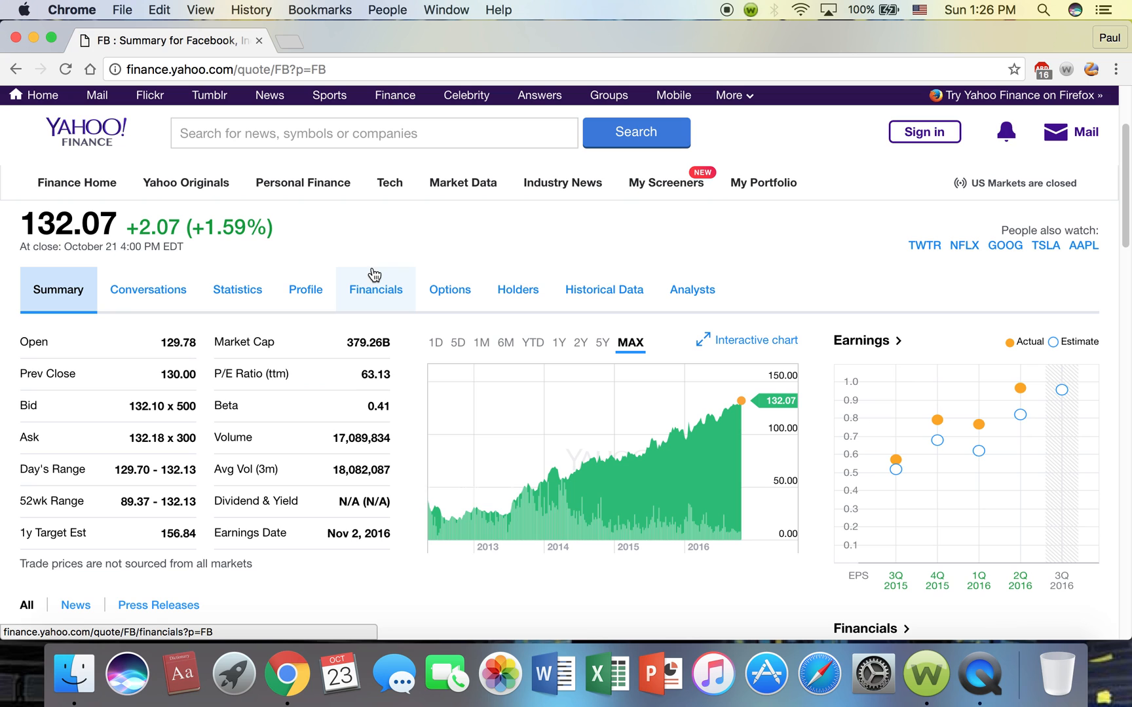
{"action": "scroll", "scroll_direction": "down", "scroll_amount": 3}
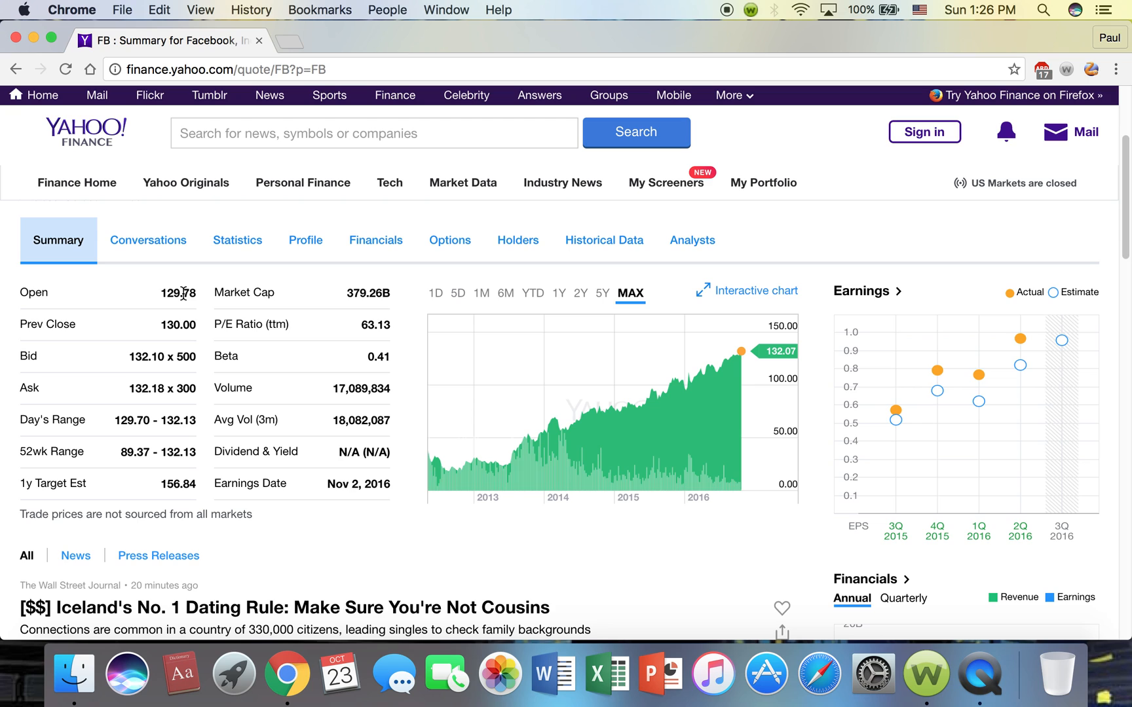
{"action": "mouse_move", "coordinate": [68, 330]}
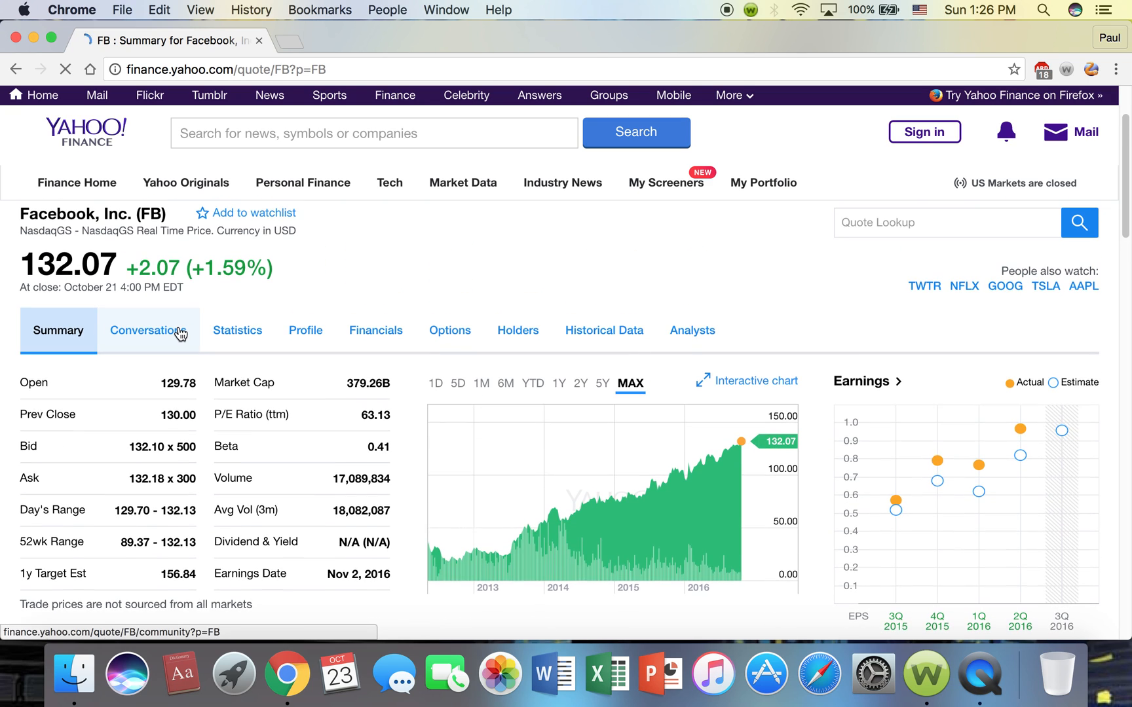
{"action": "scroll", "scroll_direction": "down", "scroll_amount": 3}
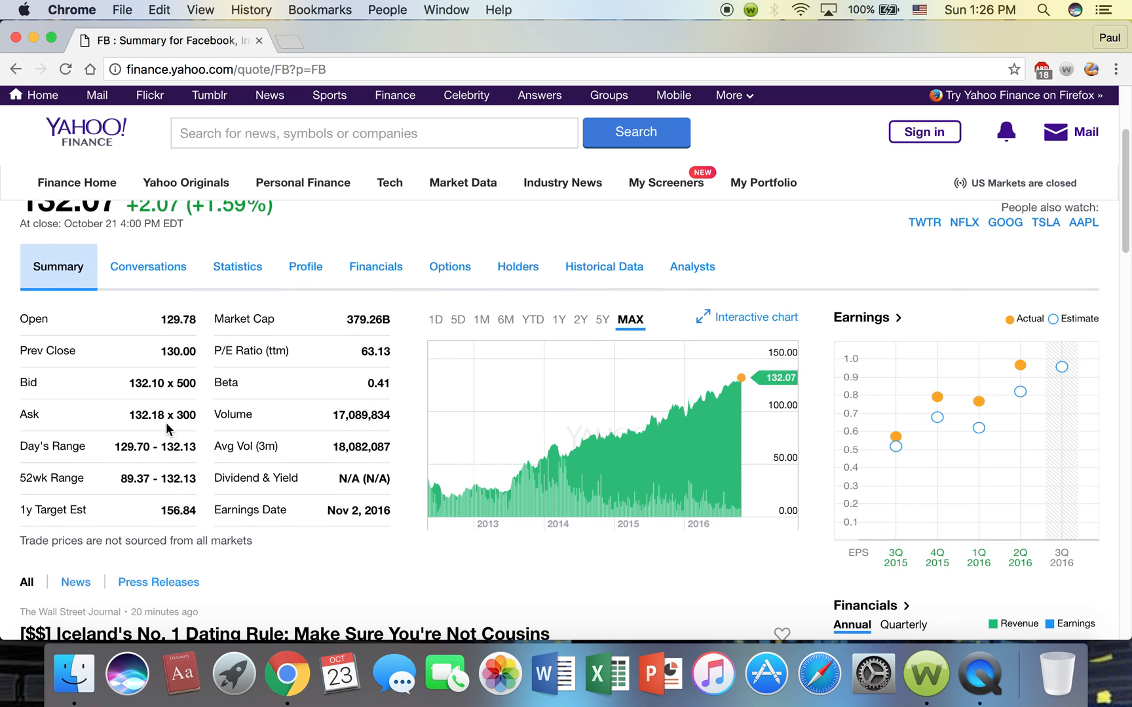
{"action": "scroll", "scroll_direction": "down", "scroll_amount": 3}
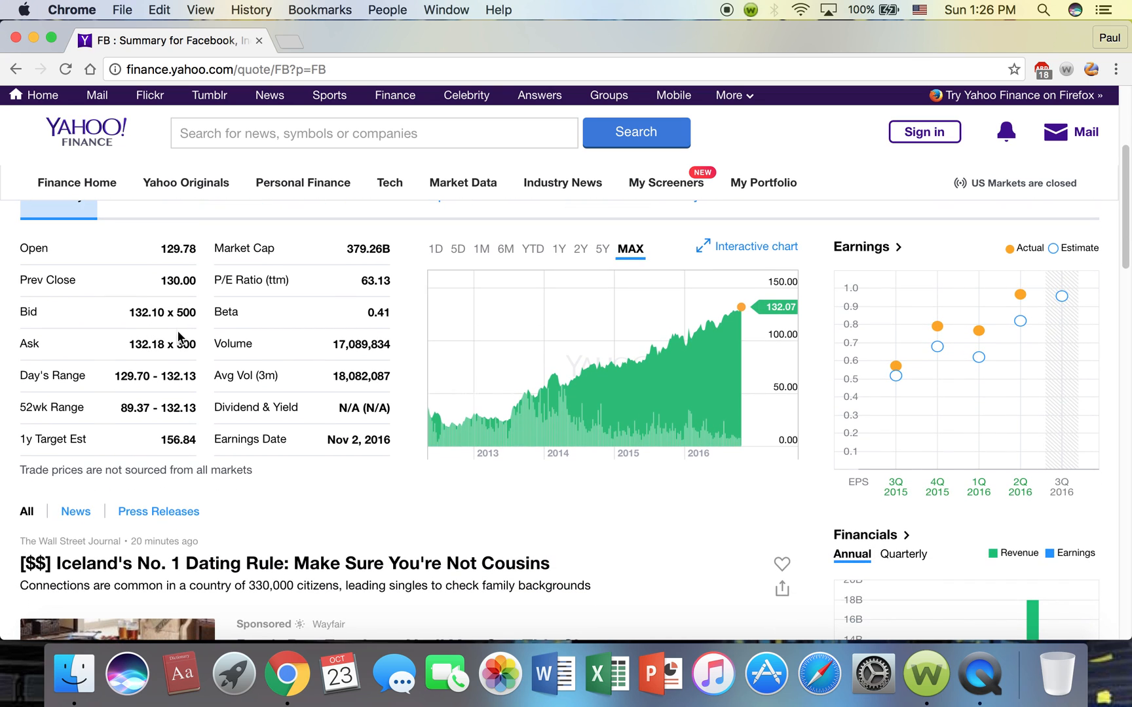
{"action": "mouse_move", "coordinate": [182, 343]}
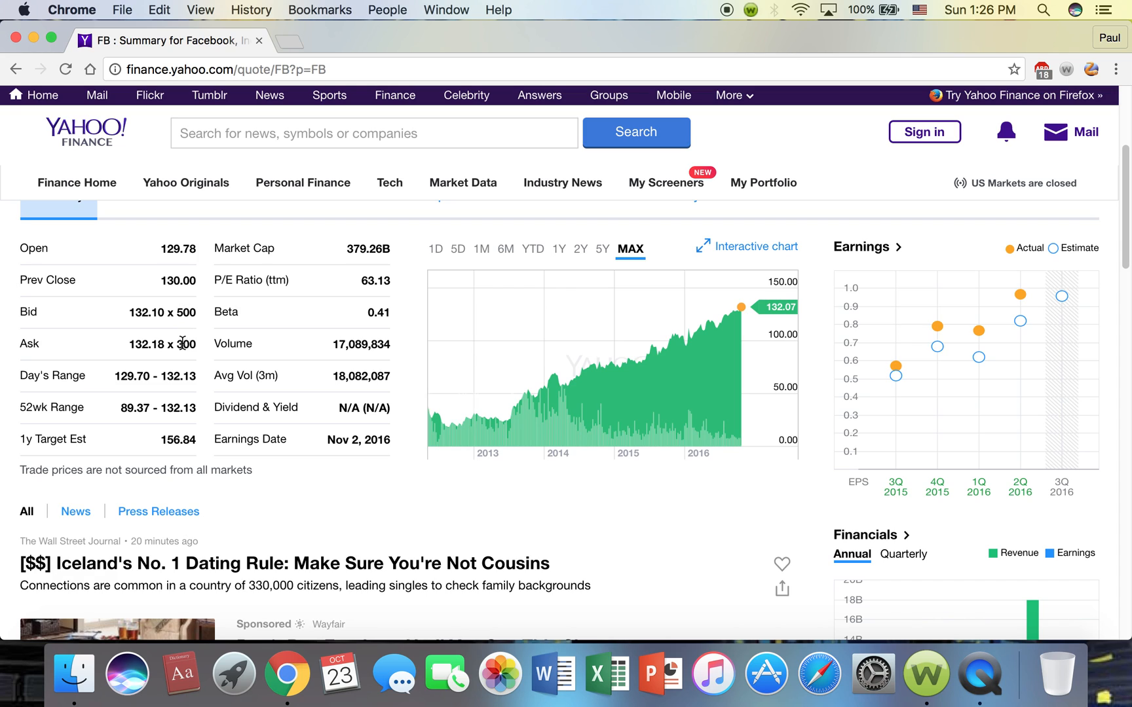
{"action": "mouse_move", "coordinate": [186, 328]}
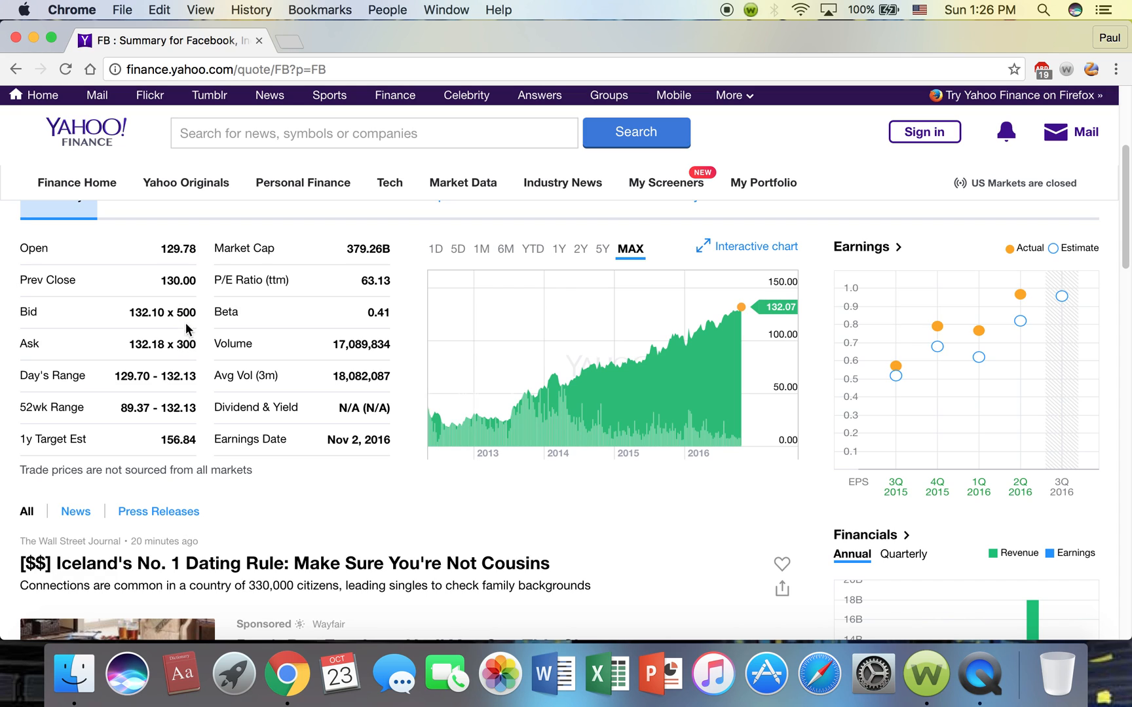
{"action": "mouse_move", "coordinate": [176, 342]}
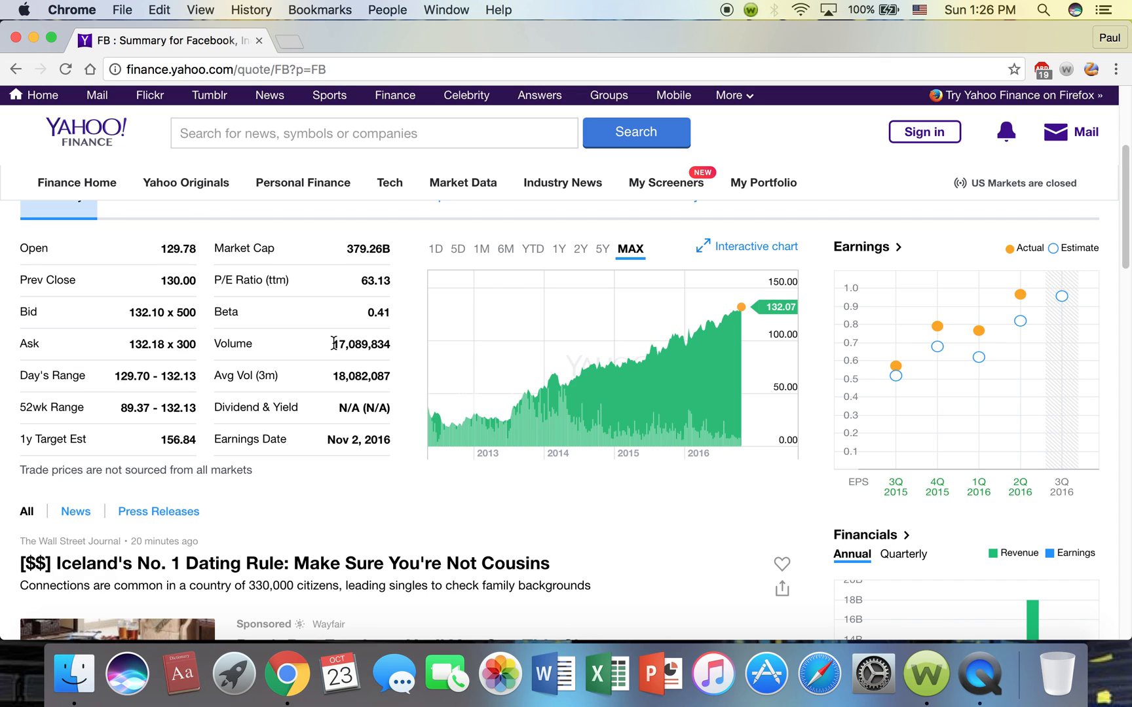
{"action": "mouse_move", "coordinate": [338, 344]}
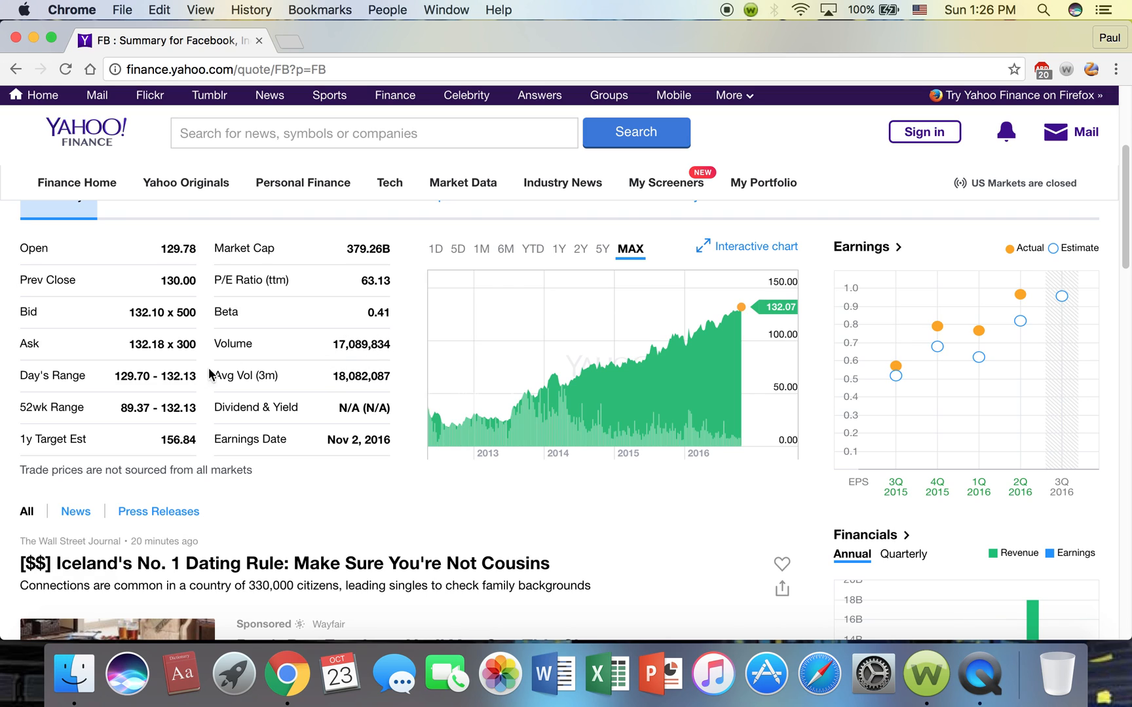
{"action": "mouse_move", "coordinate": [116, 391]}
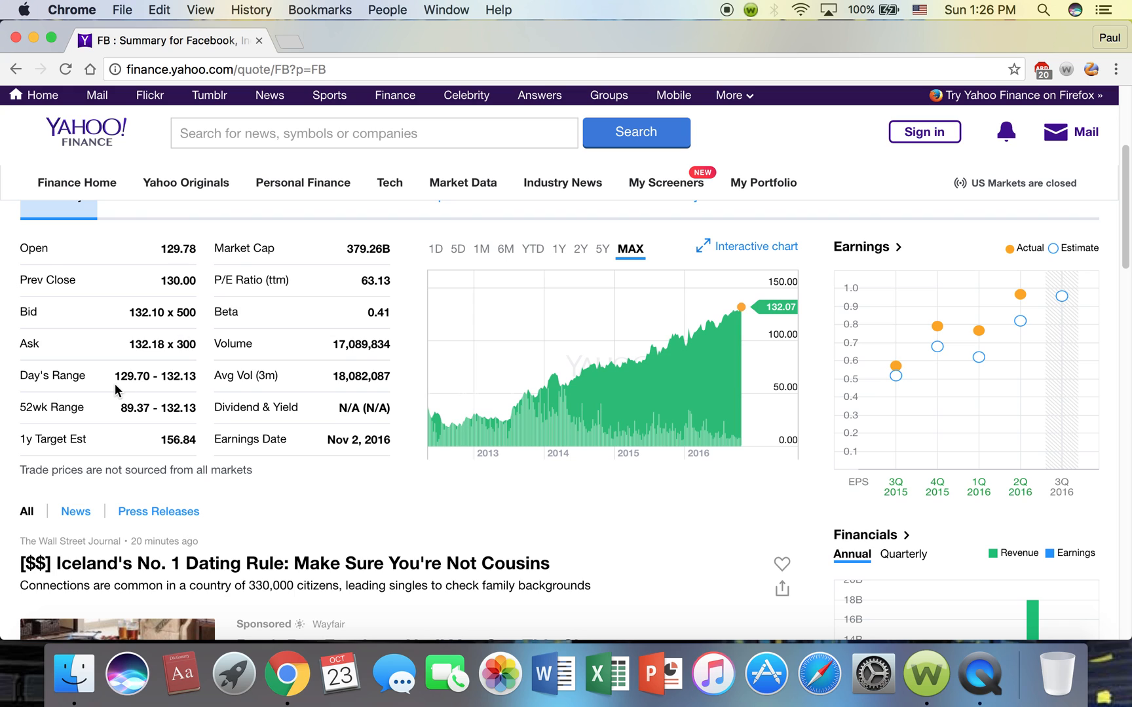
{"action": "scroll", "scroll_direction": "down", "scroll_amount": 3}
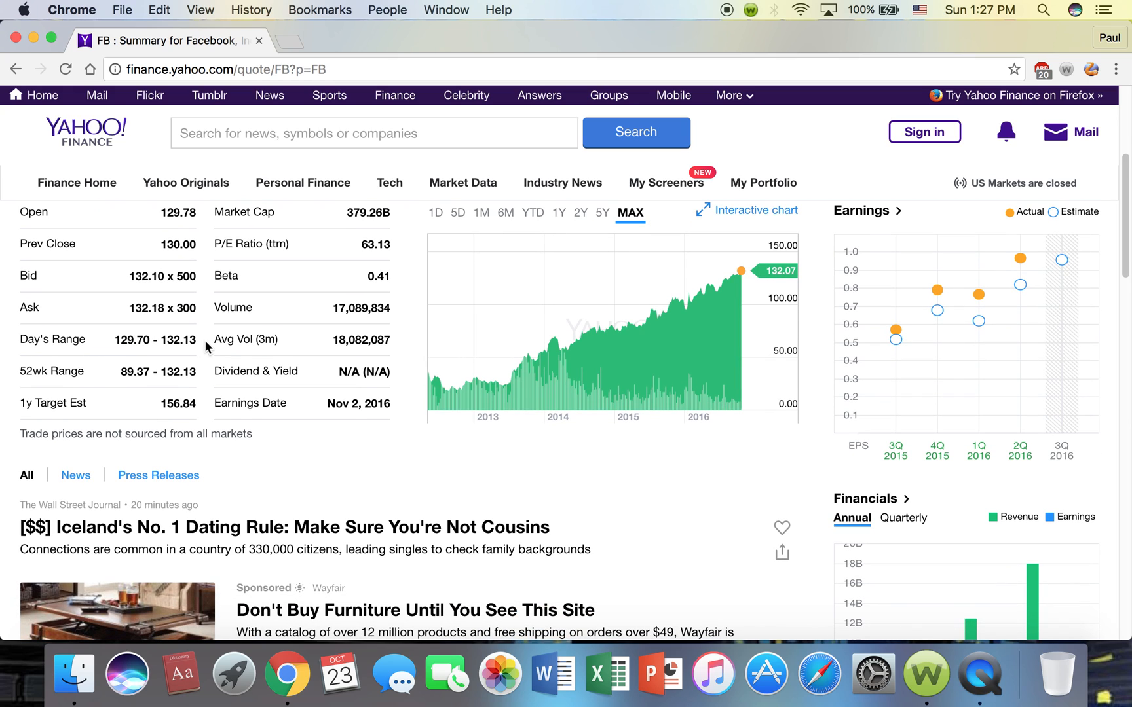
{"action": "mouse_move", "coordinate": [206, 379]}
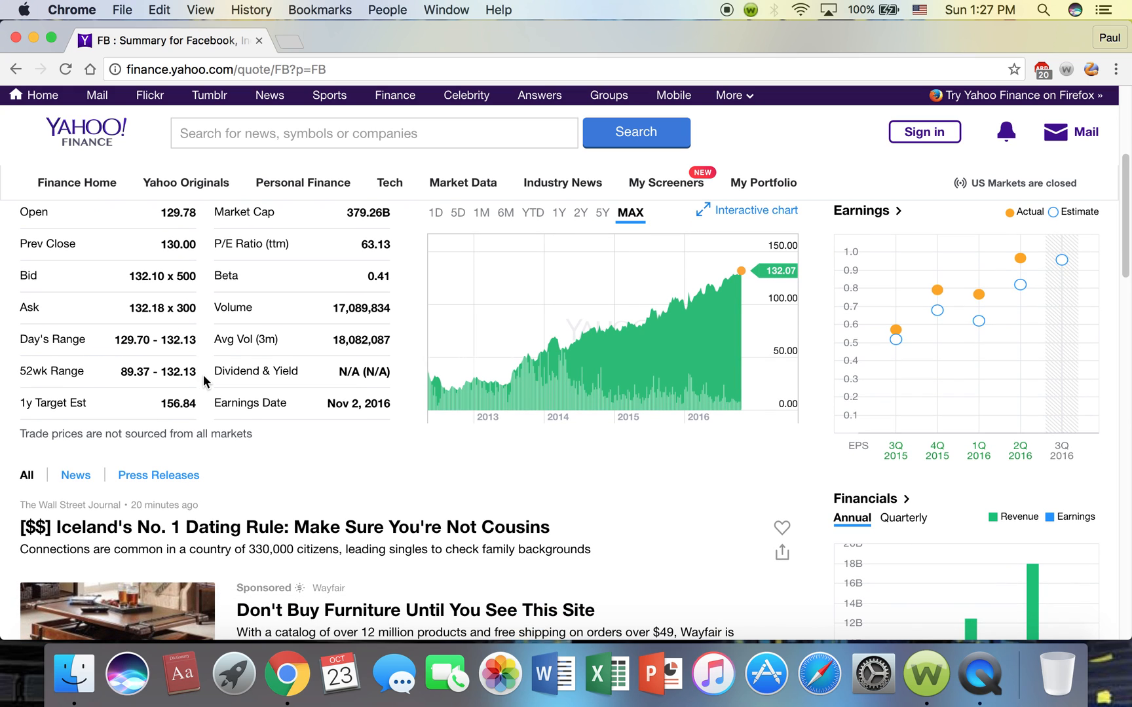
{"action": "mouse_move", "coordinate": [59, 420]}
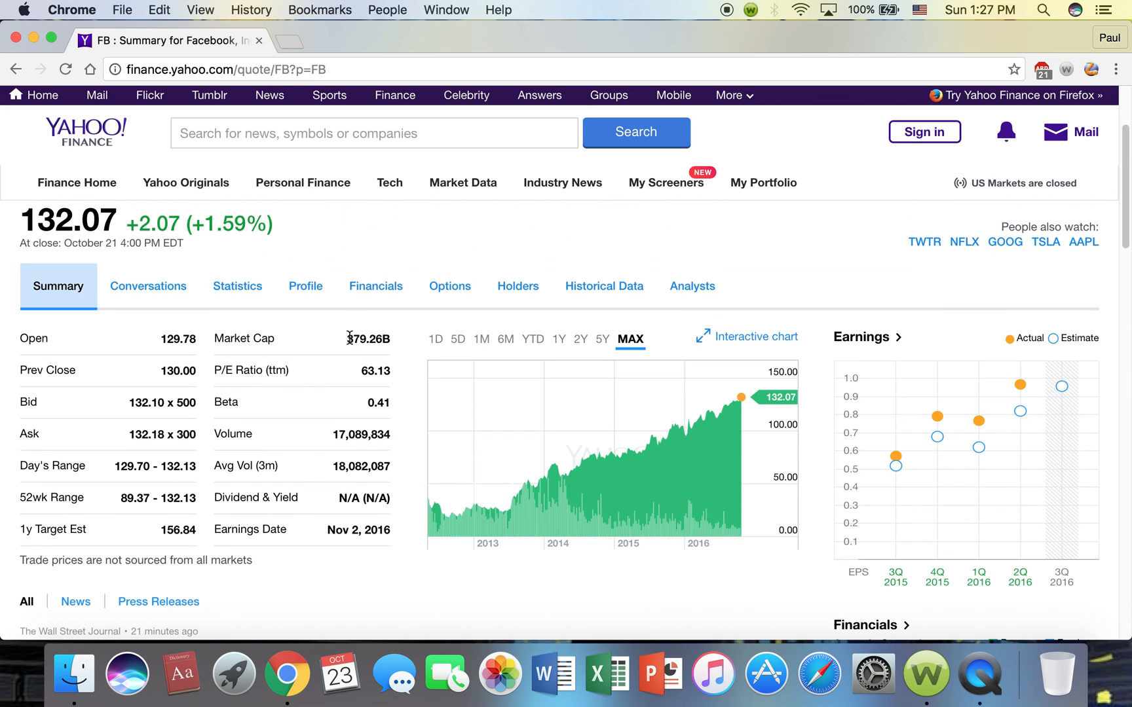
{"action": "mouse_move", "coordinate": [343, 350]}
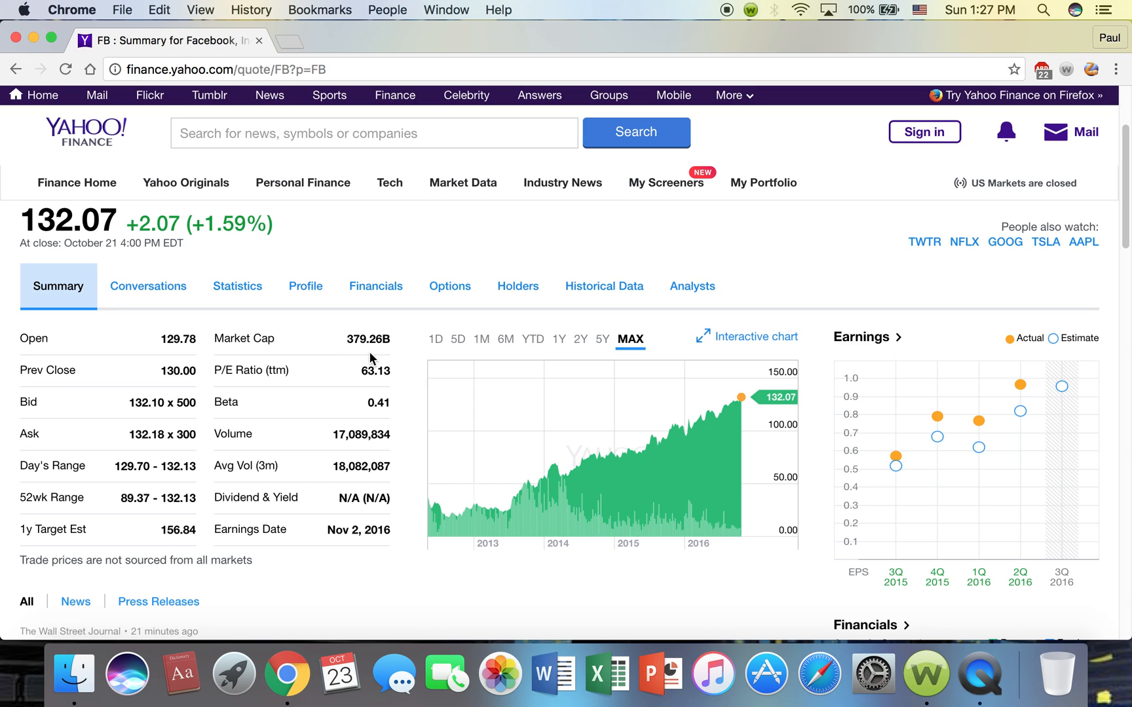
{"action": "mouse_move", "coordinate": [394, 374]}
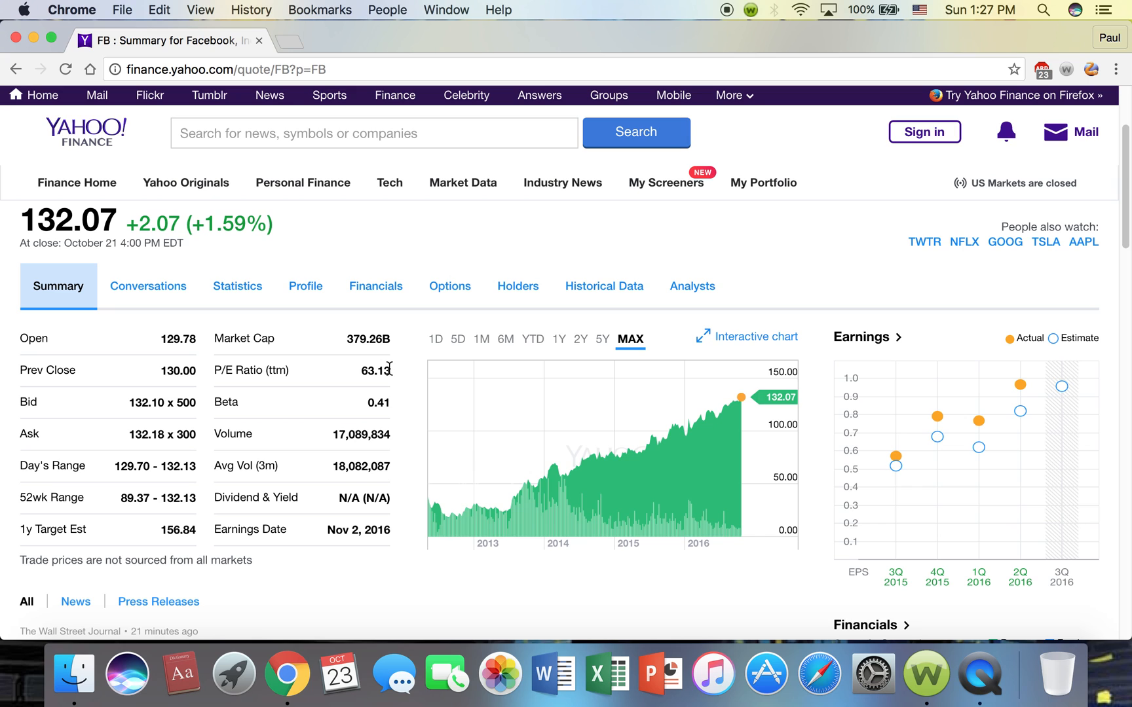
{"action": "mouse_move", "coordinate": [397, 381]}
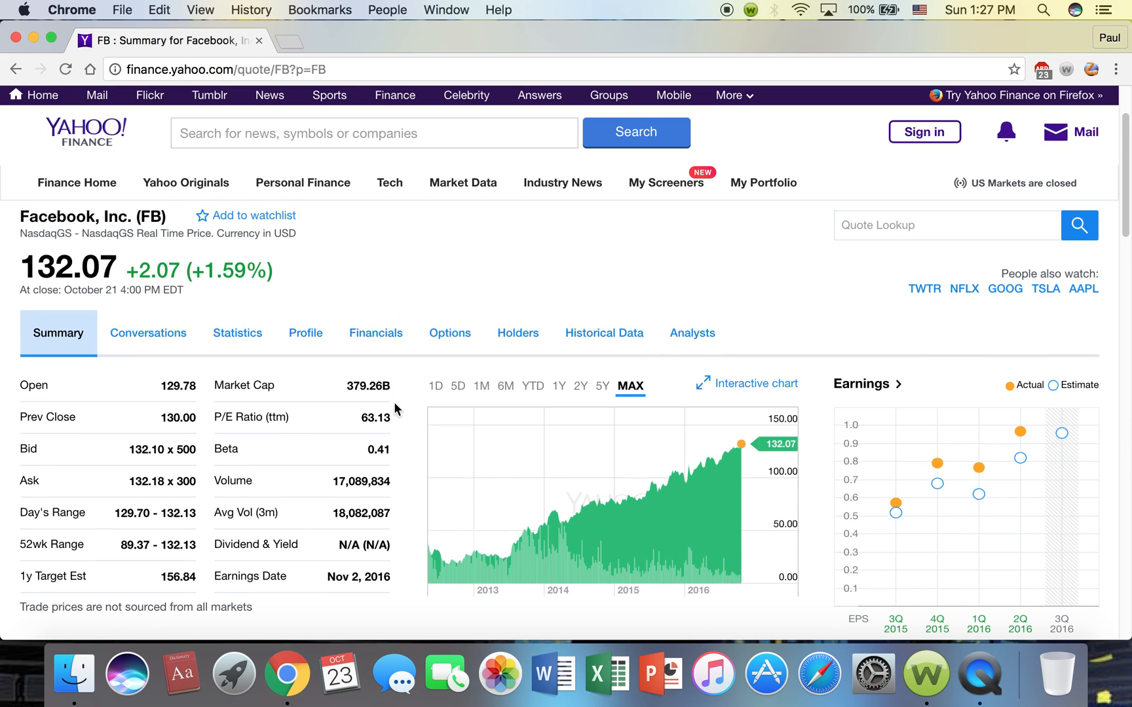
{"action": "mouse_move", "coordinate": [373, 416]}
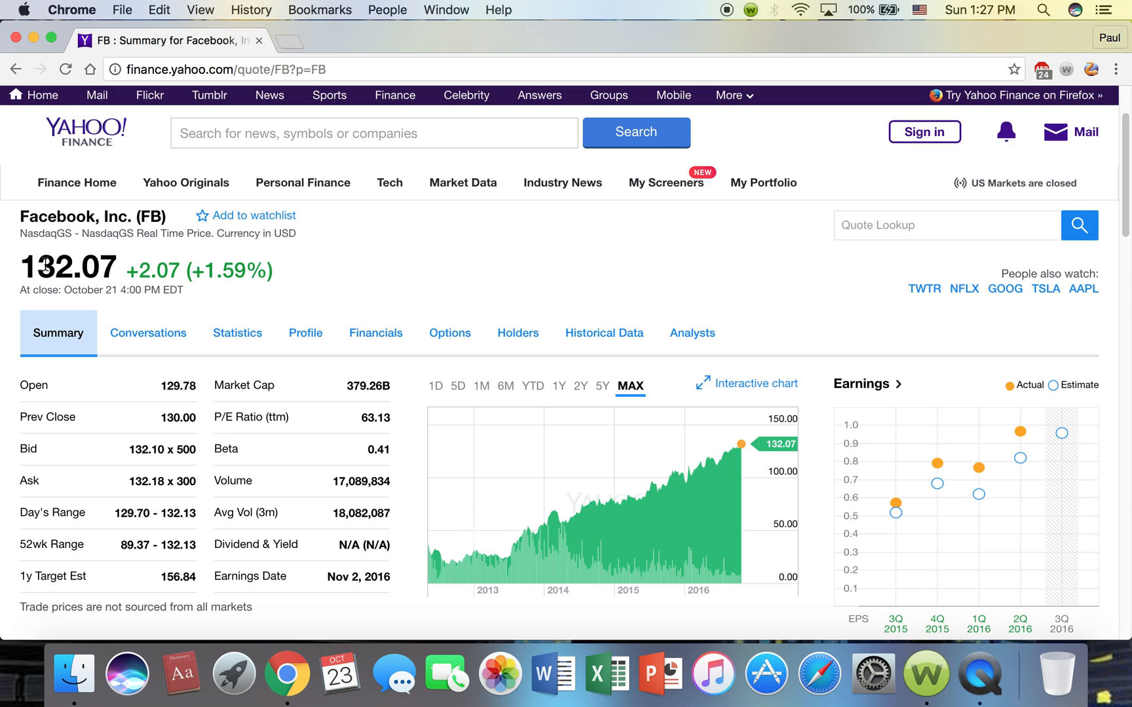
{"action": "mouse_move", "coordinate": [1023, 444]}
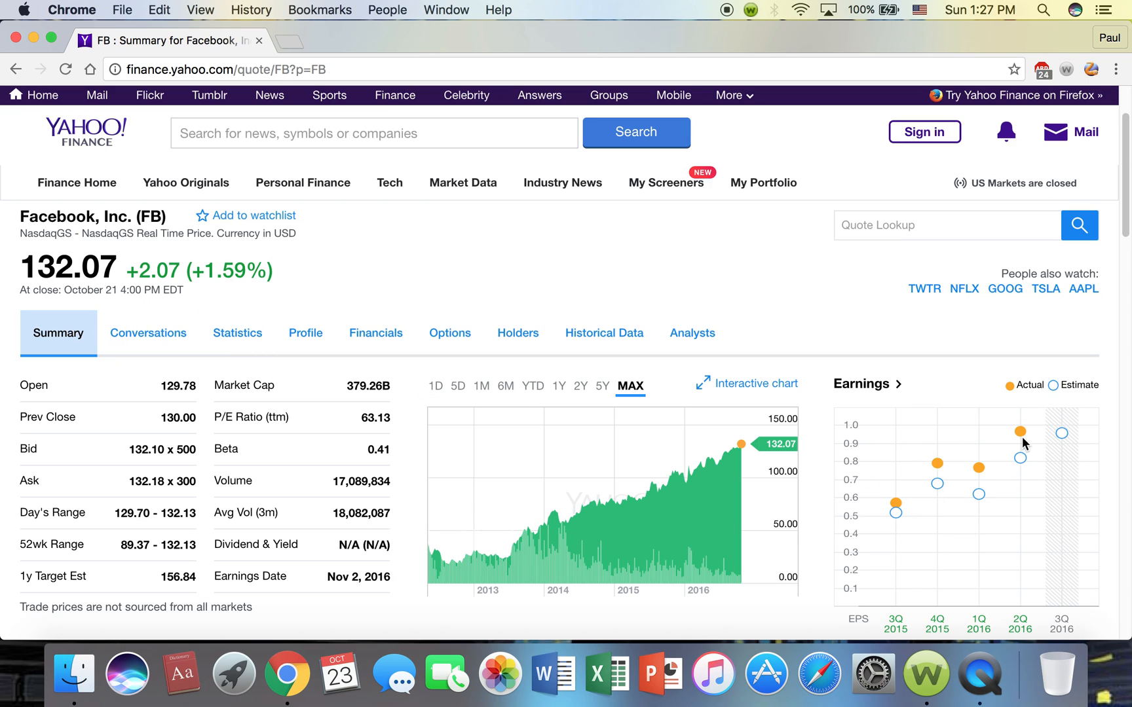
{"action": "mouse_move", "coordinate": [794, 562]}
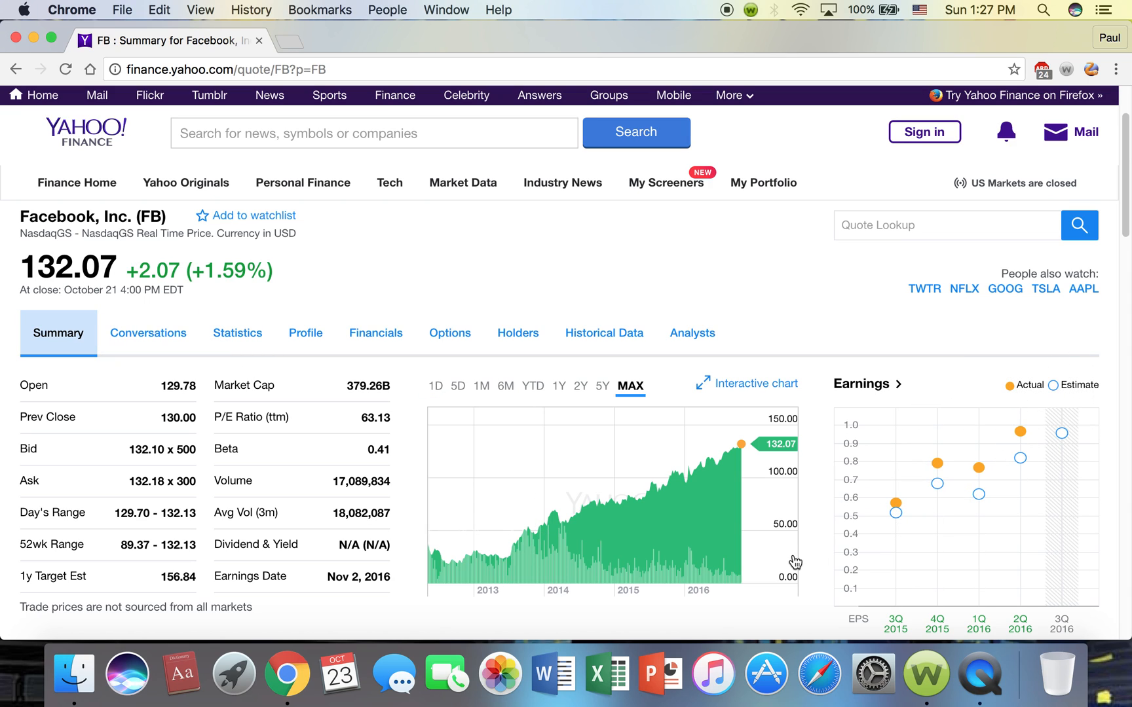
{"action": "scroll", "scroll_direction": "down", "scroll_amount": 3}
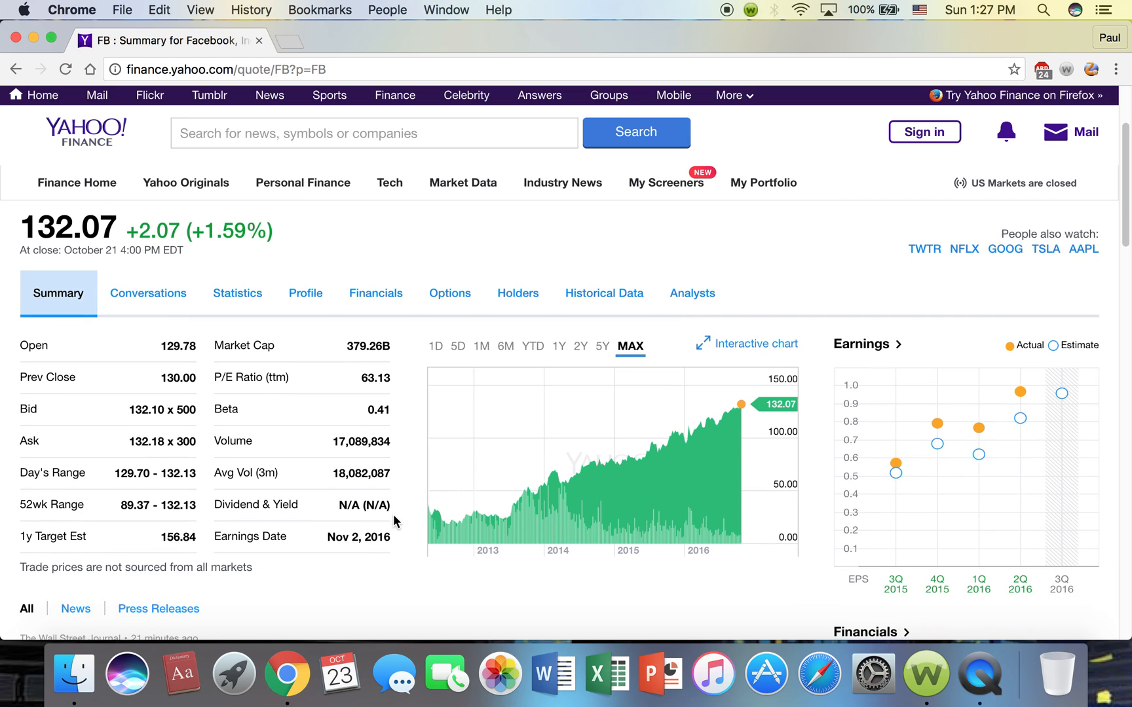
{"action": "mouse_move", "coordinate": [372, 373]}
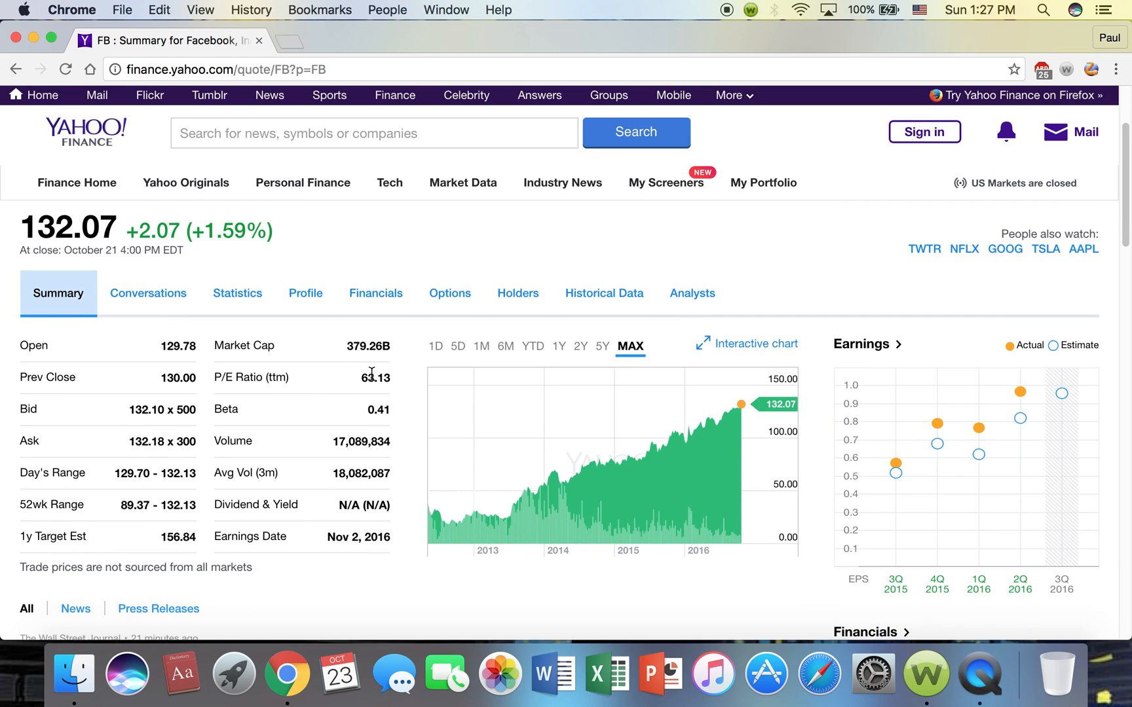
{"action": "mouse_move", "coordinate": [394, 381]}
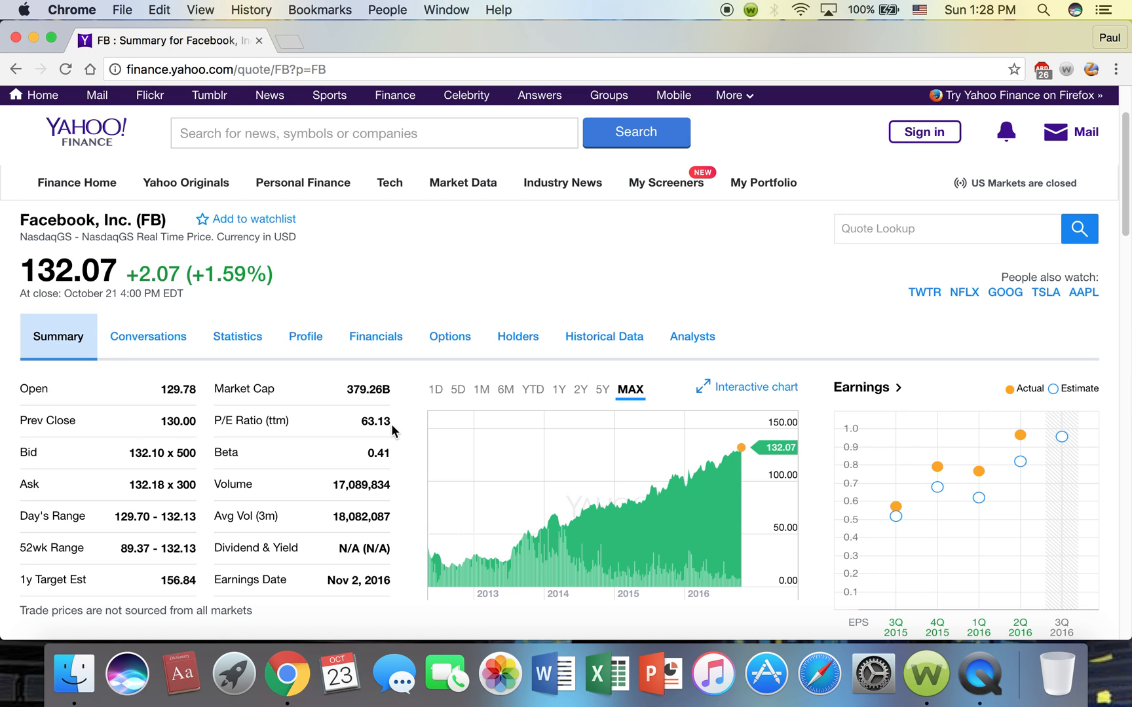
{"action": "scroll", "scroll_direction": "down", "scroll_amount": 3}
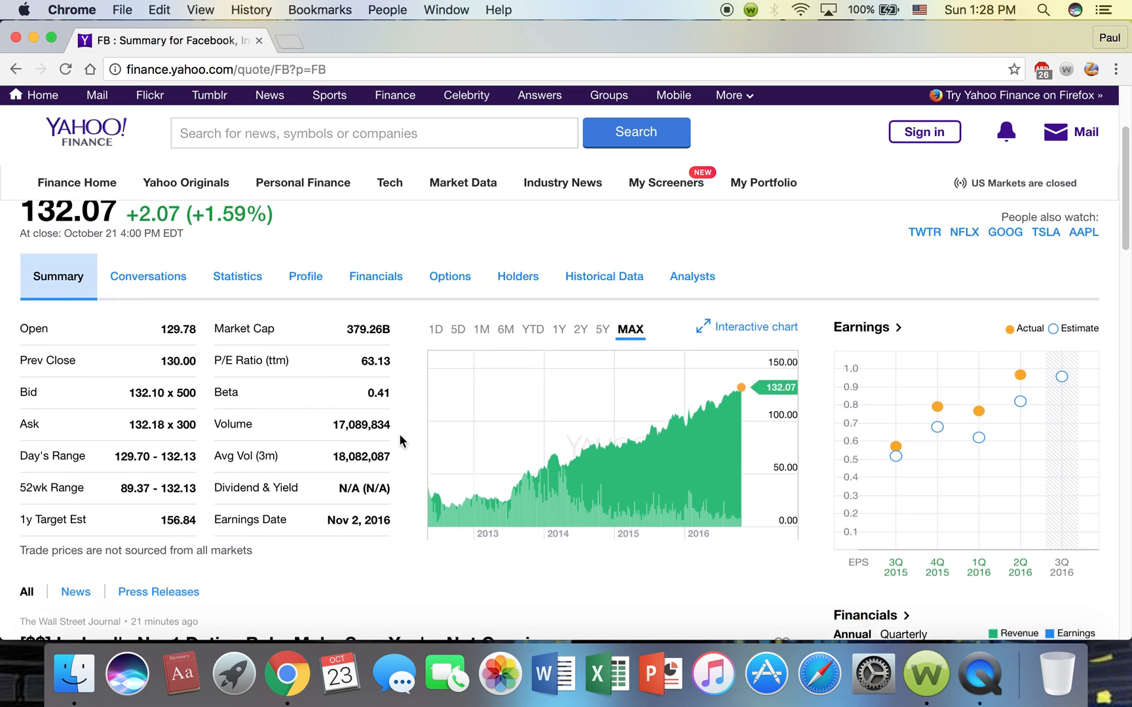
{"action": "scroll", "scroll_direction": "down", "scroll_amount": 3}
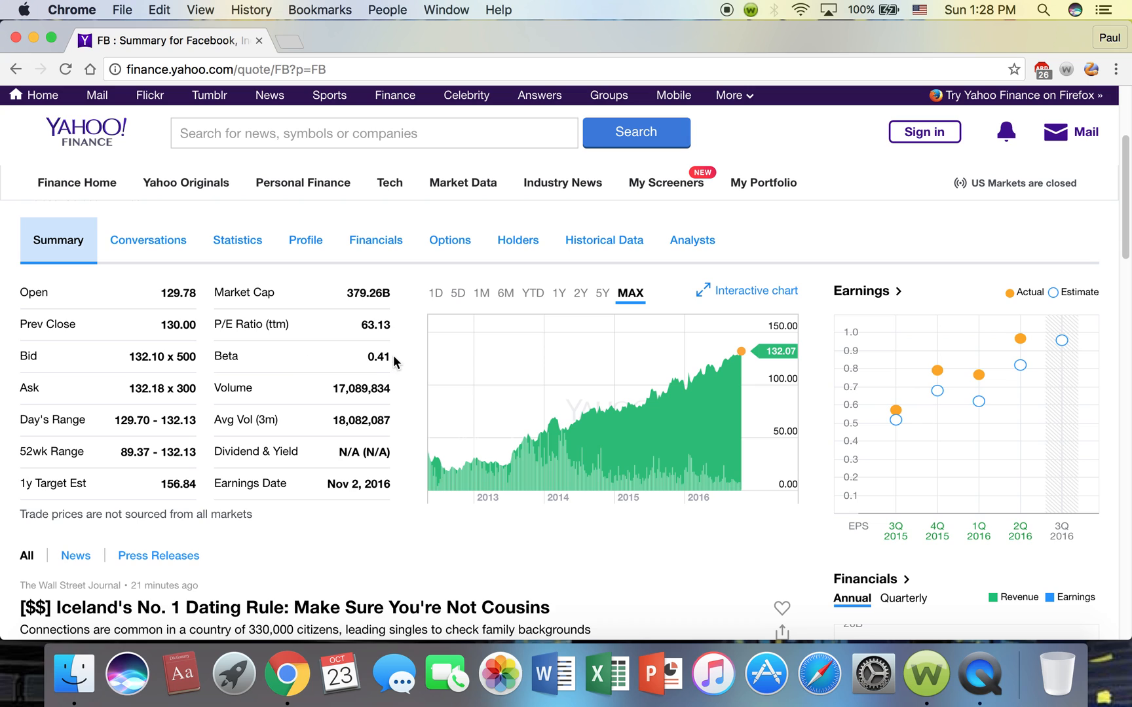
{"action": "scroll", "scroll_direction": "down", "scroll_amount": 3}
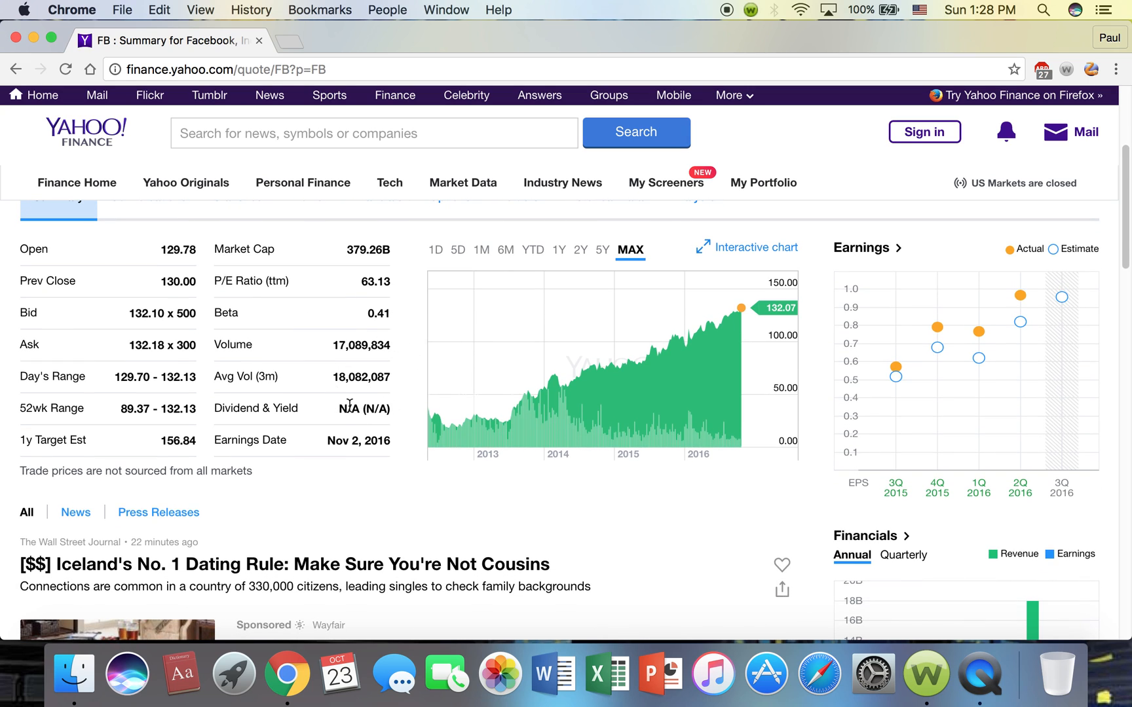
{"action": "scroll", "scroll_direction": "up", "scroll_amount": 3}
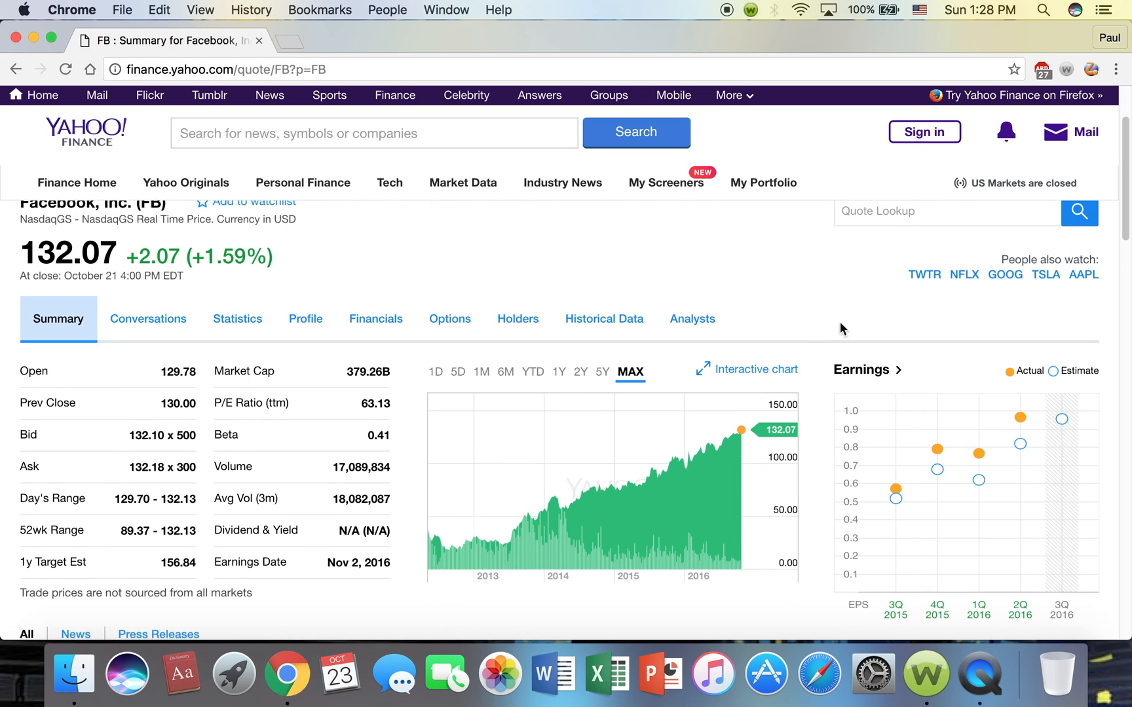
- Look up KO and view The Coca-Cola Company summary with price 42.13, statistics and chart
{"action": "type", "text": "KO"}
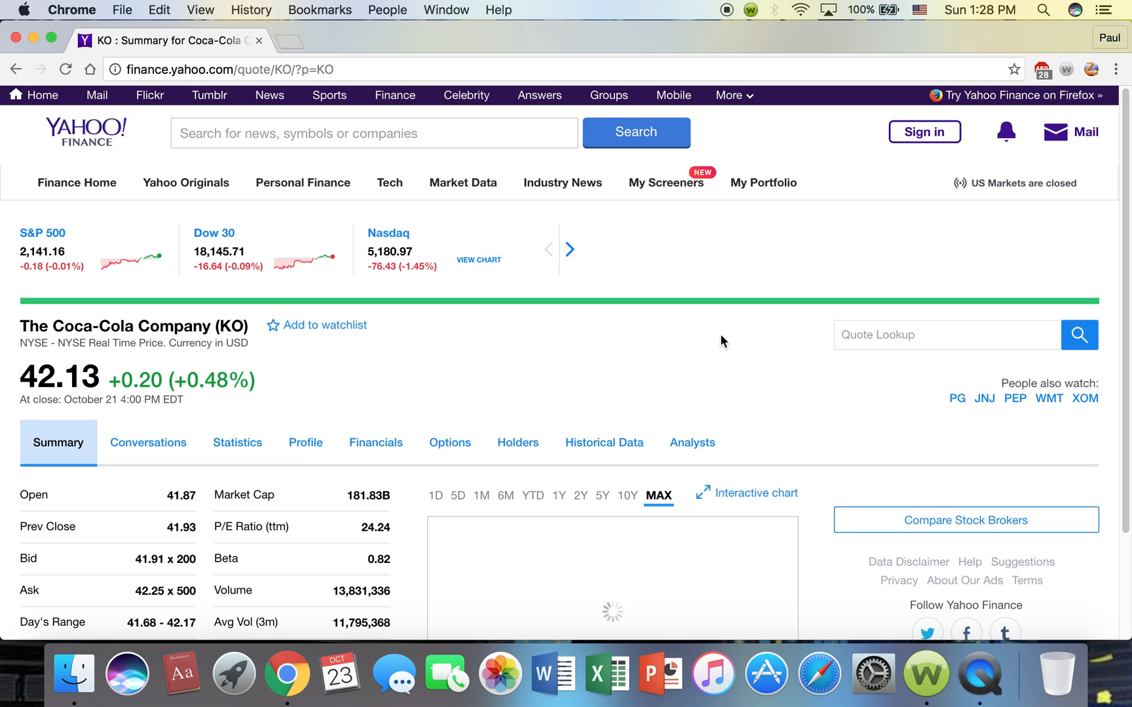
{"action": "scroll", "scroll_direction": "down", "scroll_amount": 3}
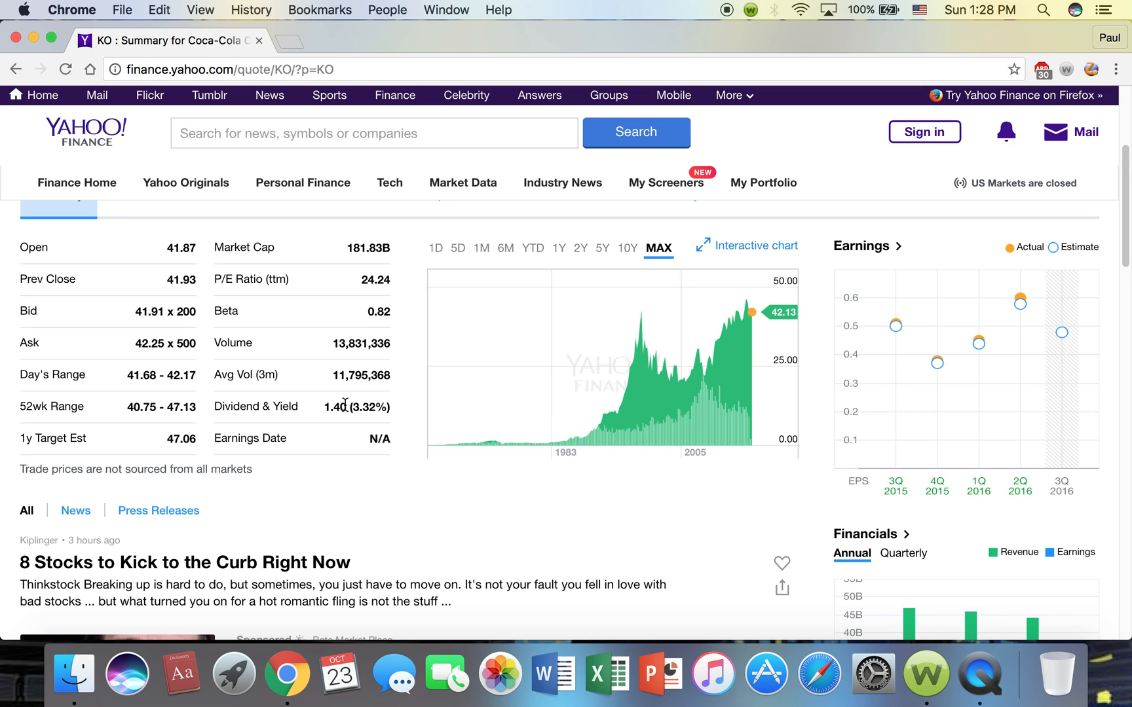
{"action": "scroll", "scroll_direction": "up", "scroll_amount": 3}
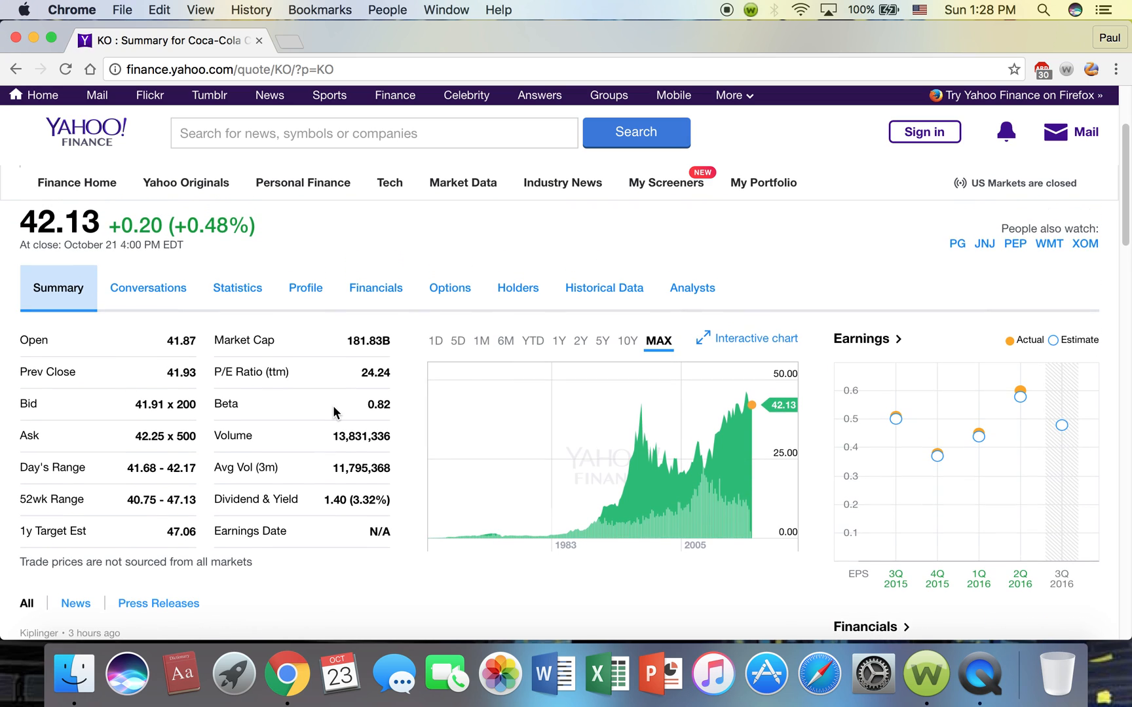
{"action": "mouse_move", "coordinate": [332, 505]}
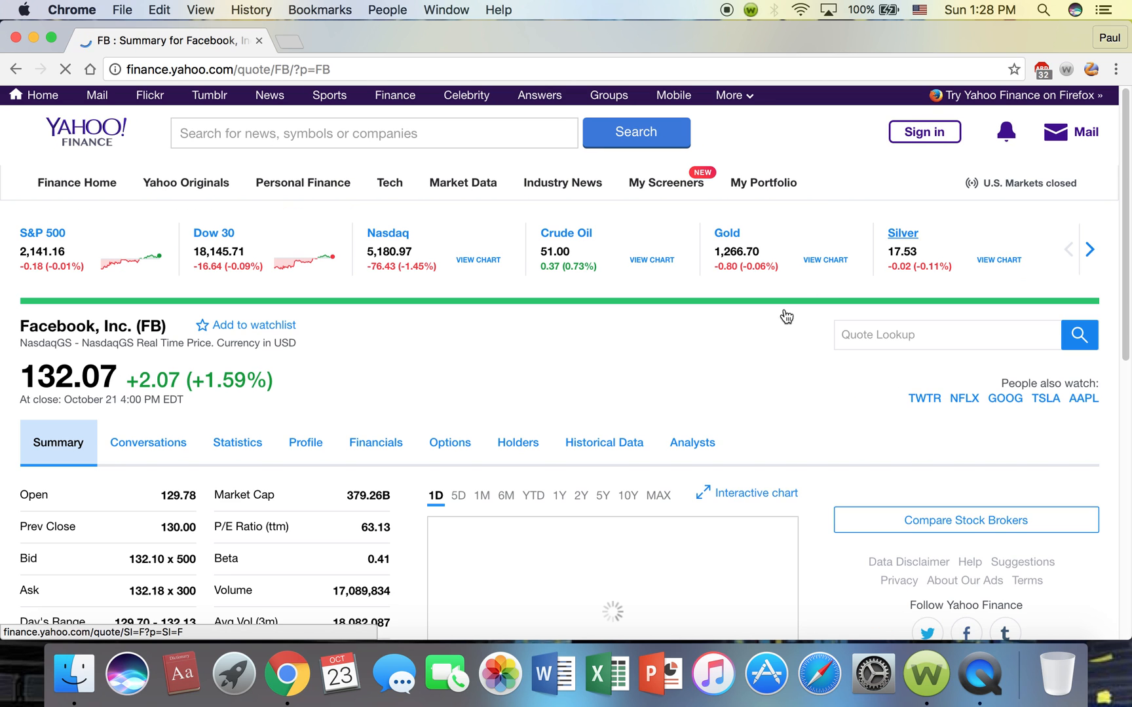
- Scroll the FB summary down to its news headlines and recommendation trends
{"action": "scroll", "scroll_direction": "down", "scroll_amount": 3}
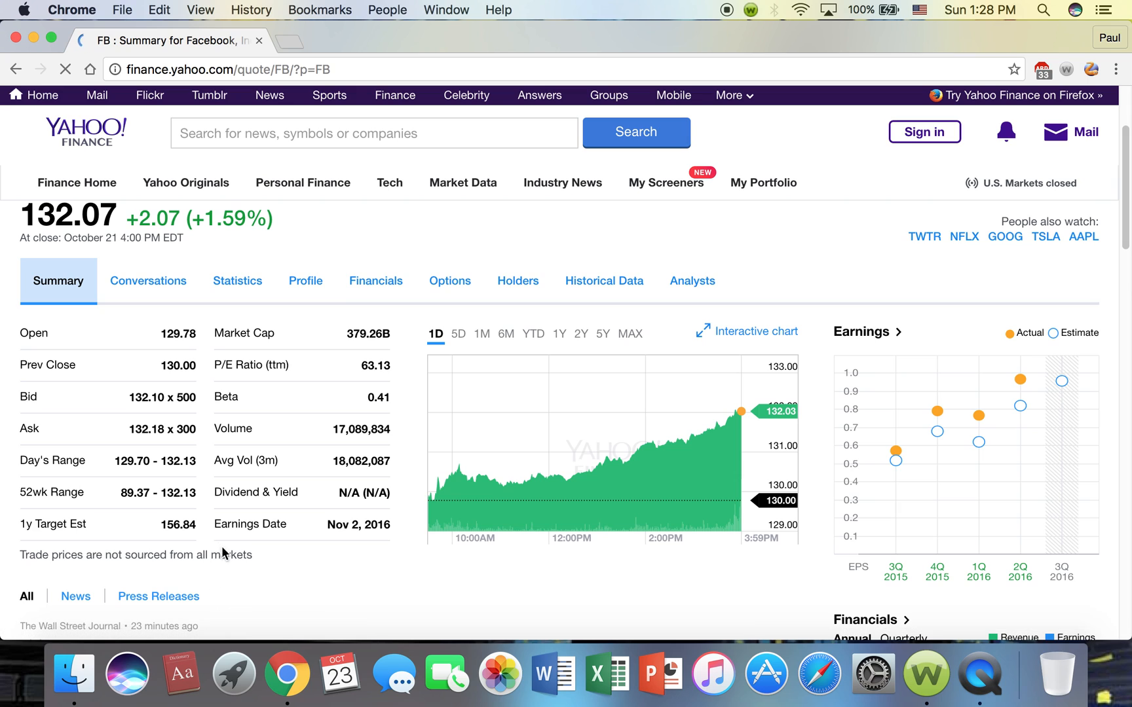
{"action": "mouse_move", "coordinate": [323, 530]}
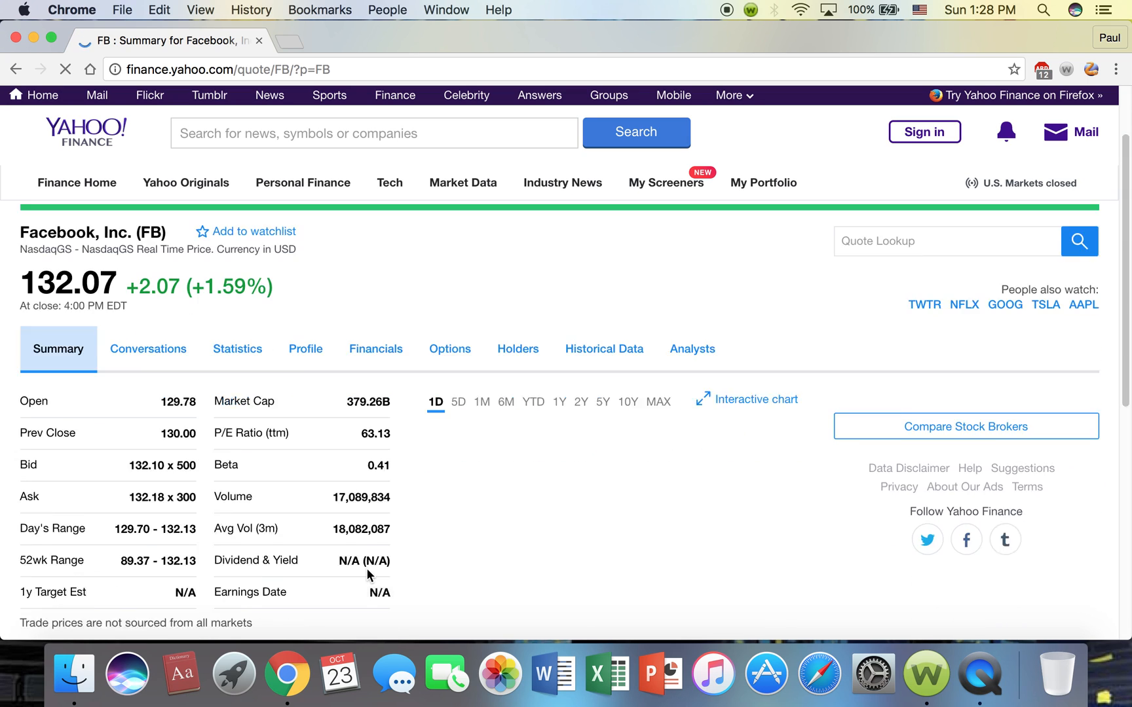
{"action": "scroll", "scroll_direction": "down", "scroll_amount": 3}
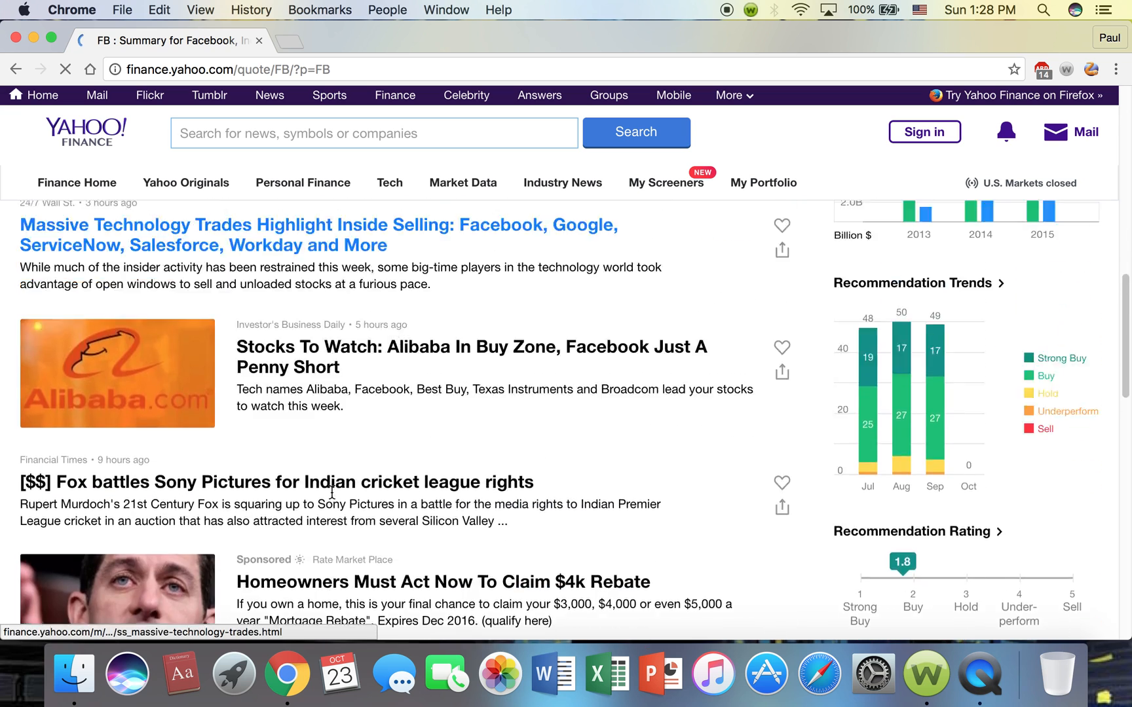
{"action": "scroll", "scroll_direction": "up", "scroll_amount": 3}
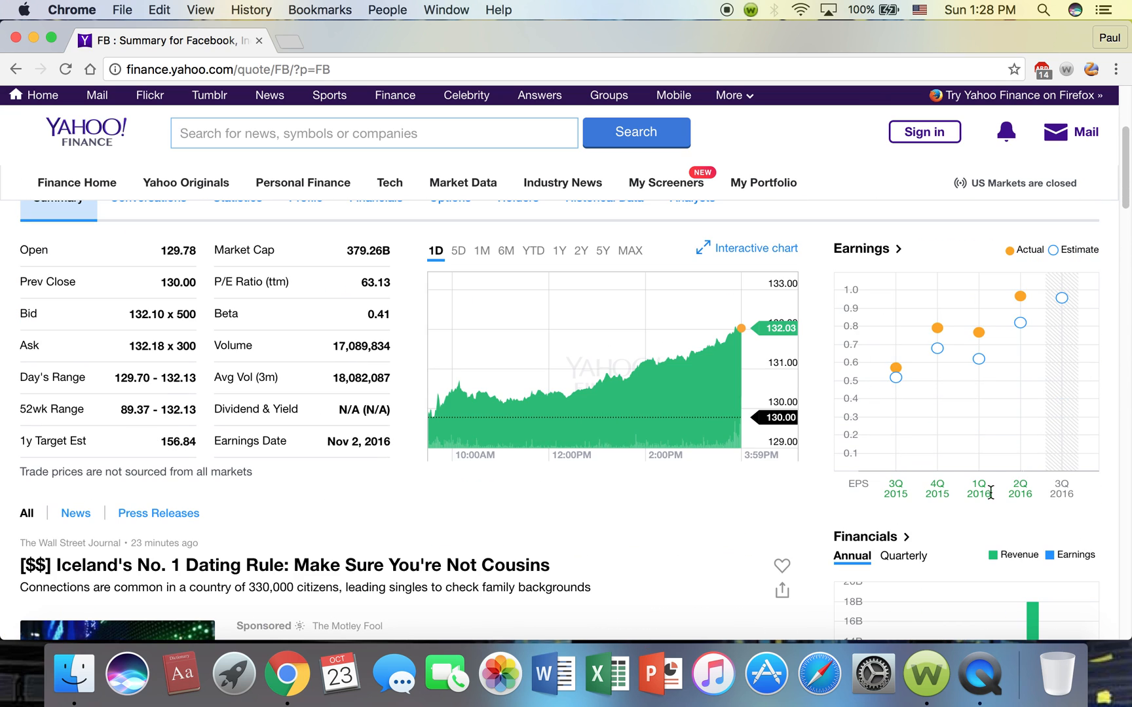
{"action": "mouse_move", "coordinate": [901, 390]}
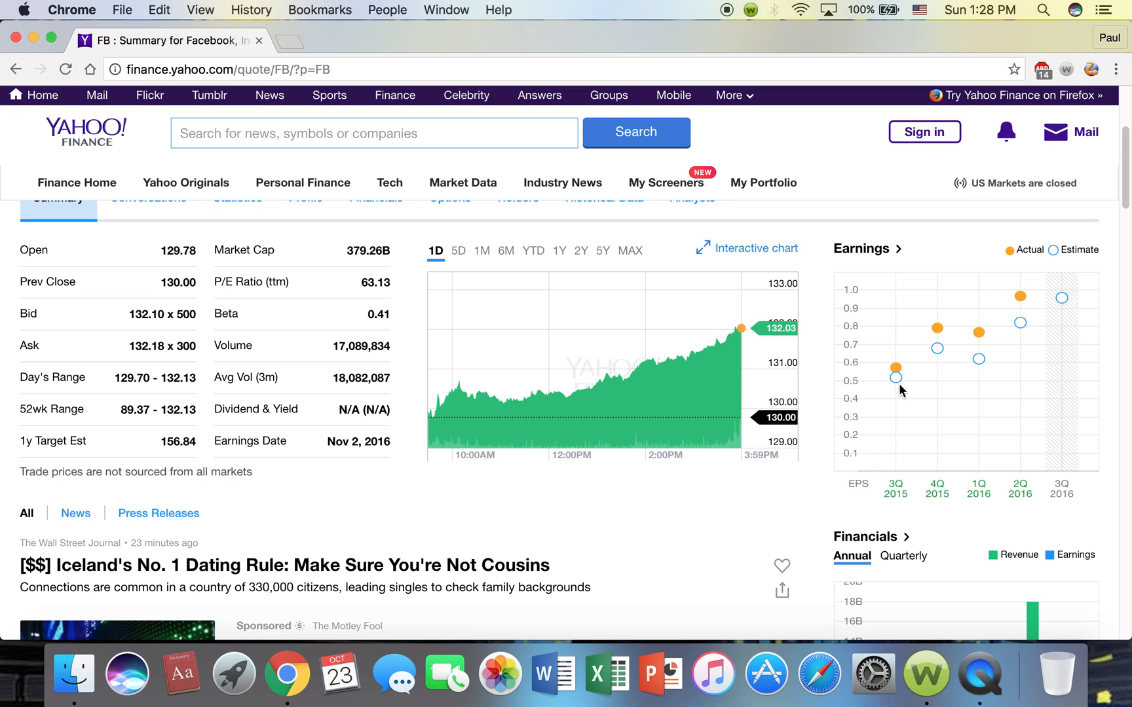
{"action": "mouse_move", "coordinate": [897, 372]}
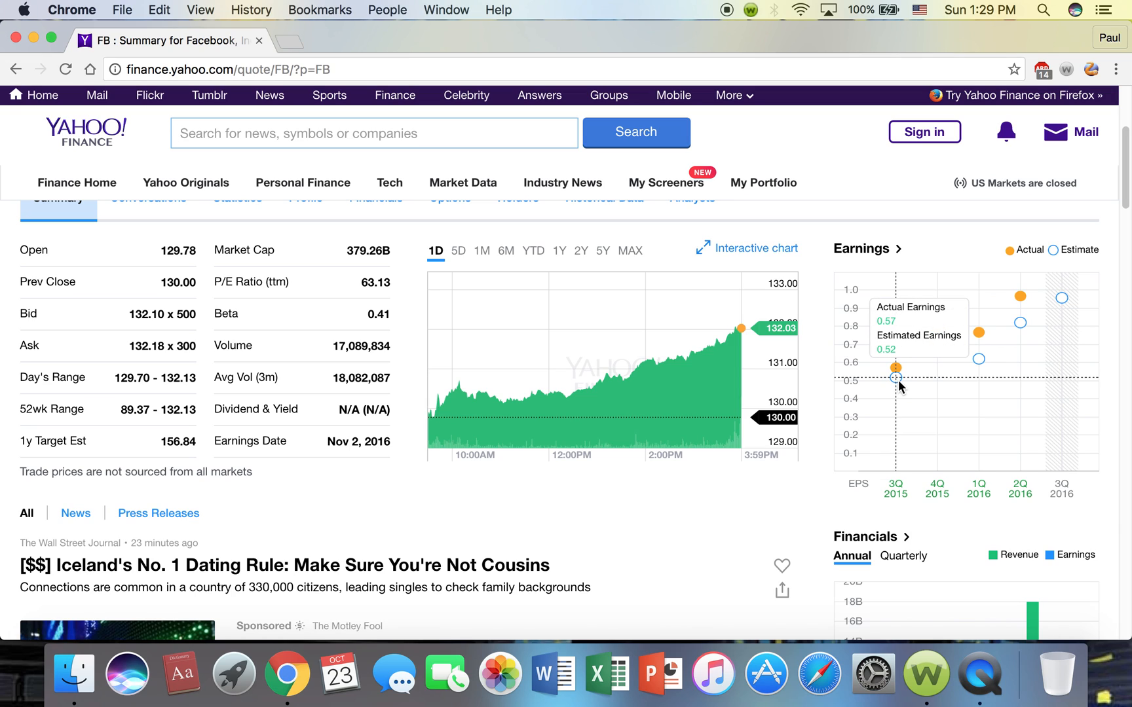
{"action": "mouse_move", "coordinate": [897, 376]}
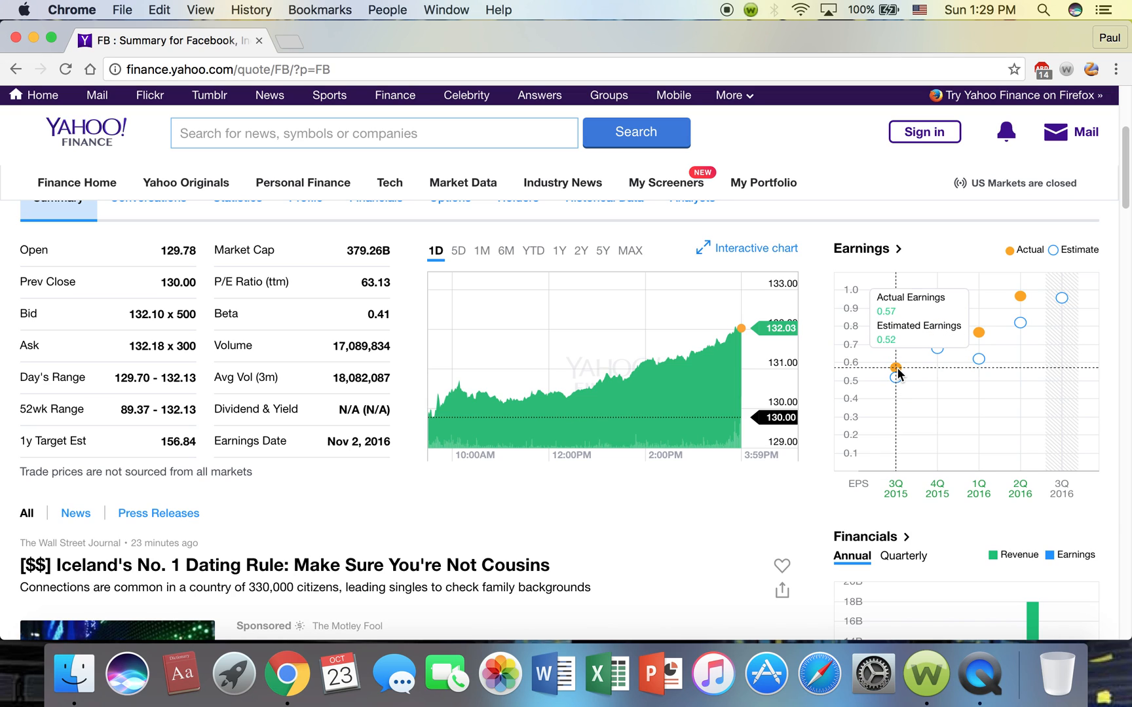
{"action": "mouse_move", "coordinate": [888, 479]}
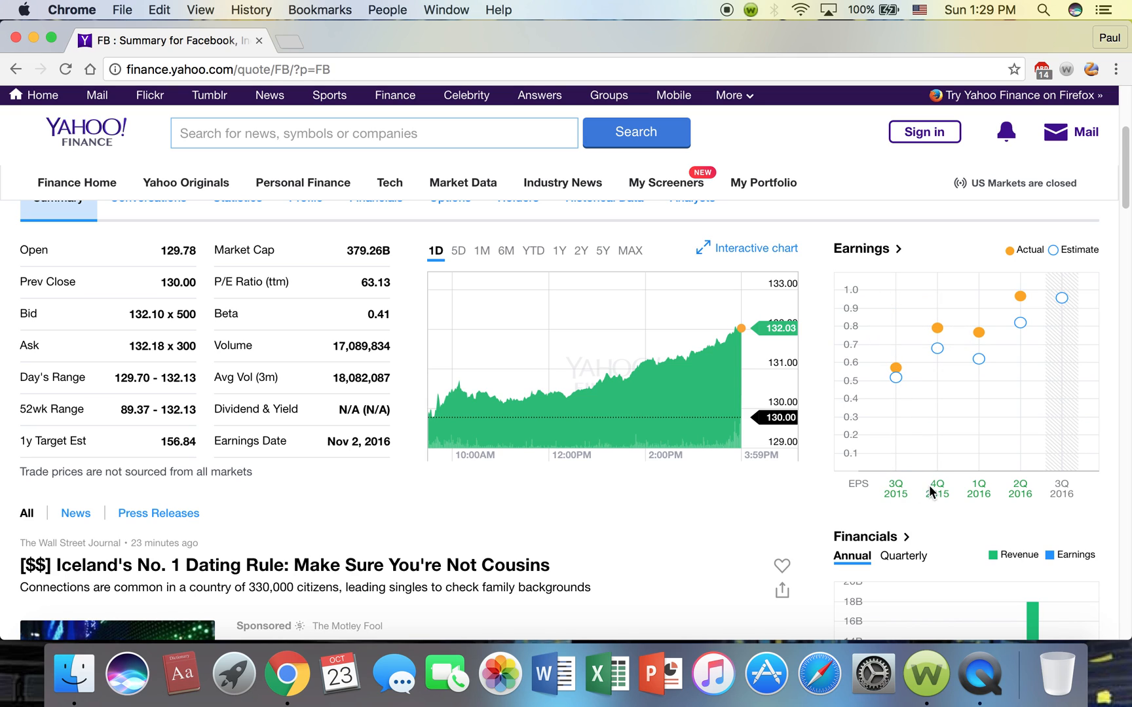
{"action": "mouse_move", "coordinate": [936, 329]}
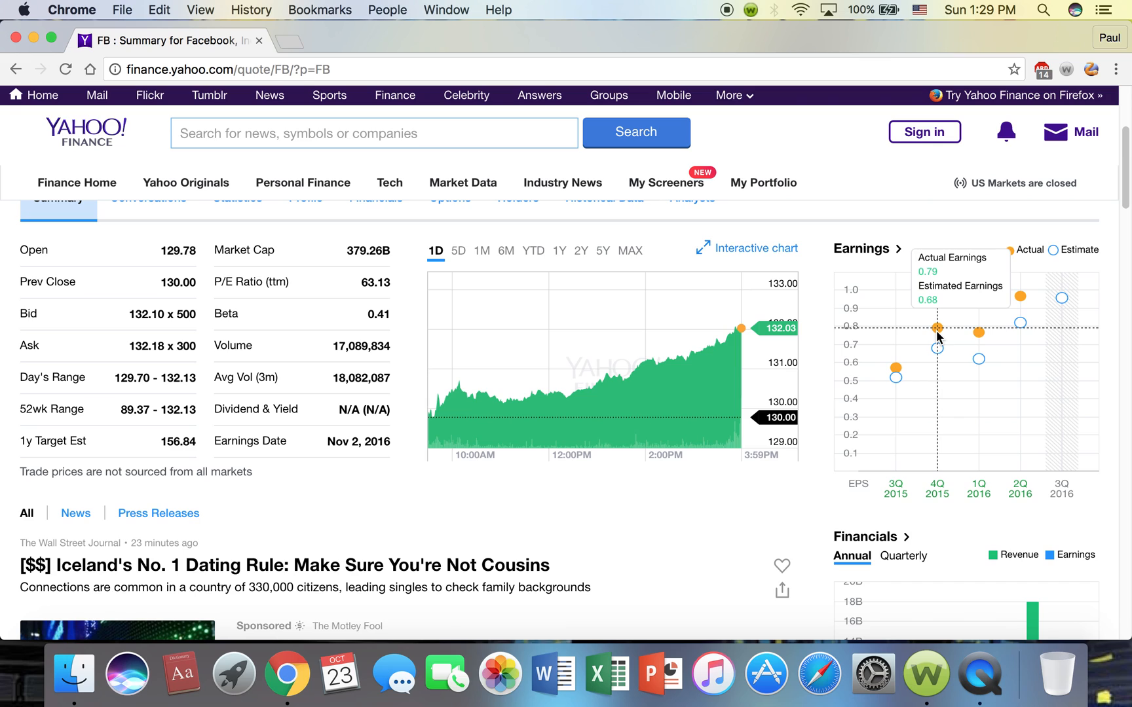
{"action": "mouse_move", "coordinate": [904, 366]}
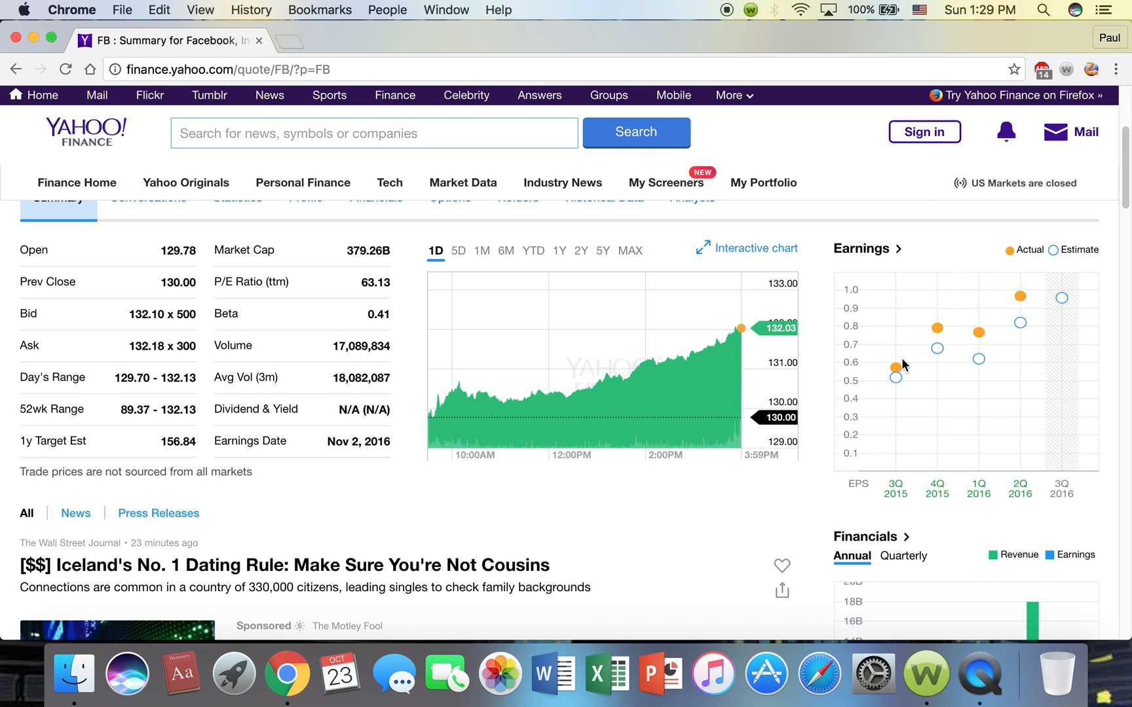
{"action": "mouse_move", "coordinate": [1018, 296]}
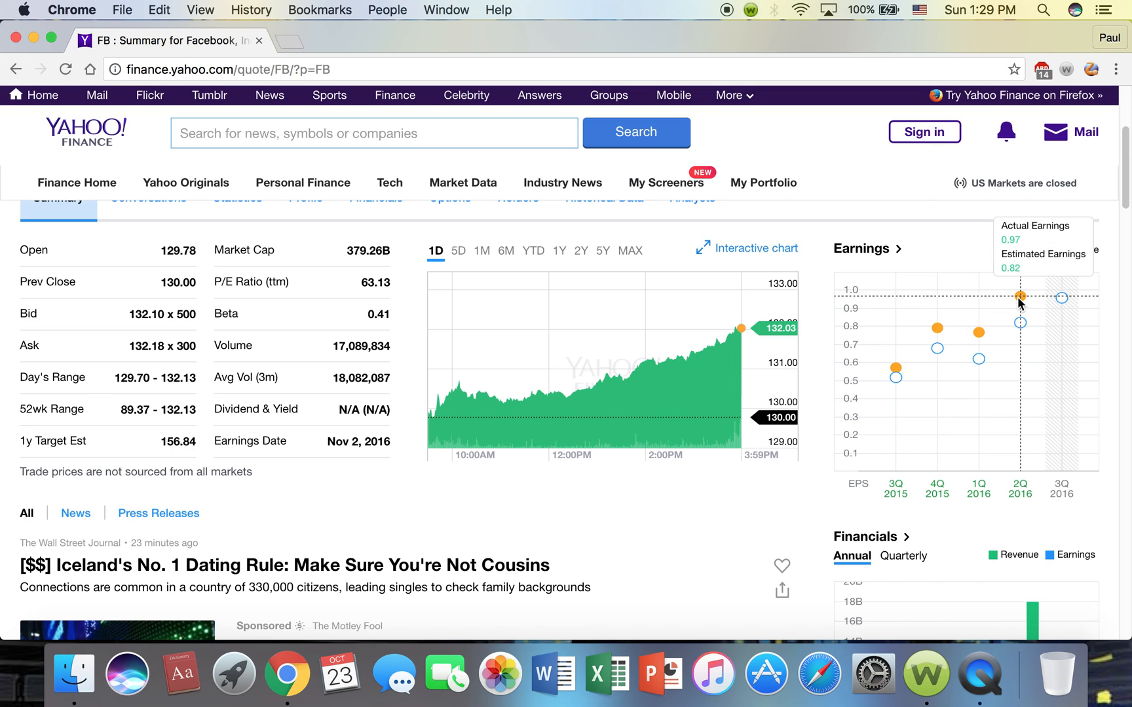
{"action": "mouse_move", "coordinate": [1061, 484]}
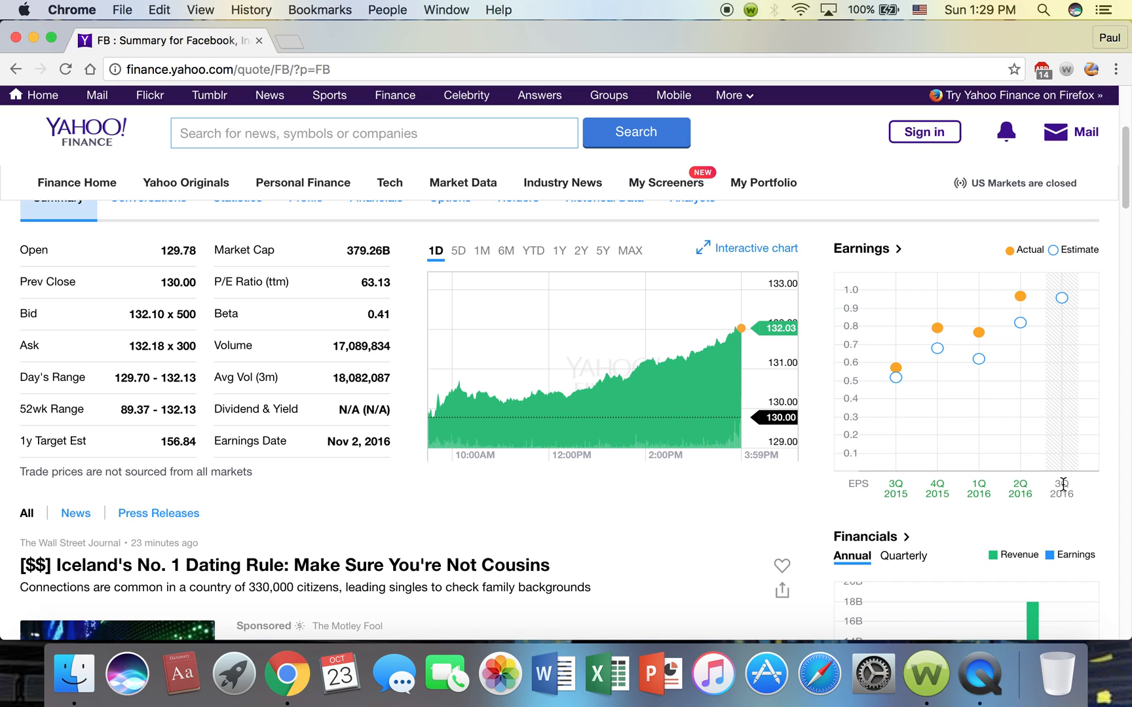
{"action": "mouse_move", "coordinate": [944, 469]}
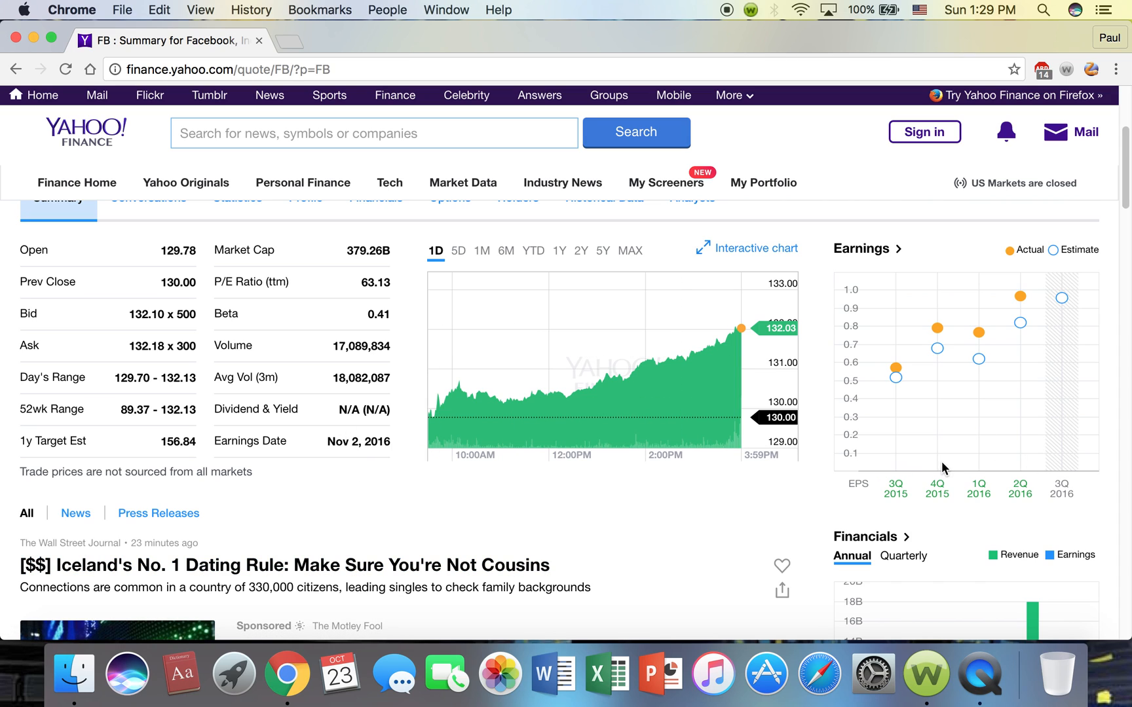
{"action": "mouse_move", "coordinate": [1065, 282]}
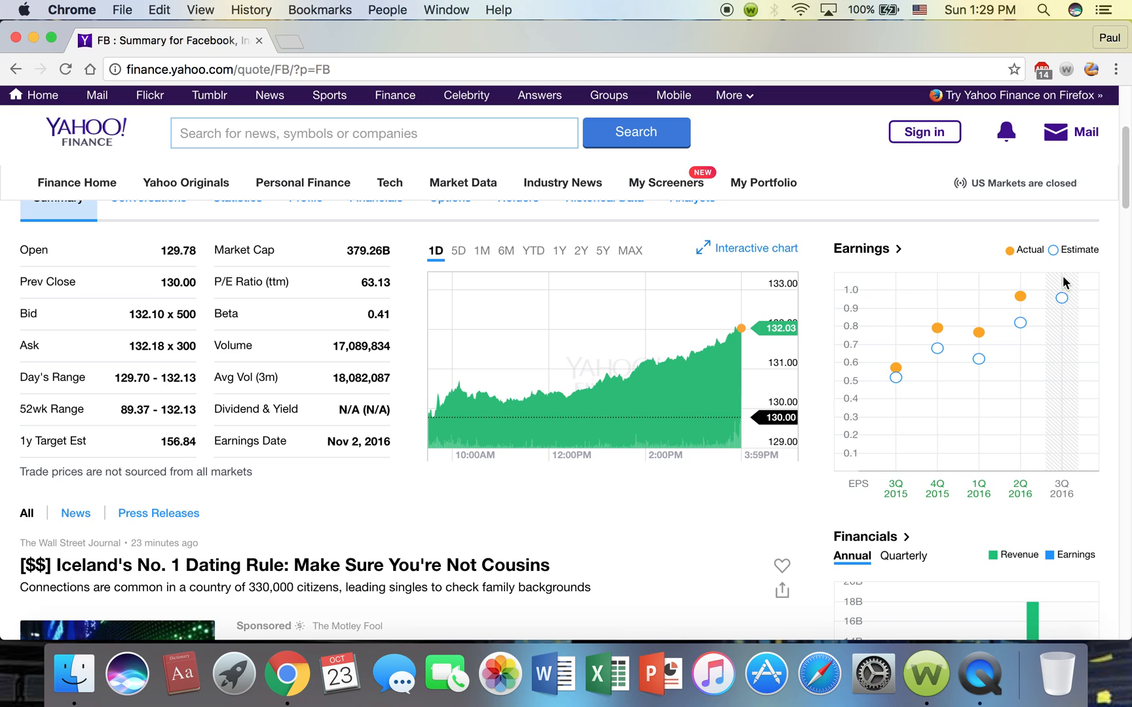
{"action": "mouse_move", "coordinate": [1055, 367]}
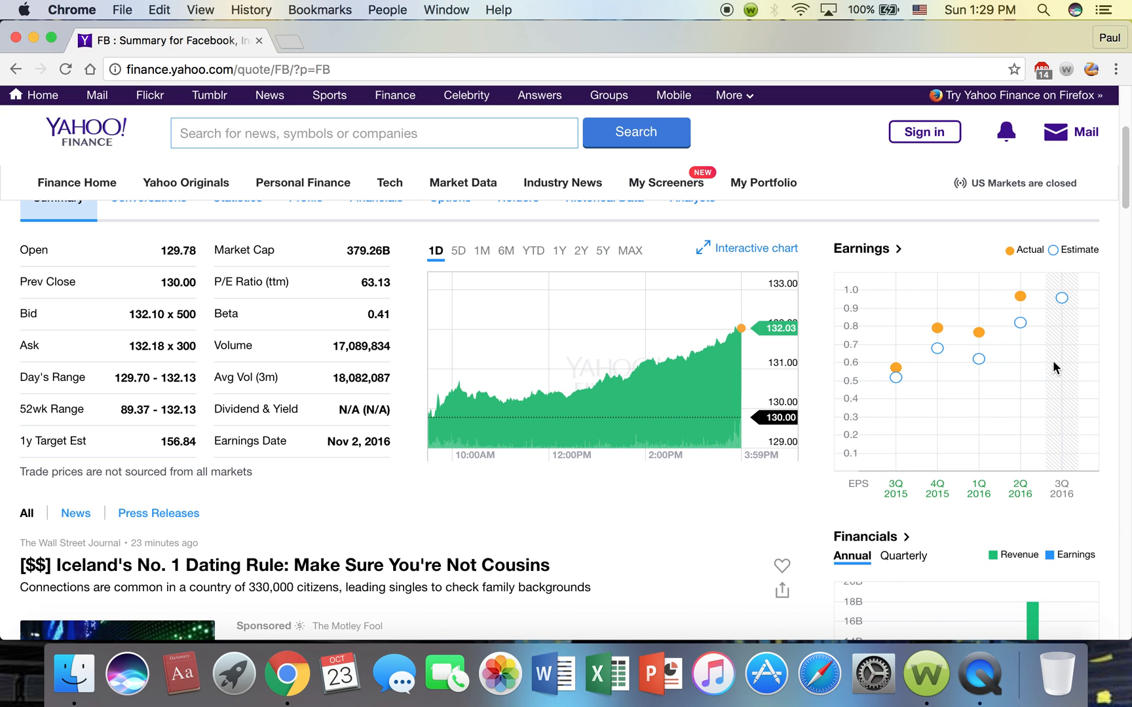
{"action": "scroll", "scroll_direction": "up", "scroll_amount": 3}
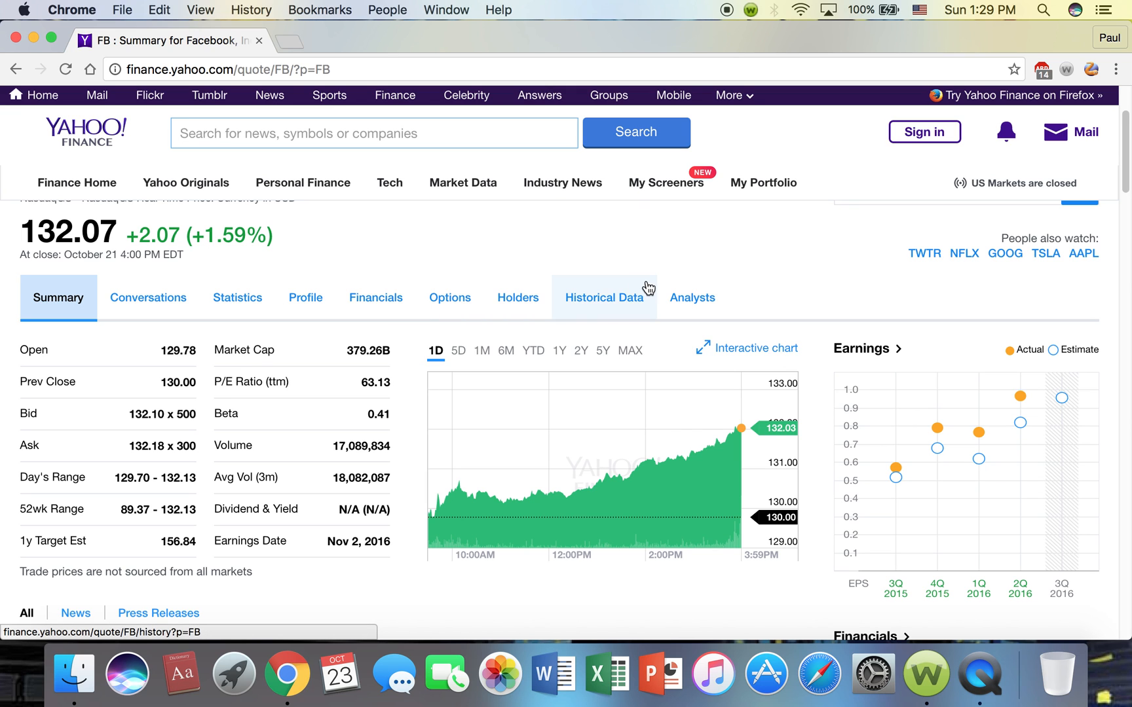
{"action": "scroll", "scroll_direction": "down", "scroll_amount": 3}
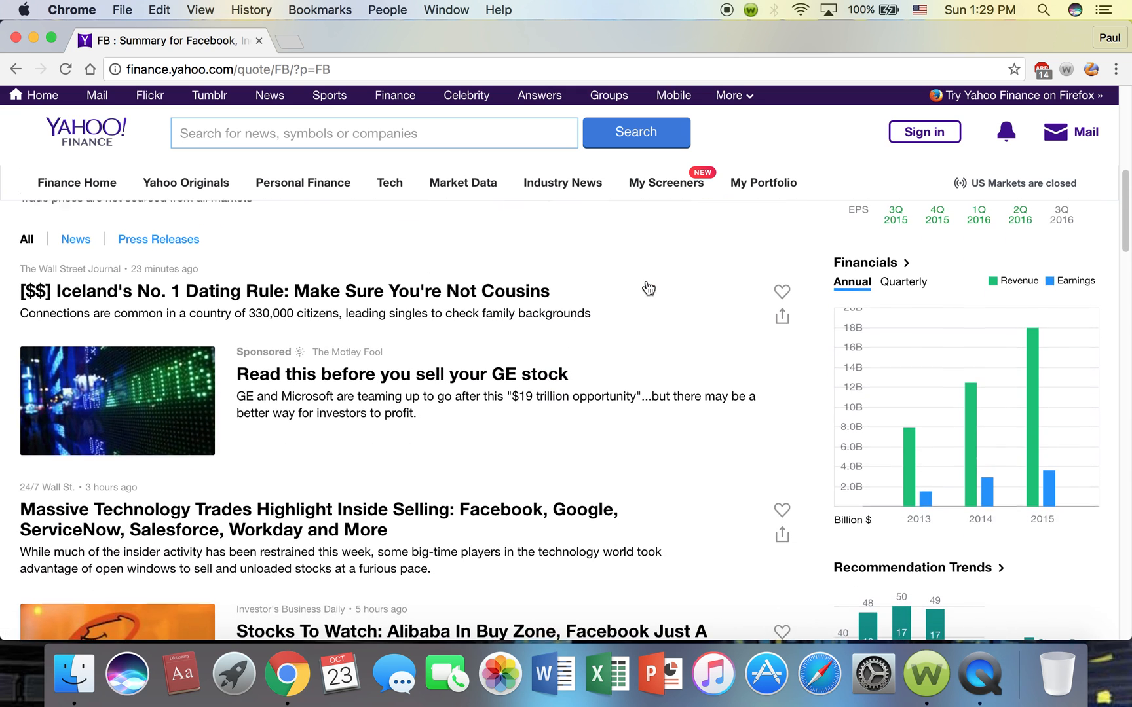
{"action": "left_click", "coordinate": [65, 70]}
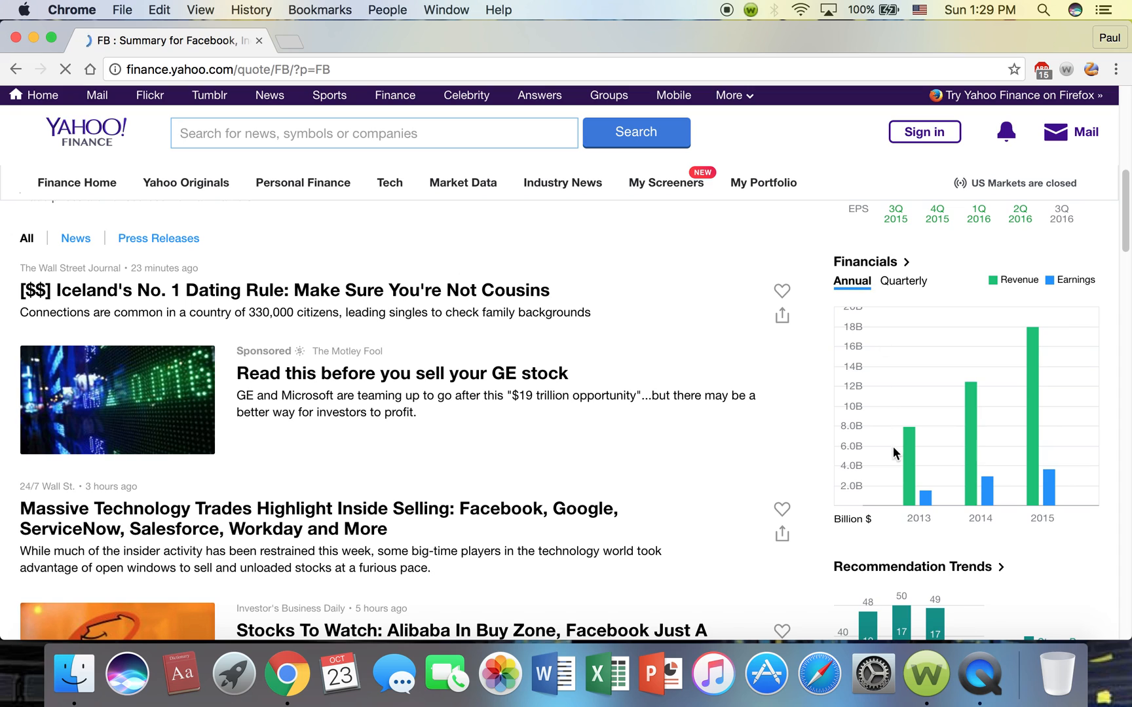
{"action": "mouse_move", "coordinate": [911, 488]}
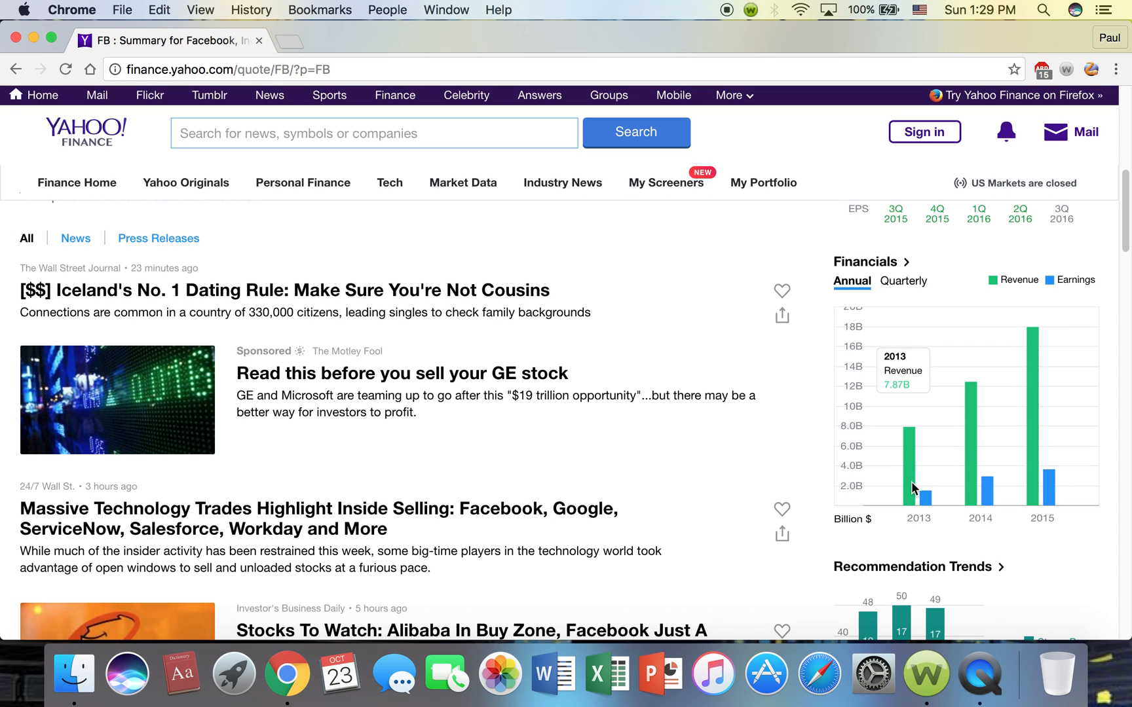
{"action": "mouse_move", "coordinate": [1045, 496]}
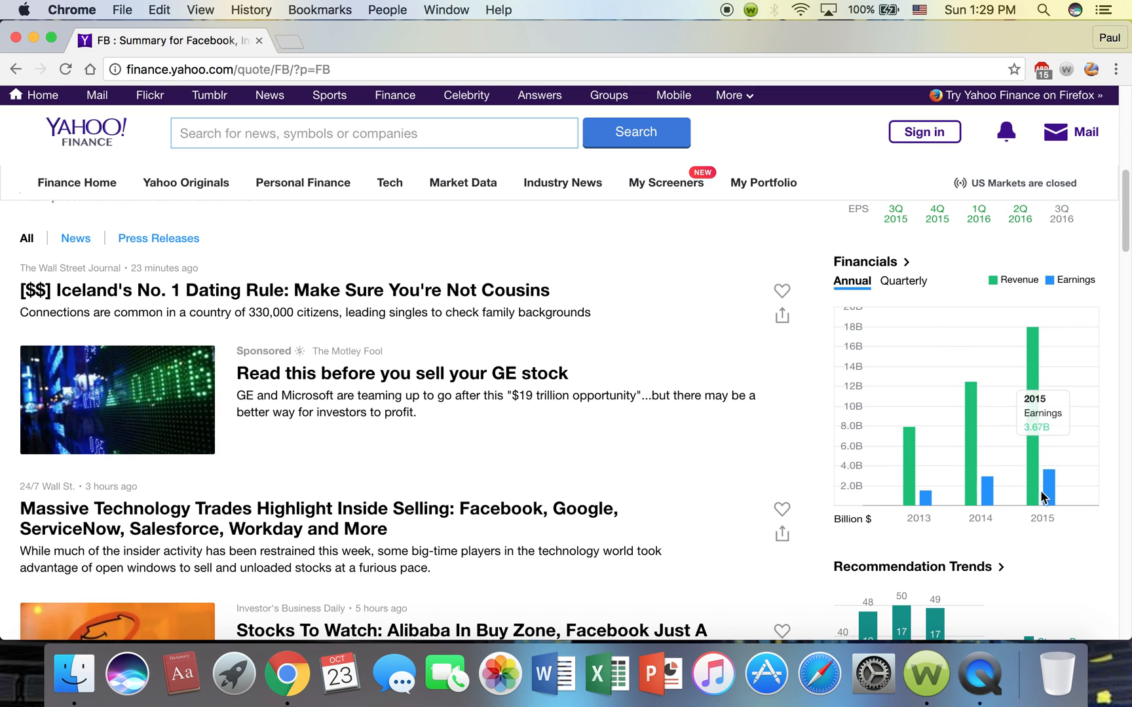
{"action": "mouse_move", "coordinate": [897, 493]}
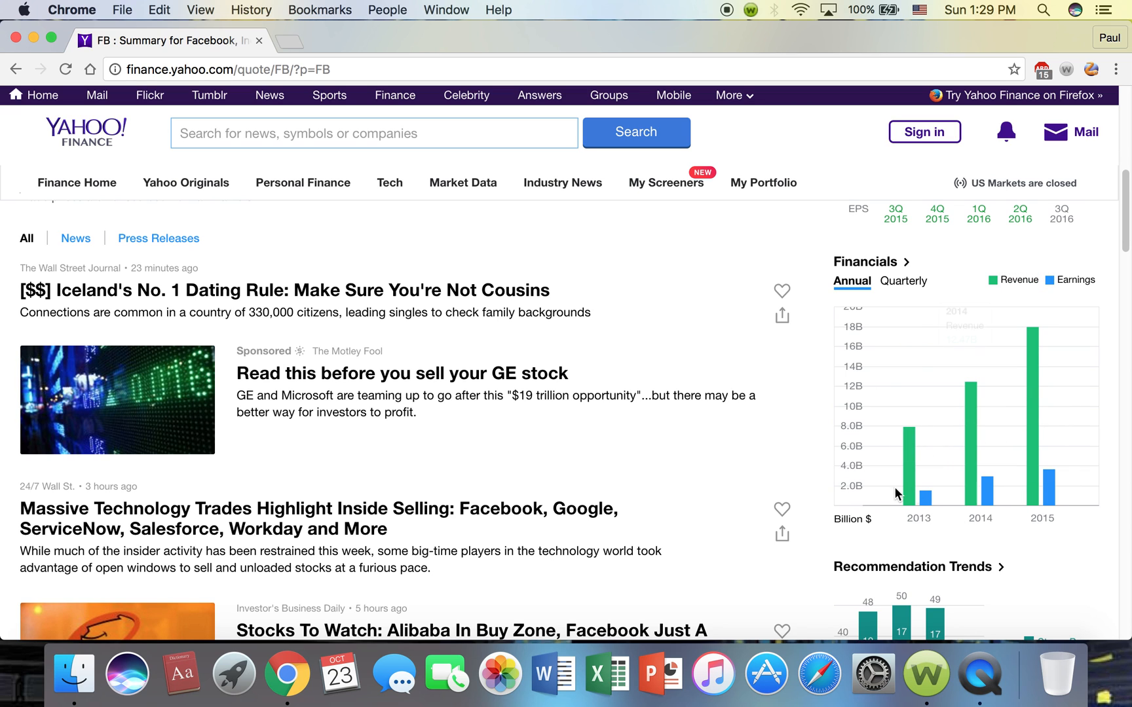
{"action": "scroll", "scroll_direction": "down", "scroll_amount": 3}
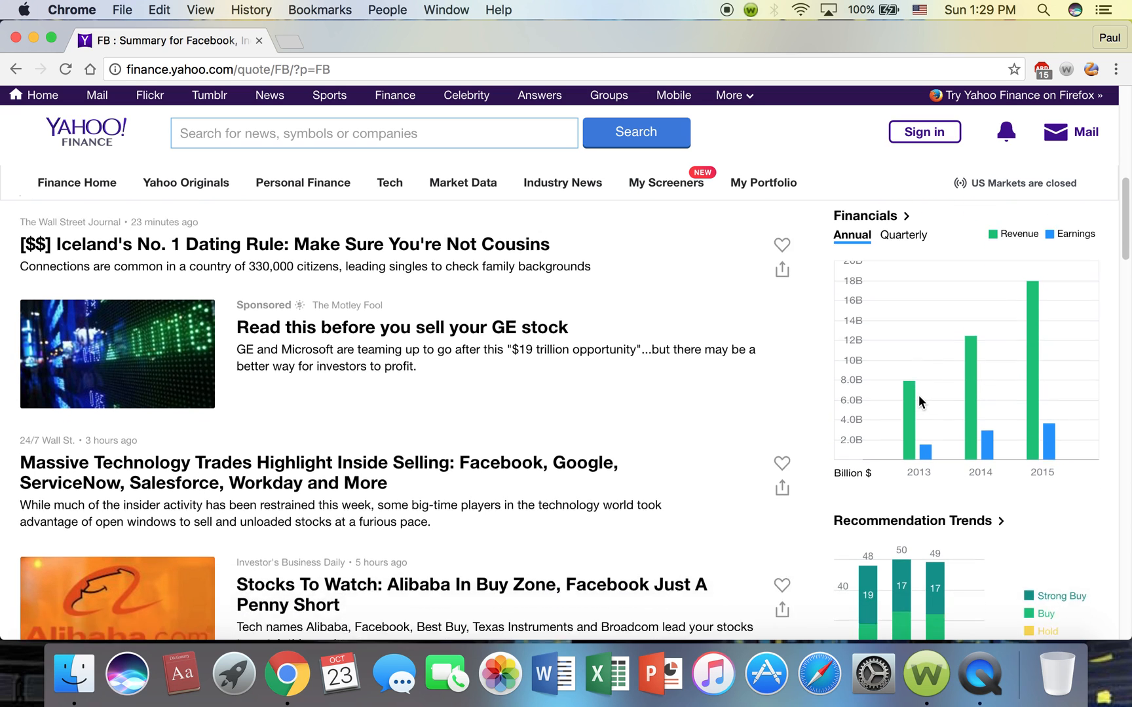
{"action": "scroll", "scroll_direction": "down", "scroll_amount": 3}
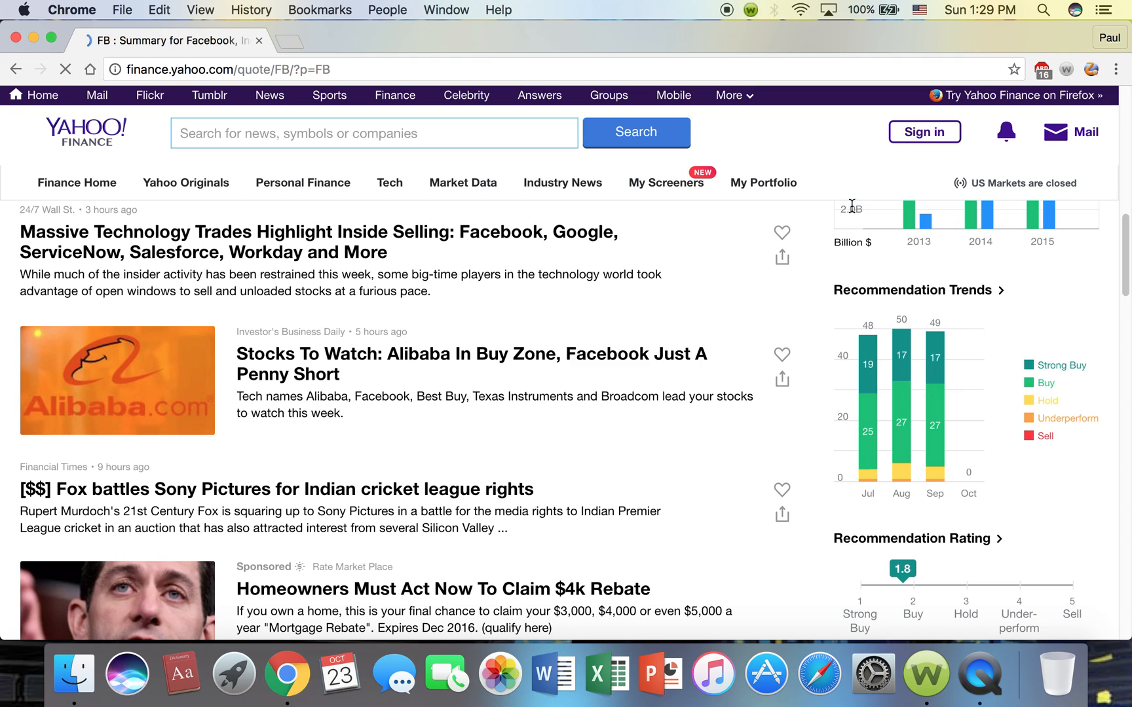
{"action": "mouse_move", "coordinate": [888, 397]}
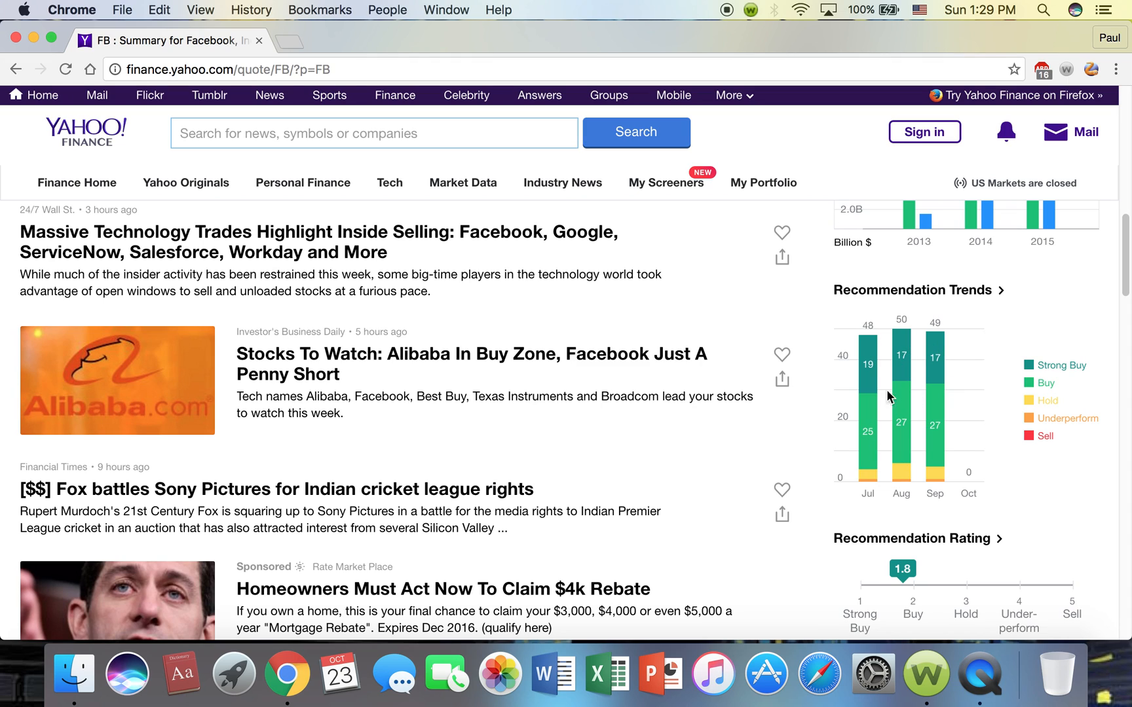
{"action": "mouse_move", "coordinate": [887, 412]}
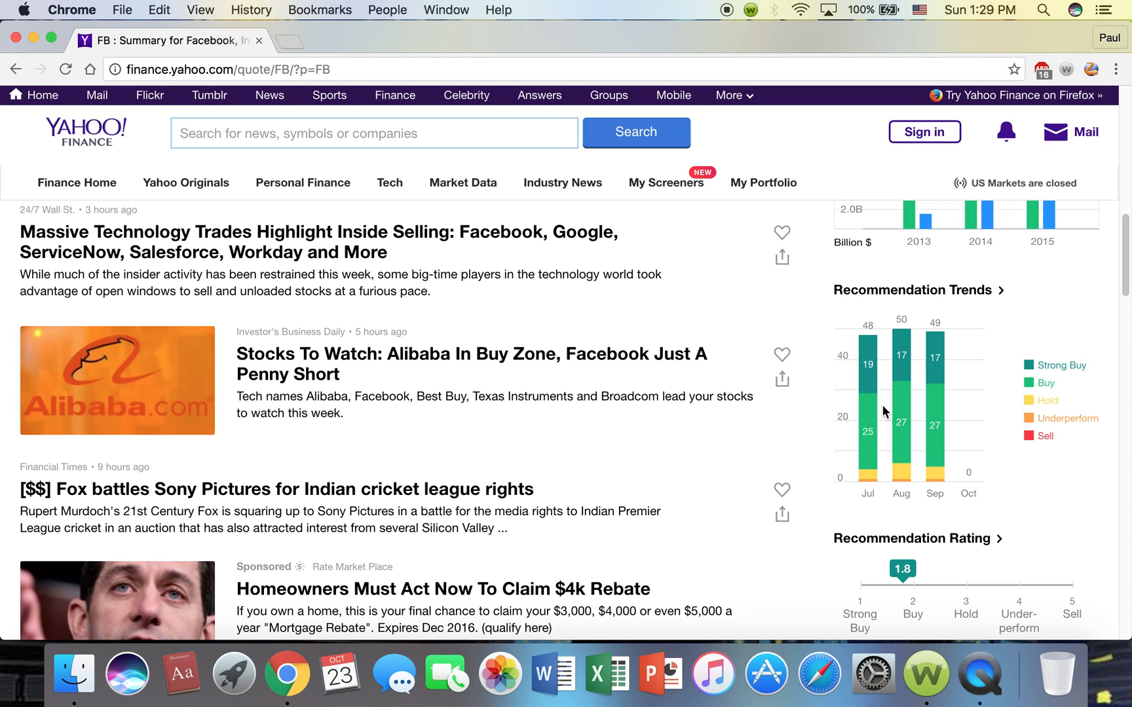
{"action": "mouse_move", "coordinate": [932, 359]}
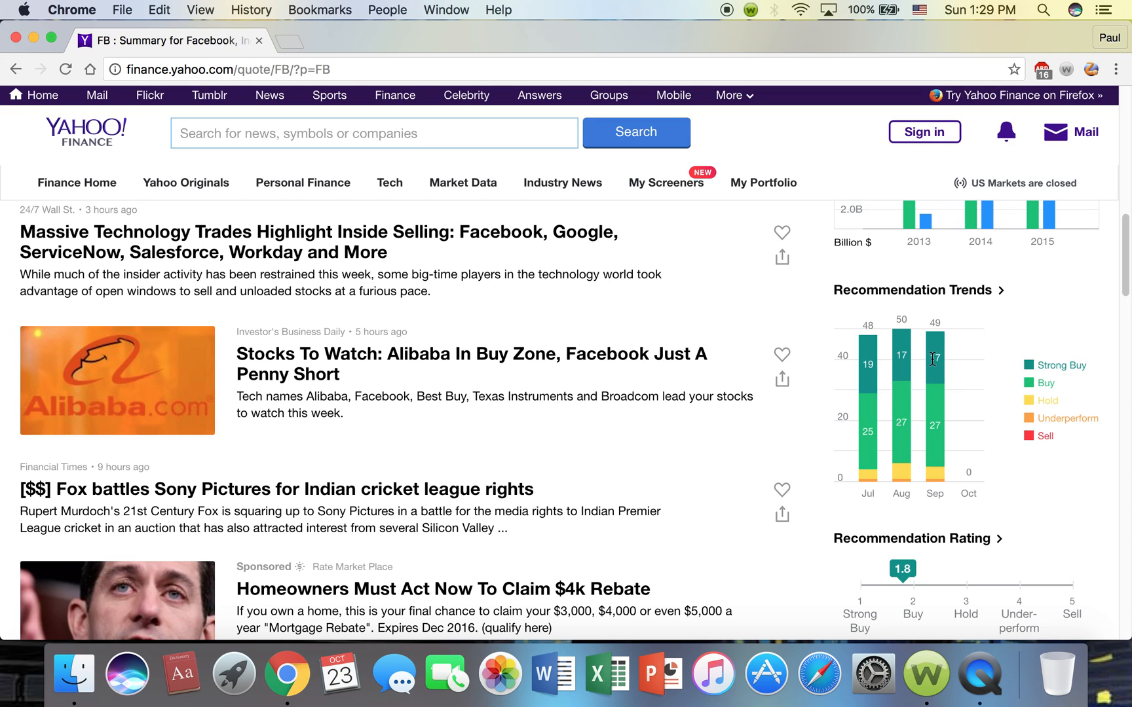
{"action": "mouse_move", "coordinate": [1064, 365]}
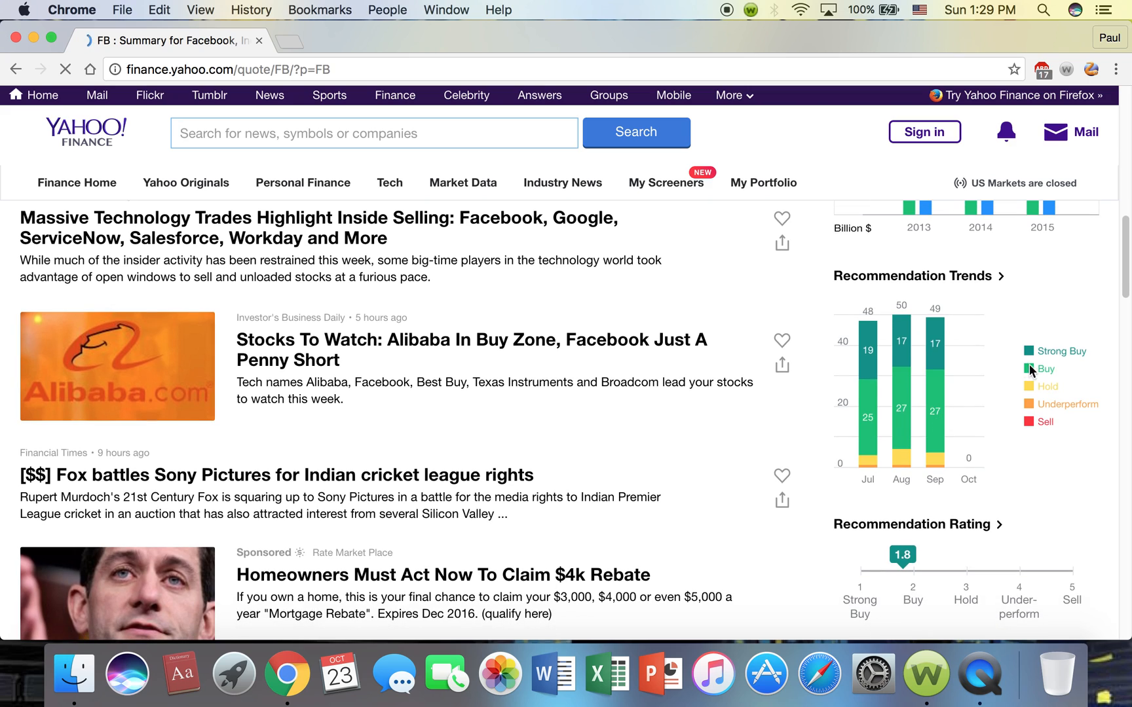
{"action": "mouse_move", "coordinate": [1032, 397]}
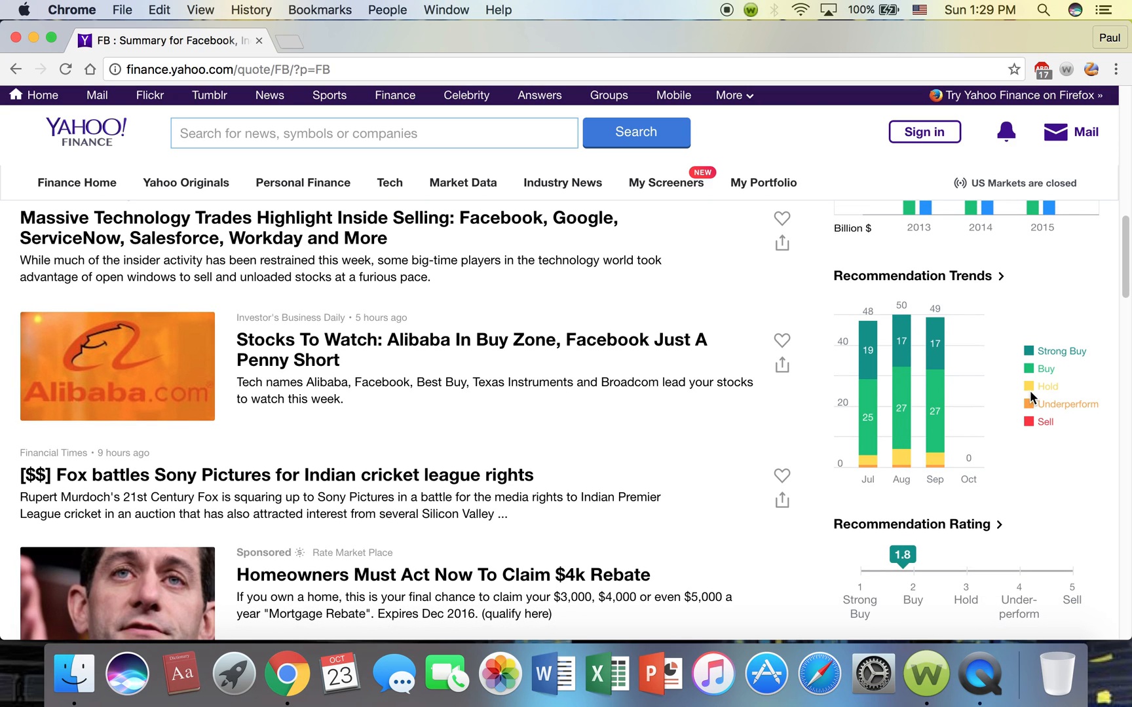
{"action": "mouse_move", "coordinate": [996, 456]}
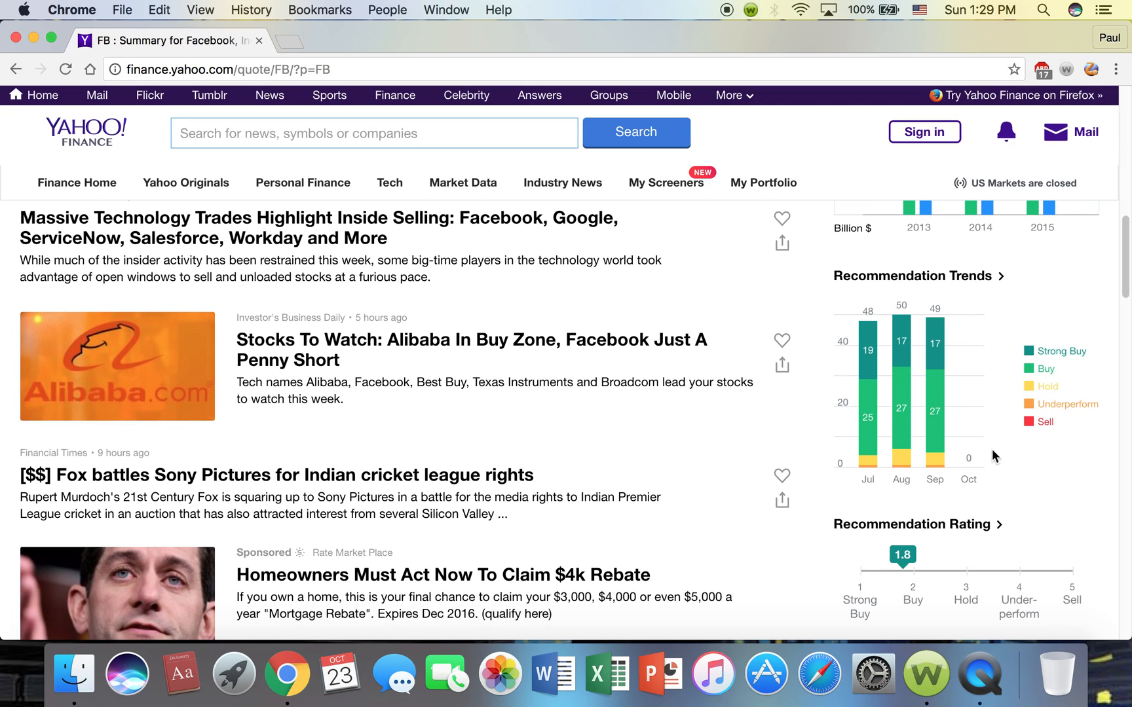
{"action": "mouse_move", "coordinate": [1023, 428]}
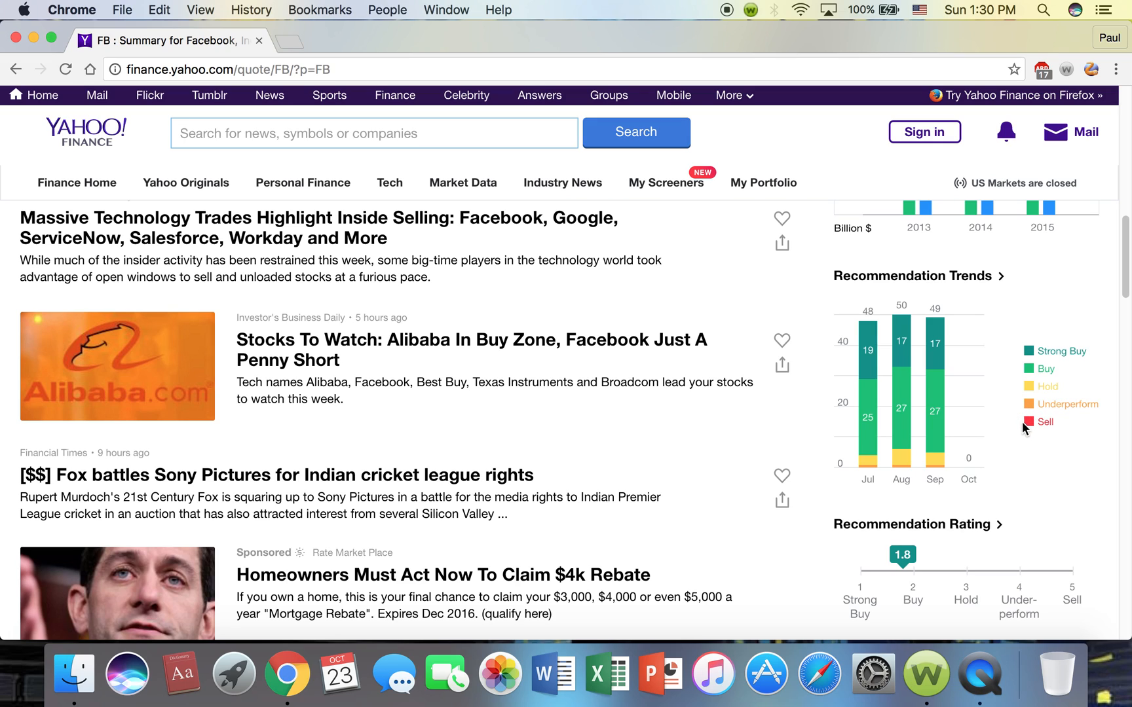
{"action": "mouse_move", "coordinate": [1051, 423]}
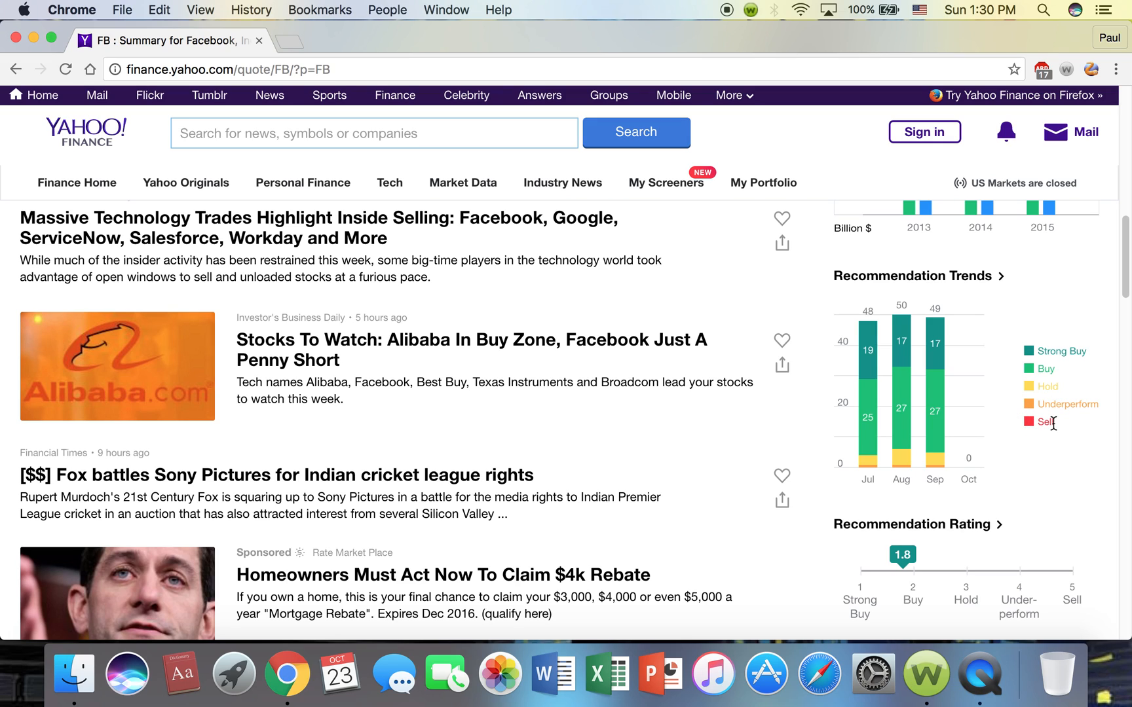
{"action": "mouse_move", "coordinate": [923, 383]}
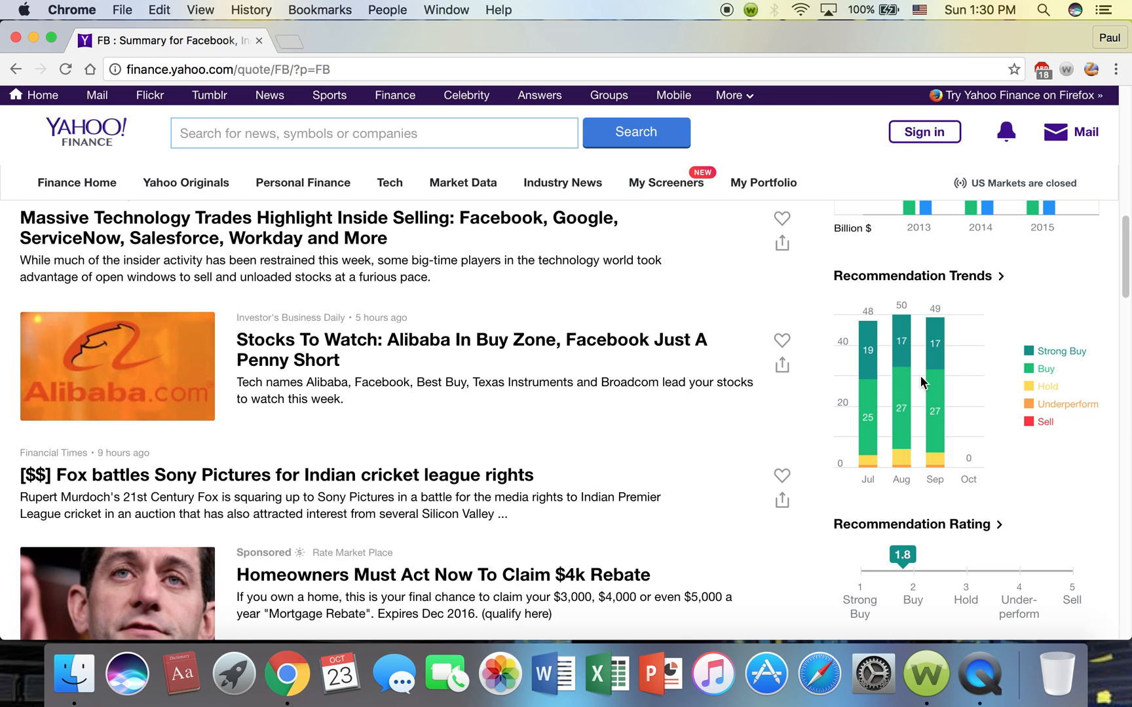
{"action": "scroll", "scroll_direction": "down", "scroll_amount": 3}
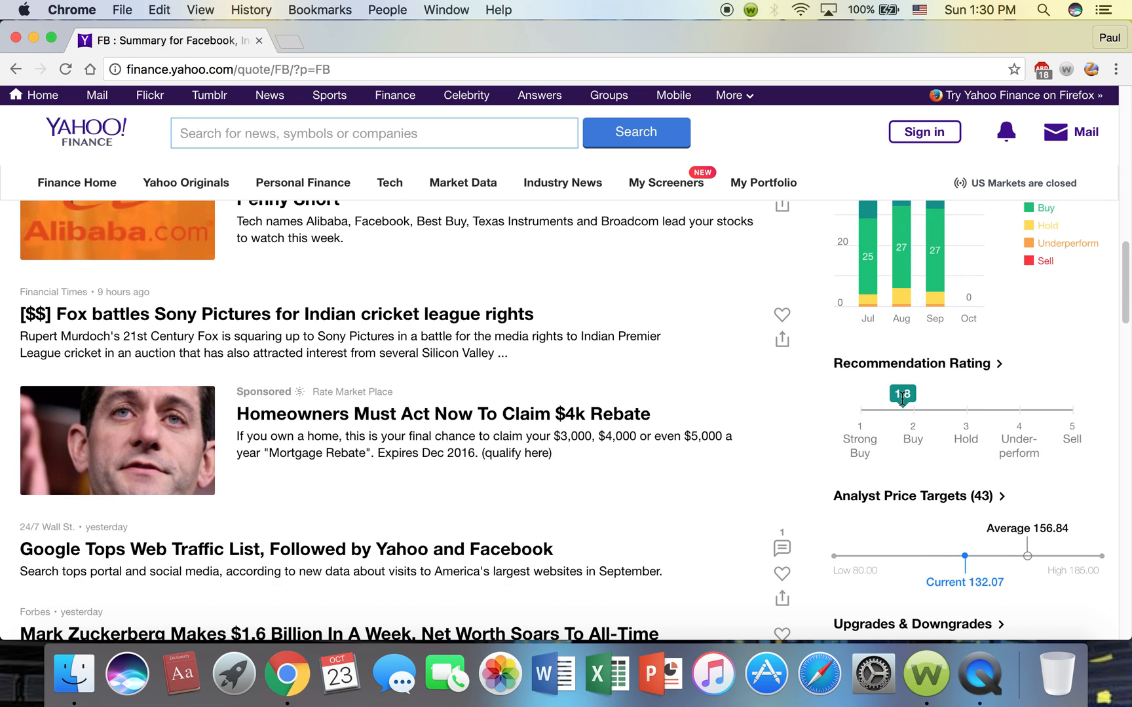
{"action": "scroll", "scroll_direction": "up", "scroll_amount": 3}
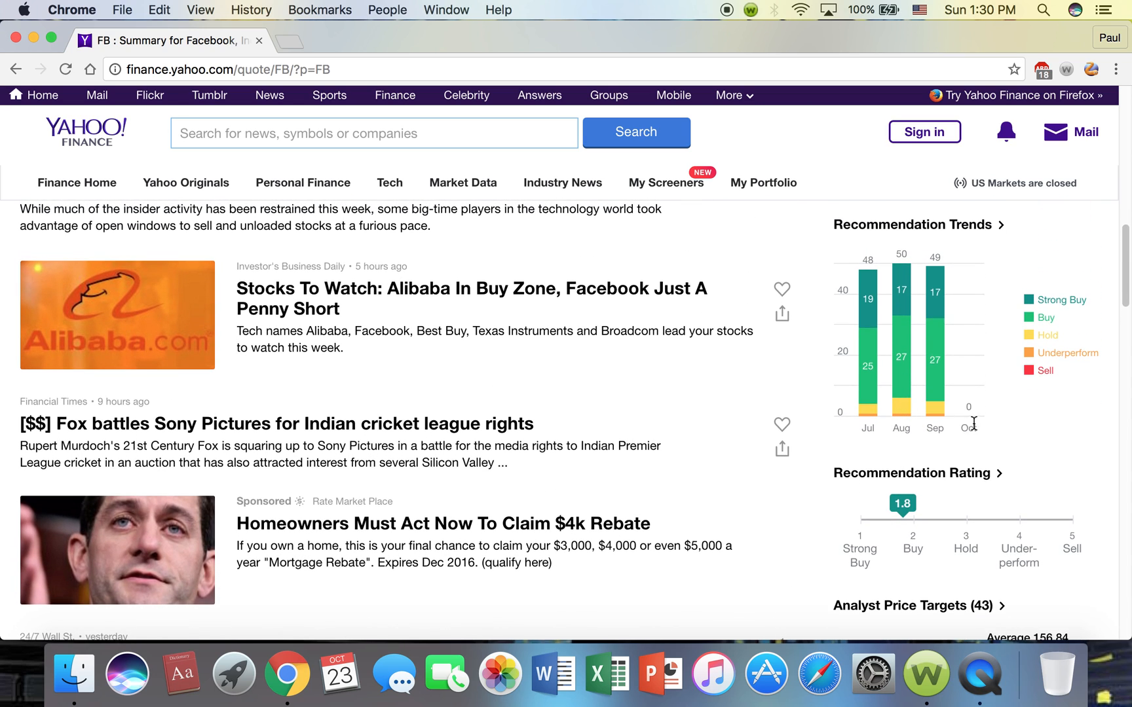
{"action": "mouse_move", "coordinate": [933, 262]}
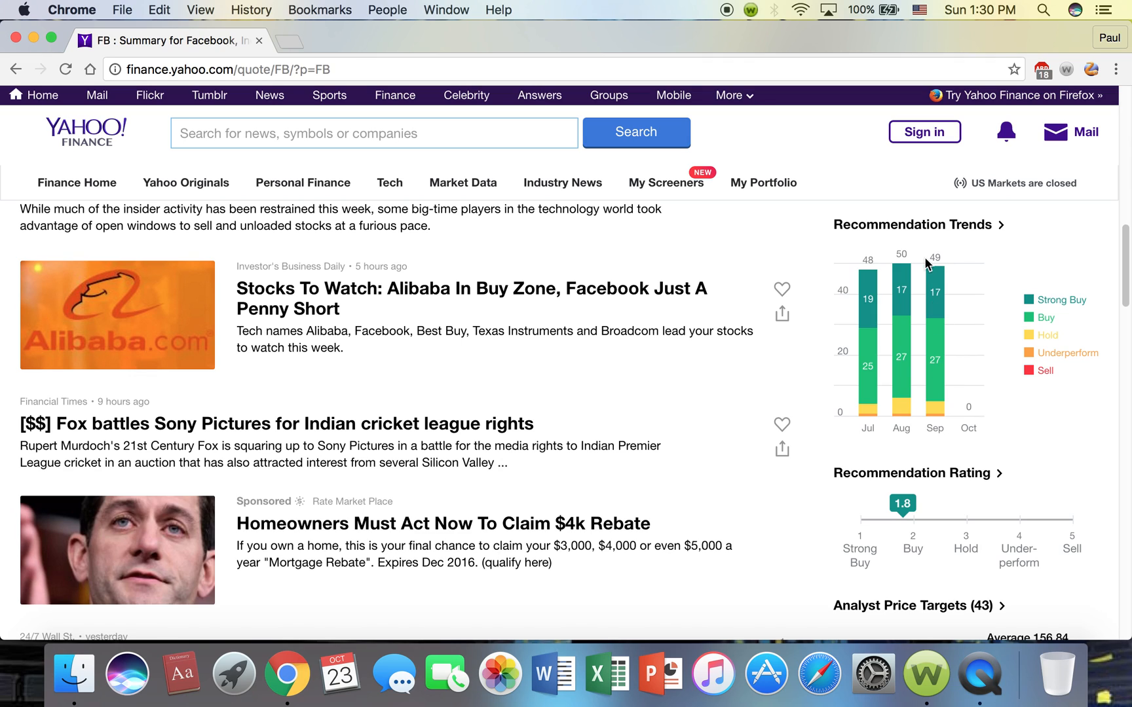
{"action": "mouse_move", "coordinate": [960, 369]}
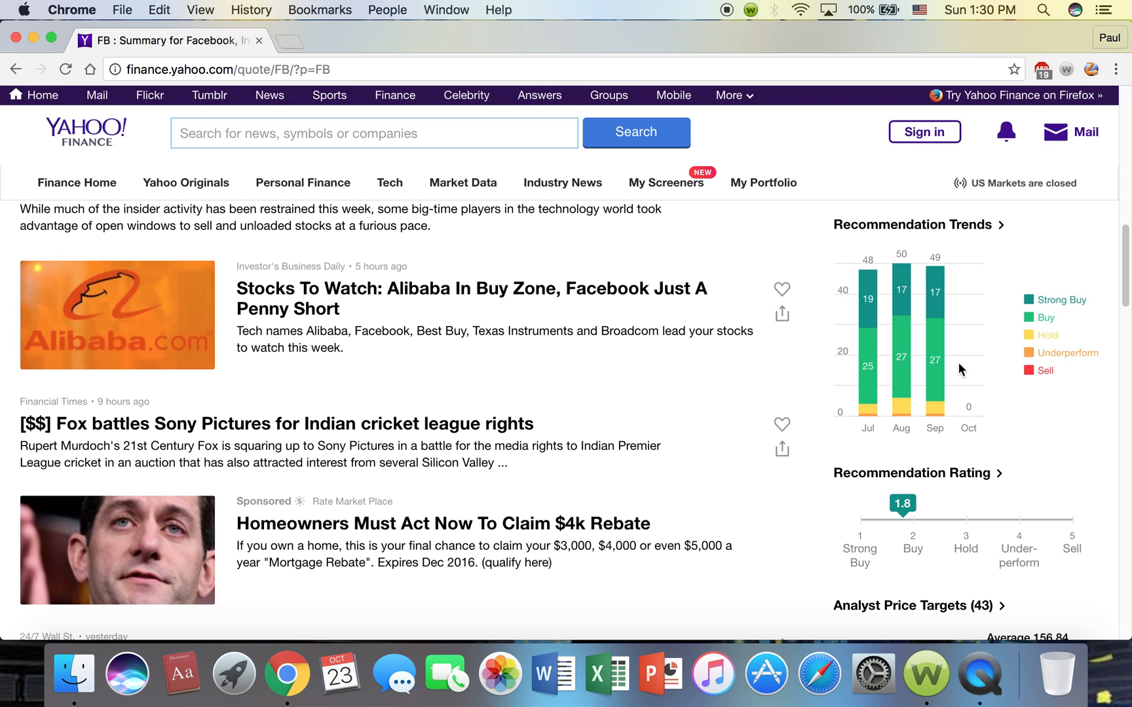
- Scroll past the news feed to the Recommendation Rating 1.8 and Price Target 156.84 panels
{"action": "scroll", "scroll_direction": "down", "scroll_amount": 3}
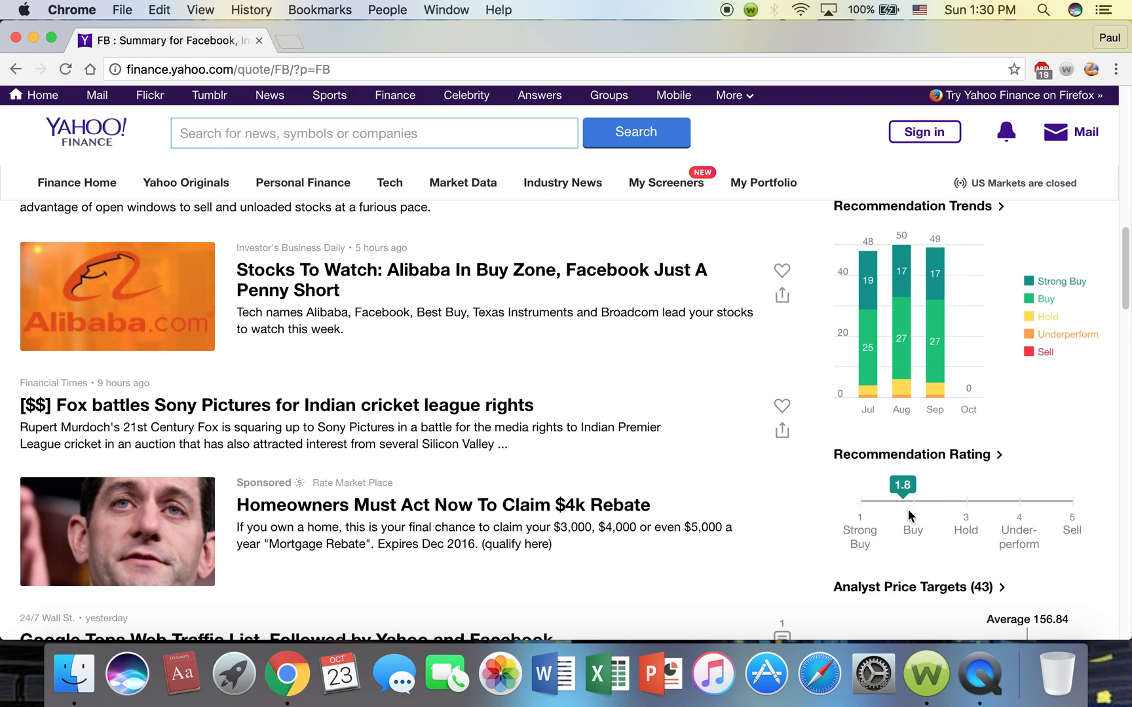
{"action": "scroll", "scroll_direction": "down", "scroll_amount": 3}
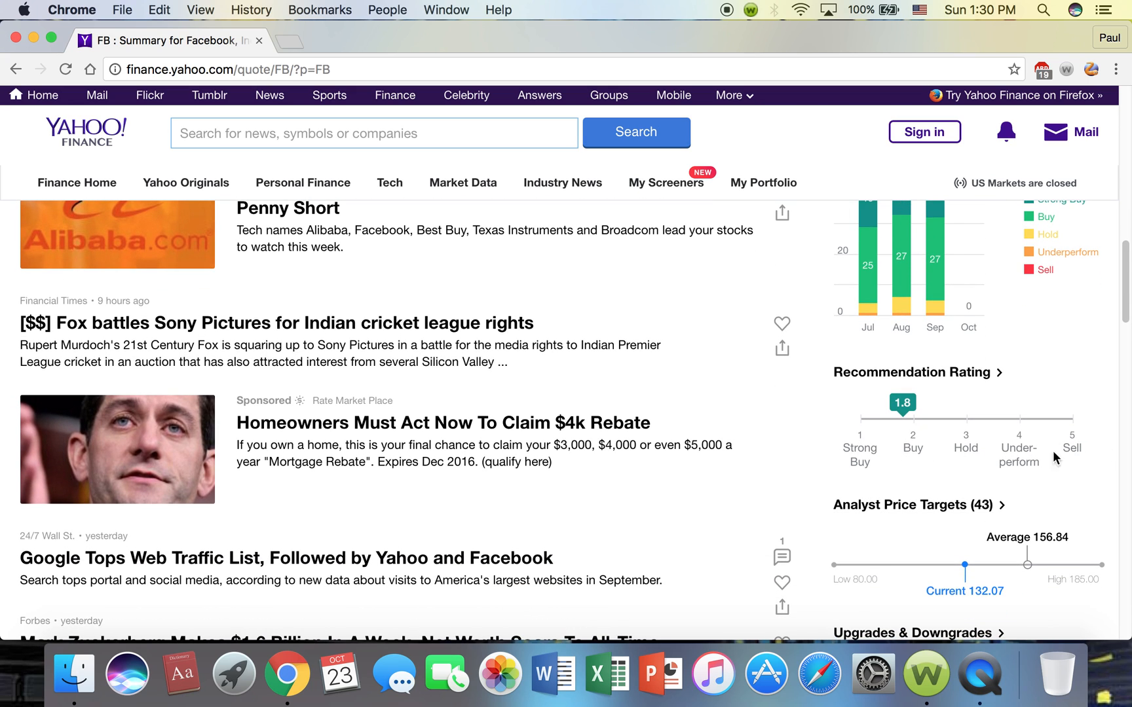
{"action": "mouse_move", "coordinate": [888, 461]}
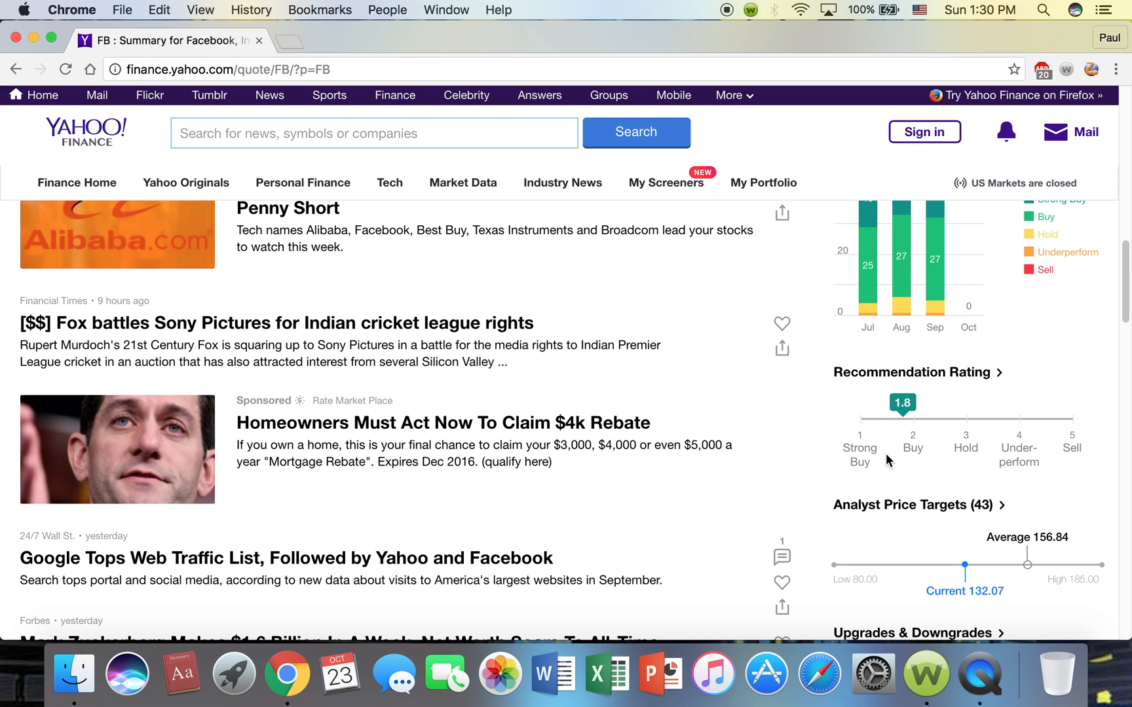
{"action": "scroll", "scroll_direction": "down", "scroll_amount": 3}
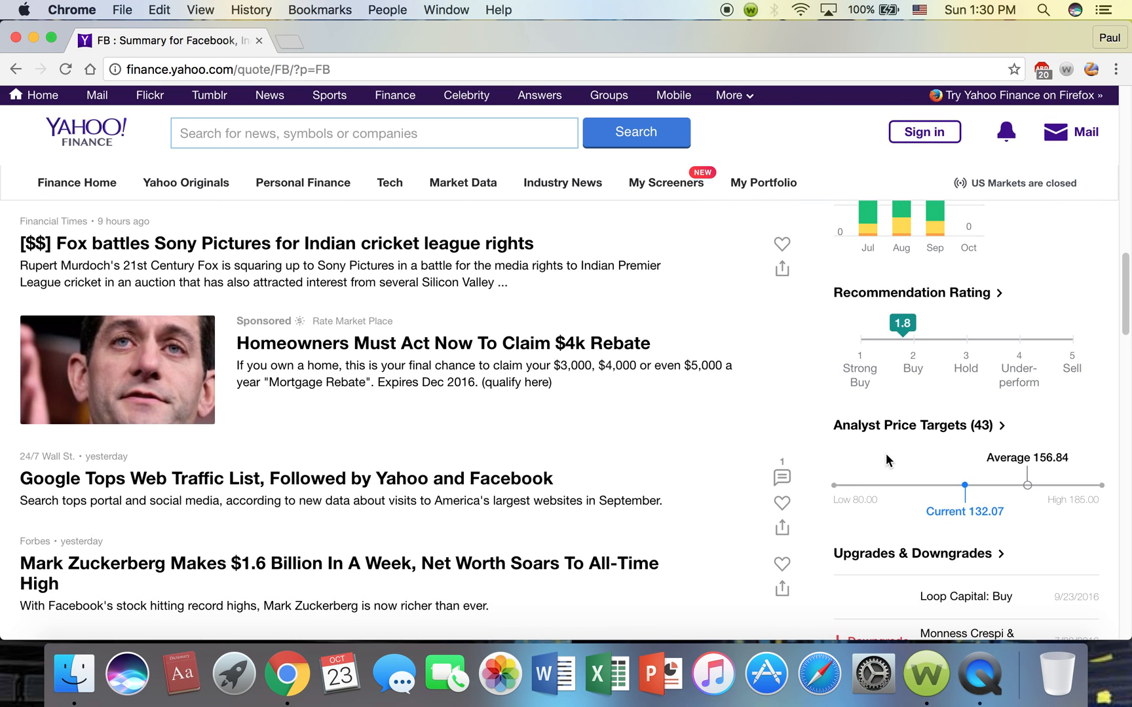
{"action": "scroll", "scroll_direction": "down", "scroll_amount": 3}
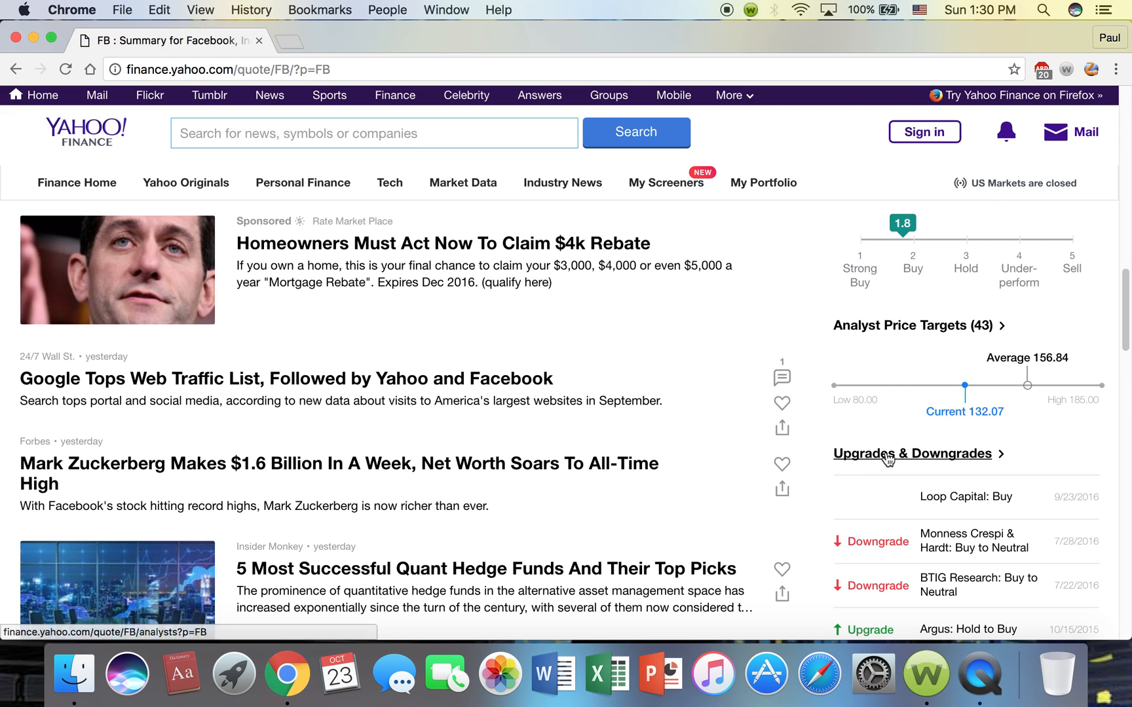
{"action": "scroll", "scroll_direction": "down", "scroll_amount": 3}
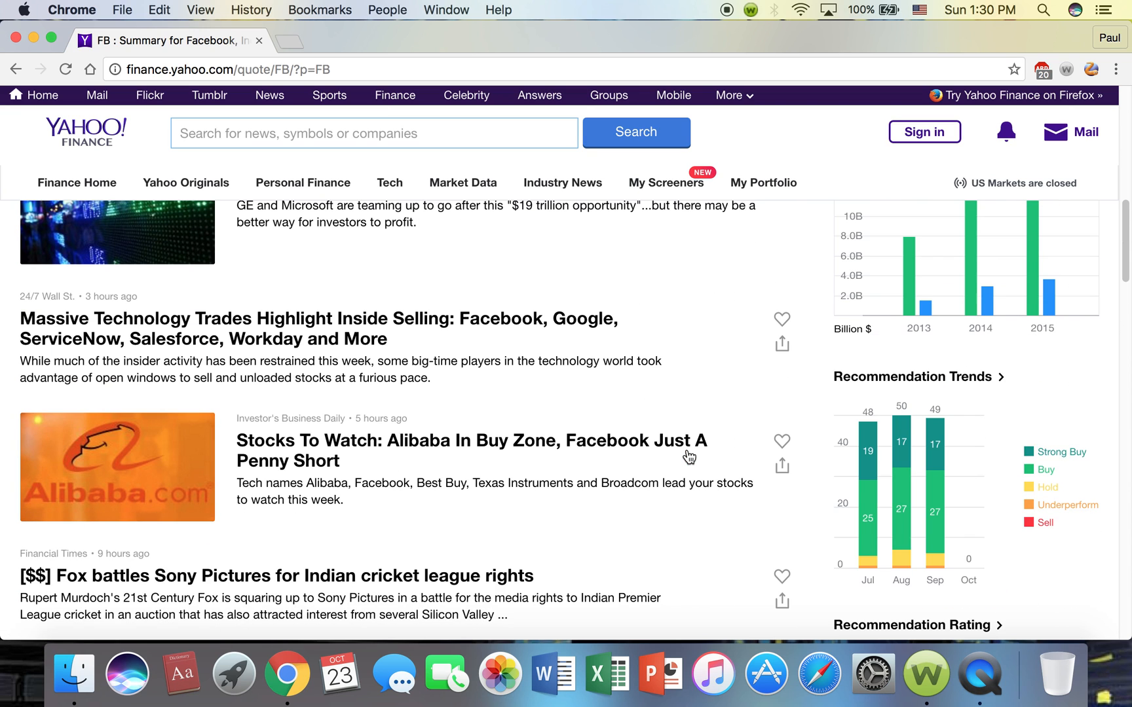
{"action": "scroll", "scroll_direction": "up", "scroll_amount": 3}
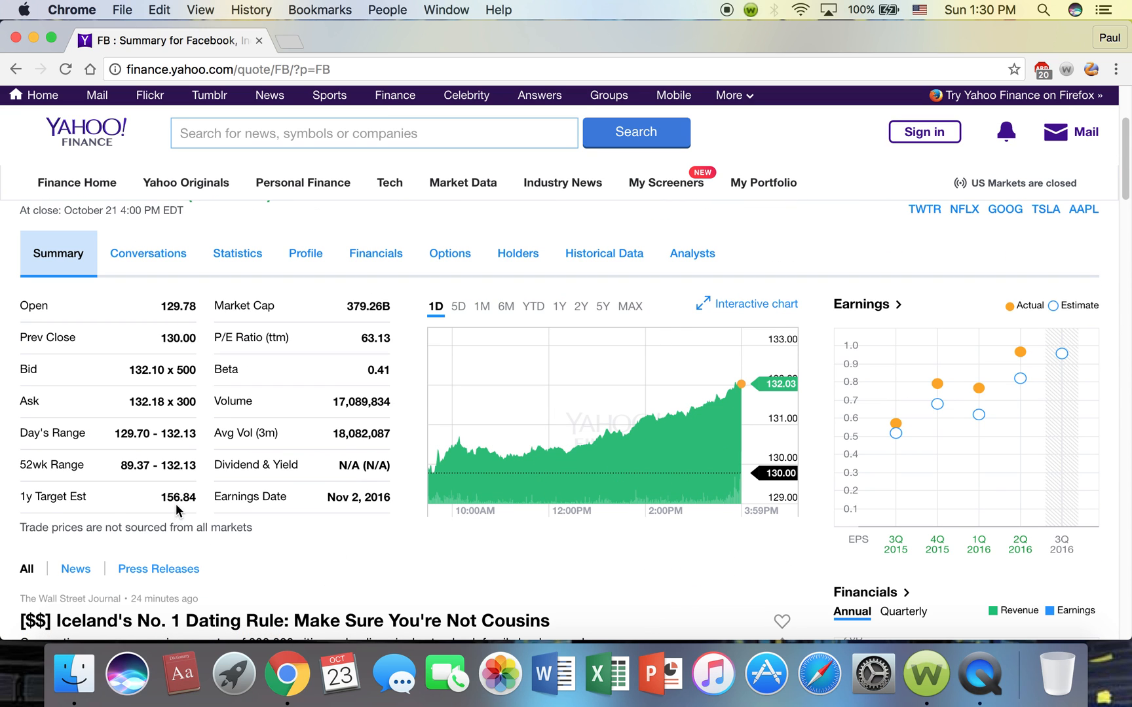
{"action": "scroll", "scroll_direction": "down", "scroll_amount": 3}
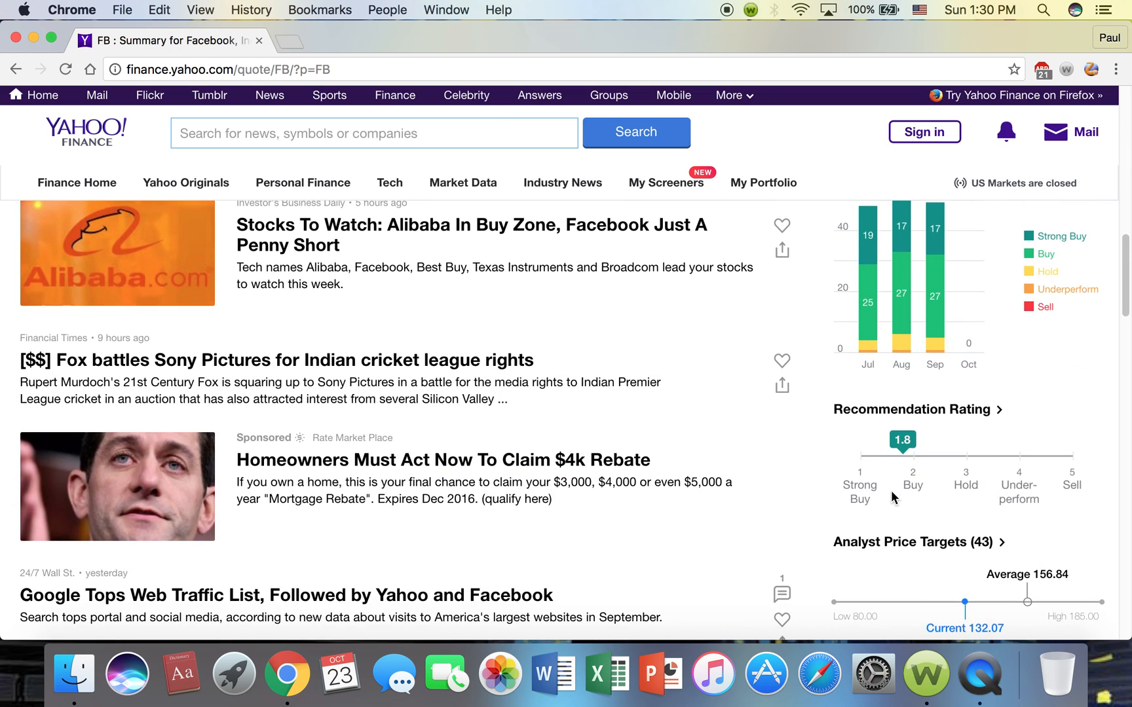
{"action": "scroll", "scroll_direction": "down", "scroll_amount": 3}
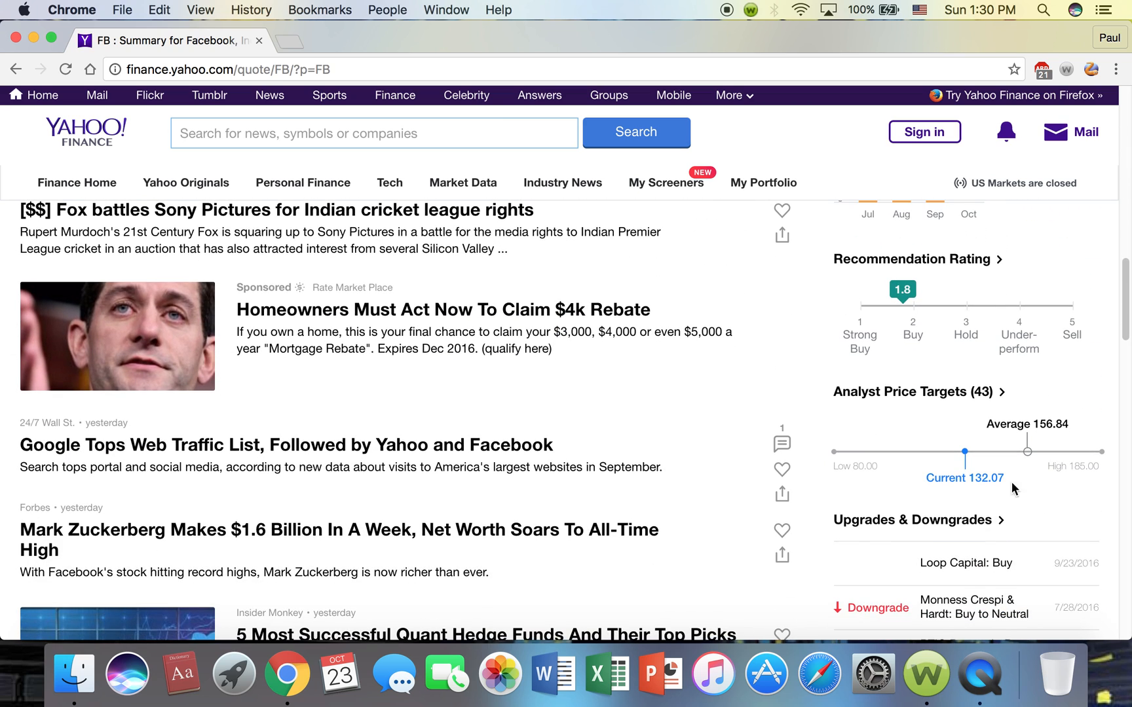
{"action": "mouse_move", "coordinate": [823, 470]}
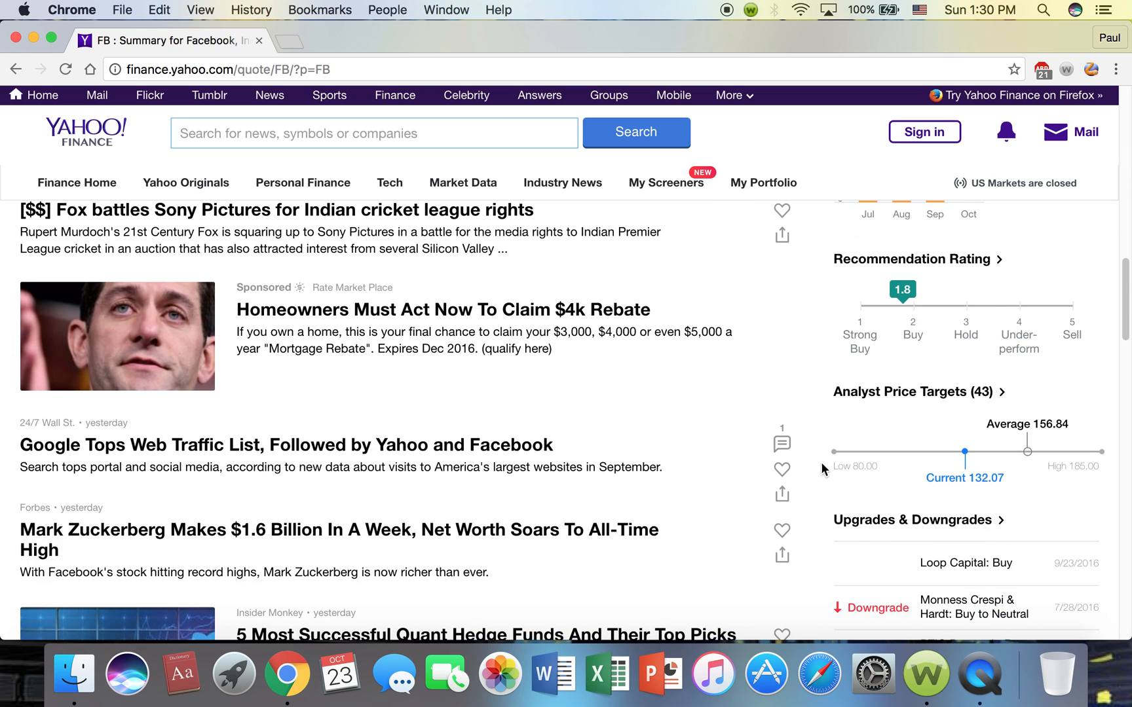
{"action": "mouse_move", "coordinate": [1103, 465]}
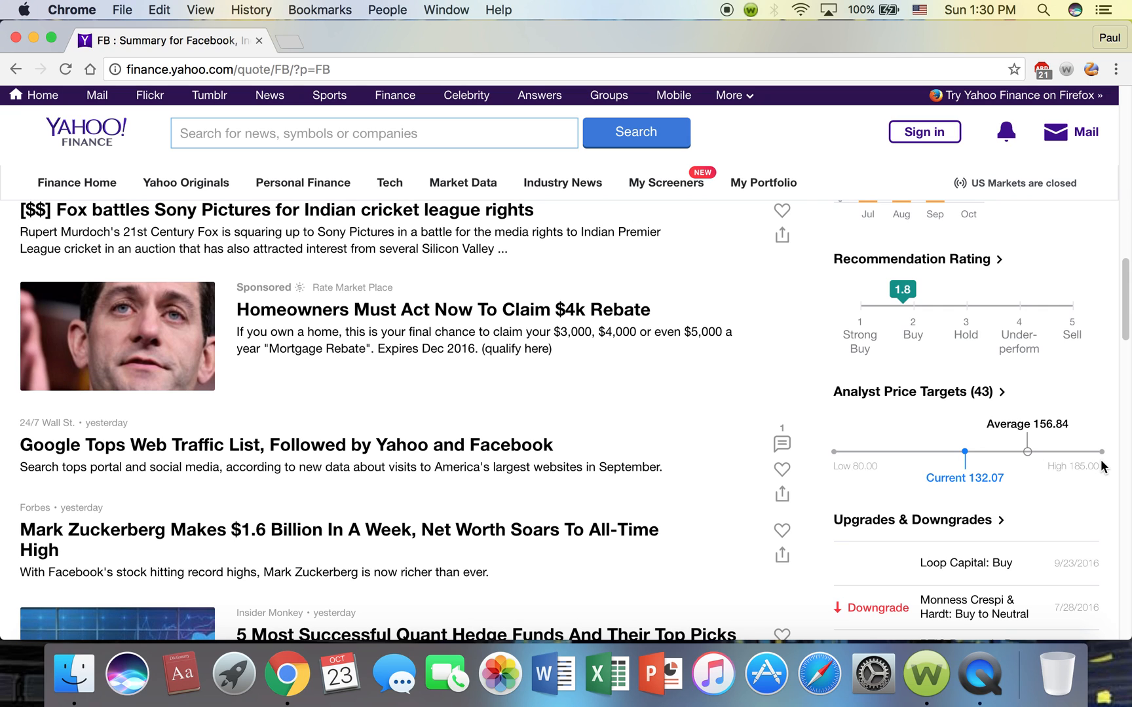
{"action": "mouse_move", "coordinate": [1009, 457]}
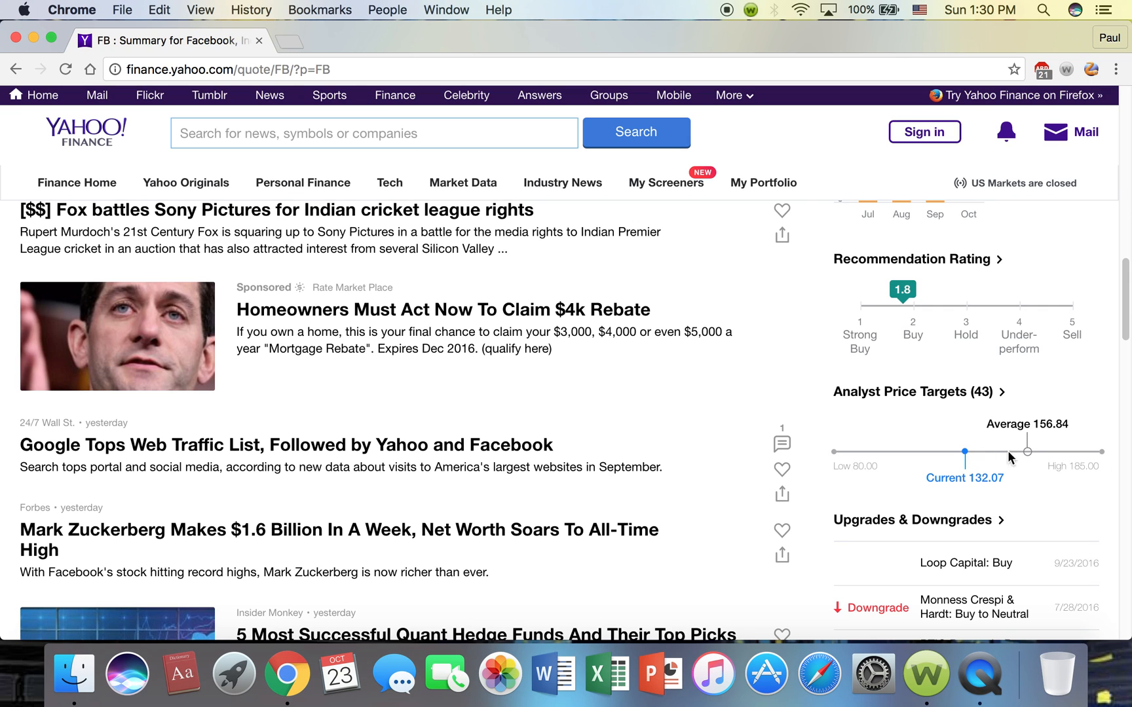
- Scroll through the Upgrades & Downgrades list, then back to the top showing price 132.07
{"action": "scroll", "scroll_direction": "down", "scroll_amount": 3}
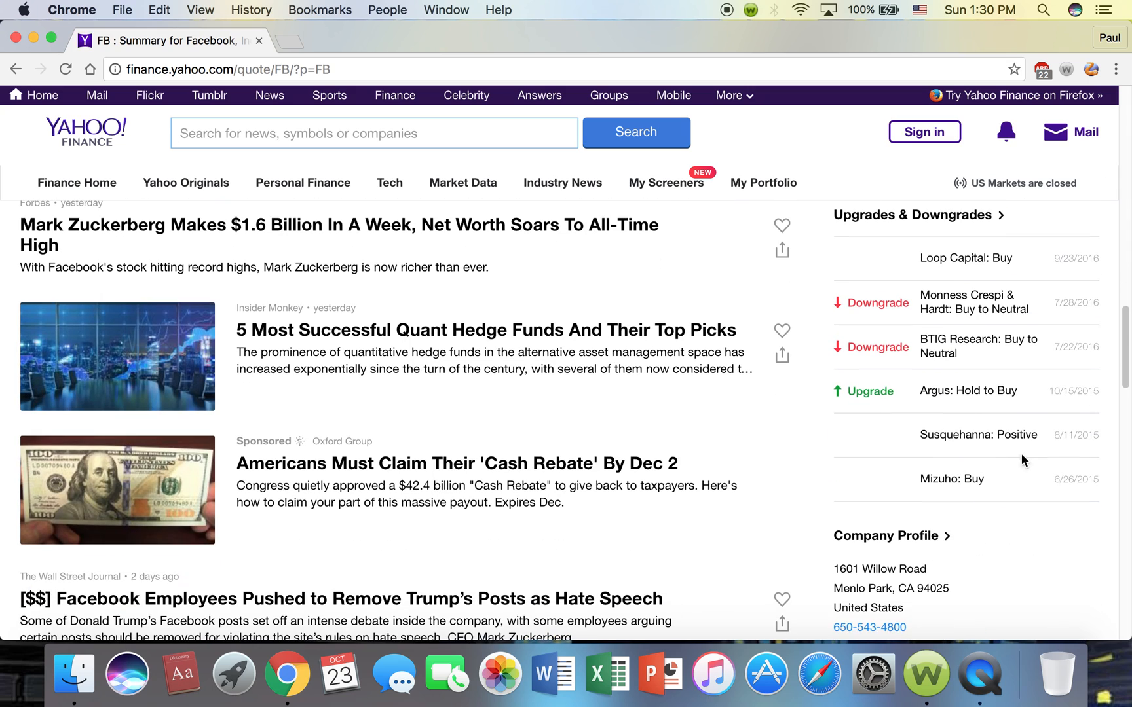
{"action": "mouse_move", "coordinate": [960, 240]}
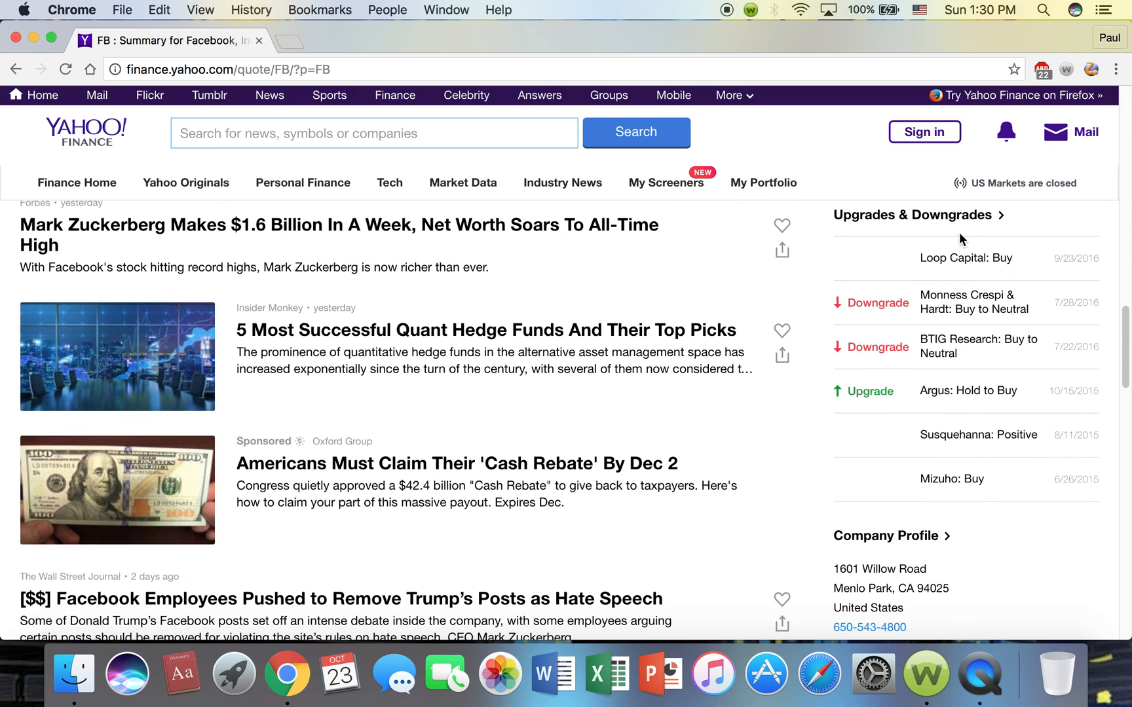
{"action": "mouse_move", "coordinate": [951, 368]}
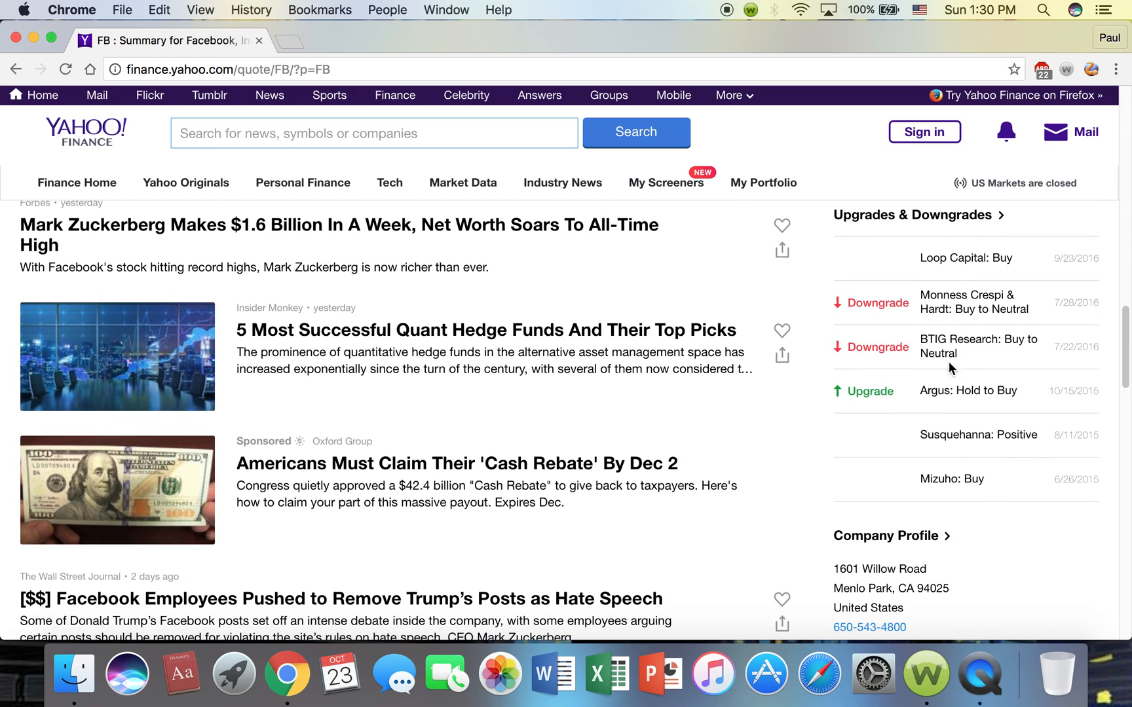
{"action": "mouse_move", "coordinate": [1044, 402]}
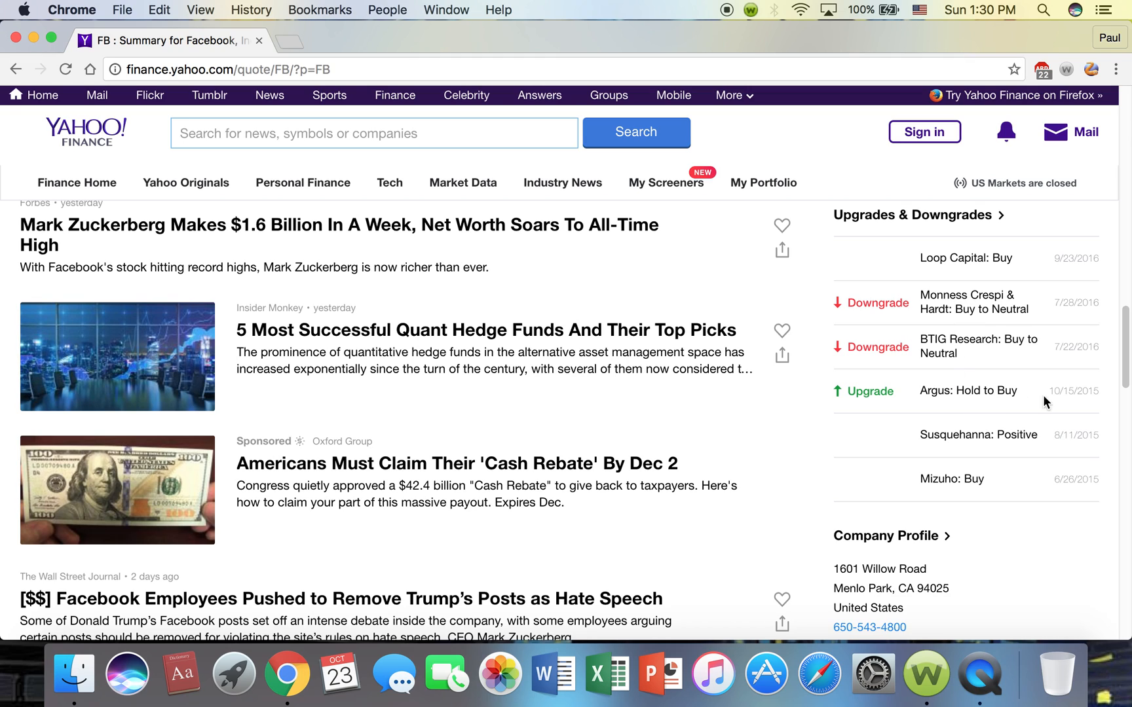
{"action": "mouse_move", "coordinate": [910, 373]}
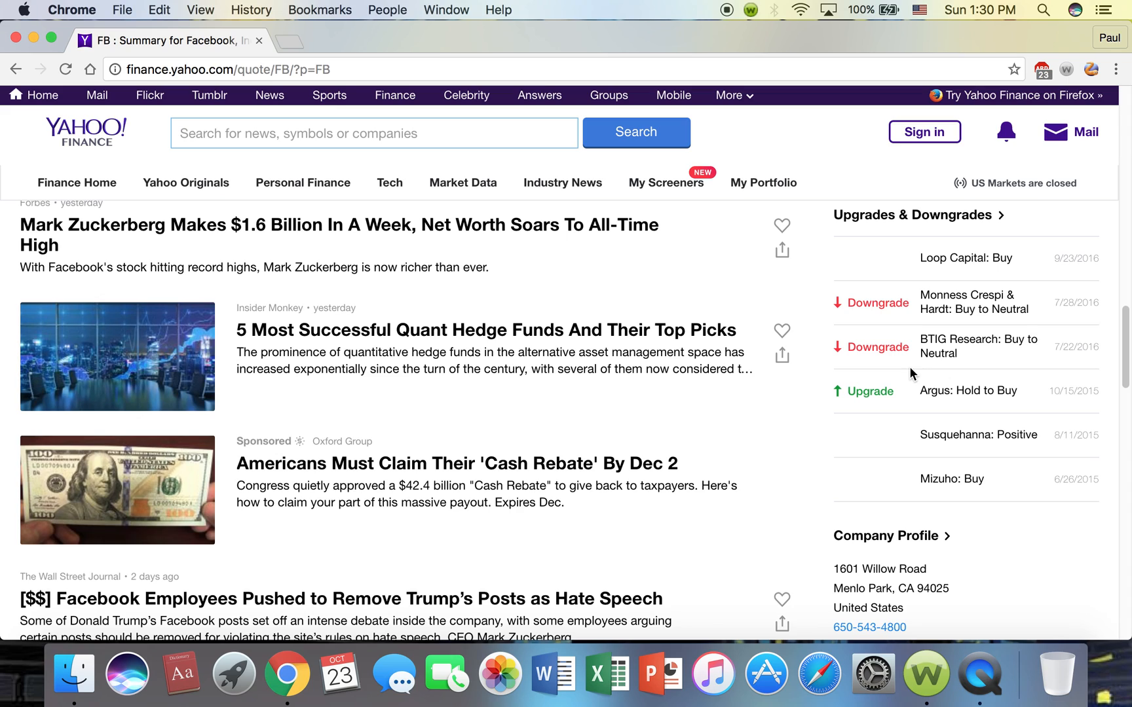
{"action": "scroll", "scroll_direction": "down", "scroll_amount": 3}
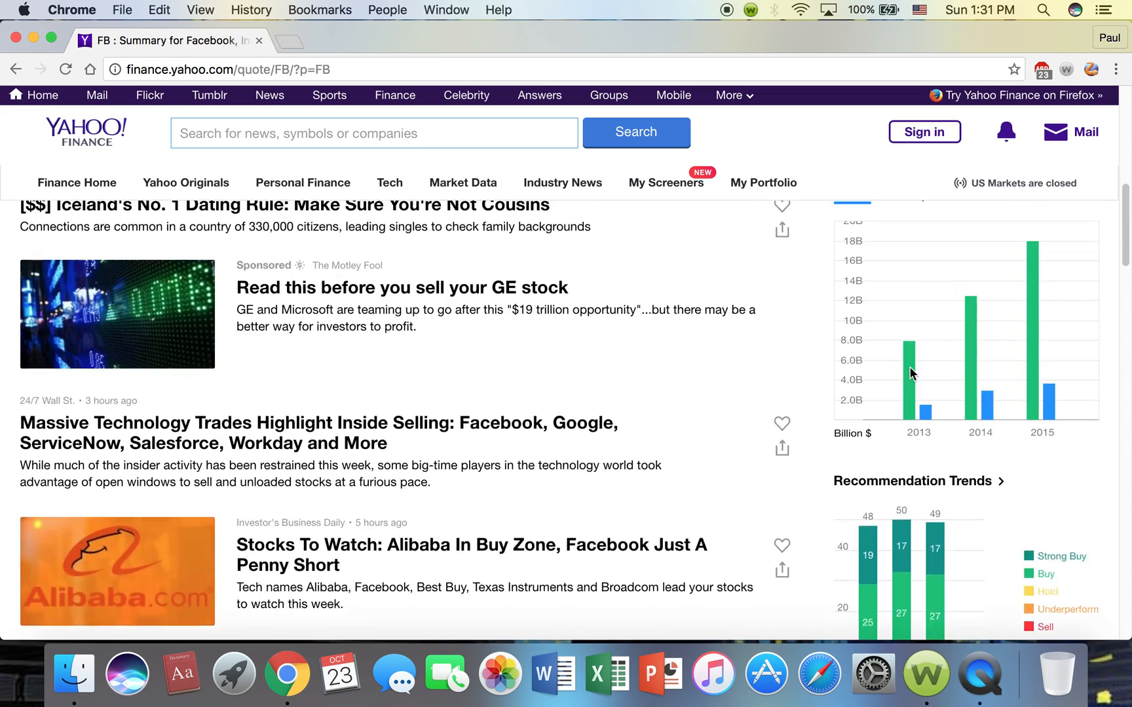
{"action": "scroll", "scroll_direction": "up", "scroll_amount": 3}
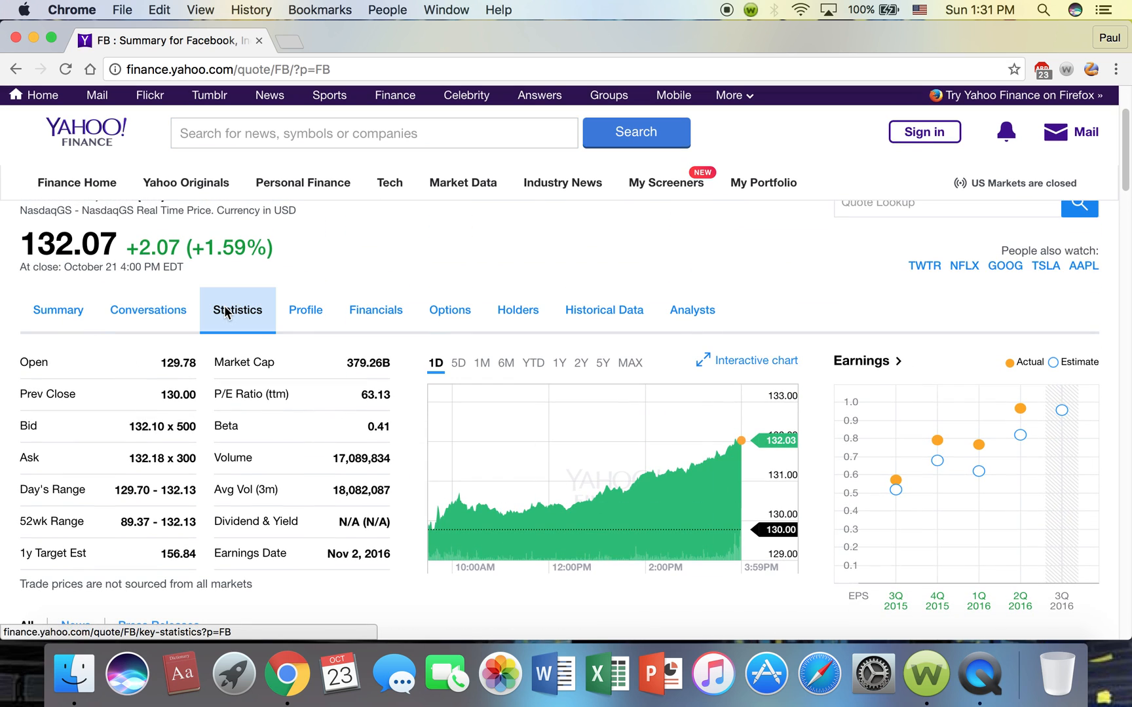
- View Facebook's Key Statistics: valuation measures, trading information and share statistics
{"action": "left_click", "coordinate": [237, 309]}
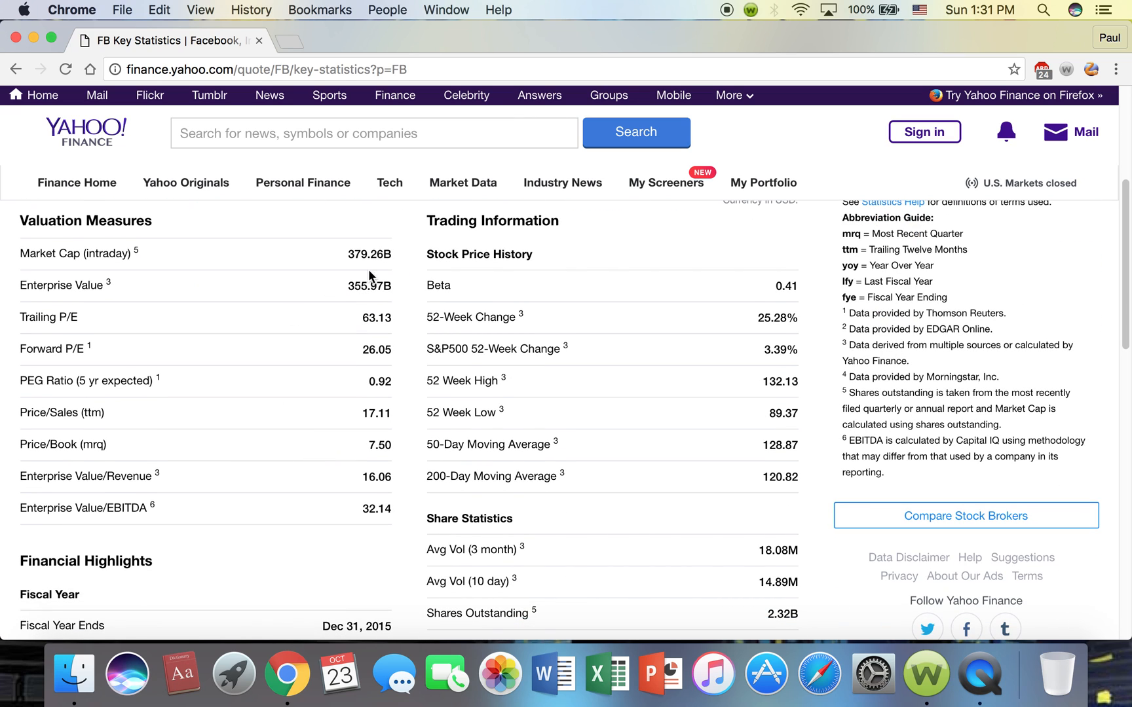
{"action": "scroll", "scroll_direction": "down", "scroll_amount": 3}
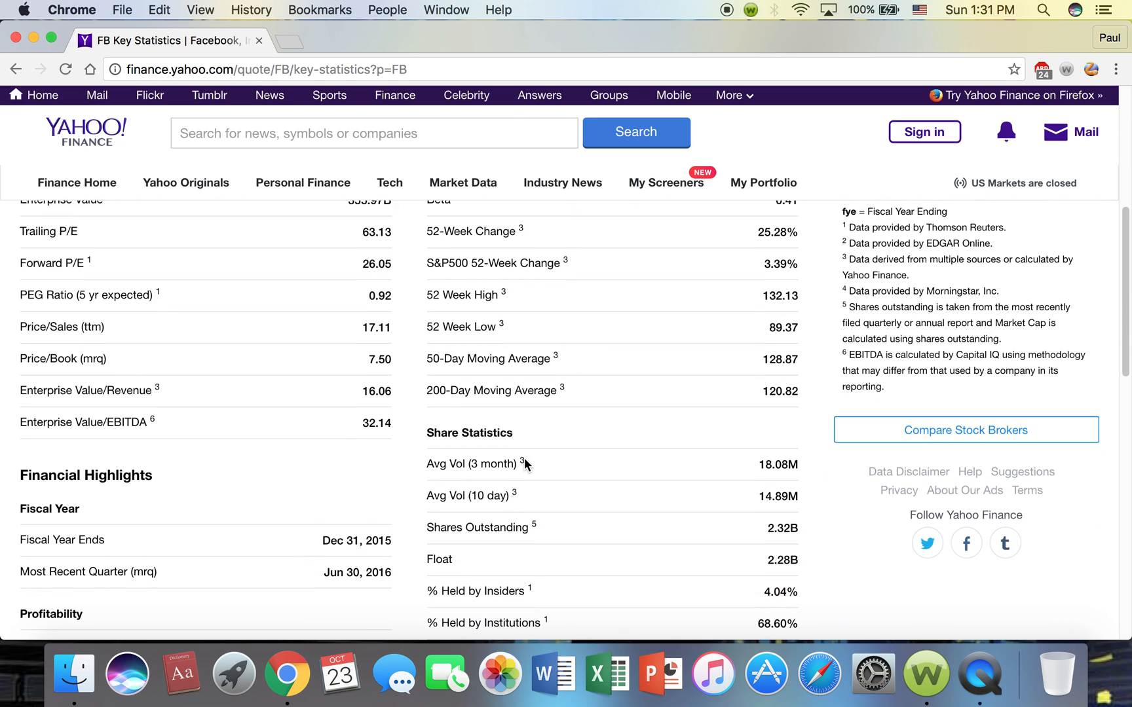
{"action": "scroll", "scroll_direction": "up", "scroll_amount": 3}
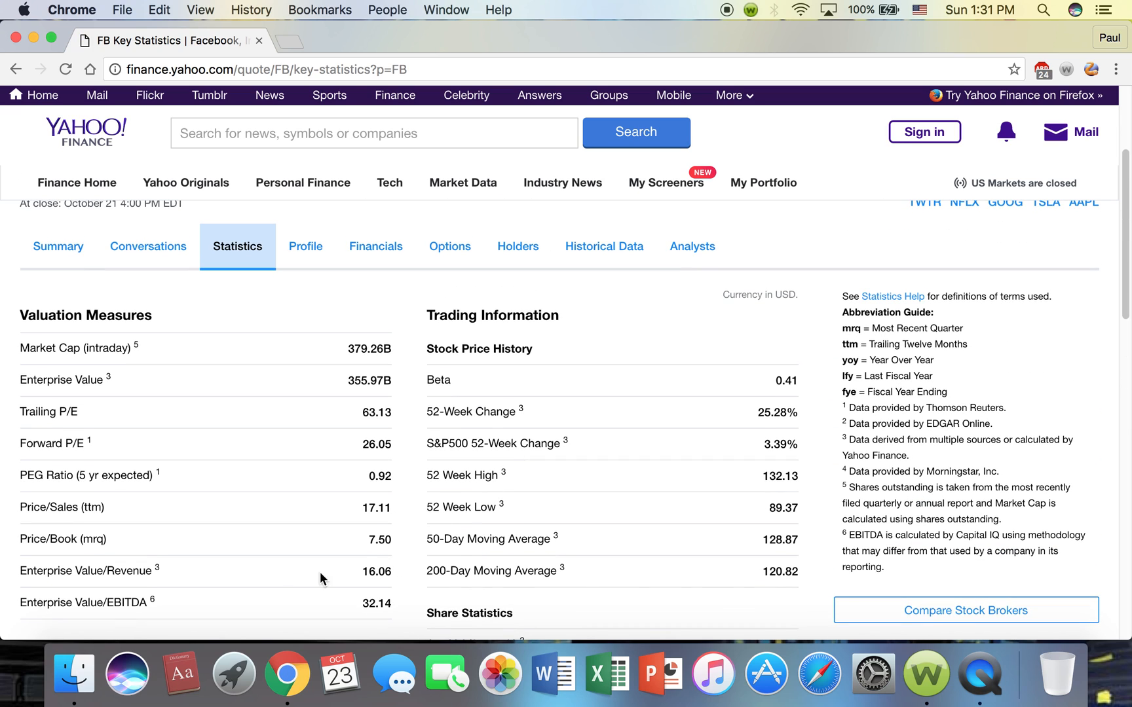
{"action": "mouse_move", "coordinate": [138, 619]}
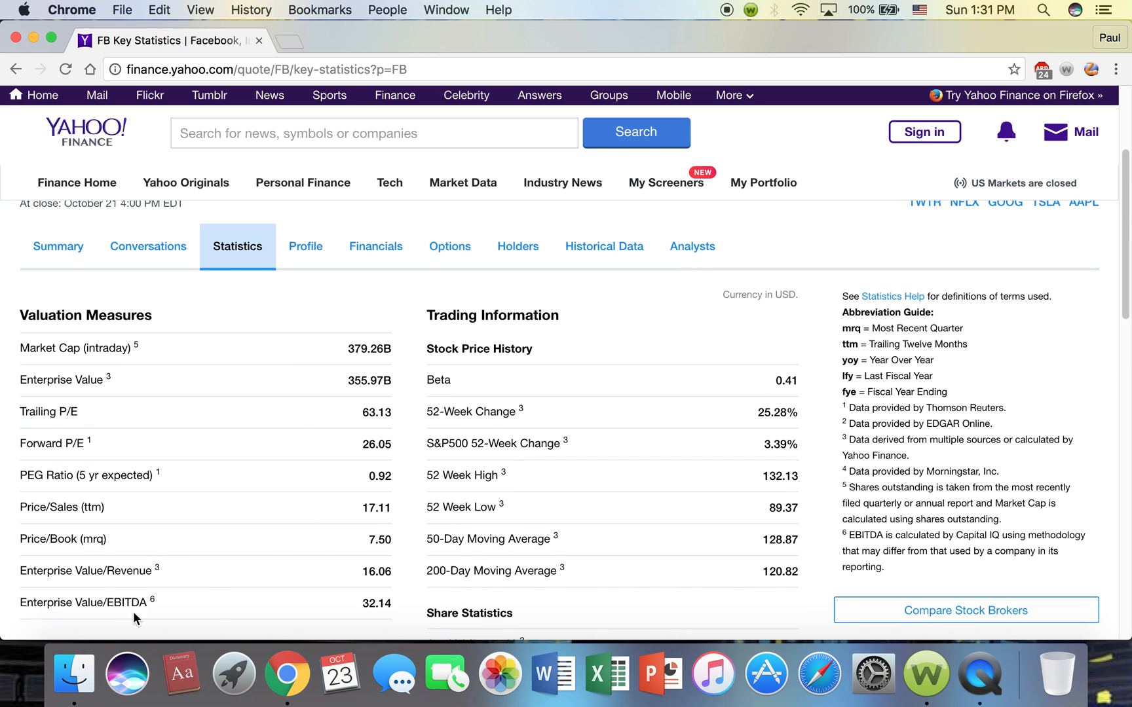
{"action": "mouse_move", "coordinate": [280, 550]}
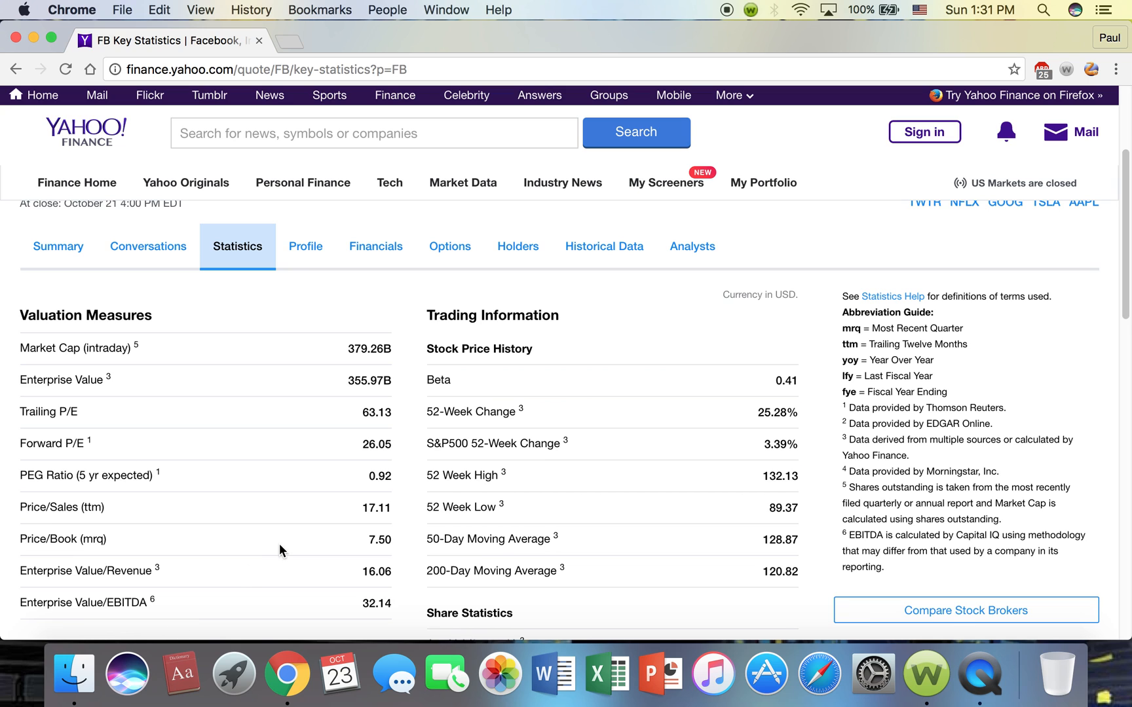
{"action": "scroll", "scroll_direction": "down", "scroll_amount": 3}
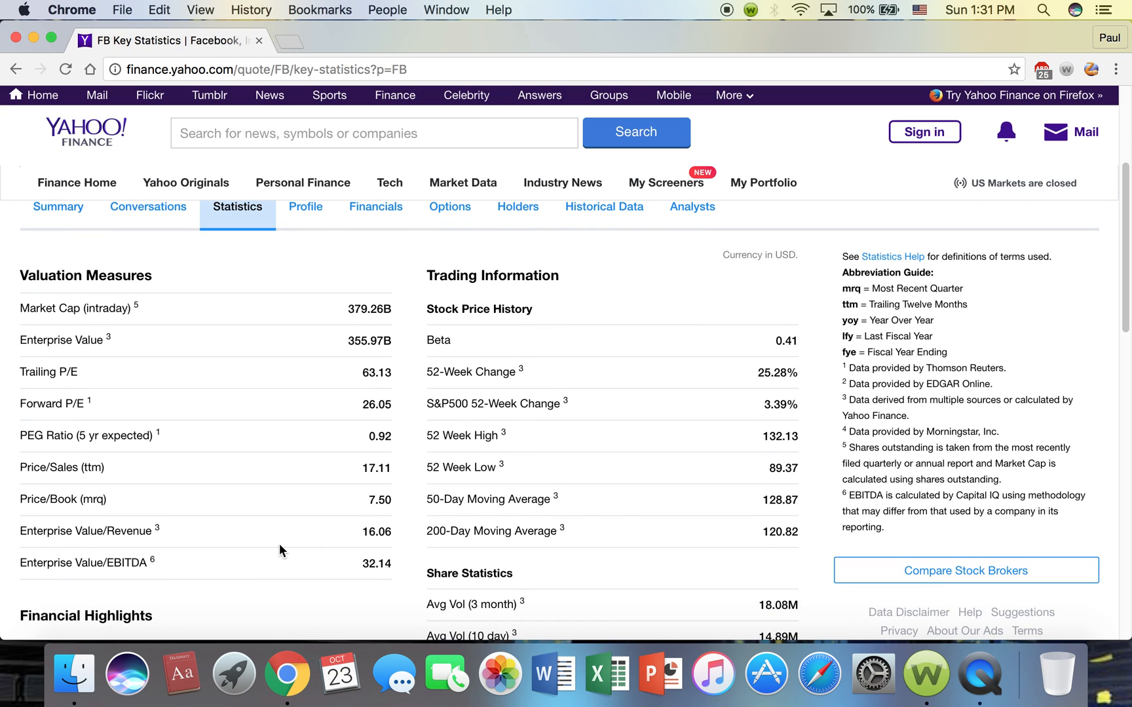
{"action": "scroll", "scroll_direction": "up", "scroll_amount": 3}
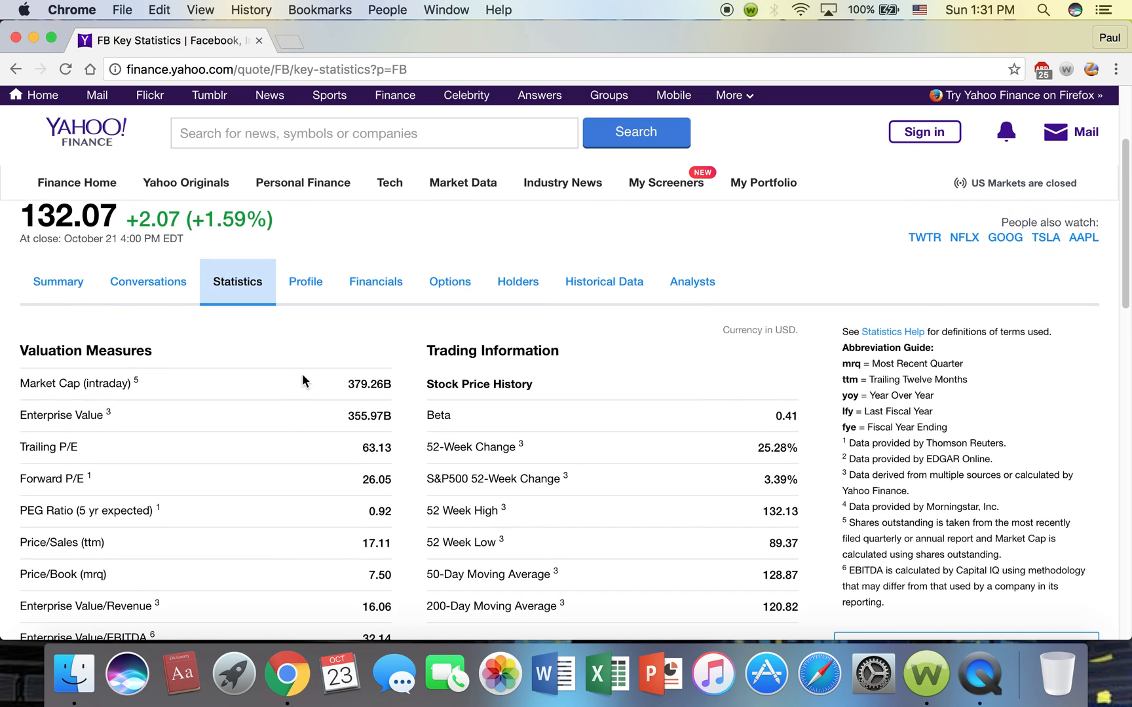
- View Facebook's Profile: address, sector, 14,495 employees, key executives and filings
{"action": "left_click", "coordinate": [306, 292]}
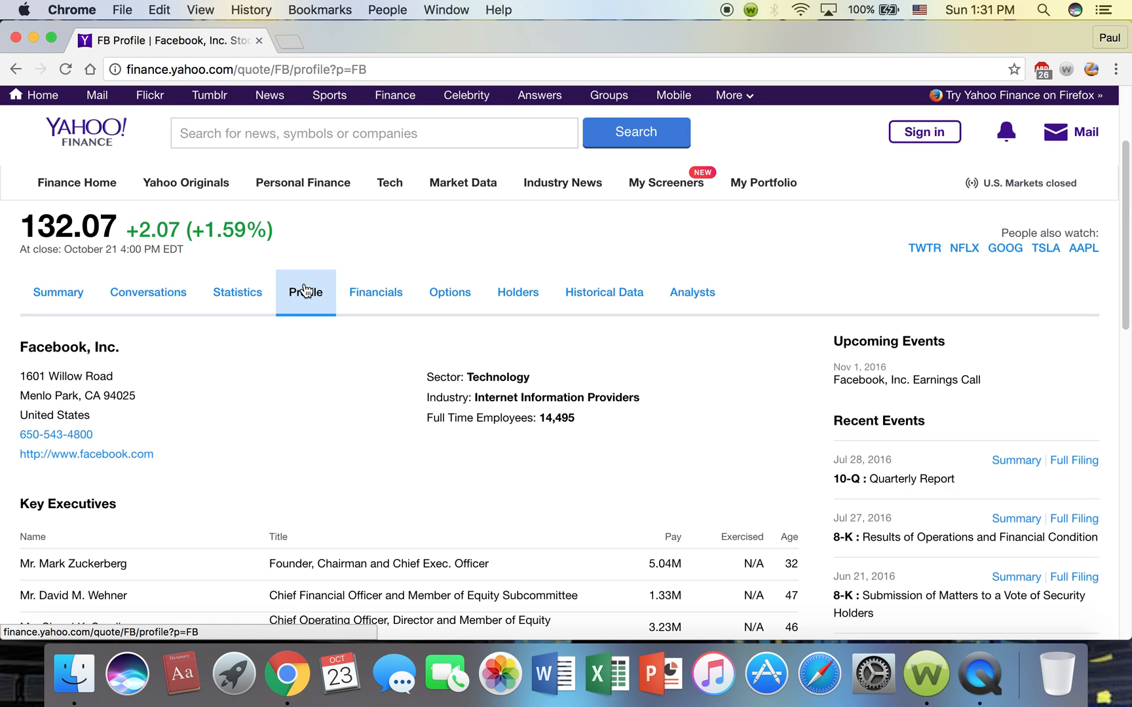
{"action": "scroll", "scroll_direction": "down", "scroll_amount": 3}
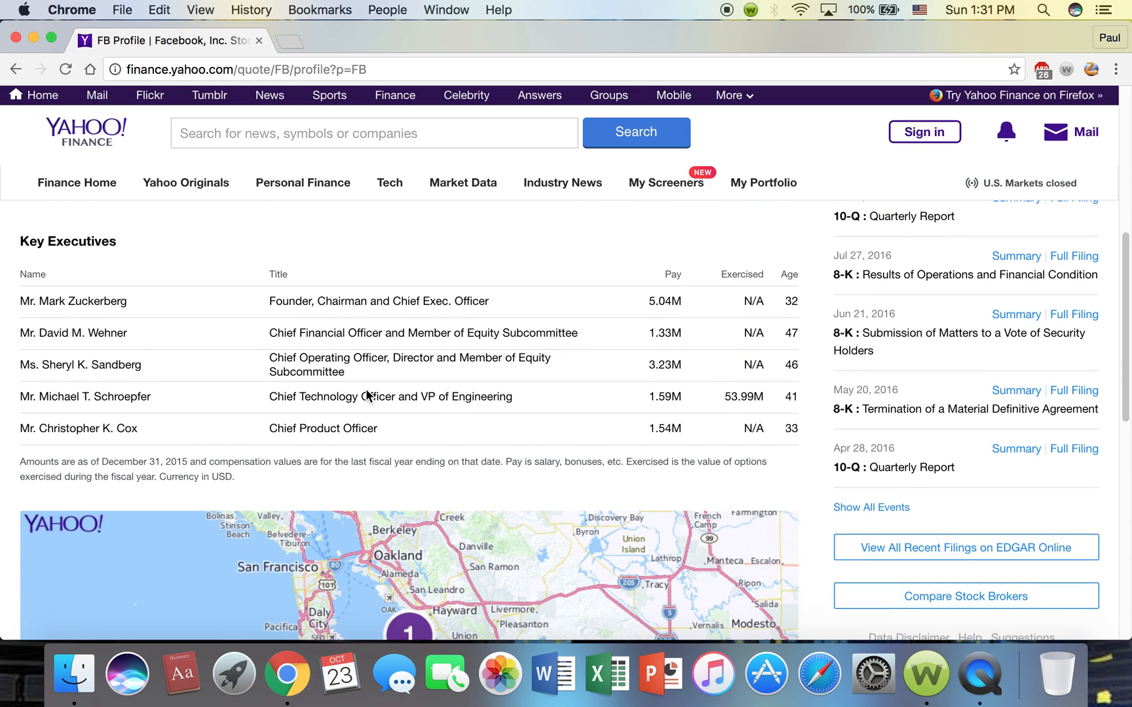
{"action": "scroll", "scroll_direction": "up", "scroll_amount": 3}
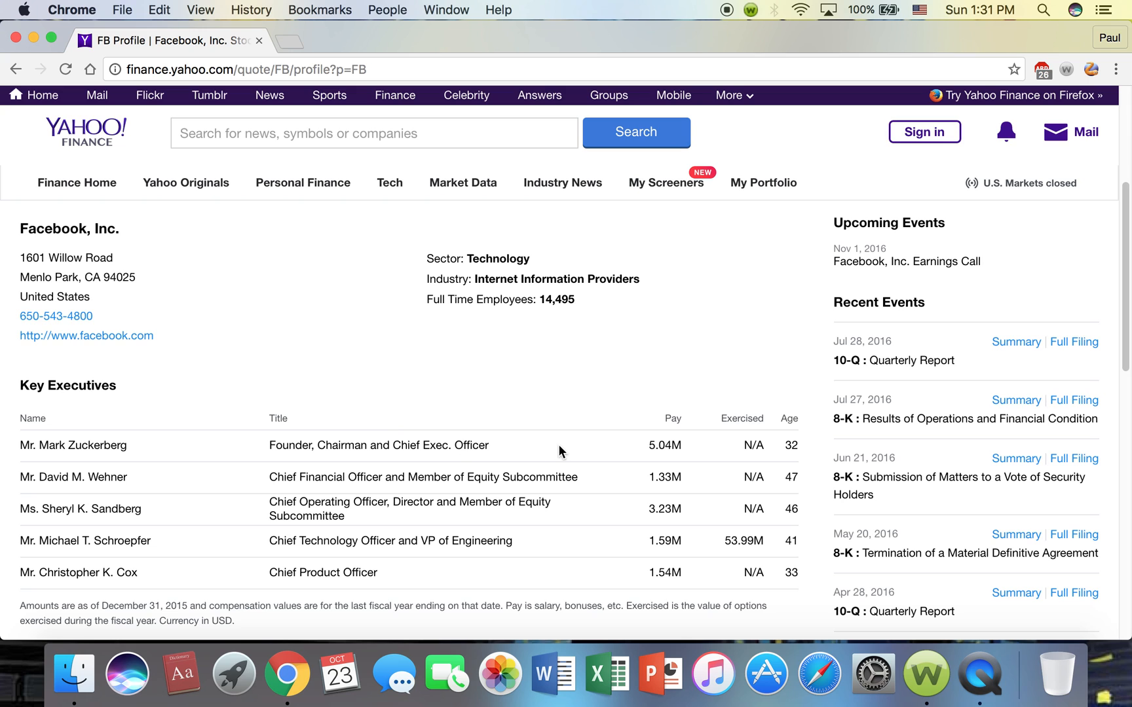
{"action": "mouse_move", "coordinate": [200, 461]}
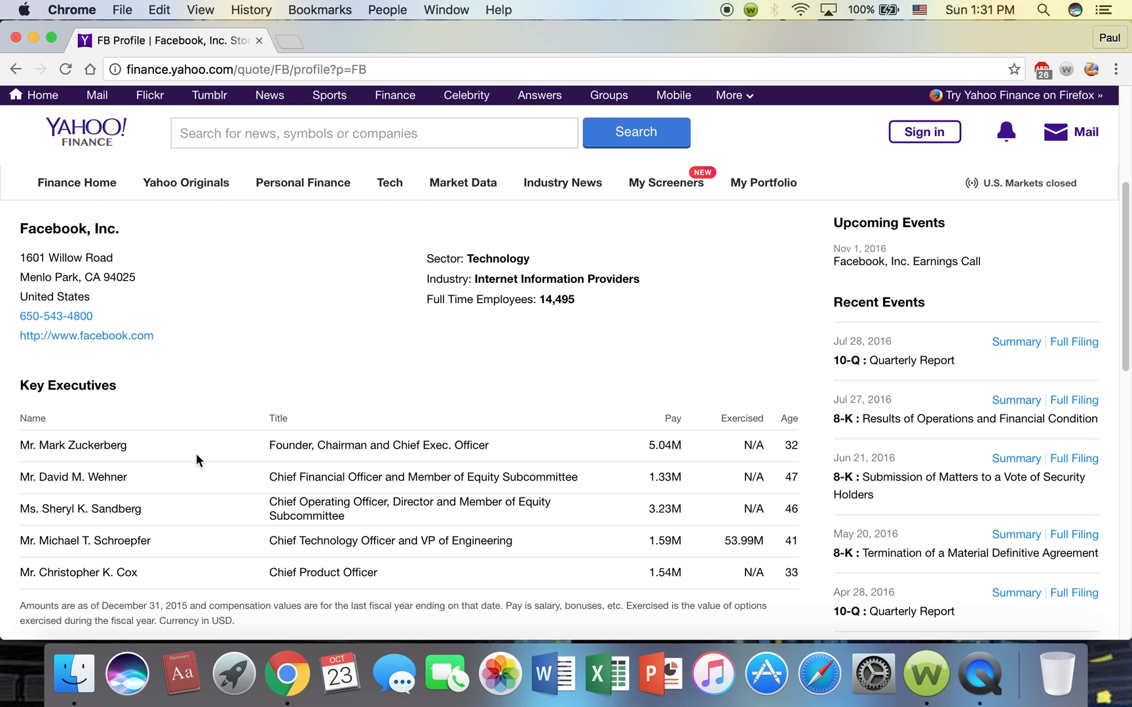
{"action": "scroll", "scroll_direction": "down", "scroll_amount": 3}
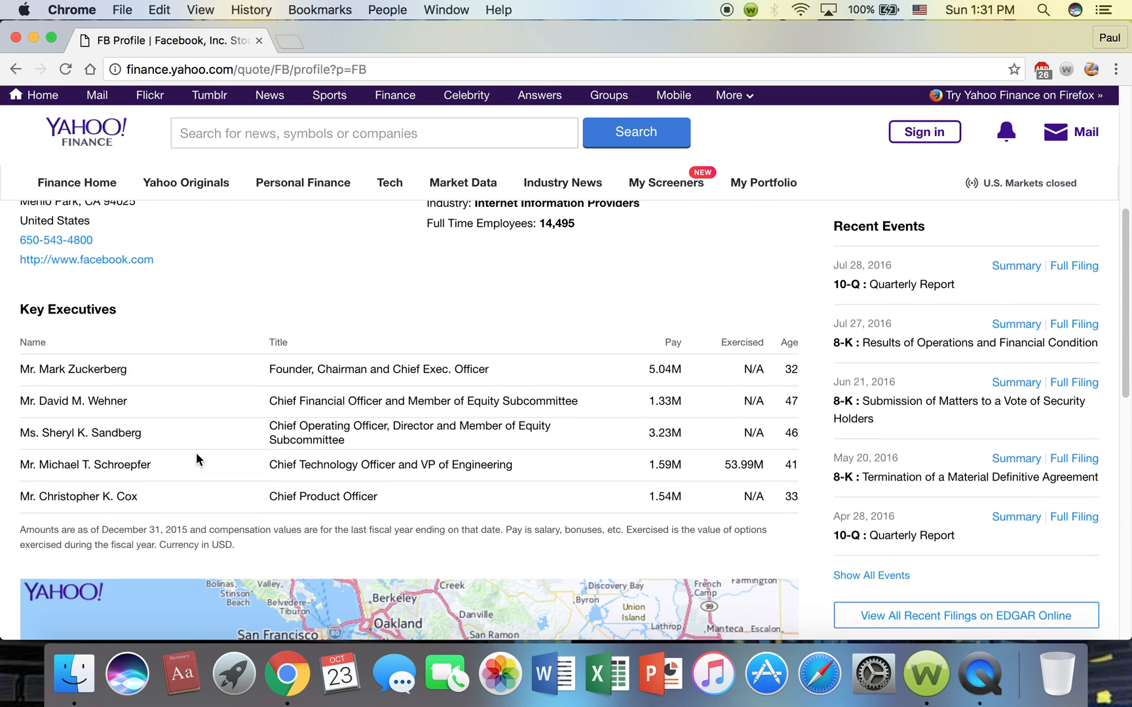
{"action": "scroll", "scroll_direction": "down", "scroll_amount": 3}
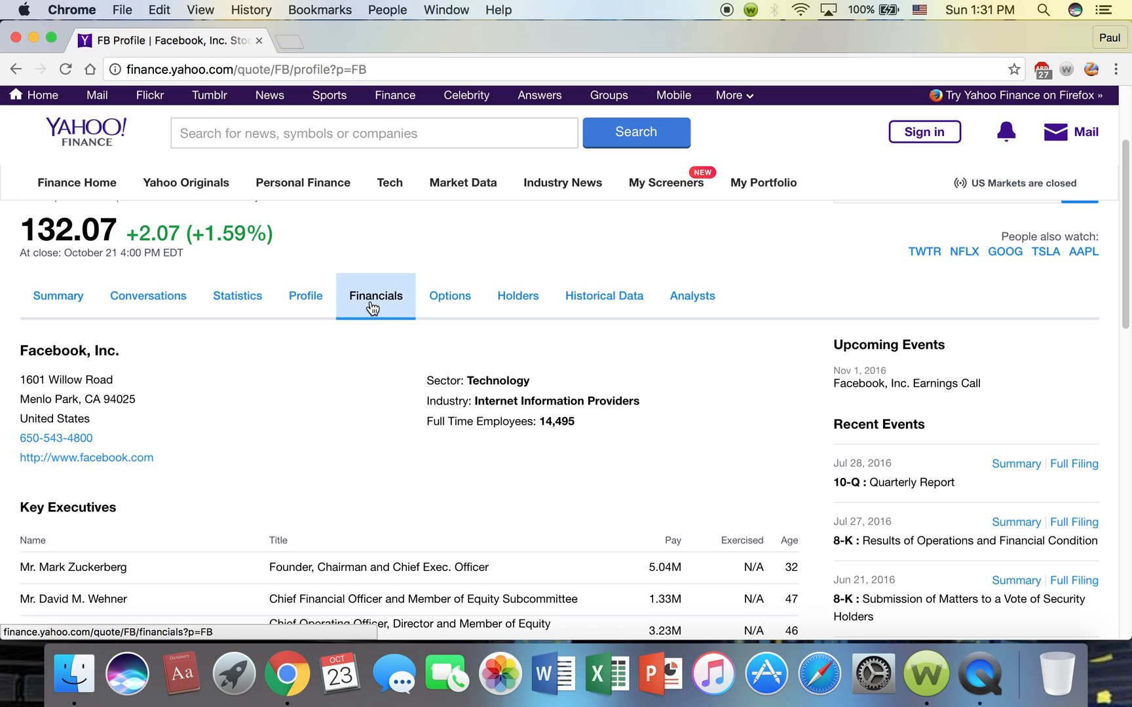
{"action": "left_click", "coordinate": [375, 296]}
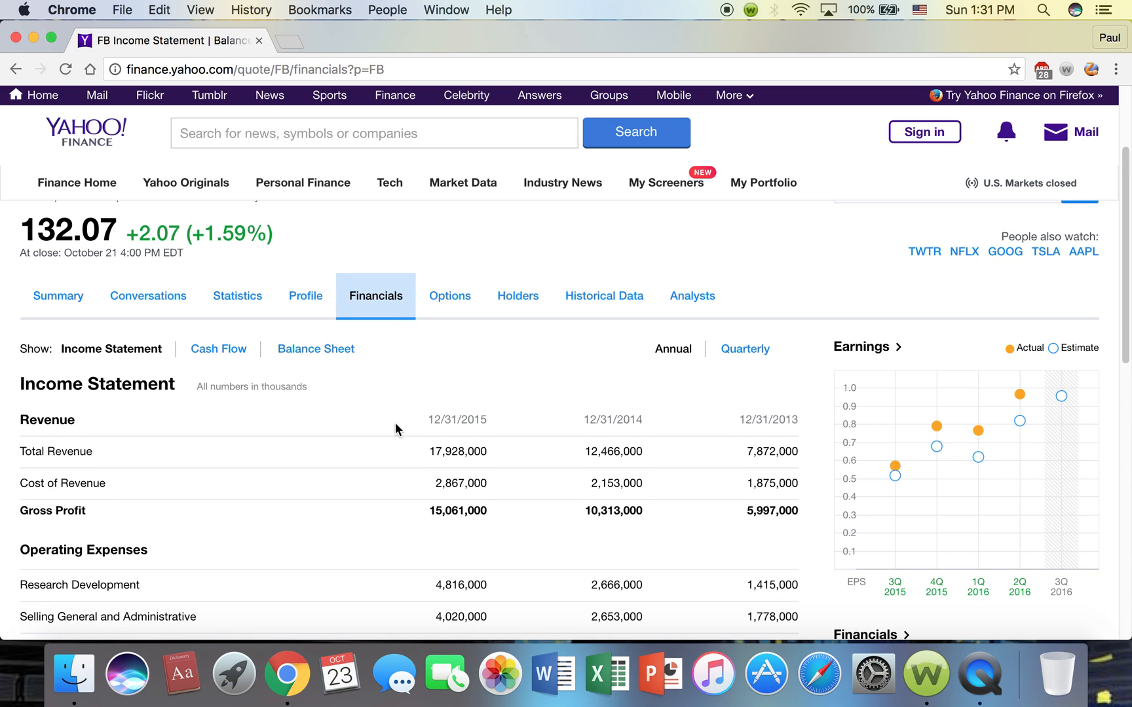
{"action": "scroll", "scroll_direction": "down", "scroll_amount": 3}
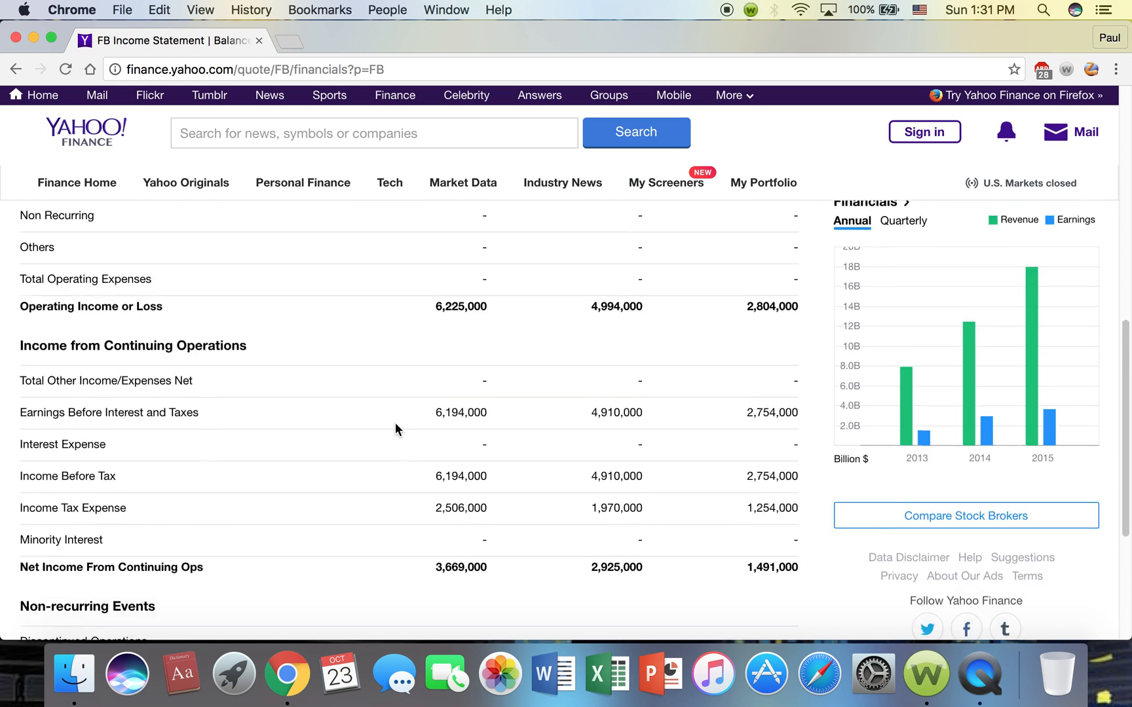
{"action": "scroll", "scroll_direction": "up", "scroll_amount": 3}
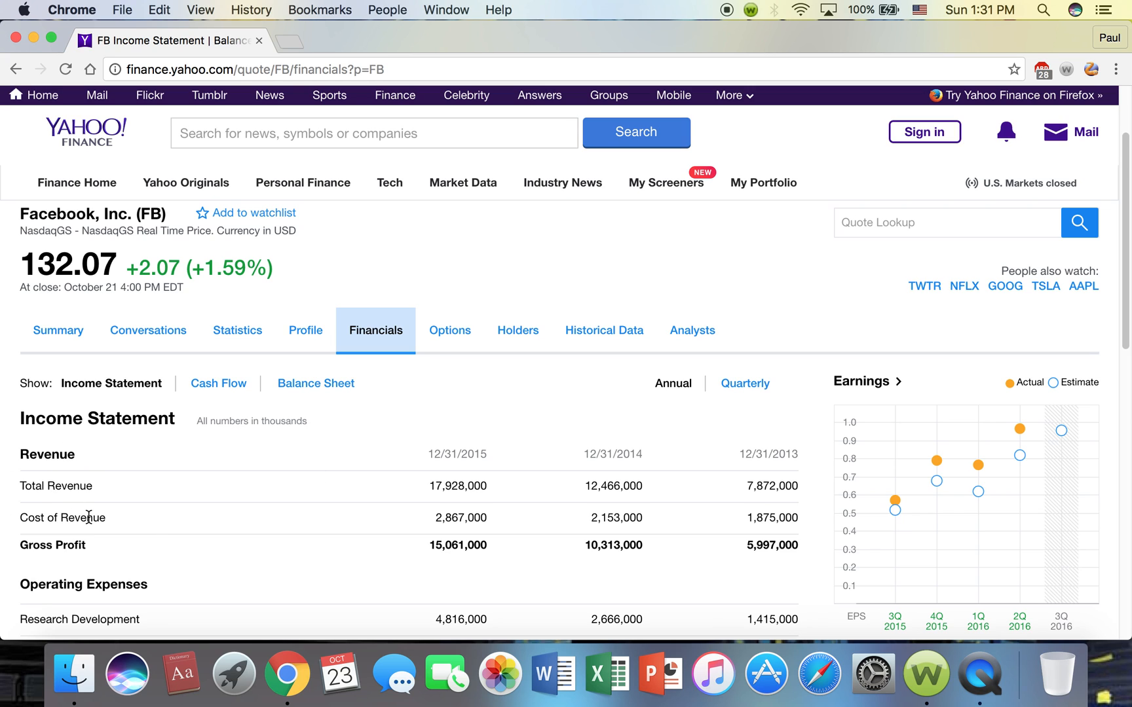
{"action": "scroll", "scroll_direction": "down", "scroll_amount": 3}
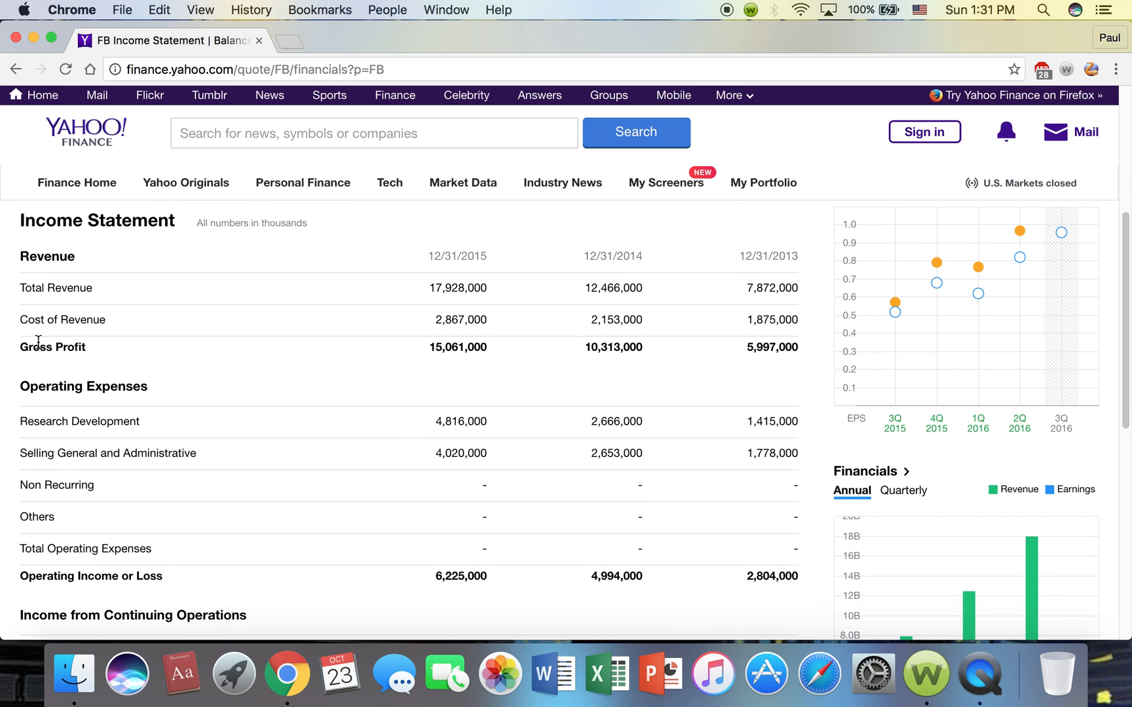
{"action": "mouse_move", "coordinate": [423, 429]}
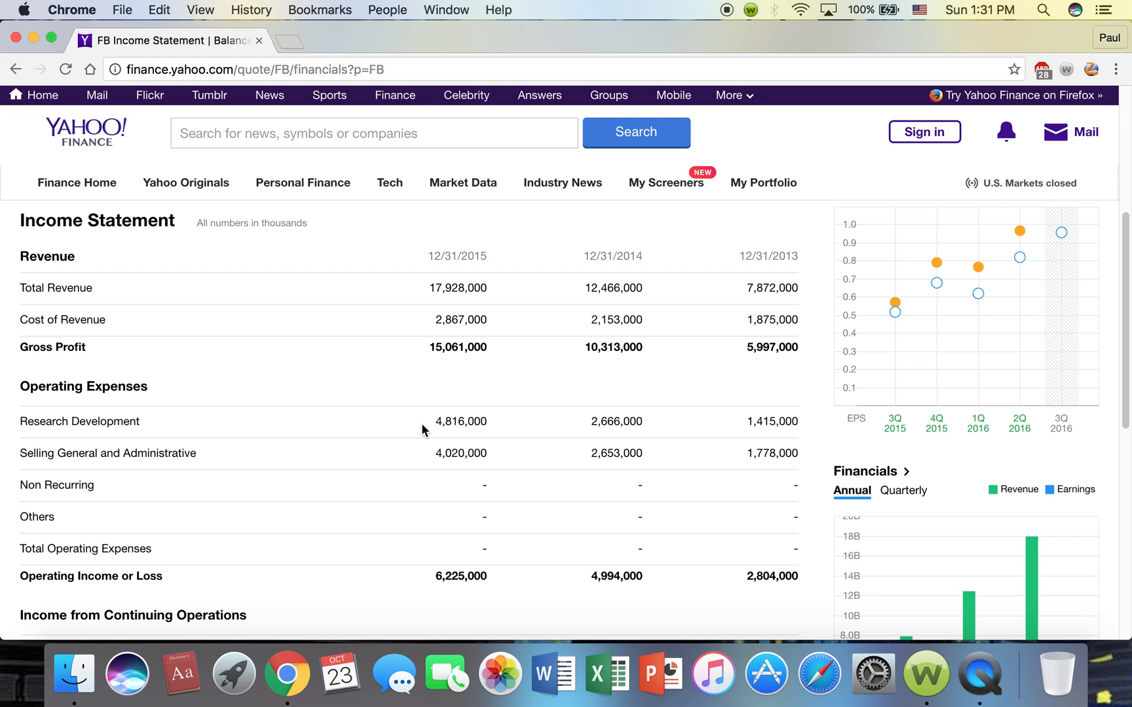
{"action": "scroll", "scroll_direction": "down", "scroll_amount": 3}
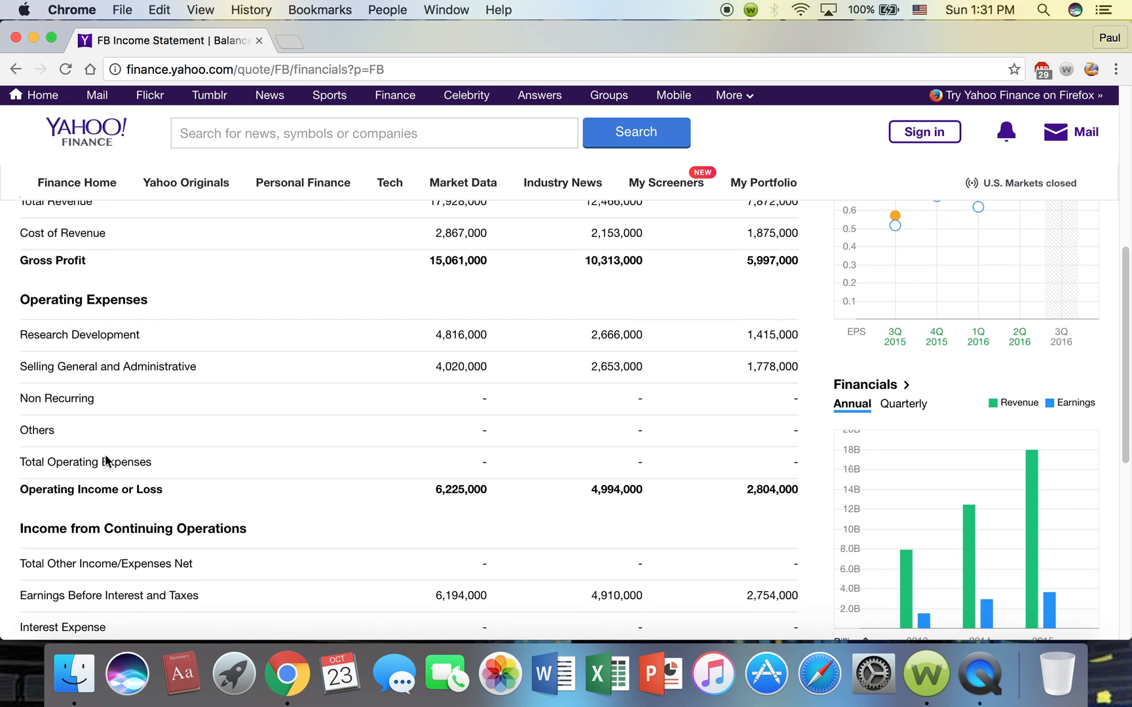
{"action": "mouse_move", "coordinate": [275, 476]}
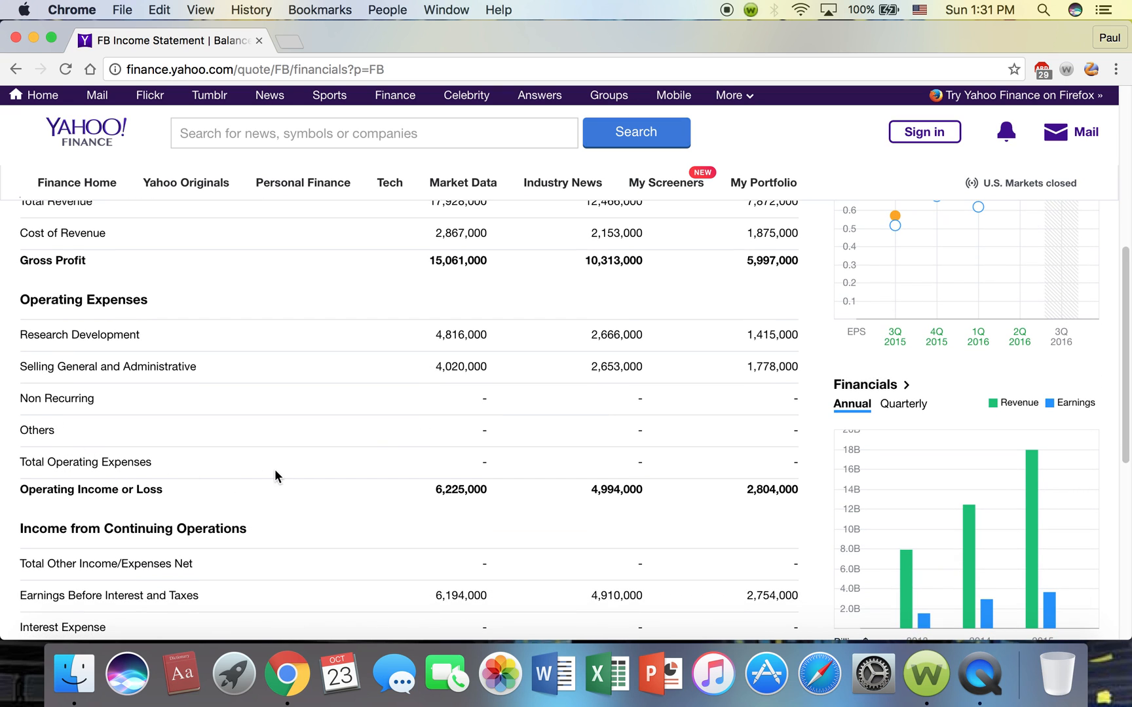
{"action": "scroll", "scroll_direction": "down", "scroll_amount": 3}
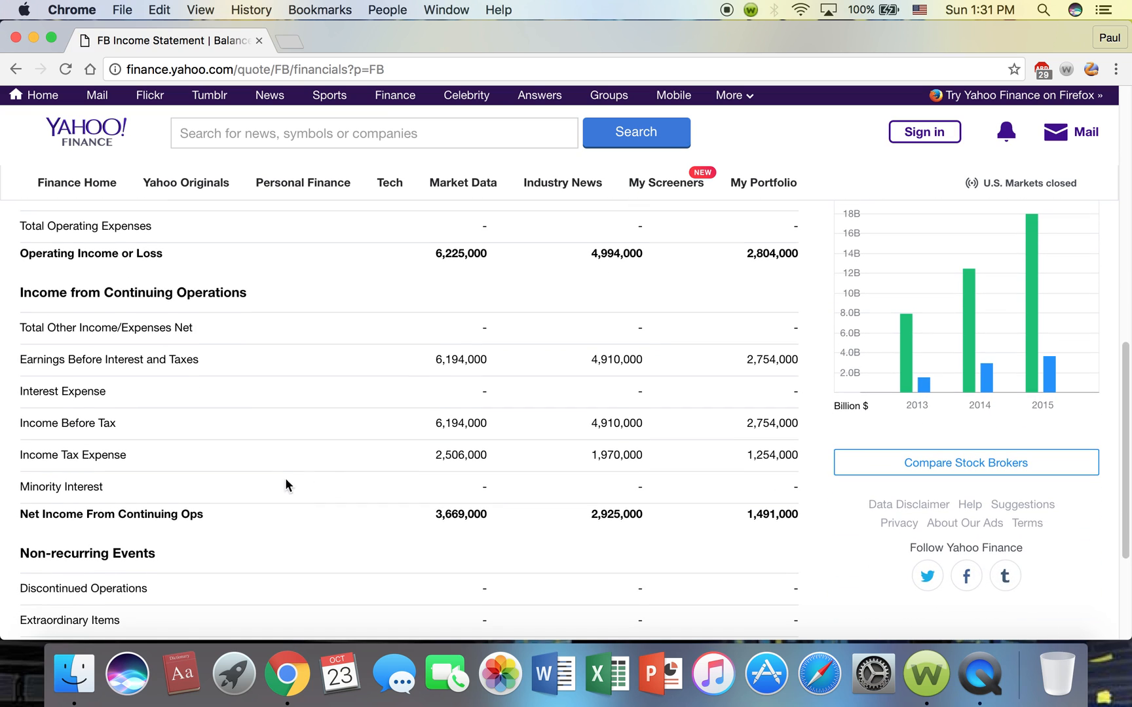
{"action": "scroll", "scroll_direction": "down", "scroll_amount": 3}
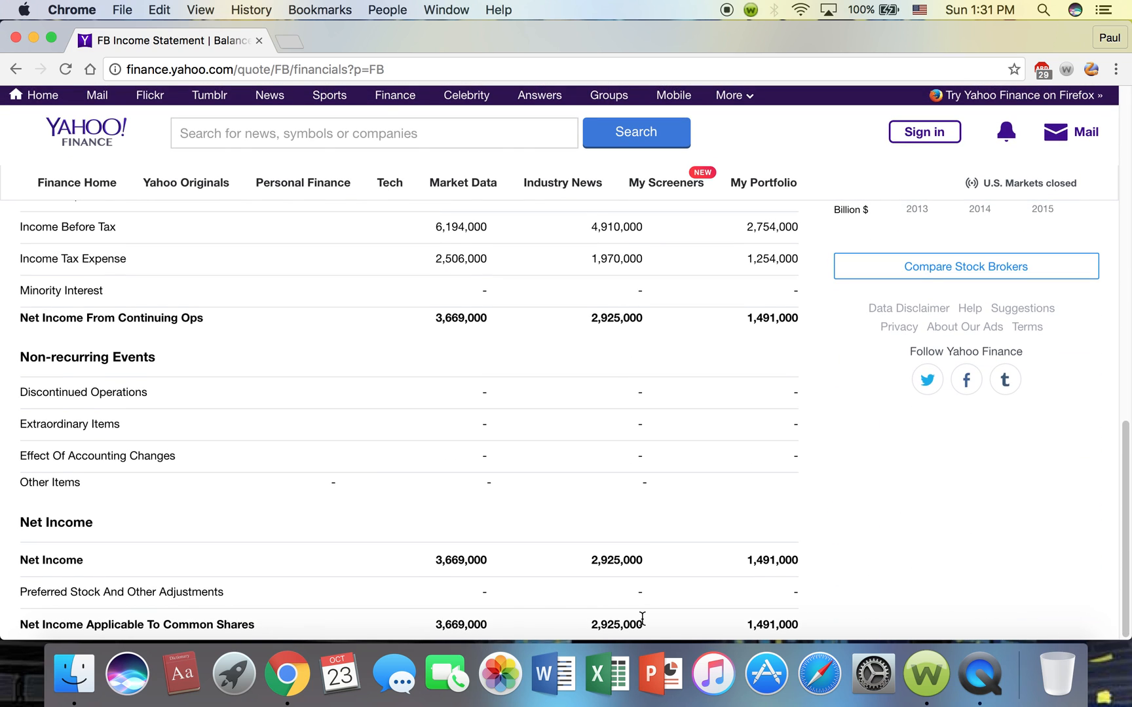
{"action": "scroll", "scroll_direction": "up", "scroll_amount": 3}
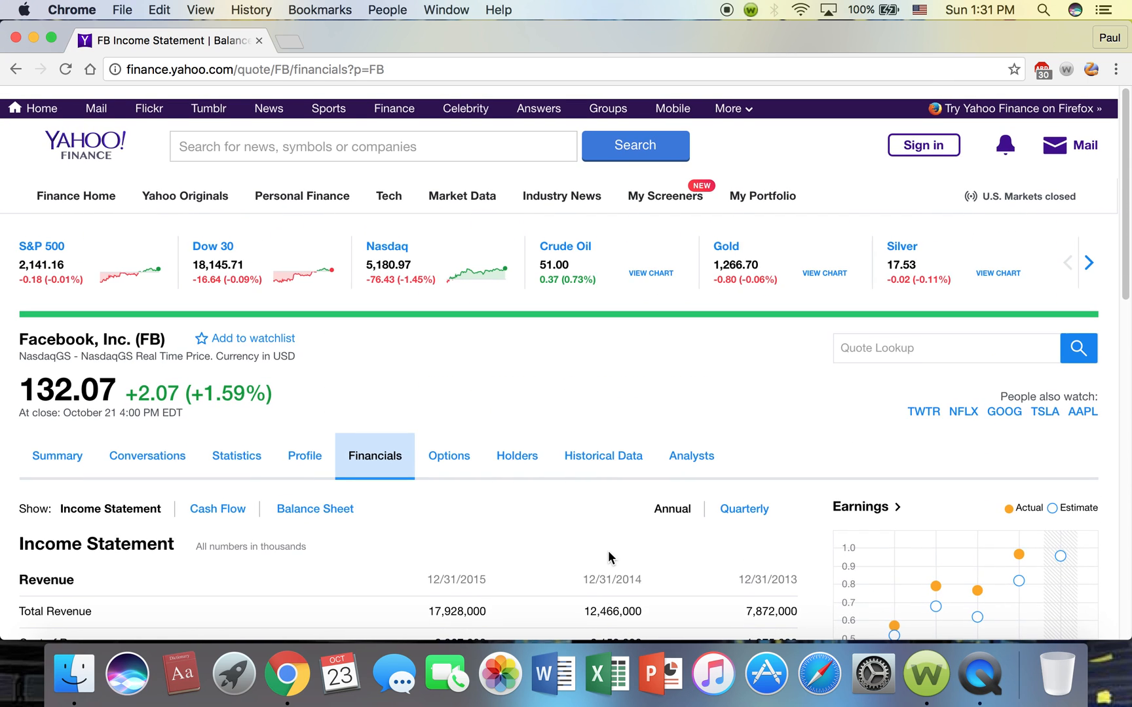
{"action": "scroll", "scroll_direction": "down", "scroll_amount": 3}
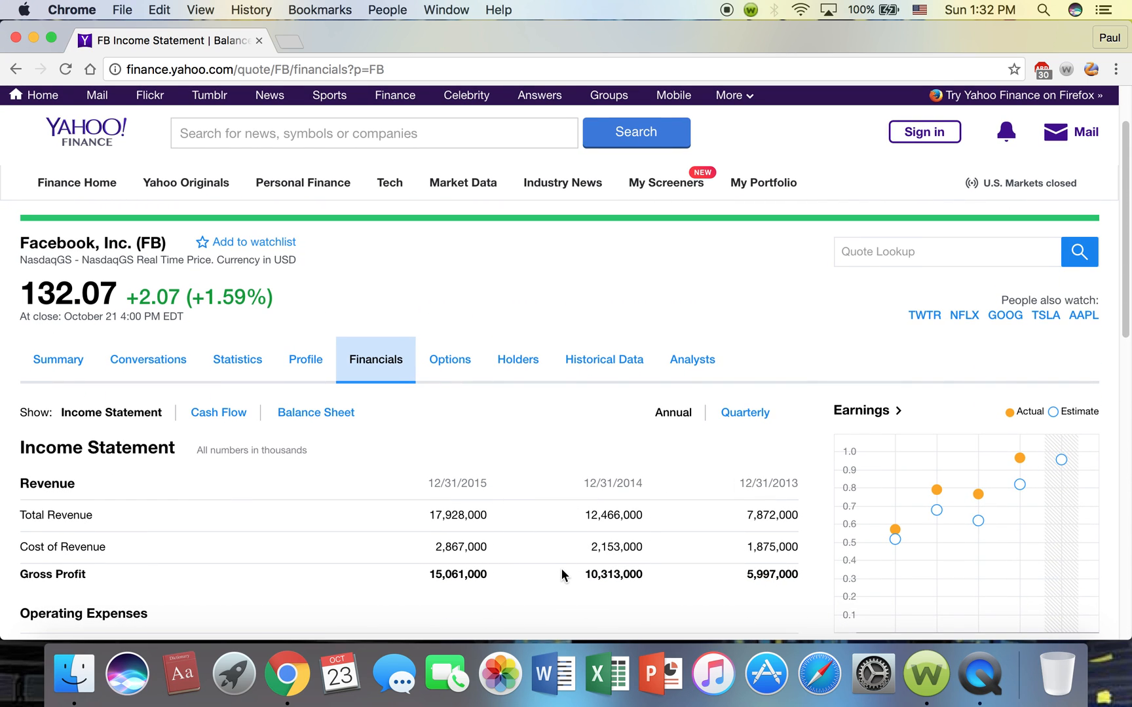
{"action": "scroll", "scroll_direction": "down", "scroll_amount": 3}
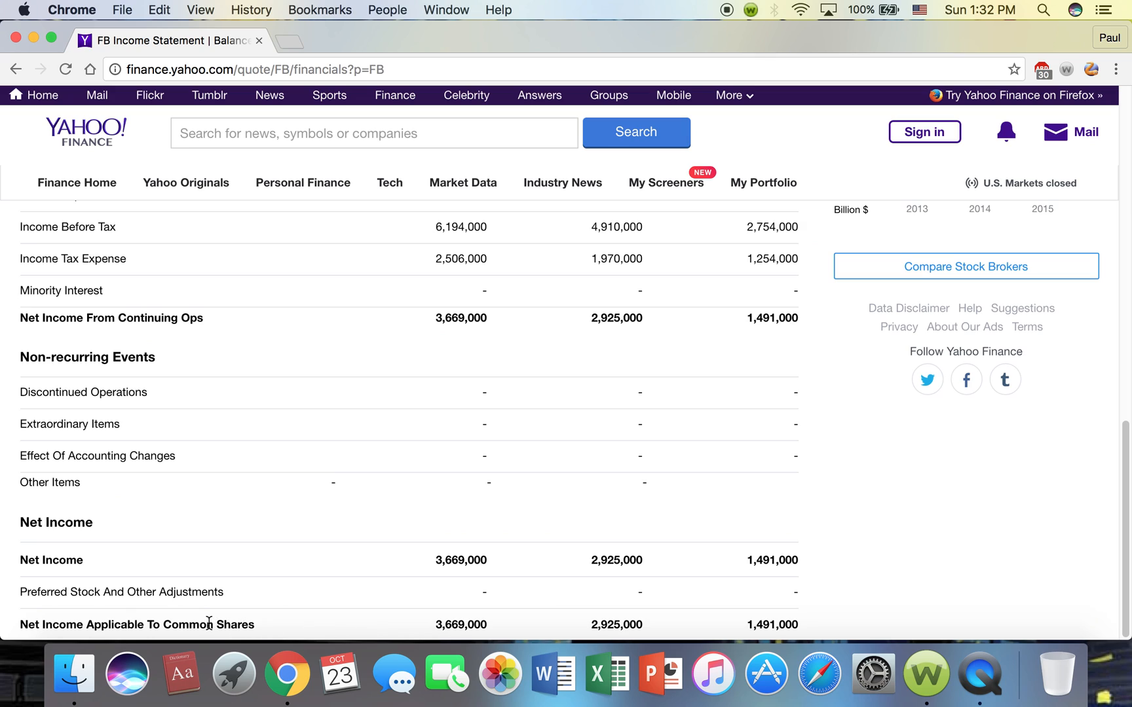
{"action": "mouse_move", "coordinate": [689, 618]}
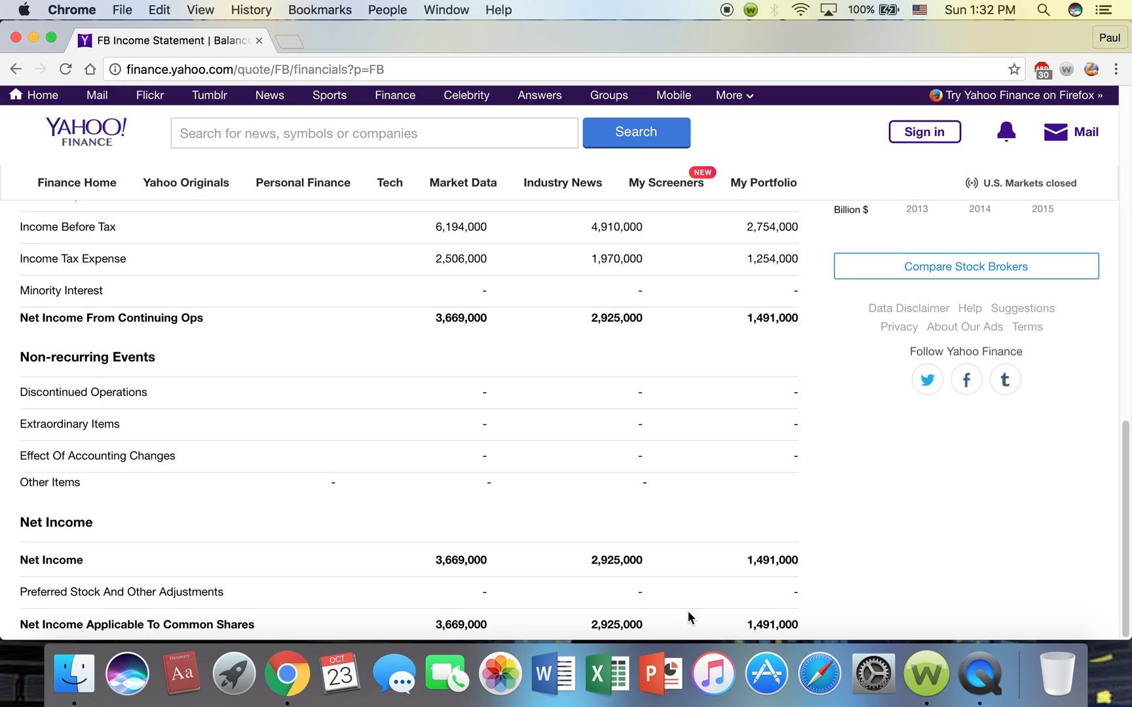
{"action": "mouse_move", "coordinate": [476, 625]}
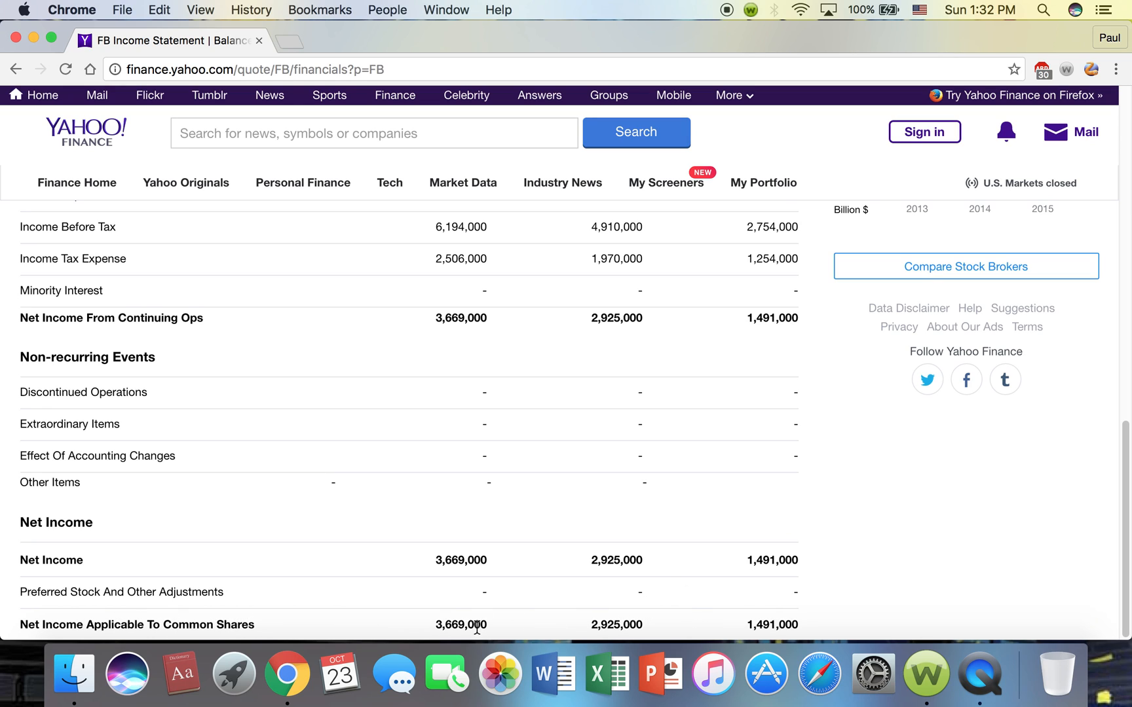
{"action": "scroll", "scroll_direction": "up", "scroll_amount": 3}
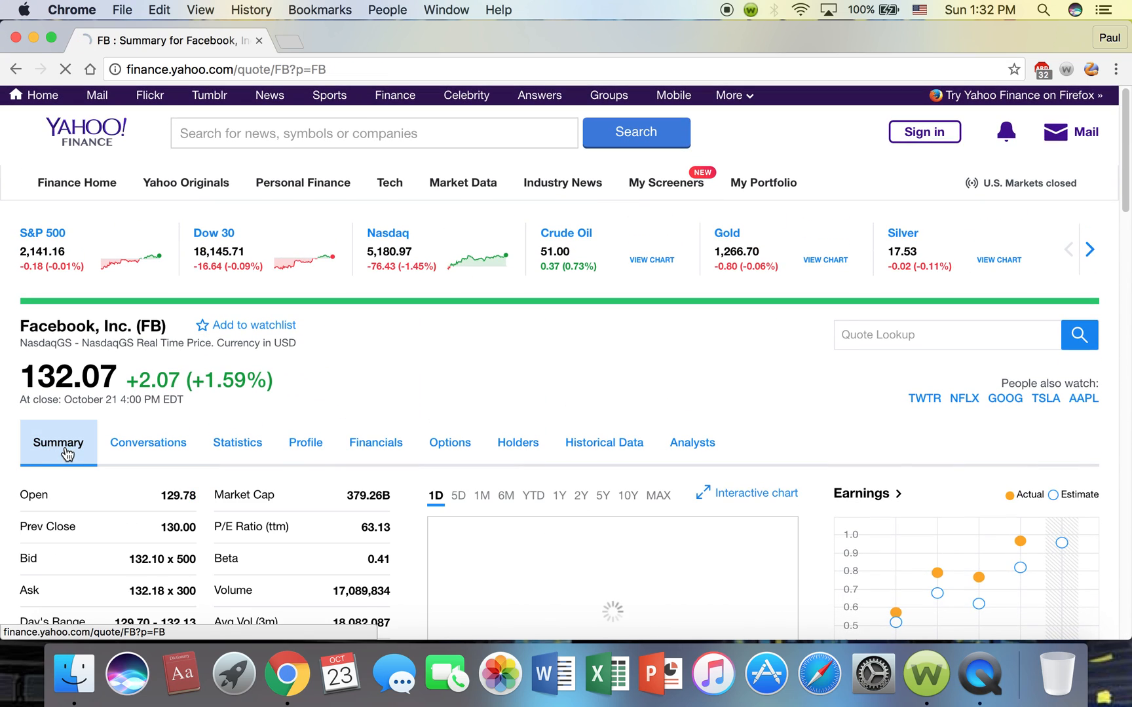
- Scroll the FB news feed and open the 'Mark Zuckerberg Makes $1.6 Billion' headline
{"action": "scroll", "scroll_direction": "down", "scroll_amount": 3}
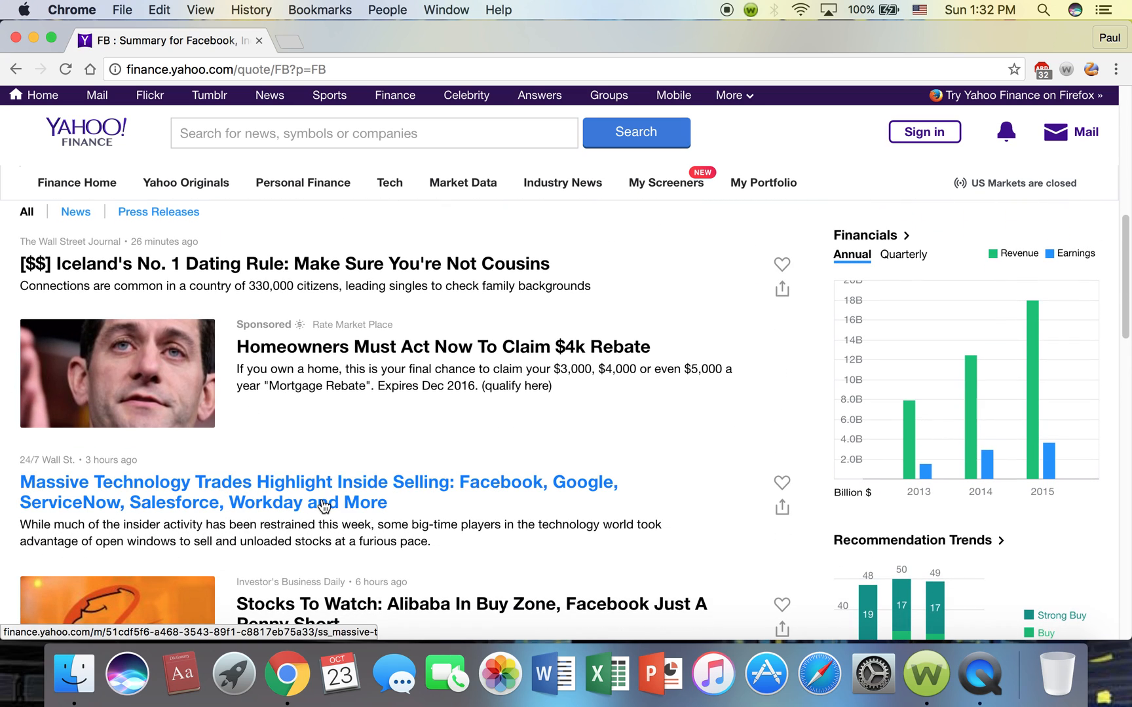
{"action": "mouse_move", "coordinate": [477, 547]}
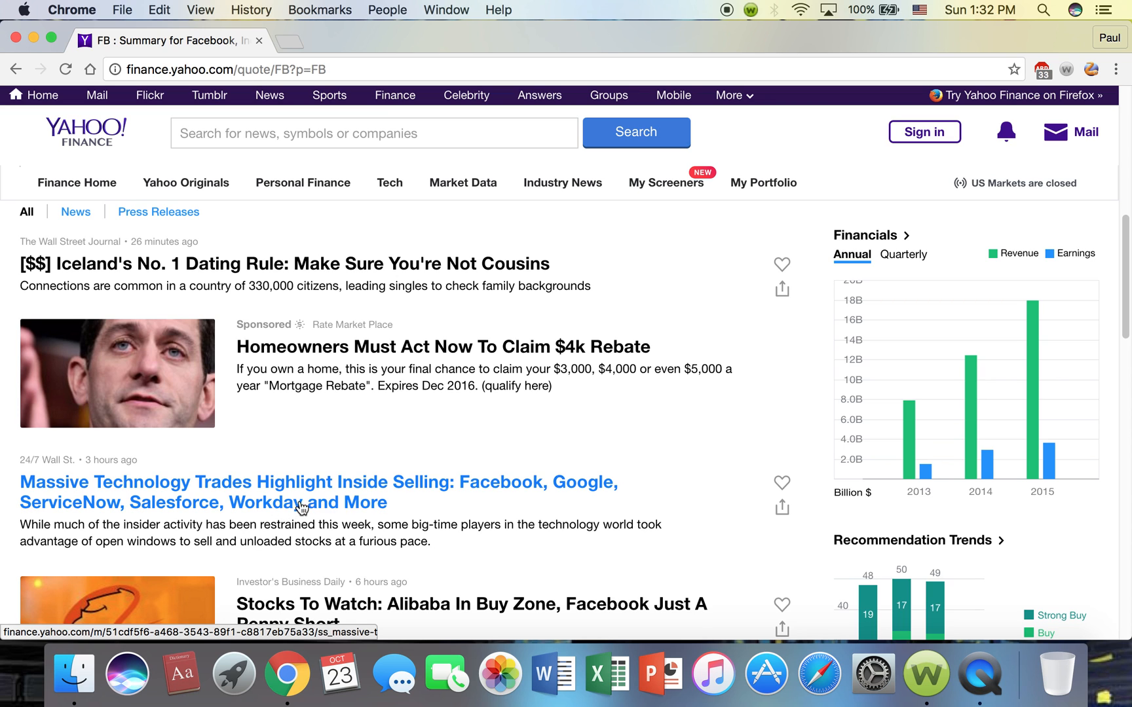
{"action": "scroll", "scroll_direction": "down", "scroll_amount": 3}
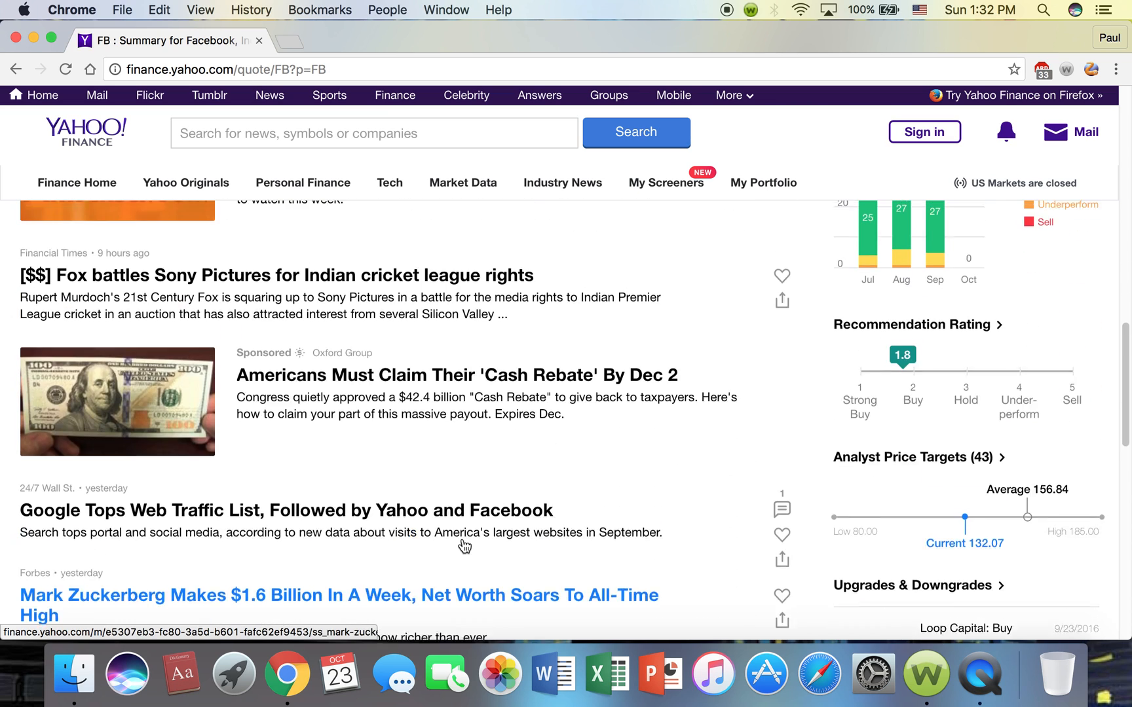
{"action": "scroll", "scroll_direction": "up", "scroll_amount": 3}
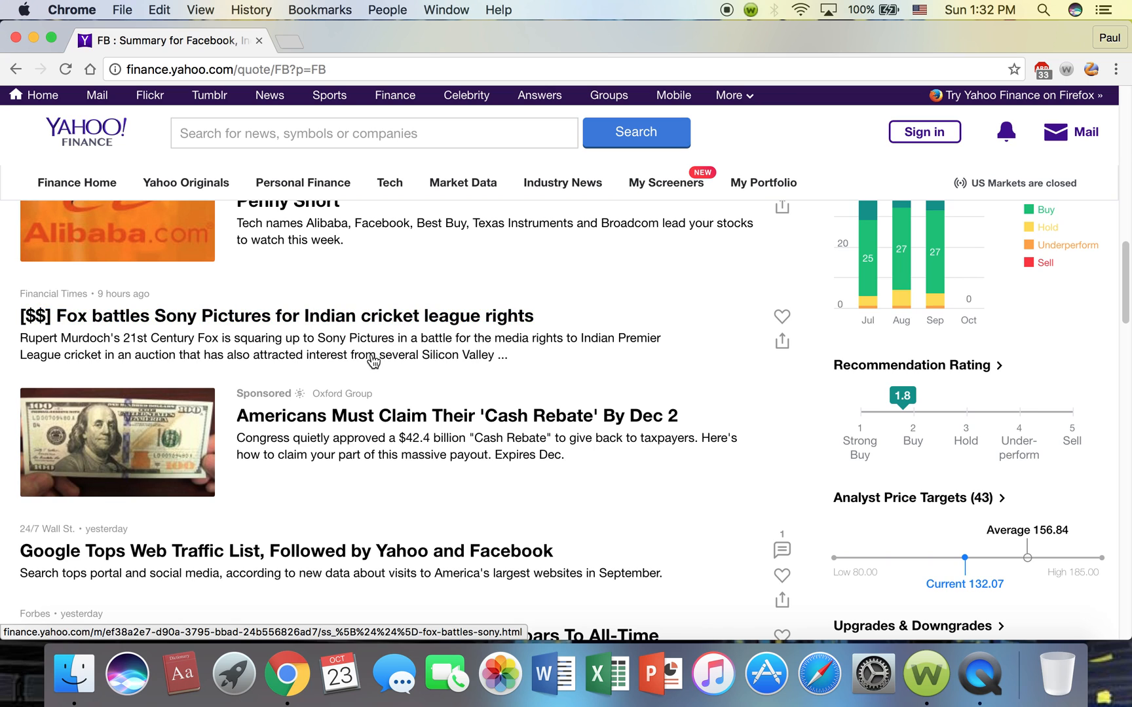
{"action": "scroll", "scroll_direction": "down", "scroll_amount": 3}
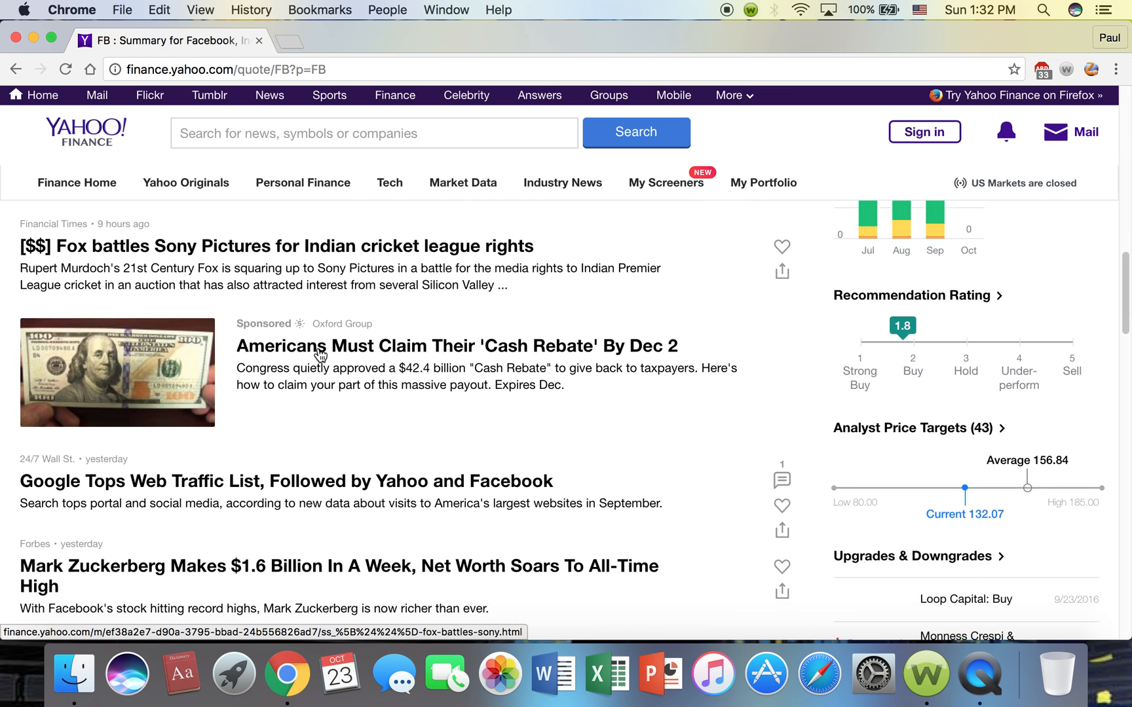
{"action": "scroll", "scroll_direction": "down", "scroll_amount": 3}
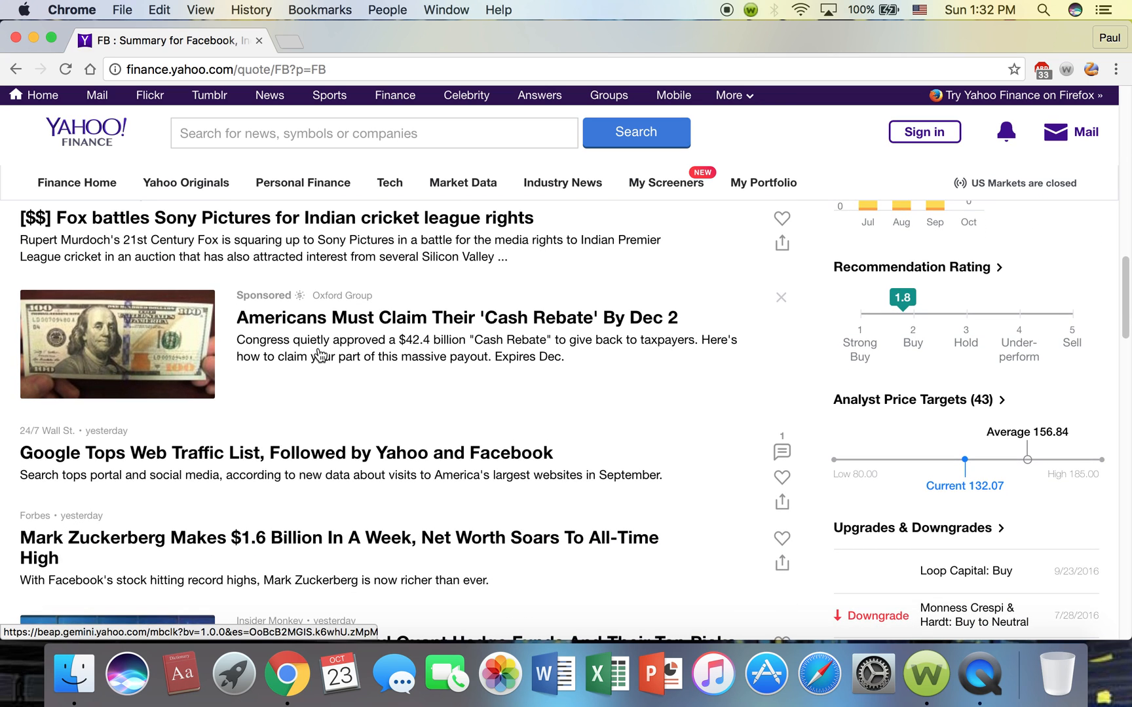
{"action": "mouse_move", "coordinate": [320, 435]}
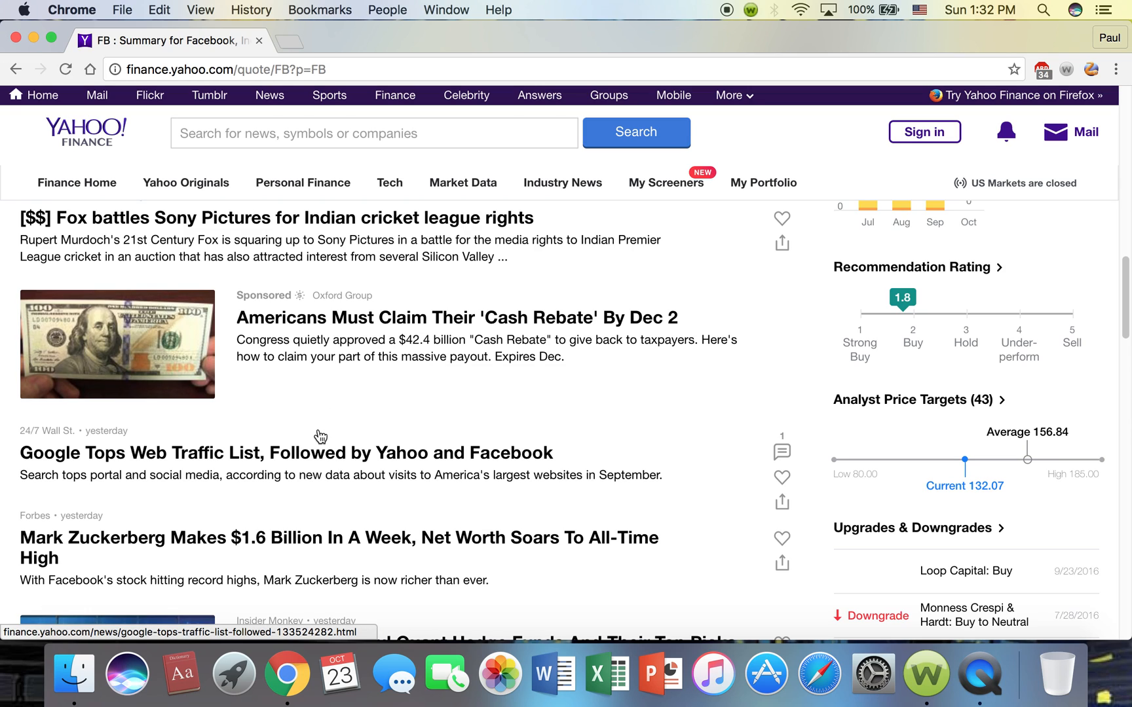
{"action": "mouse_move", "coordinate": [126, 468]}
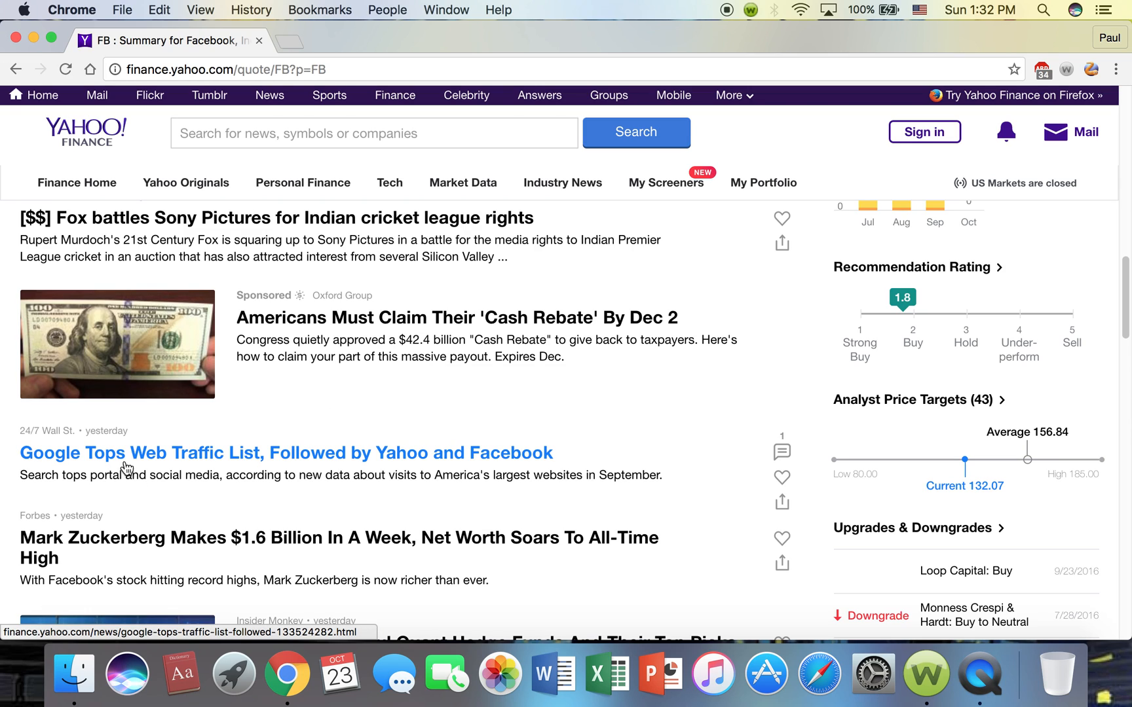
{"action": "mouse_move", "coordinate": [359, 442]}
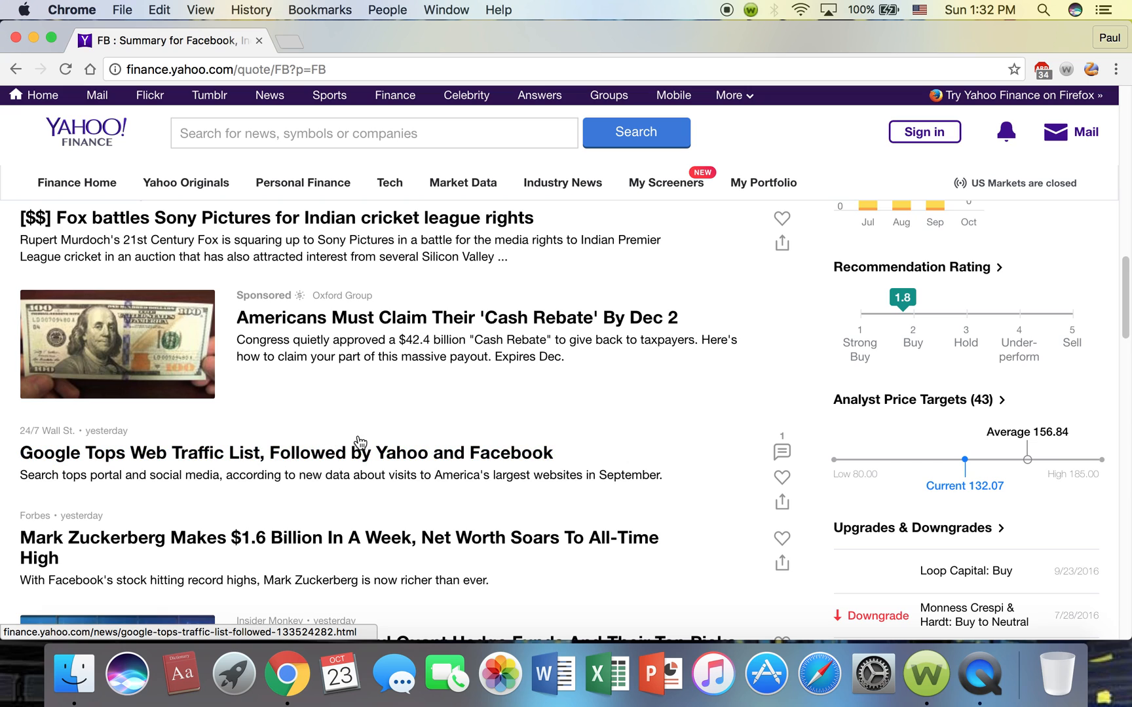
{"action": "mouse_move", "coordinate": [370, 463]}
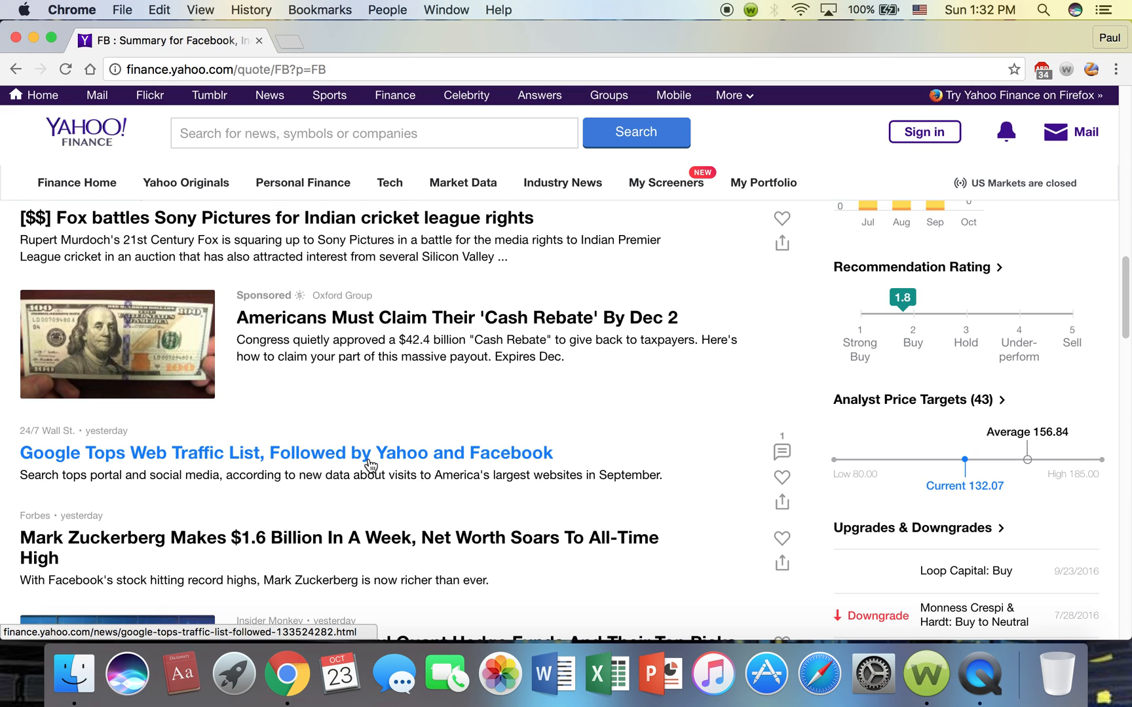
{"action": "scroll", "scroll_direction": "down", "scroll_amount": 3}
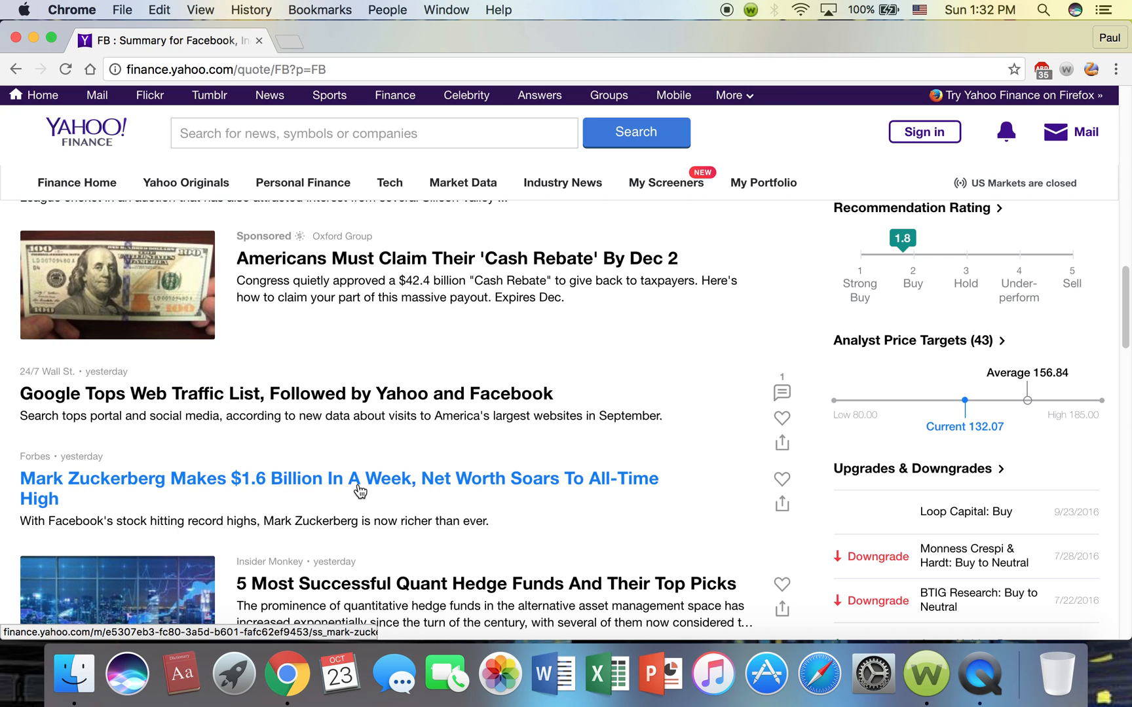
{"action": "left_click", "coordinate": [338, 478]}
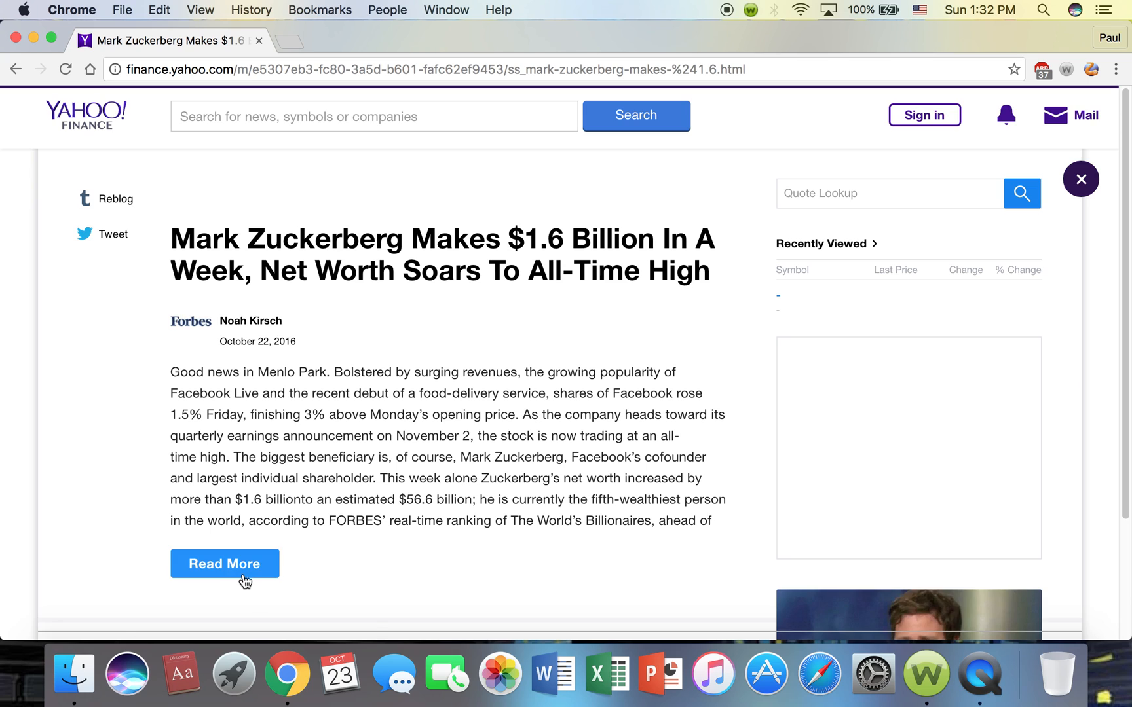
- Read the full Forbes Zuckerberg net worth article to the end via Read More
{"action": "left_click", "coordinate": [224, 563]}
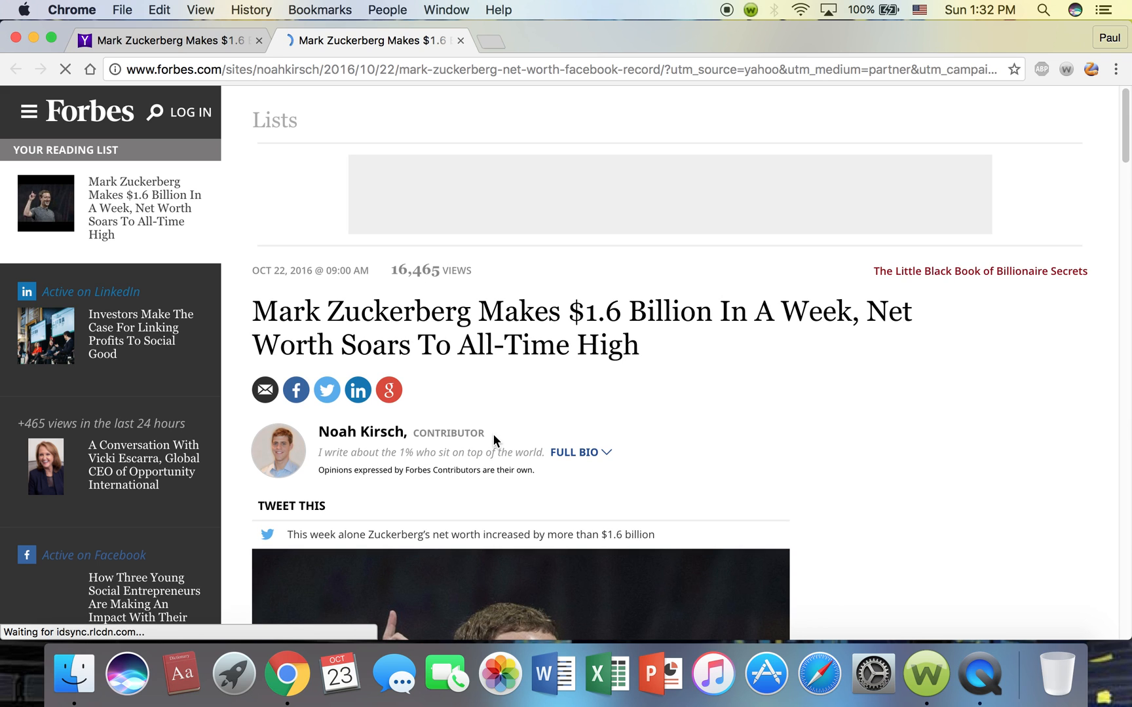
{"action": "scroll", "scroll_direction": "down", "scroll_amount": 3}
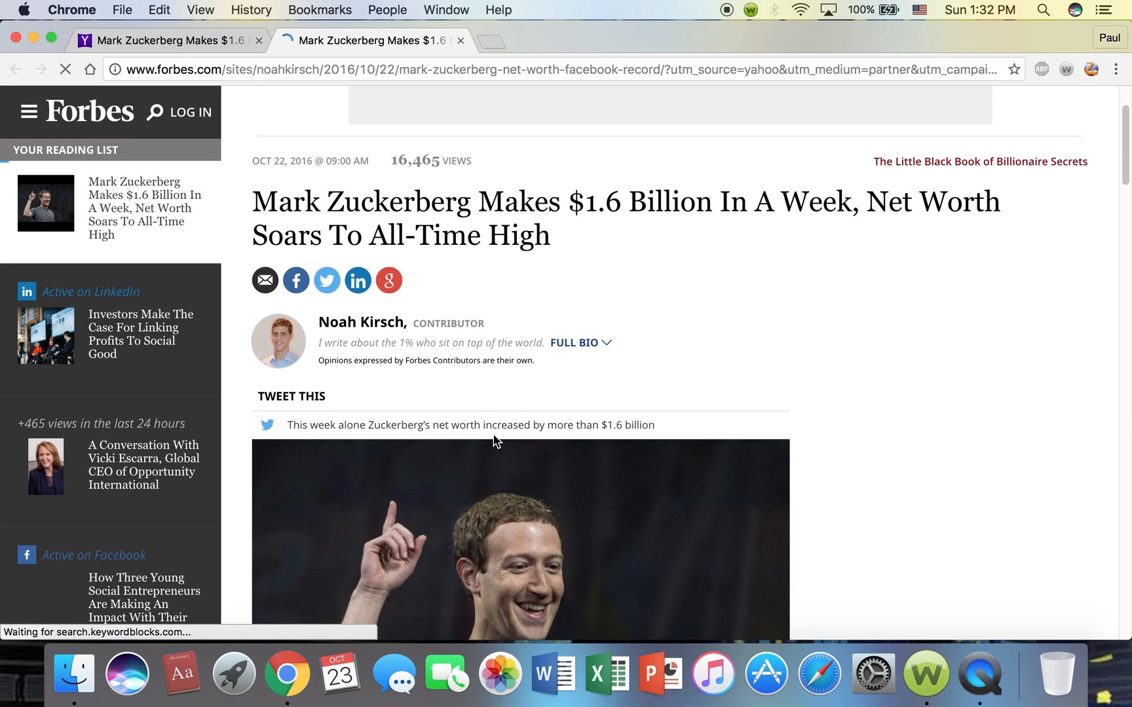
{"action": "scroll", "scroll_direction": "down", "scroll_amount": 3}
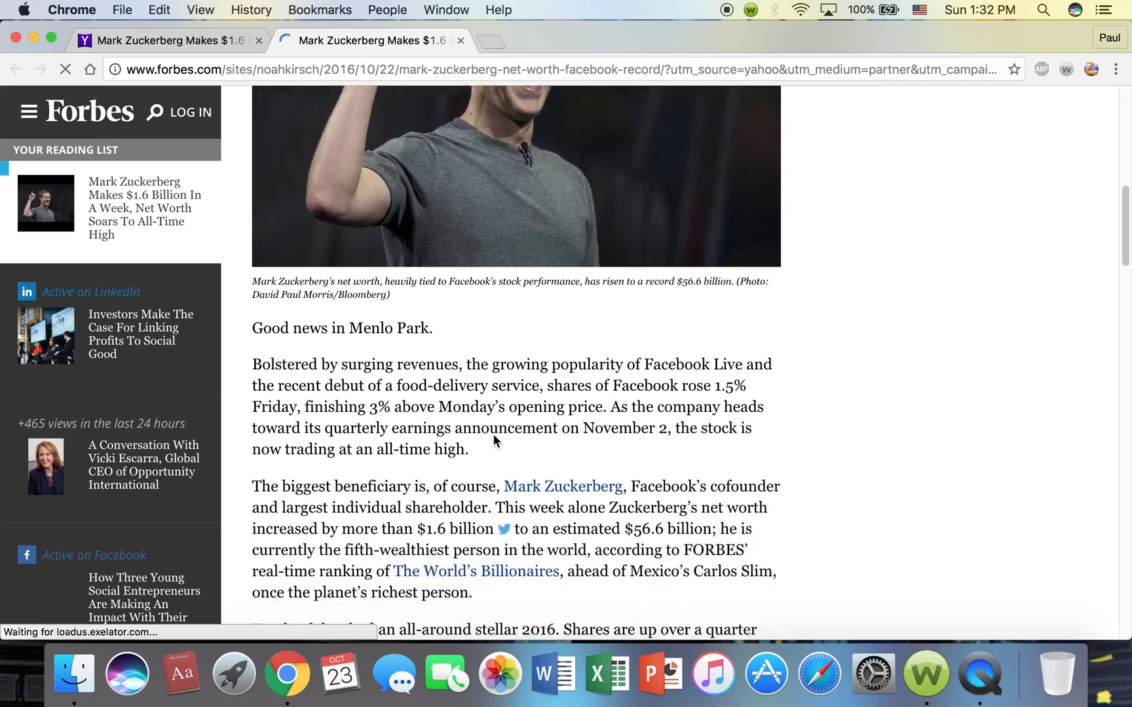
{"action": "scroll", "scroll_direction": "down", "scroll_amount": 3}
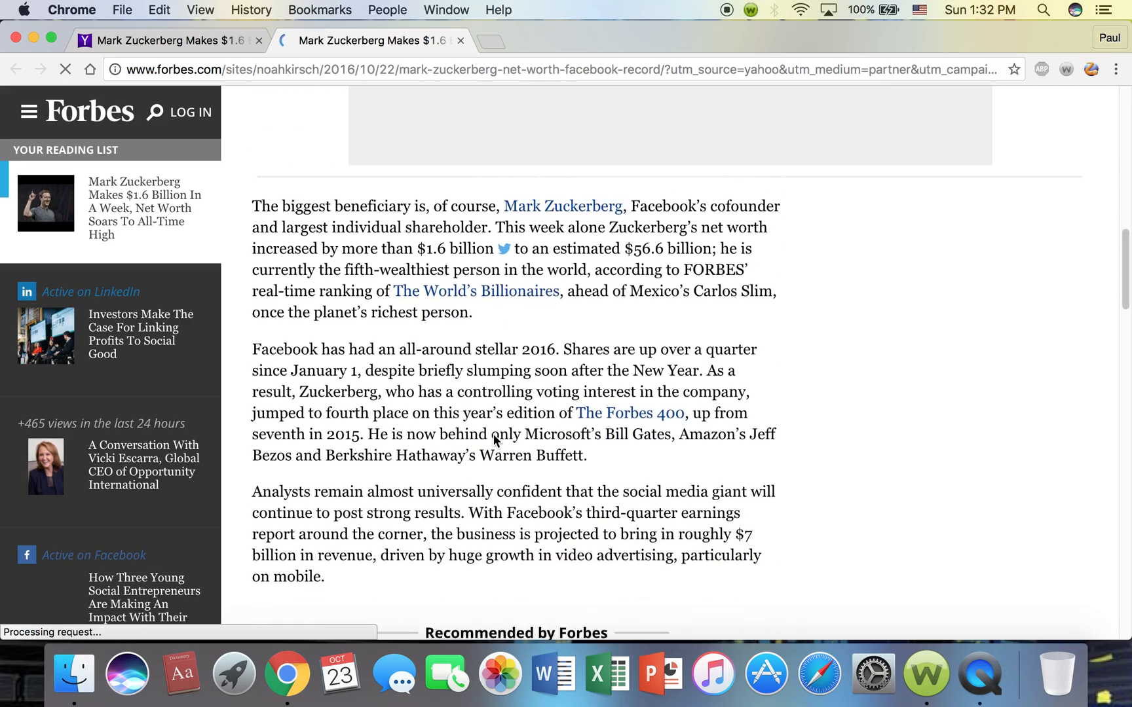
{"action": "scroll", "scroll_direction": "down", "scroll_amount": 3}
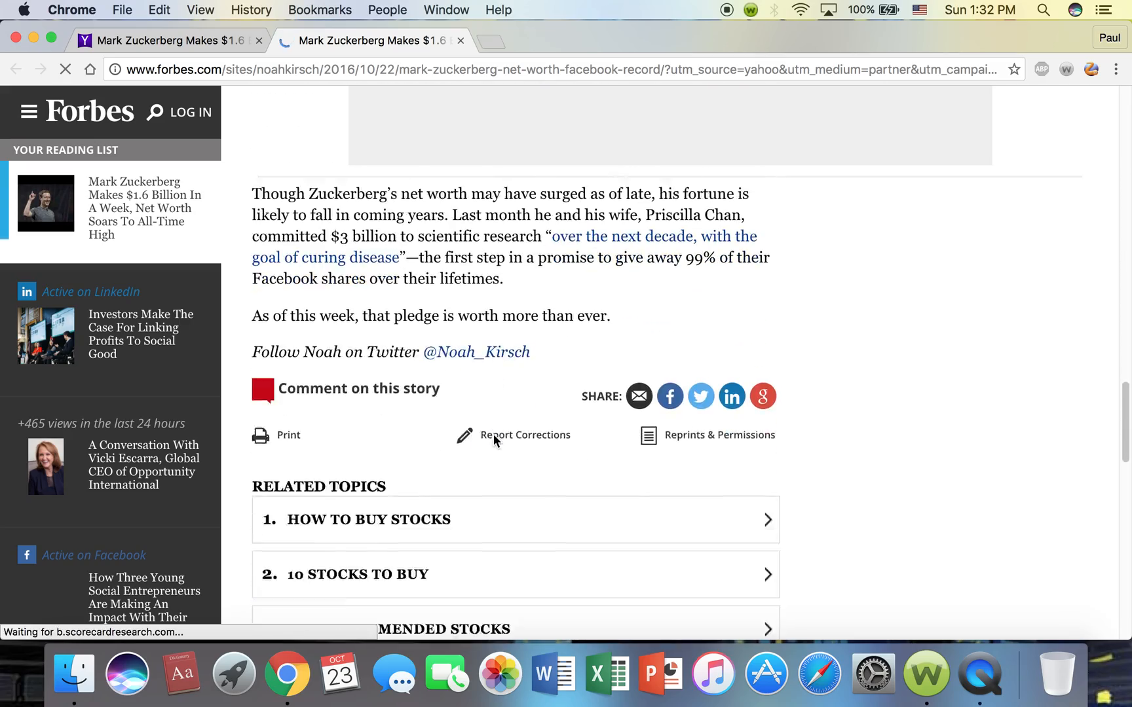
{"action": "scroll", "scroll_direction": "up", "scroll_amount": 3}
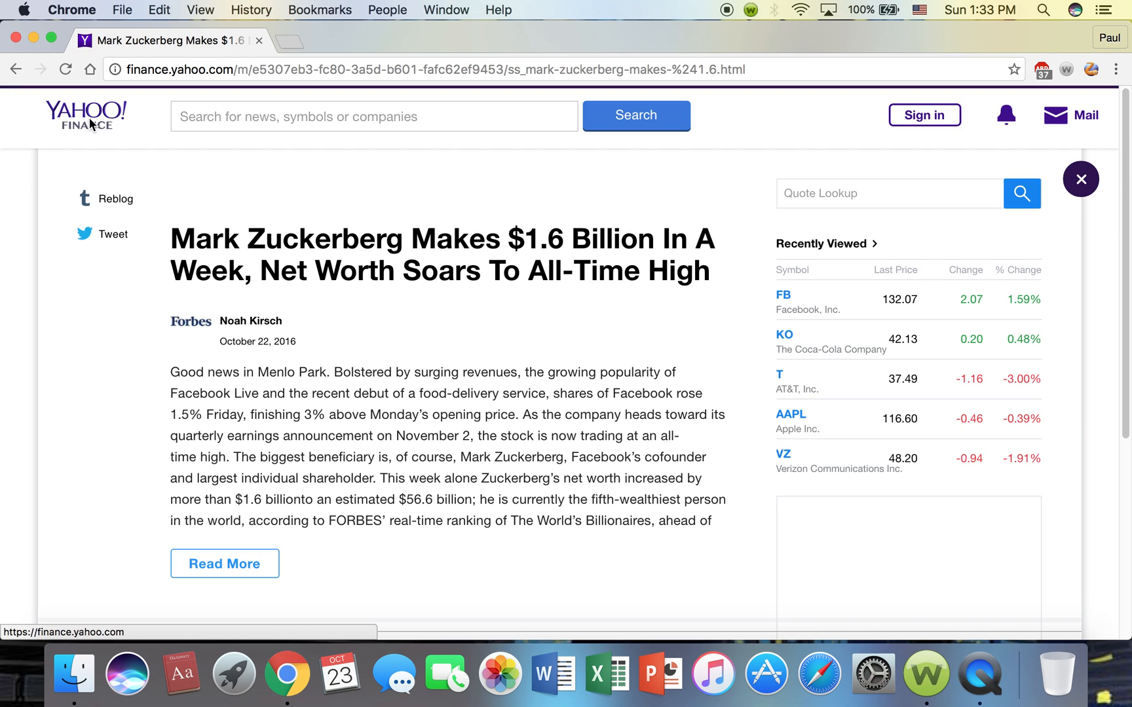
- Return to the Yahoo Finance home page with market indices, Amazon lead story and recent quotes
{"action": "left_click", "coordinate": [86, 115]}
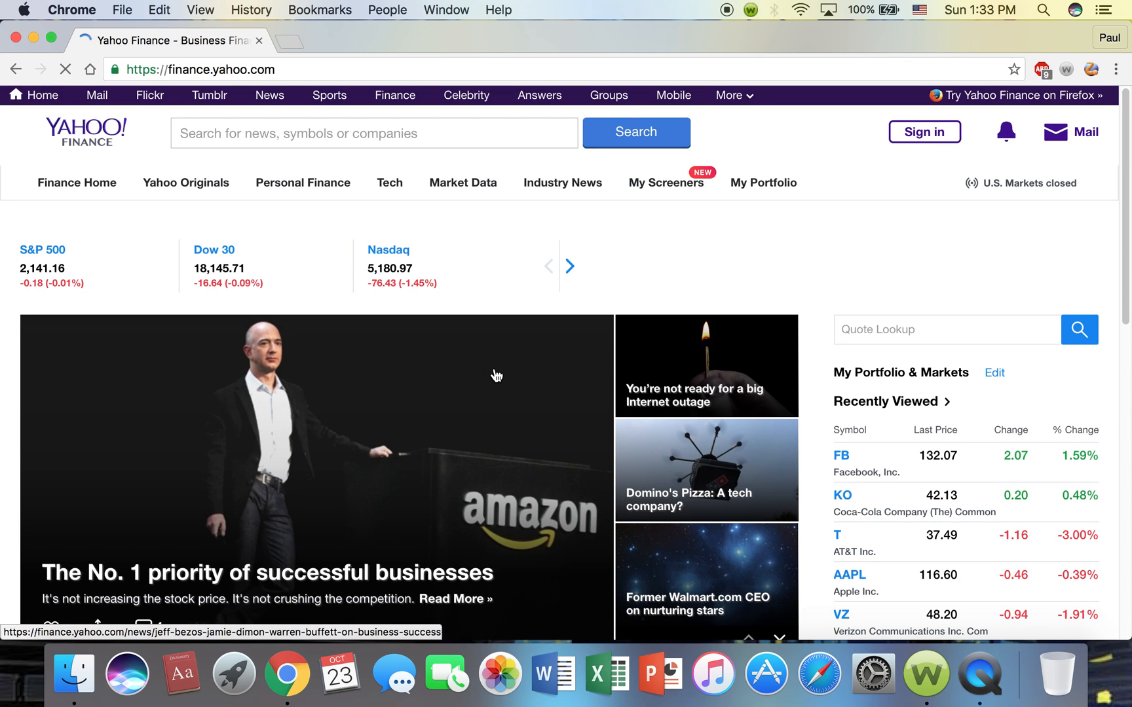
{"action": "left_click", "coordinate": [569, 266]}
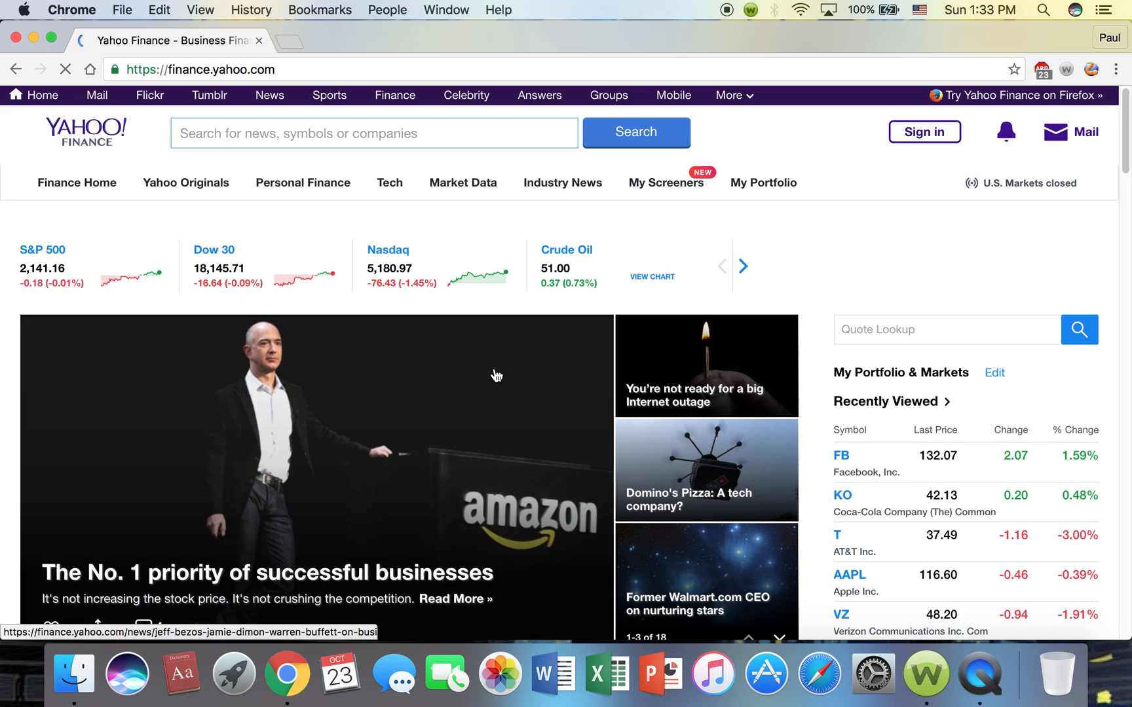
{"action": "scroll", "scroll_direction": "down", "scroll_amount": 3}
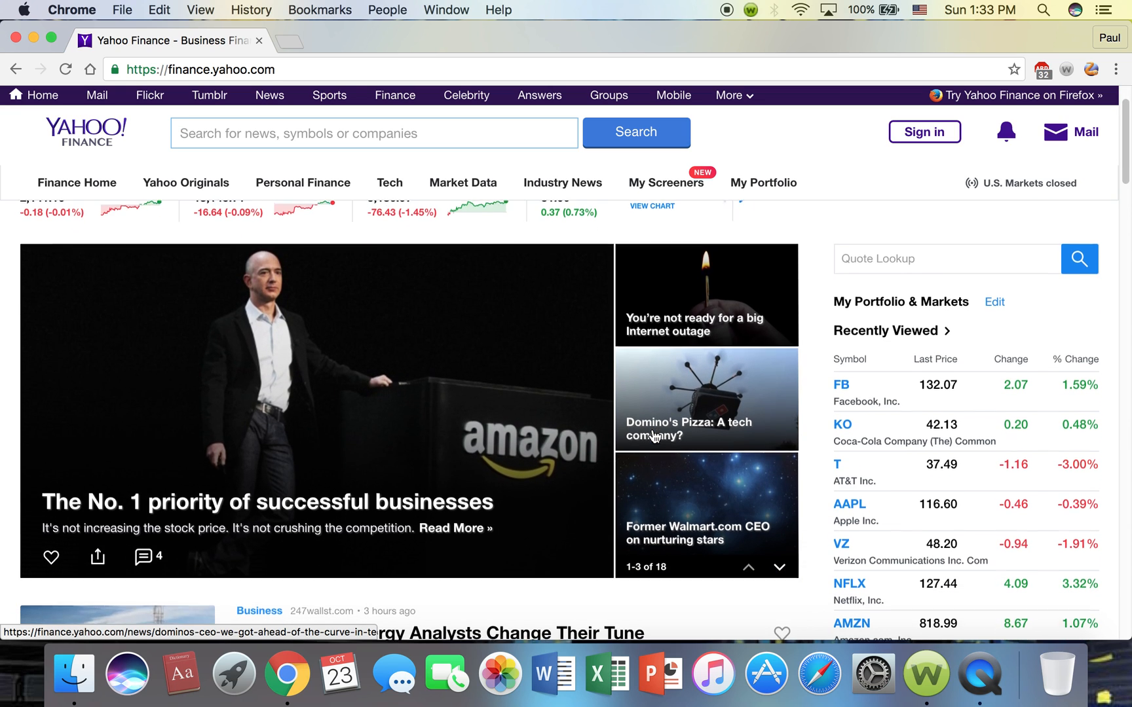